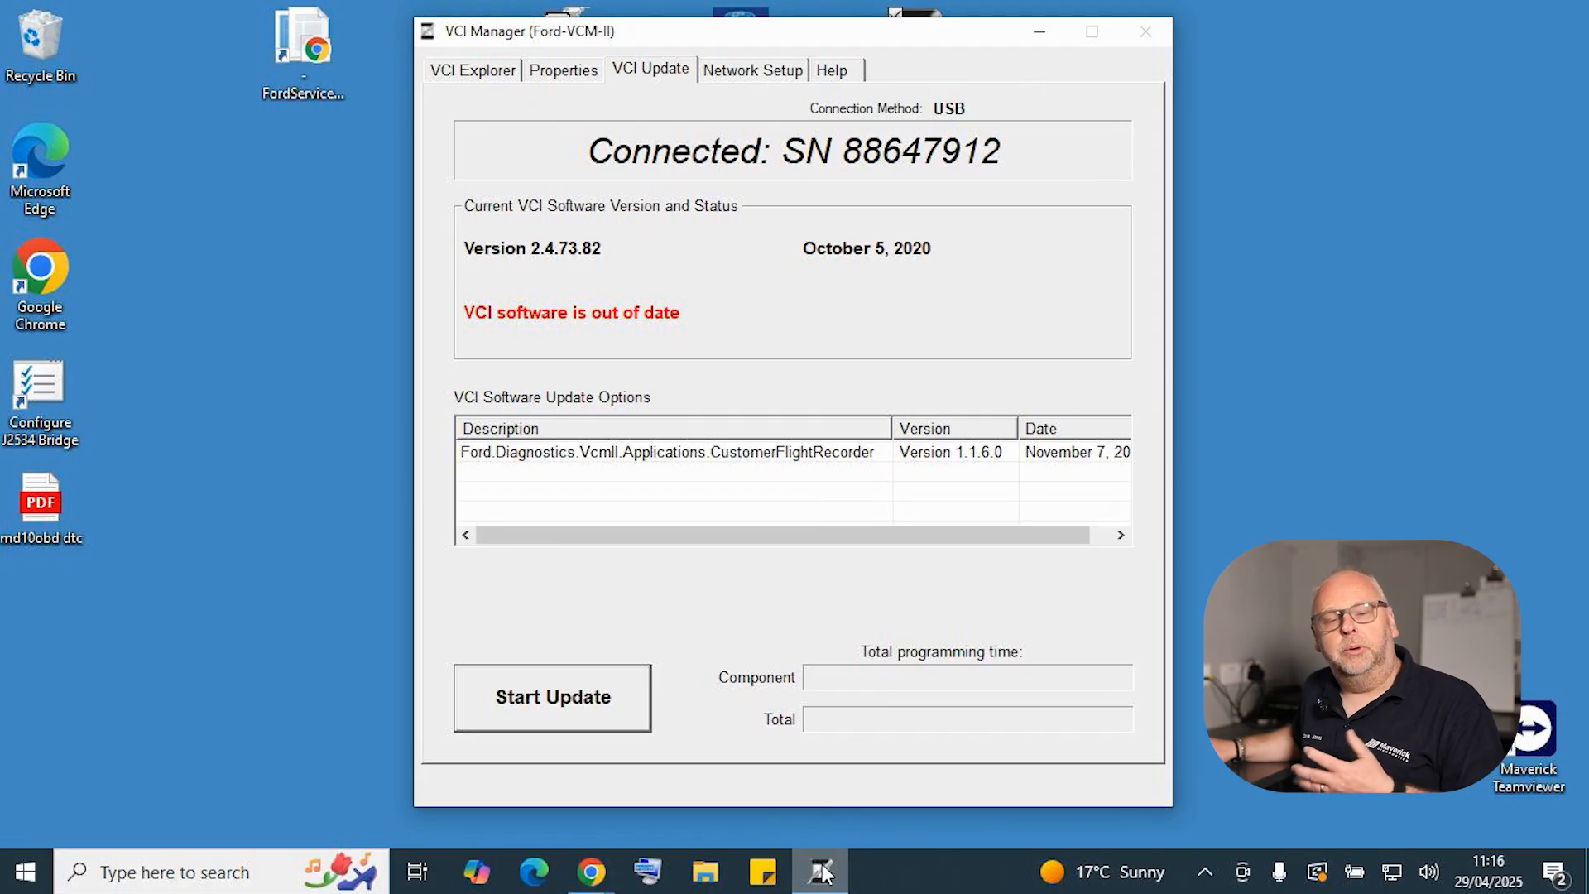
{"action": "mouse_move", "coordinate": [565, 706]}
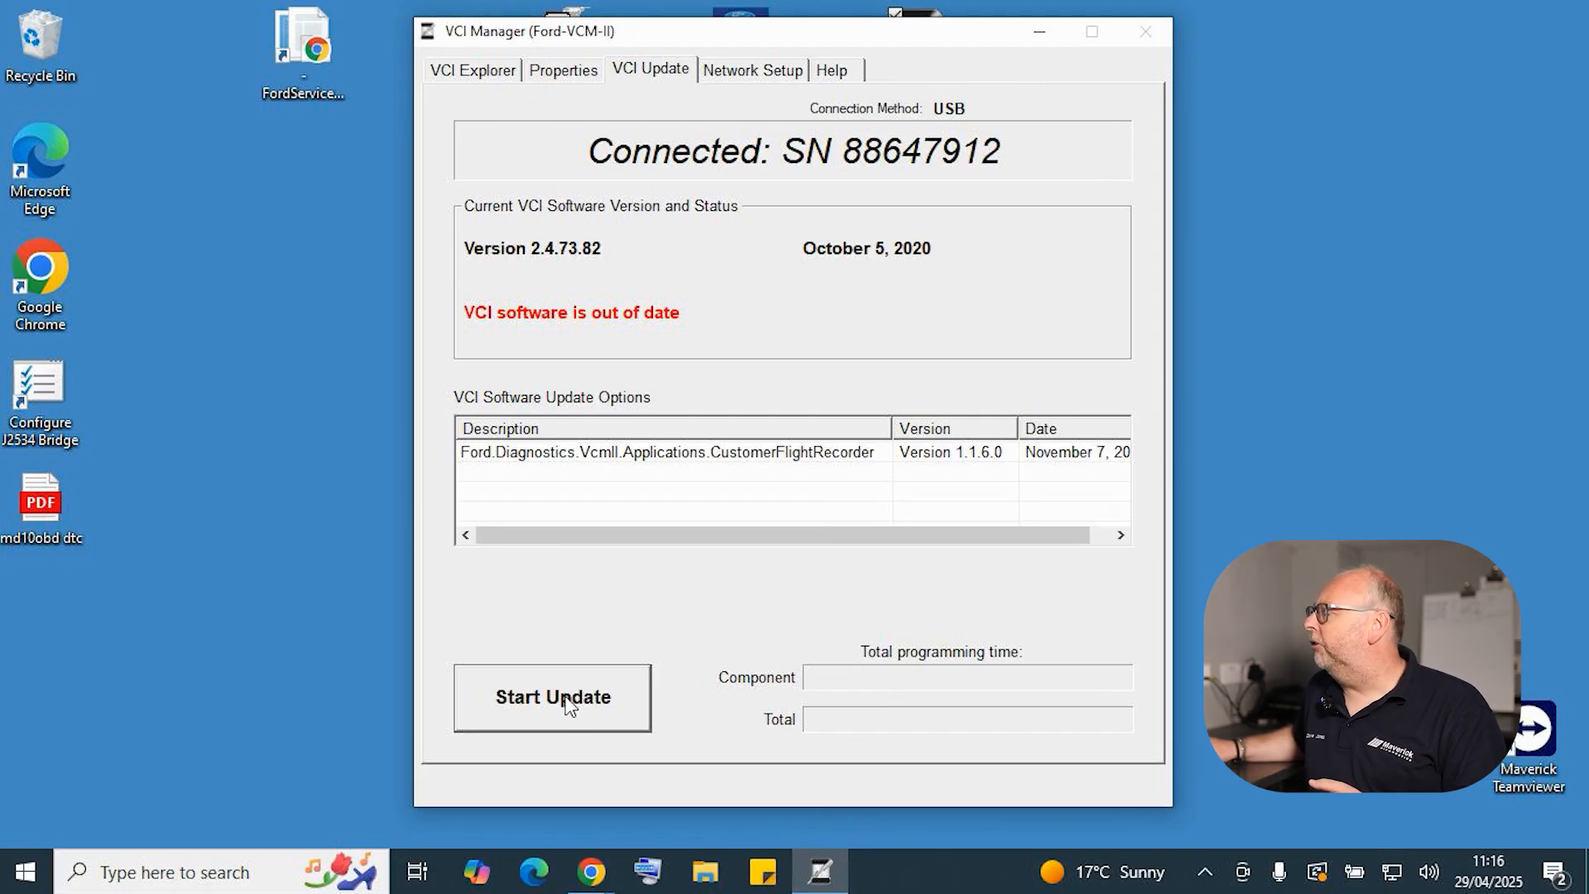
- Update the Ford-VCM-II VCI software and let the interface restart
{"action": "left_click", "coordinate": [552, 697]}
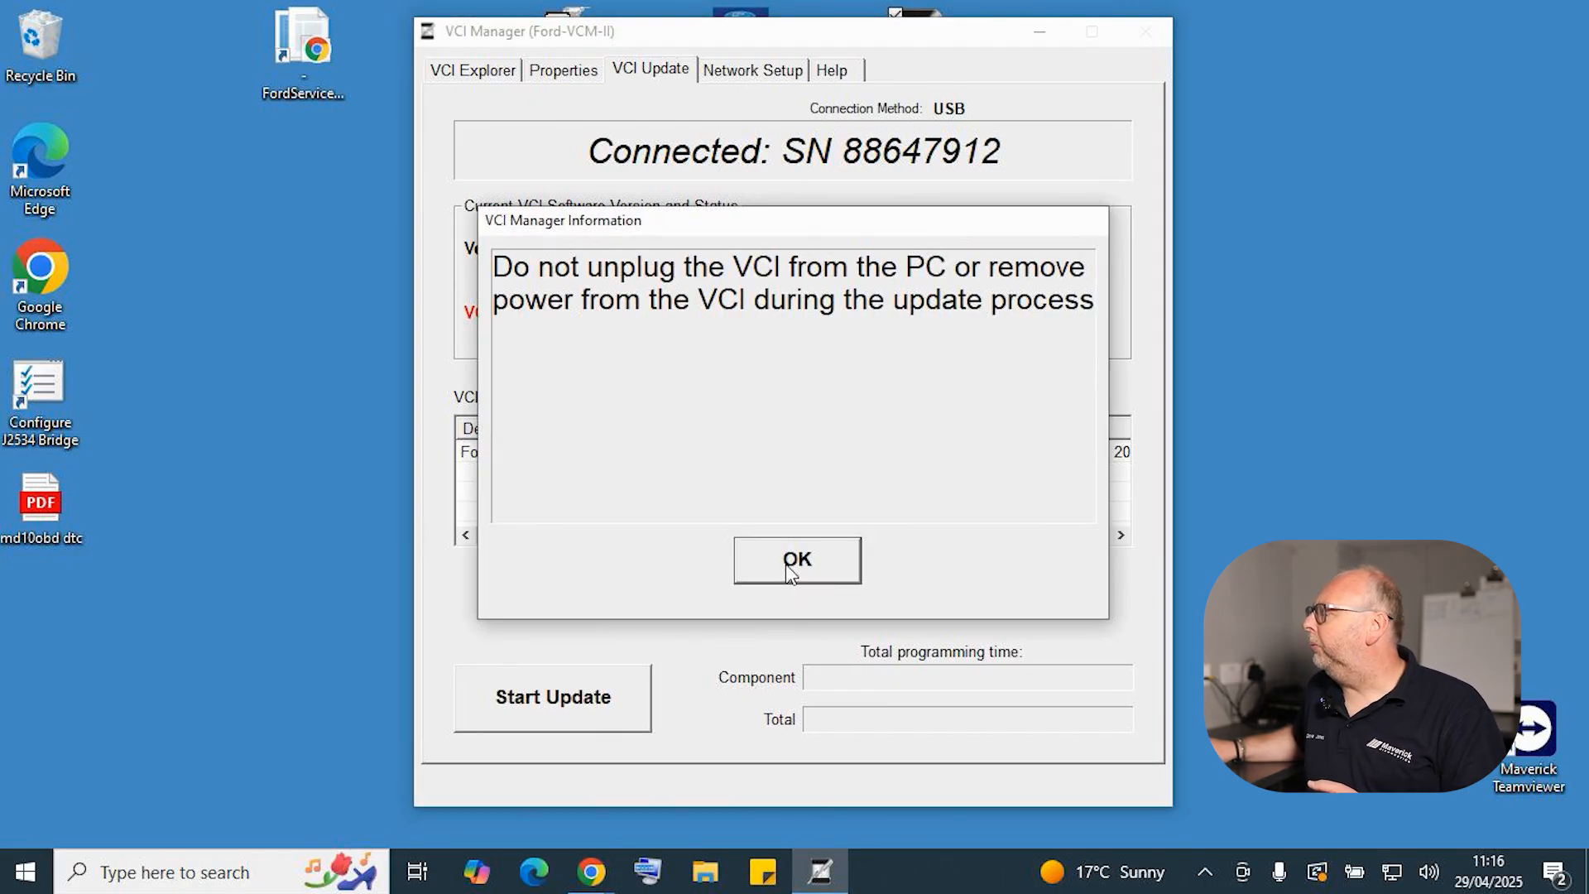
{"action": "left_click", "coordinate": [796, 559]}
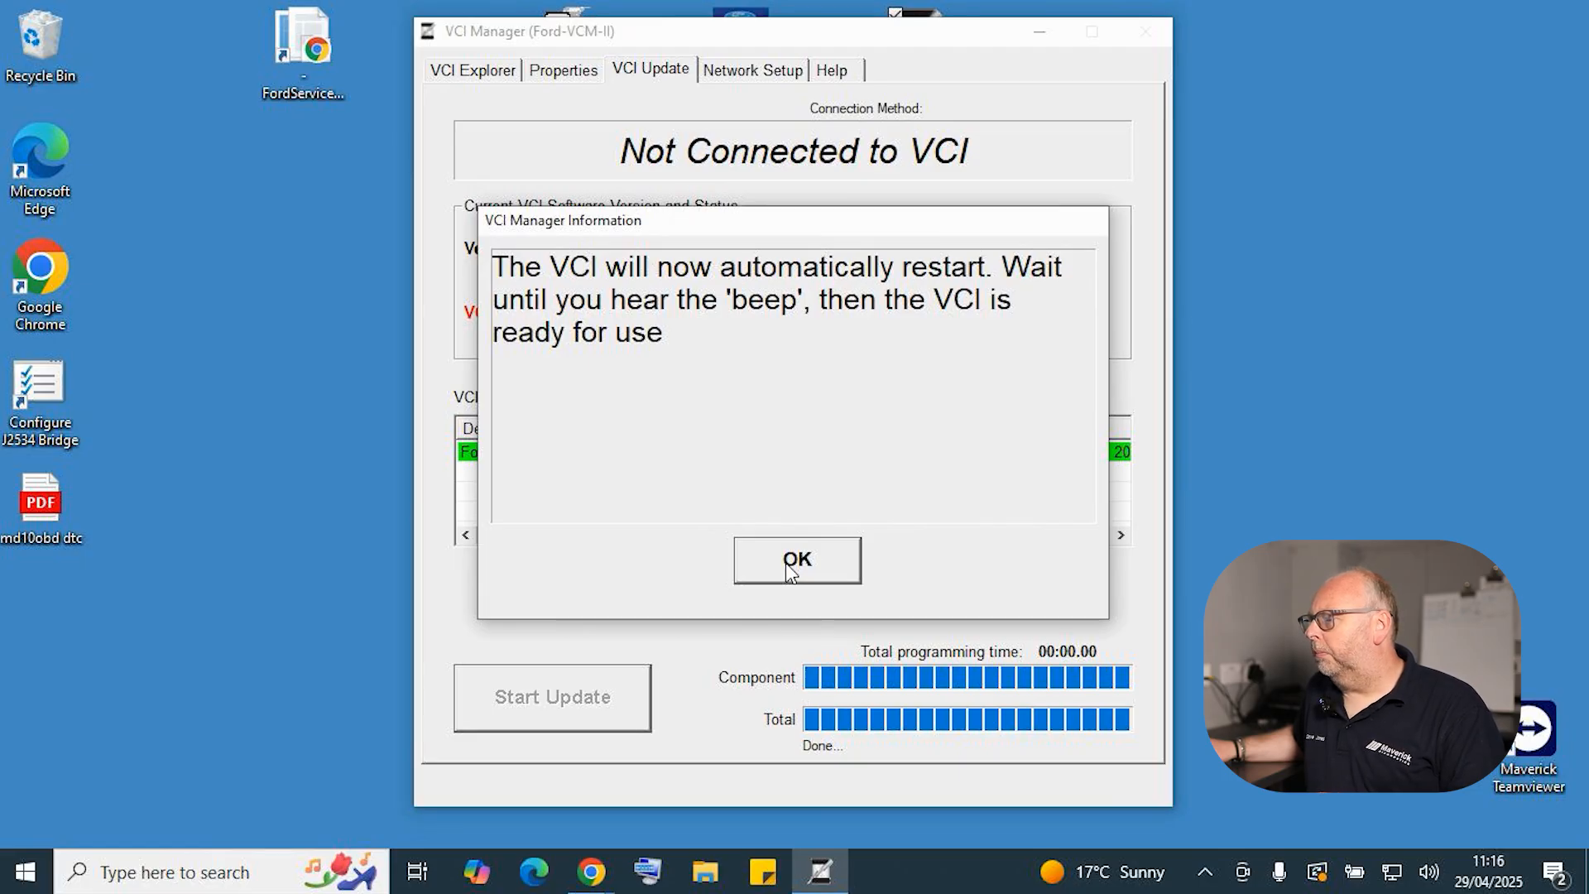
{"action": "left_click", "coordinate": [797, 560]}
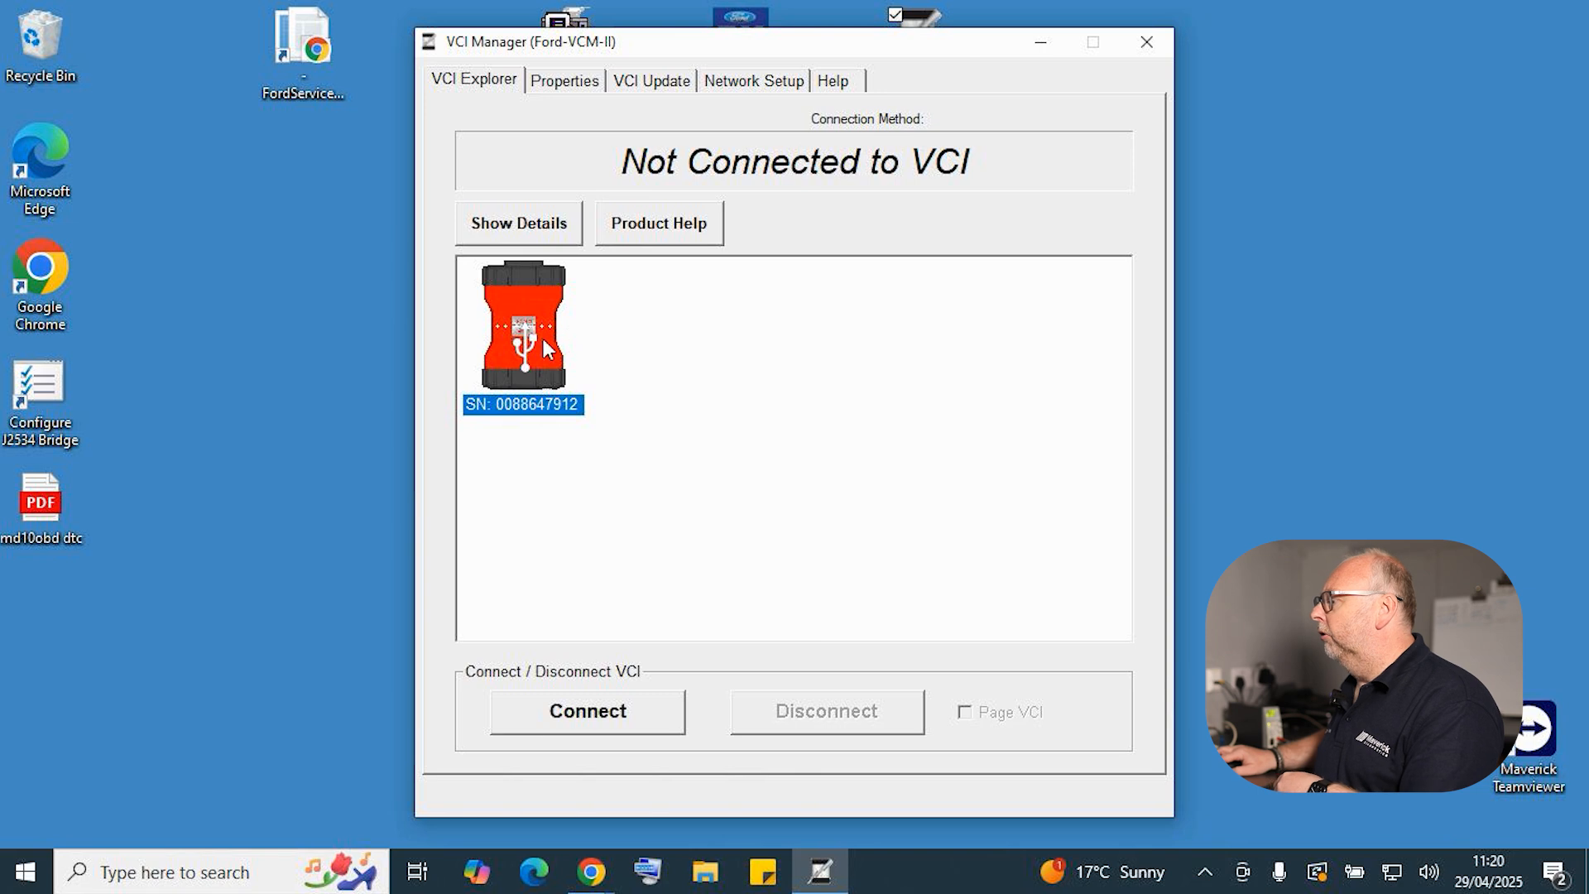
- Connect to the VCI over USB and show its Network Setup wireless settings
{"action": "left_click", "coordinate": [586, 710]}
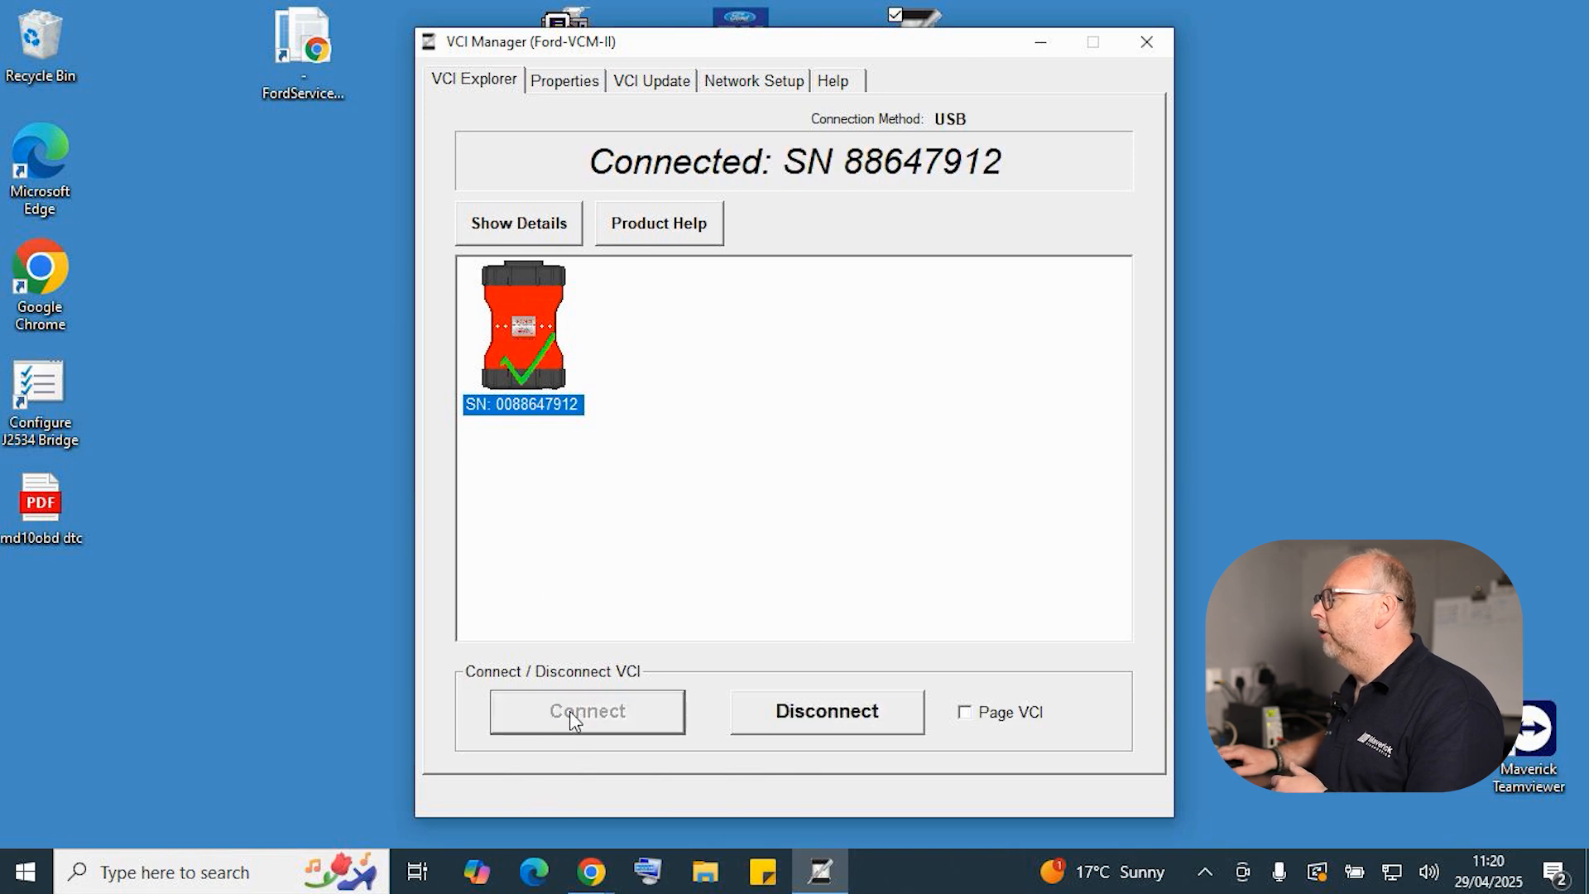
{"action": "mouse_move", "coordinate": [739, 142]}
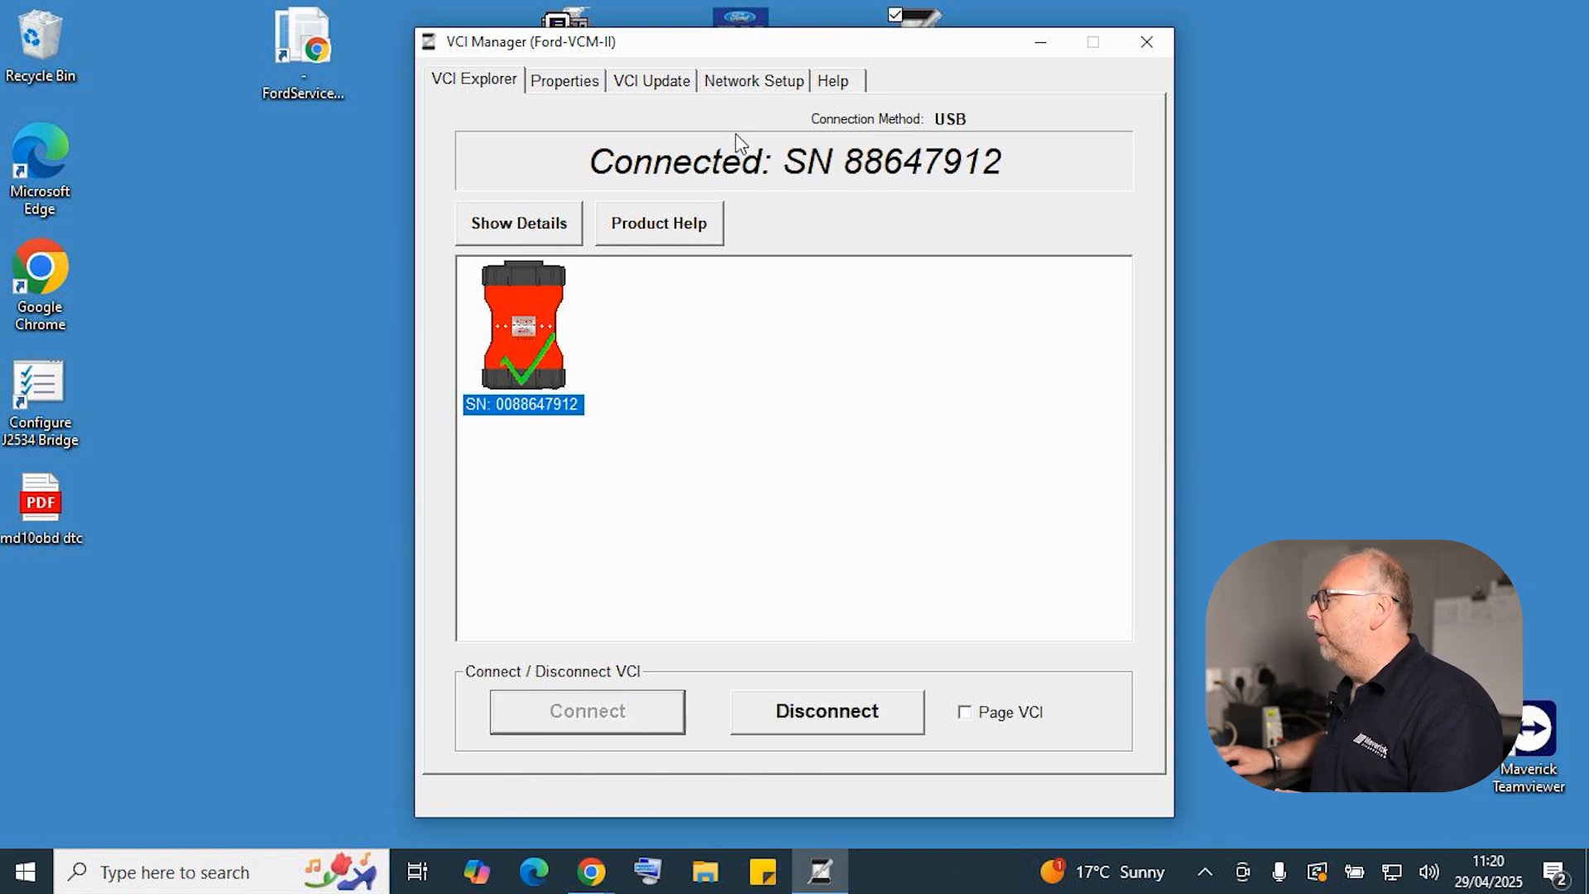
{"action": "left_click", "coordinate": [753, 81]}
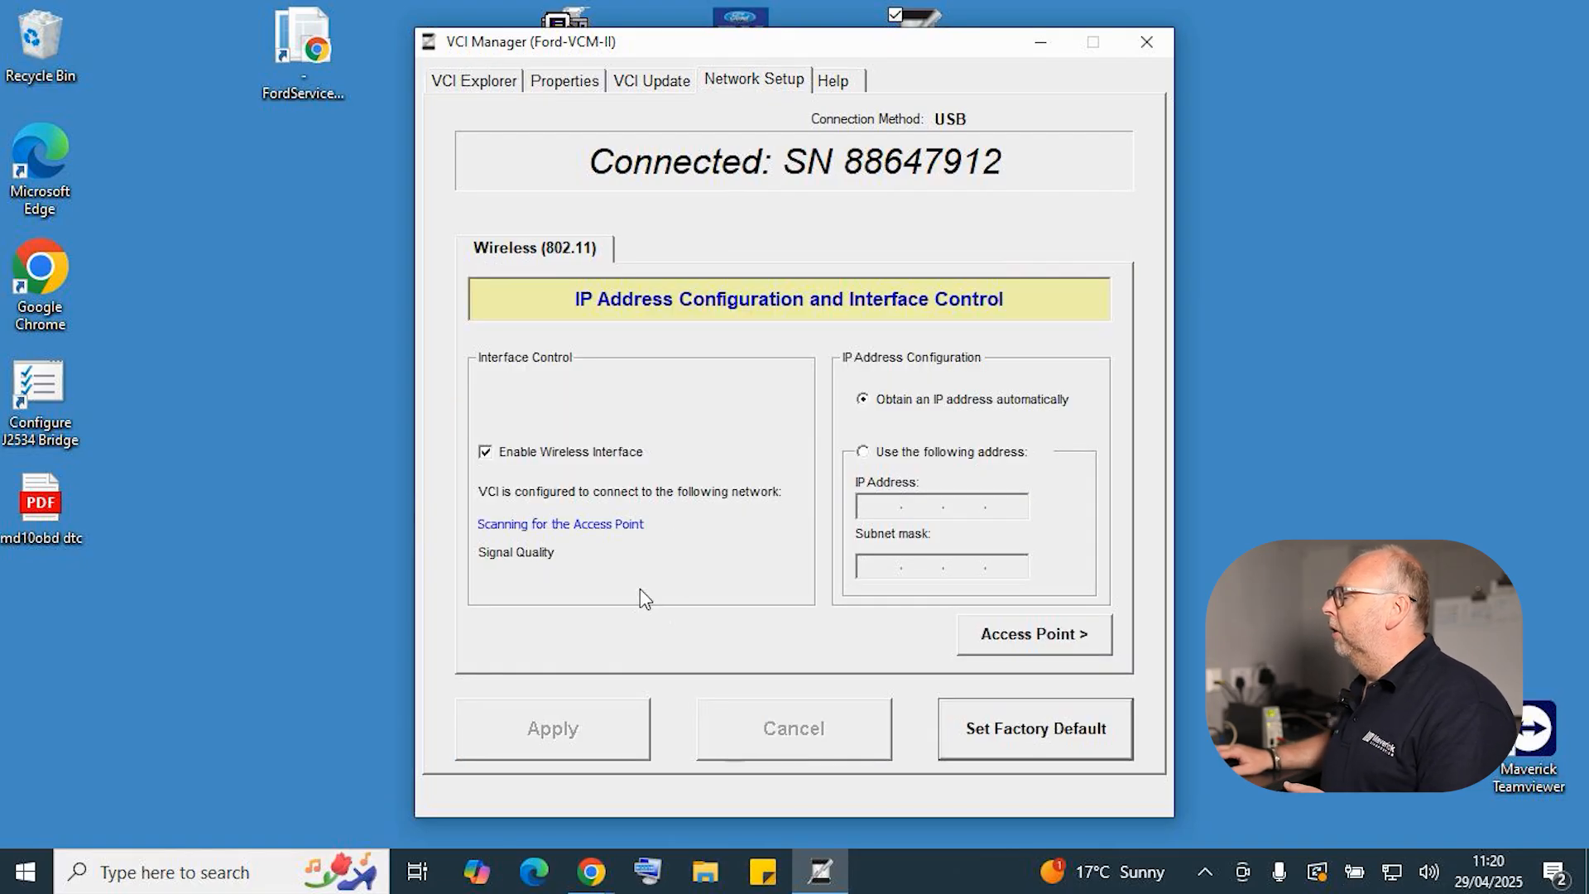
{"action": "mouse_move", "coordinate": [635, 596]}
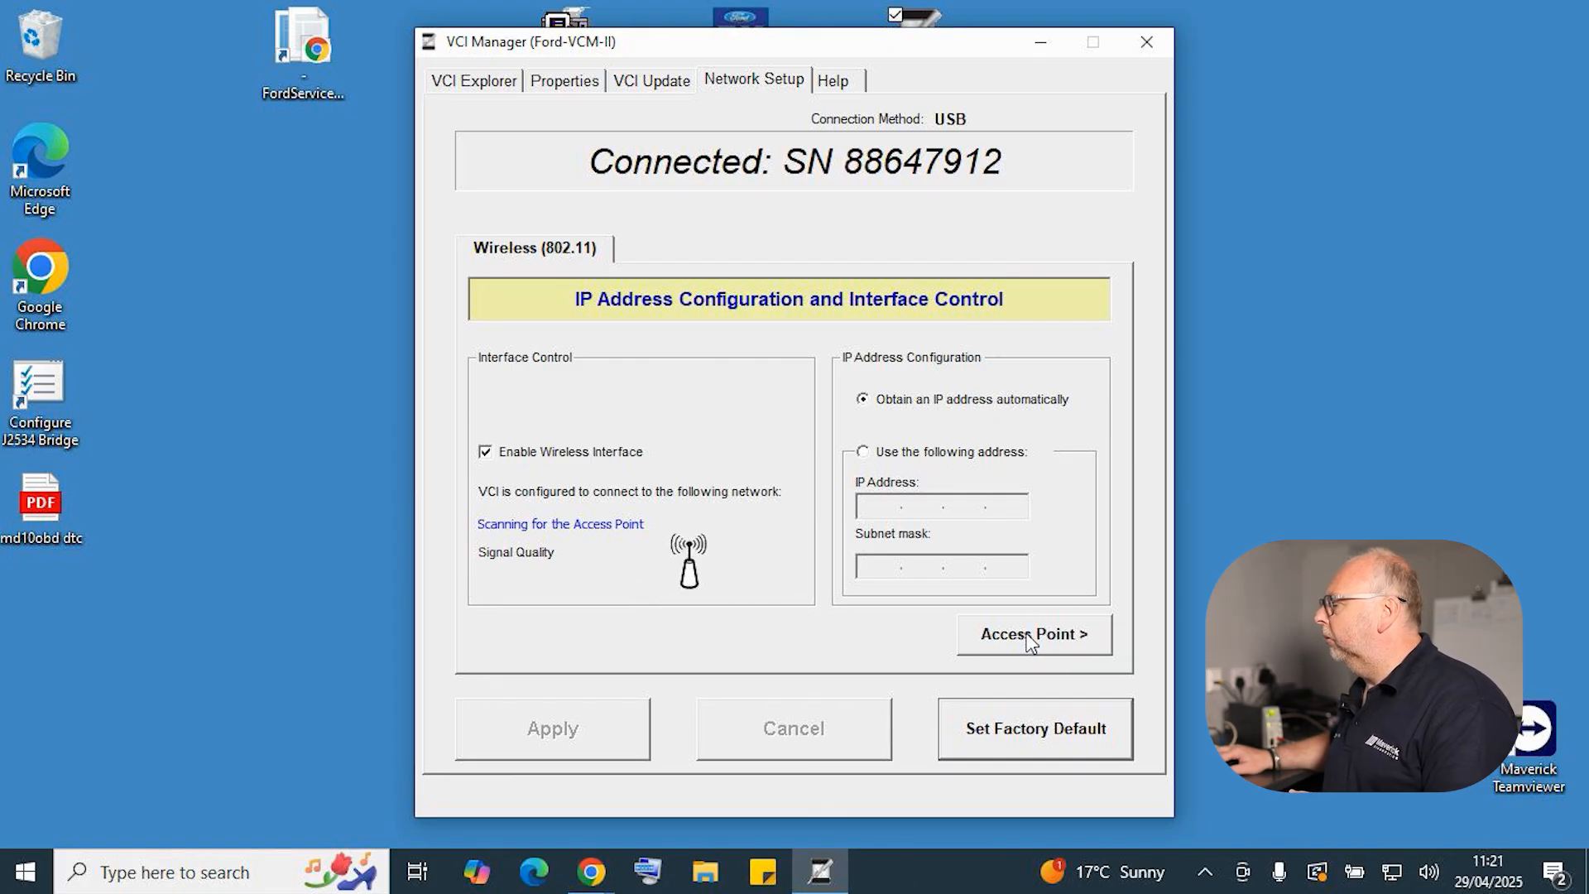
- Configure the VCI to join the MavWiFi access point with its password and apply
{"action": "left_click", "coordinate": [1033, 633]}
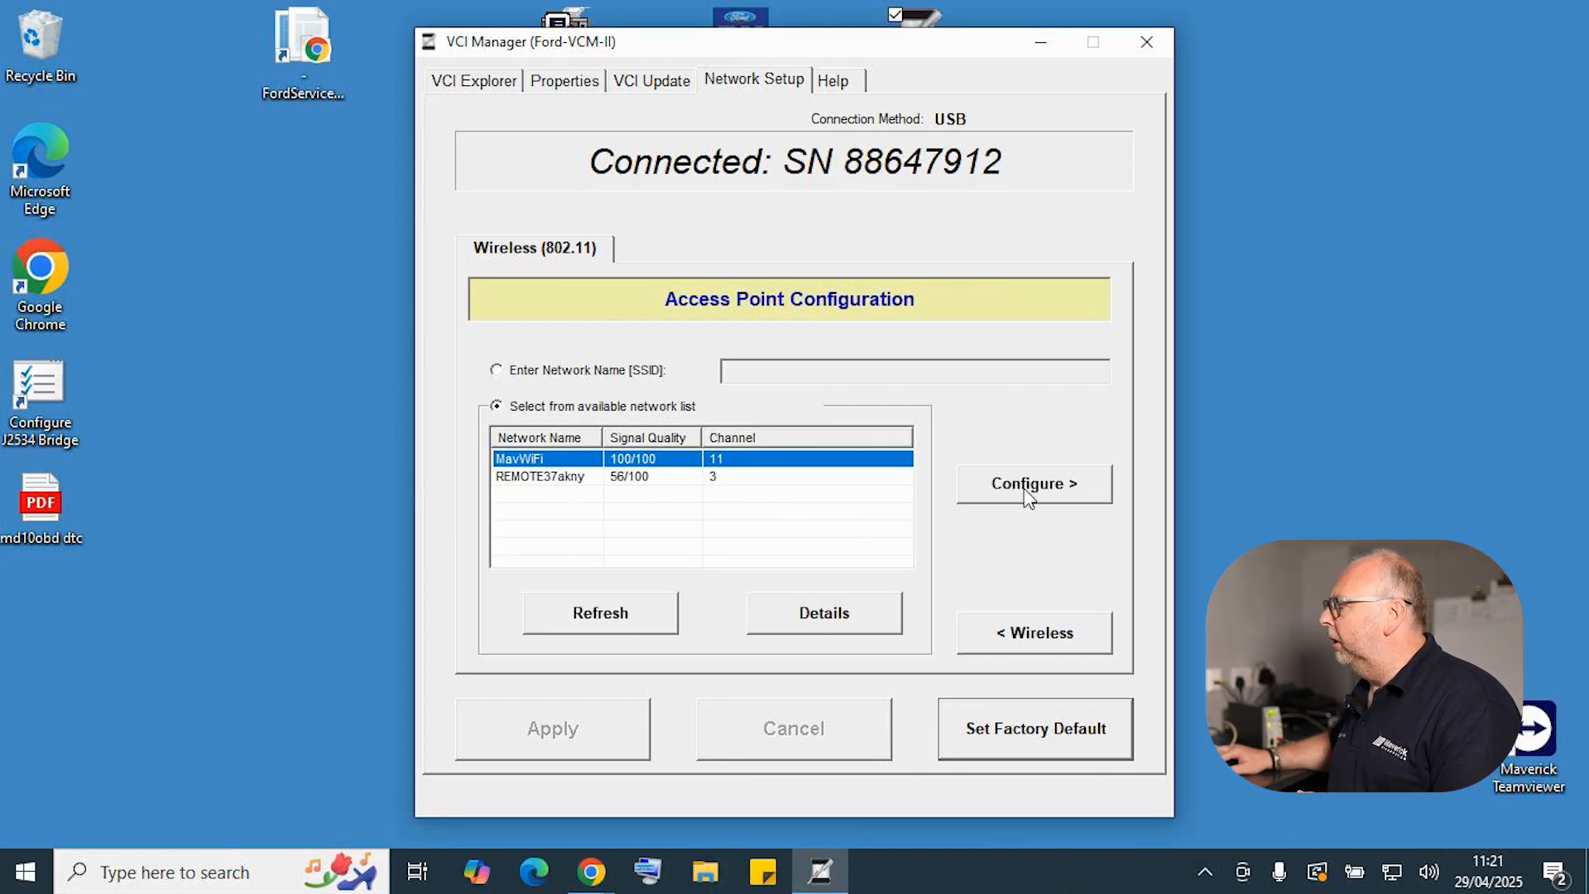
{"action": "left_click", "coordinate": [1033, 484]}
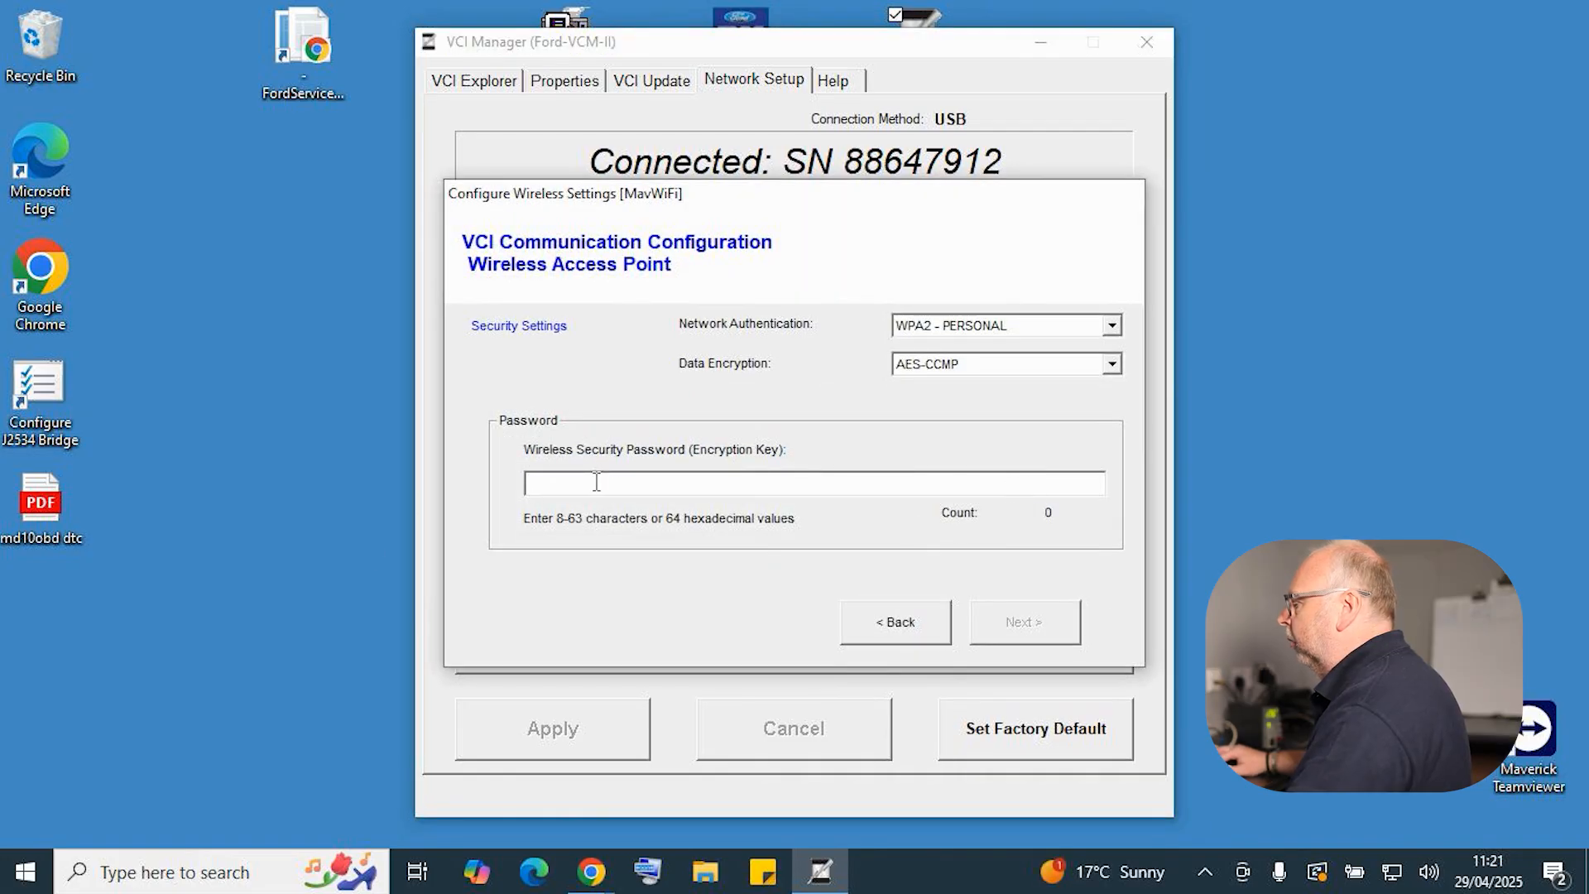
{"action": "left_click", "coordinate": [894, 621]}
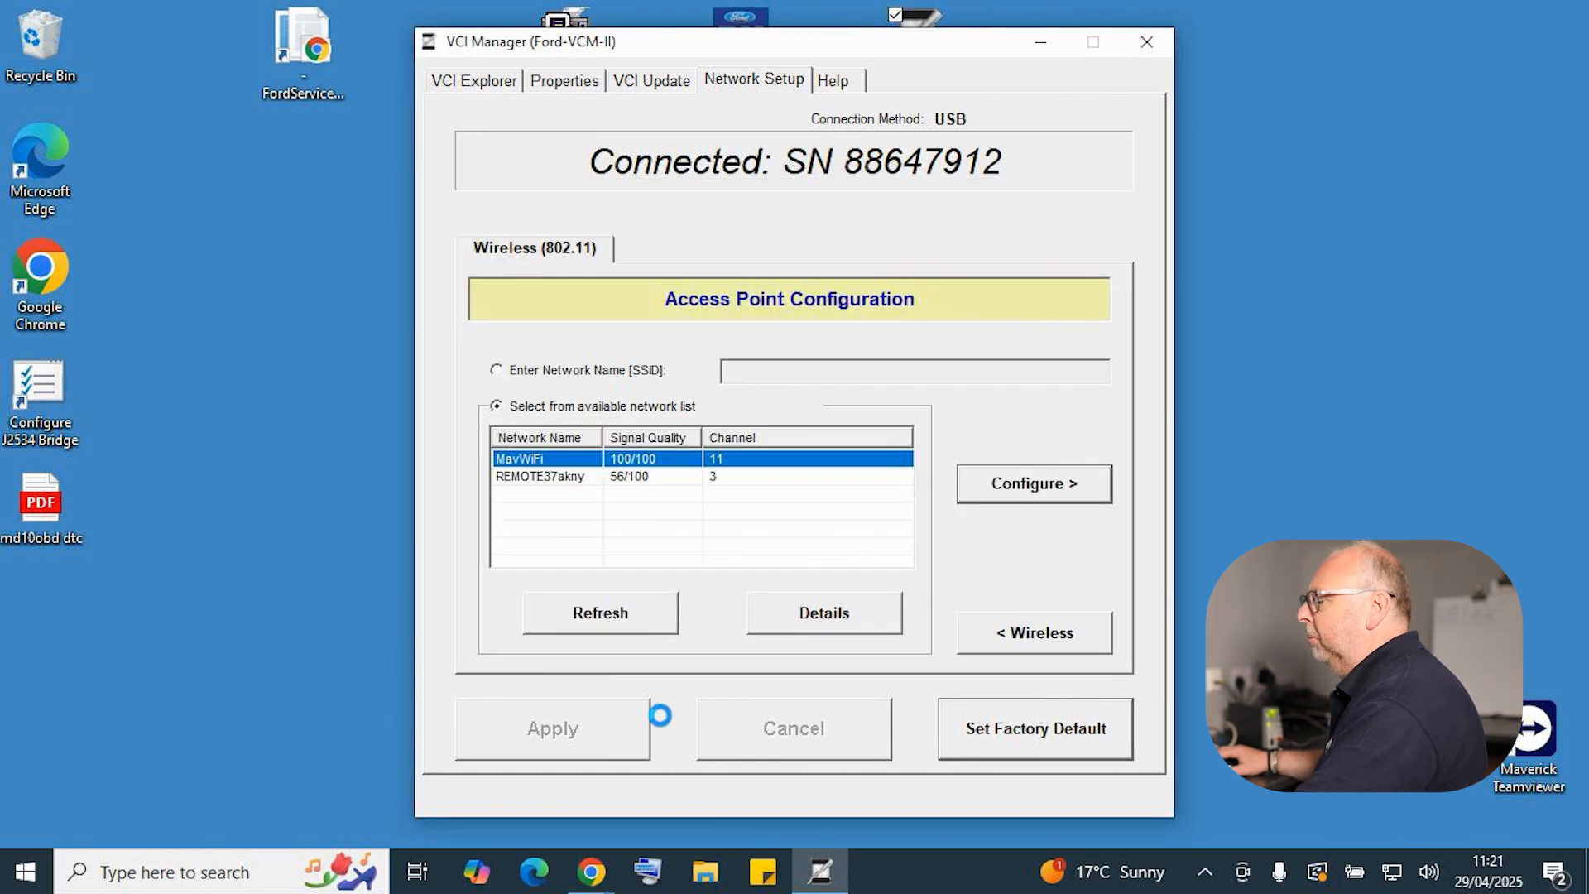
{"action": "left_click", "coordinate": [1033, 483]}
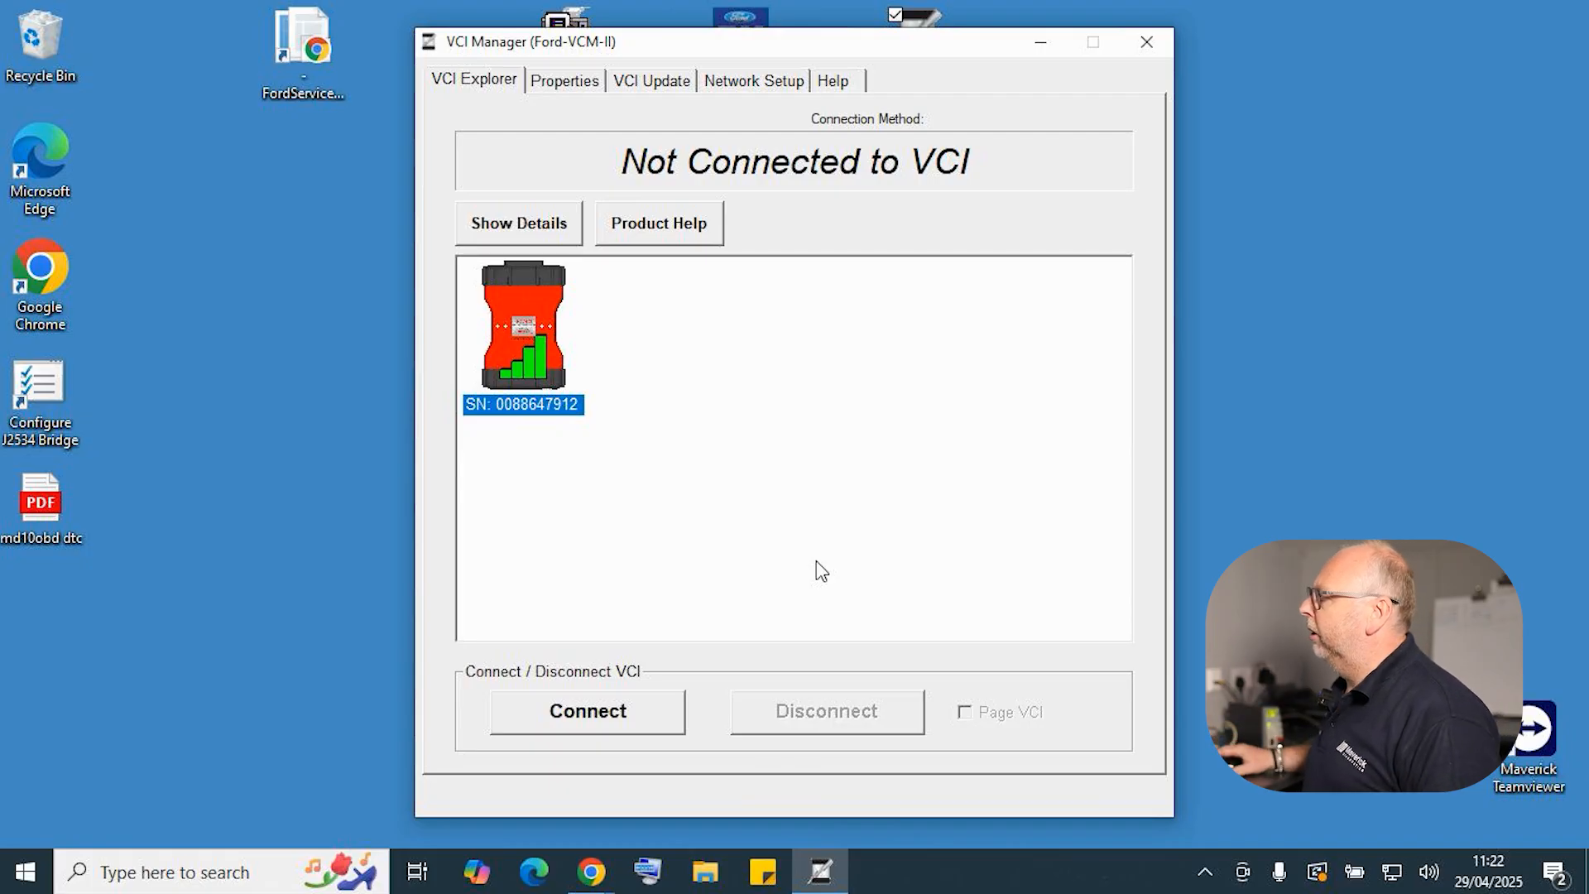
{"action": "mouse_move", "coordinate": [781, 561]}
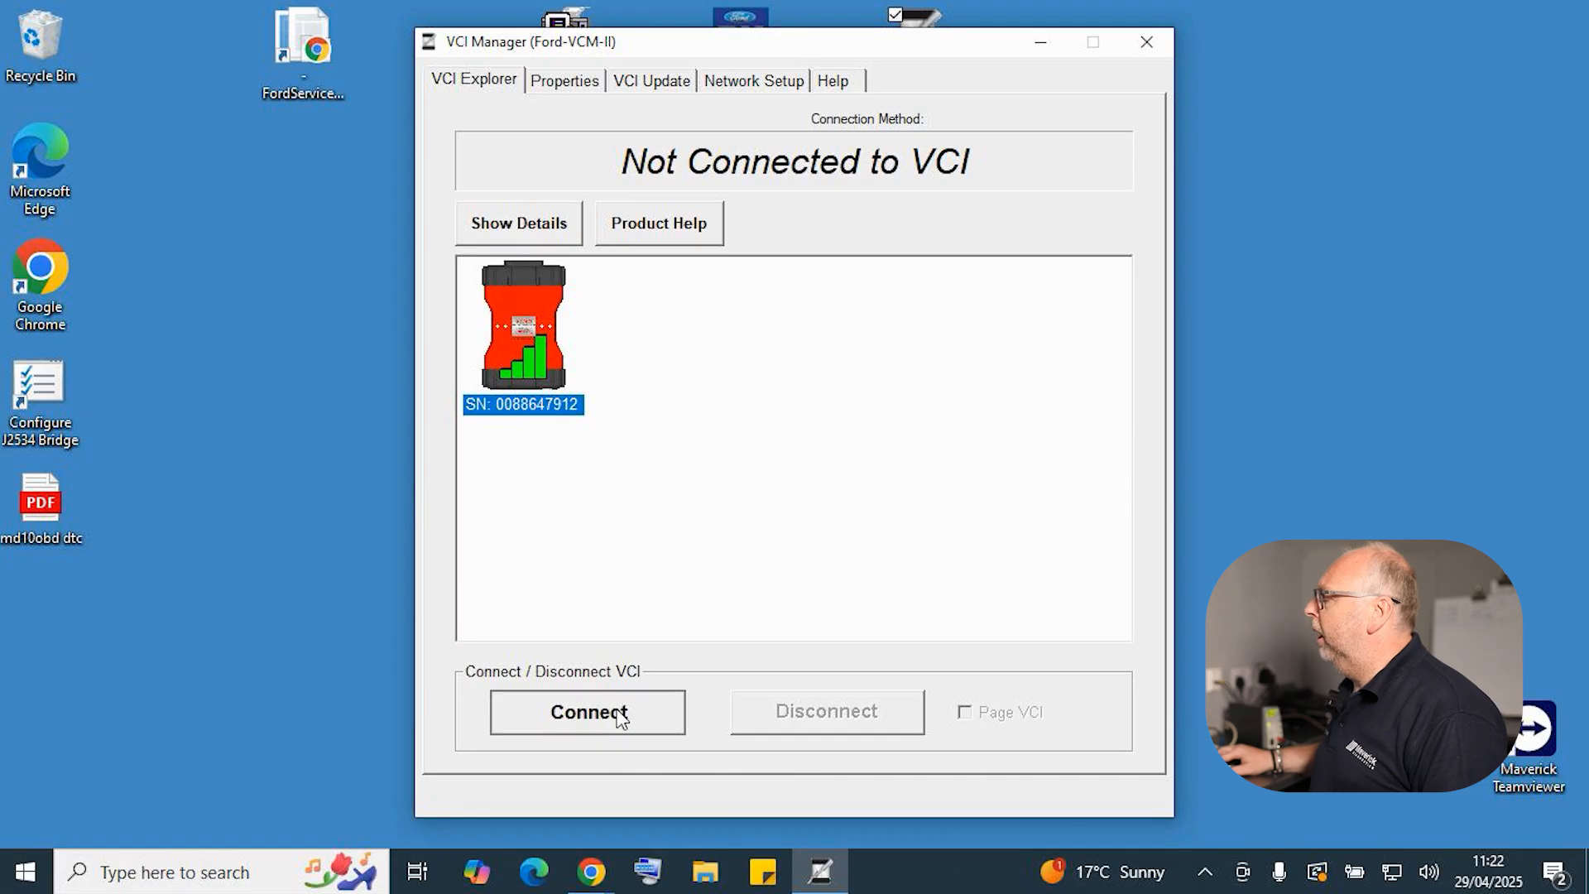
- Connect to the VCI wirelessly and enable Page VCI so it identifies itself
{"action": "left_click", "coordinate": [586, 711]}
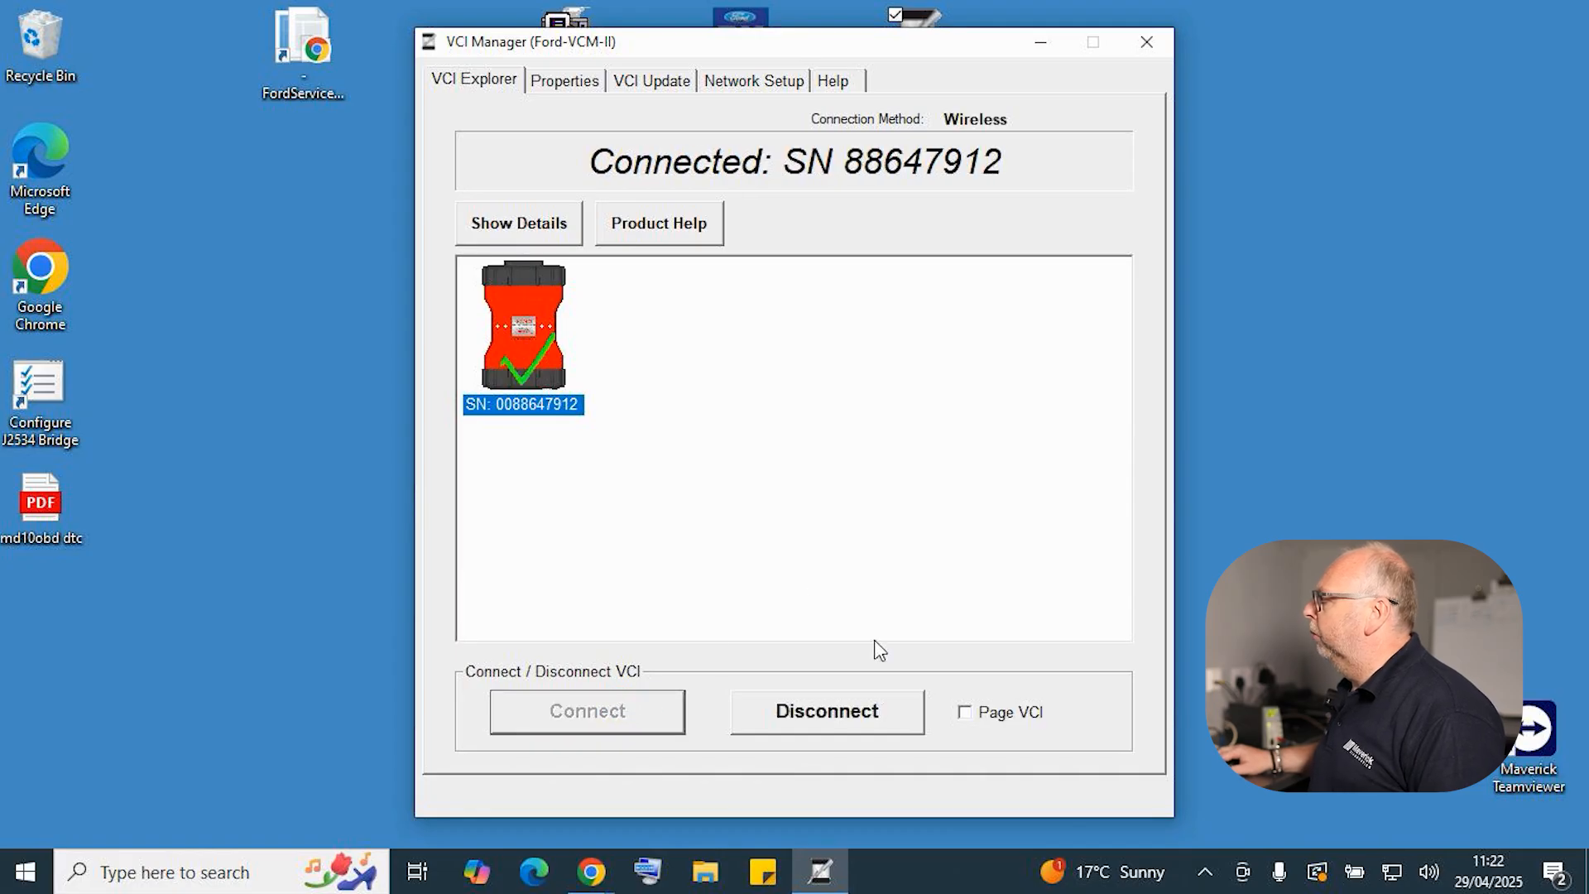
{"action": "mouse_move", "coordinate": [965, 722]}
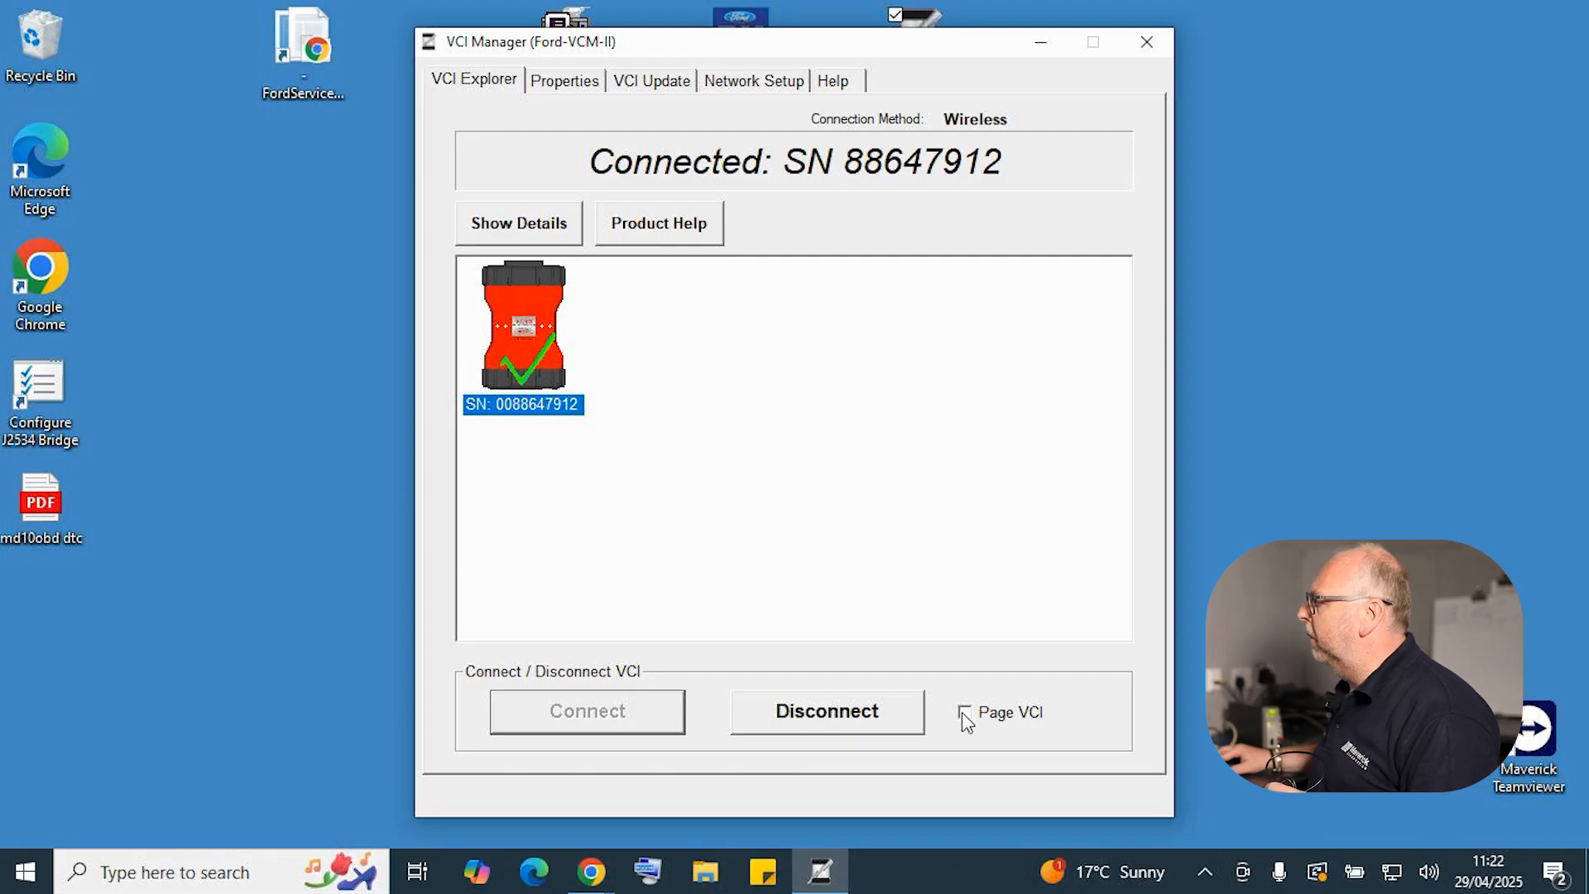
{"action": "left_click", "coordinate": [963, 712]}
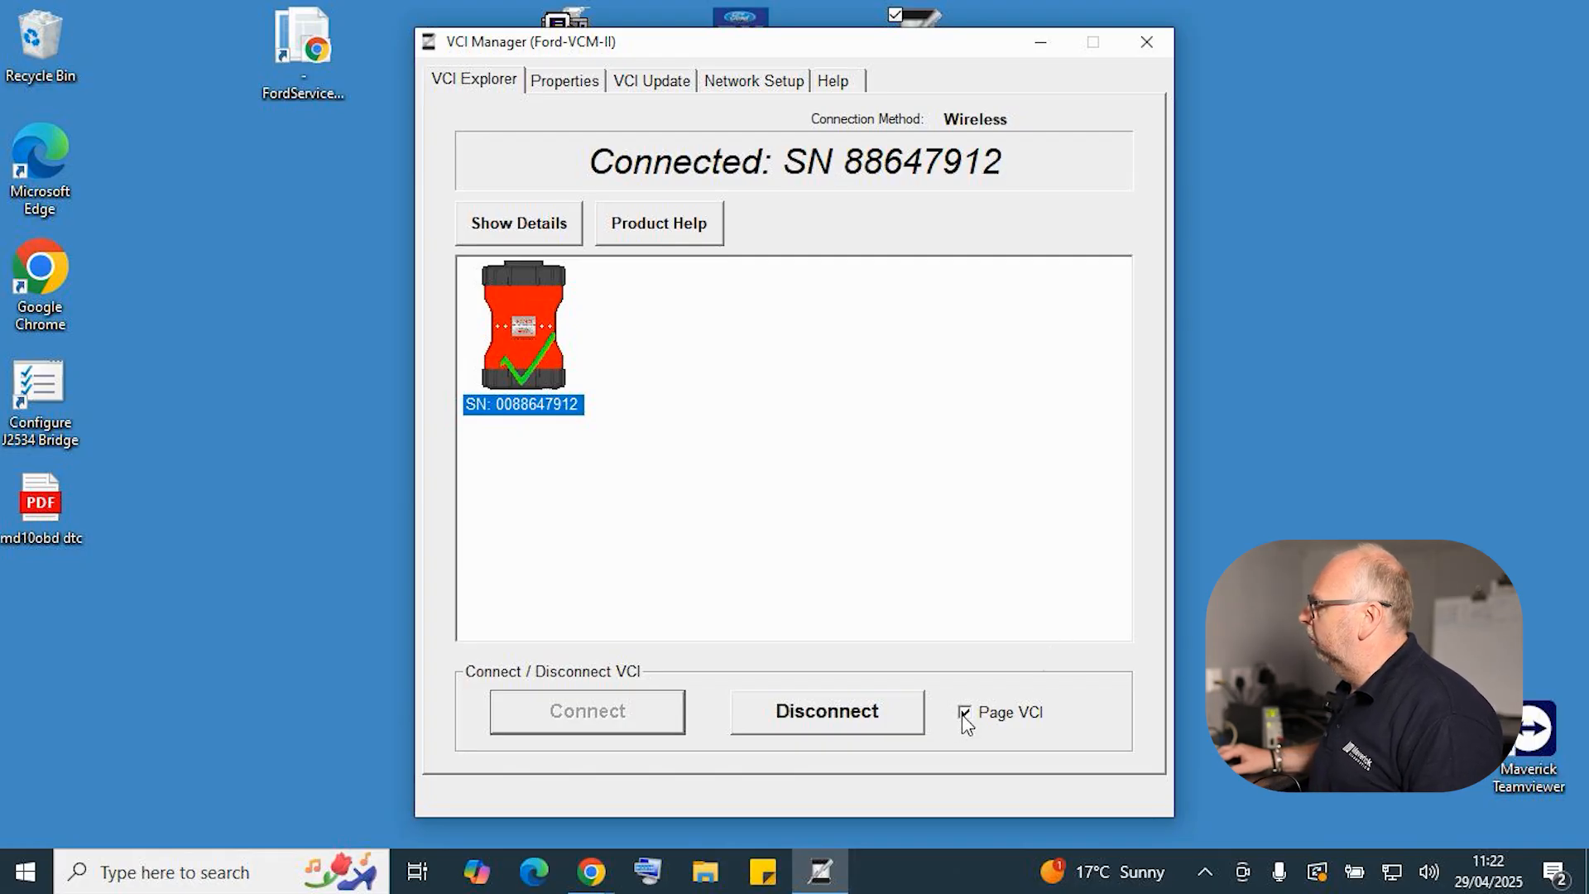
{"action": "left_click", "coordinate": [964, 712]}
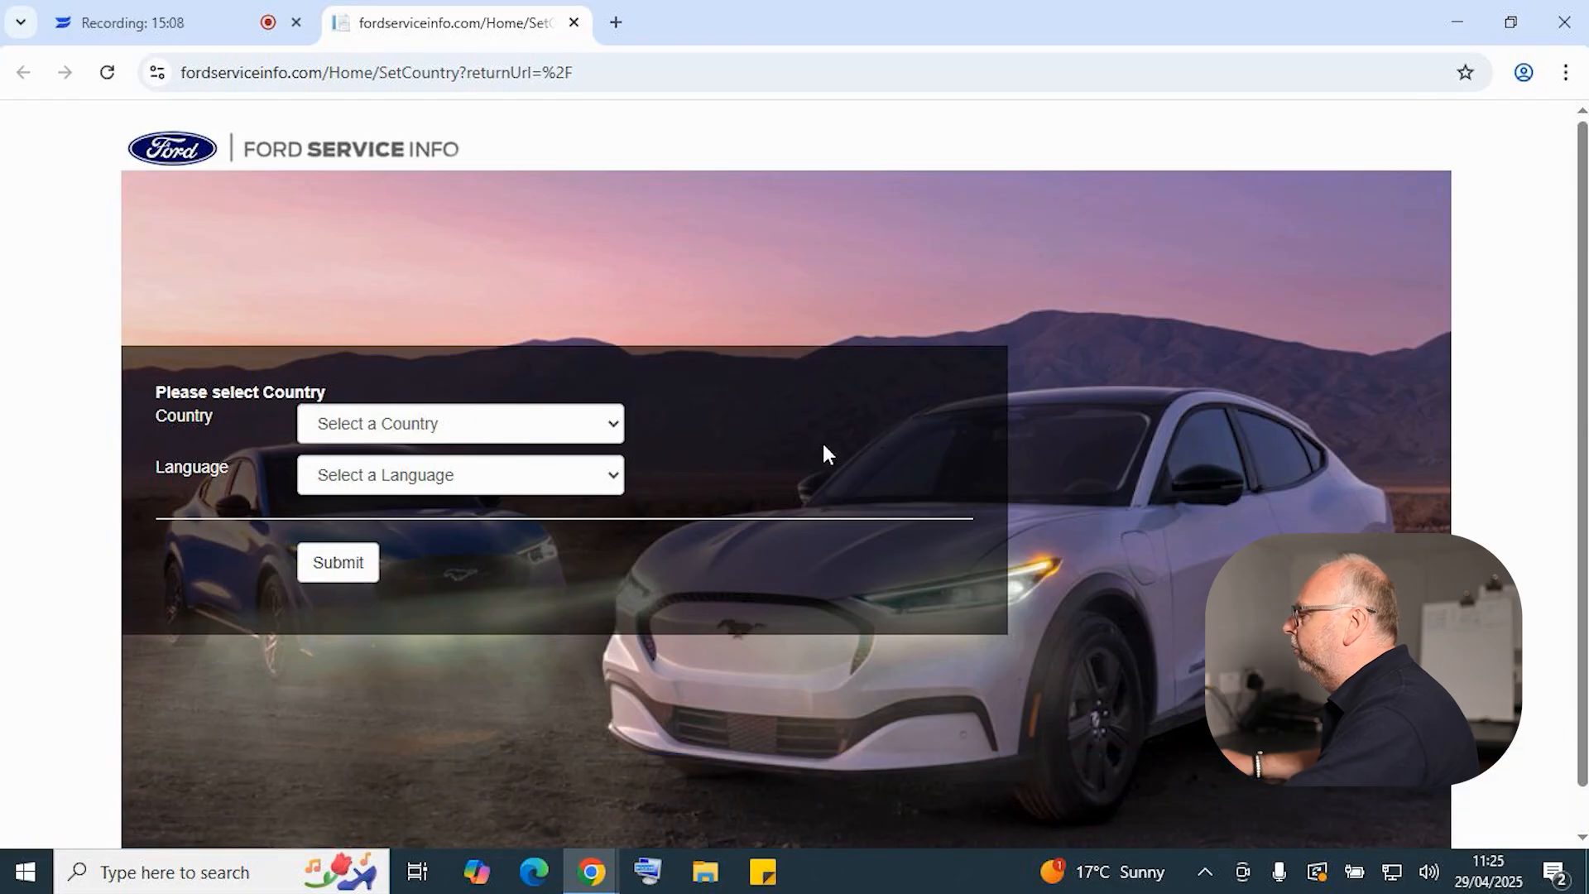
- Submit United Kingdom as country, keeping English as the language
{"action": "left_click", "coordinate": [459, 422]}
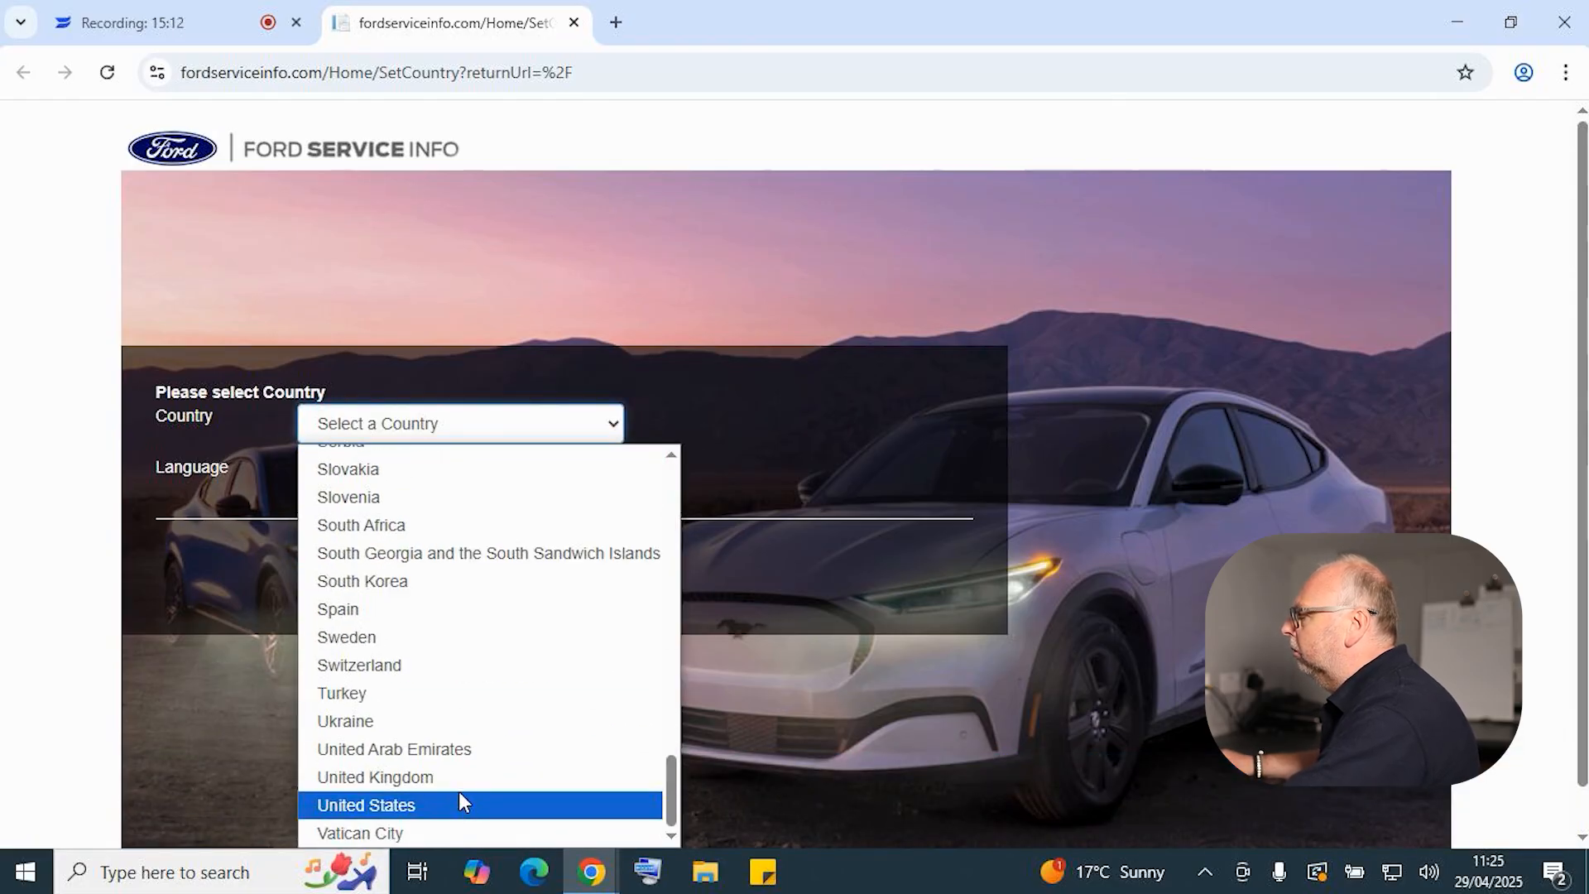
{"action": "left_click", "coordinate": [375, 776]}
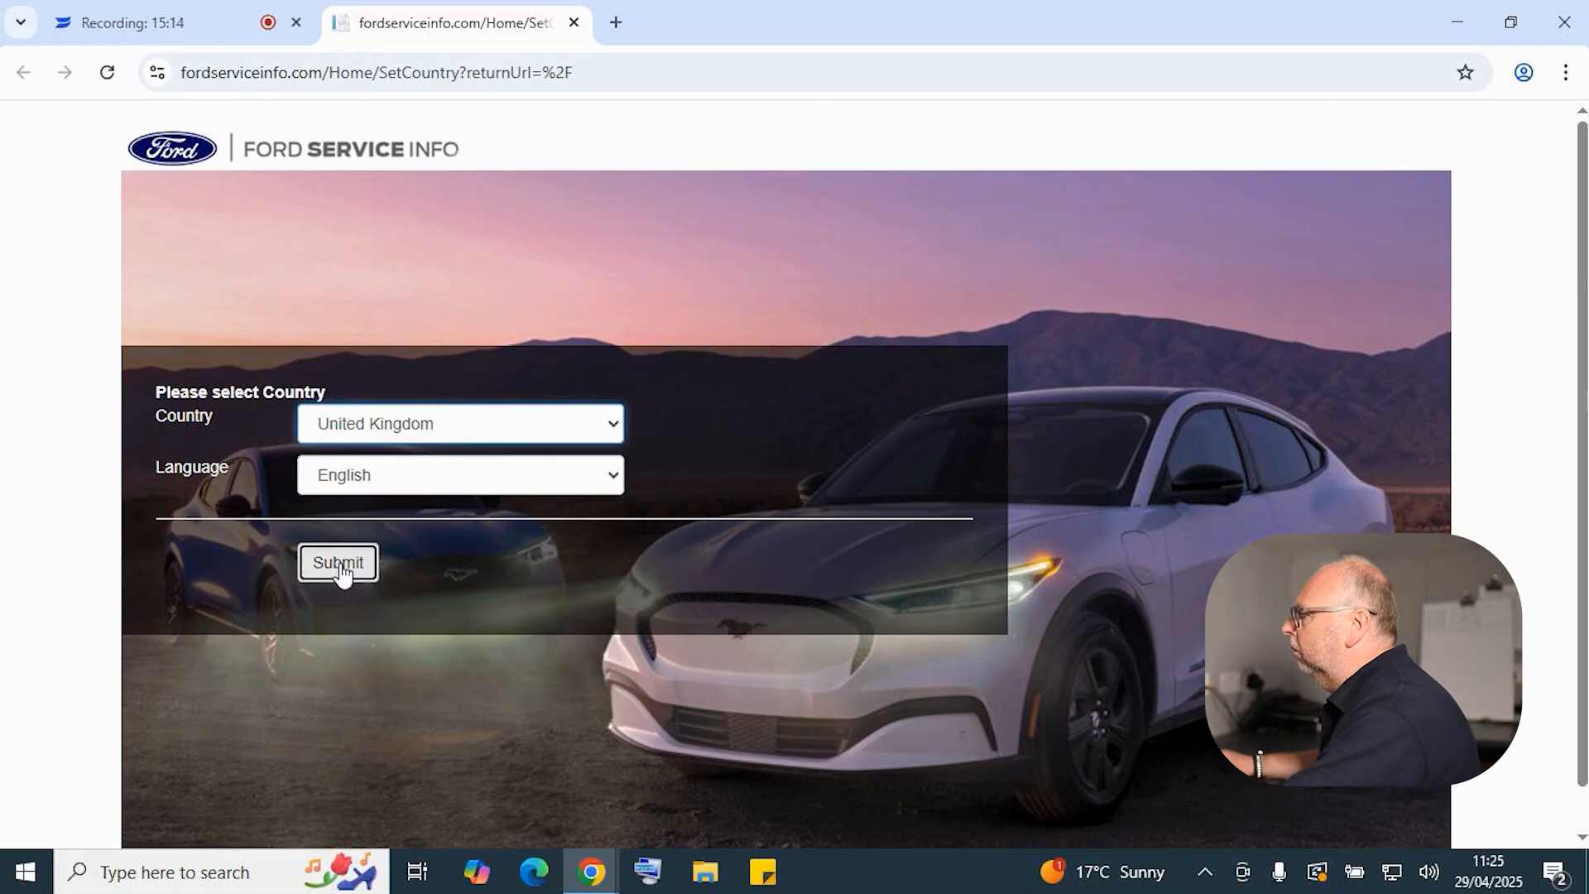
{"action": "left_click", "coordinate": [337, 563]}
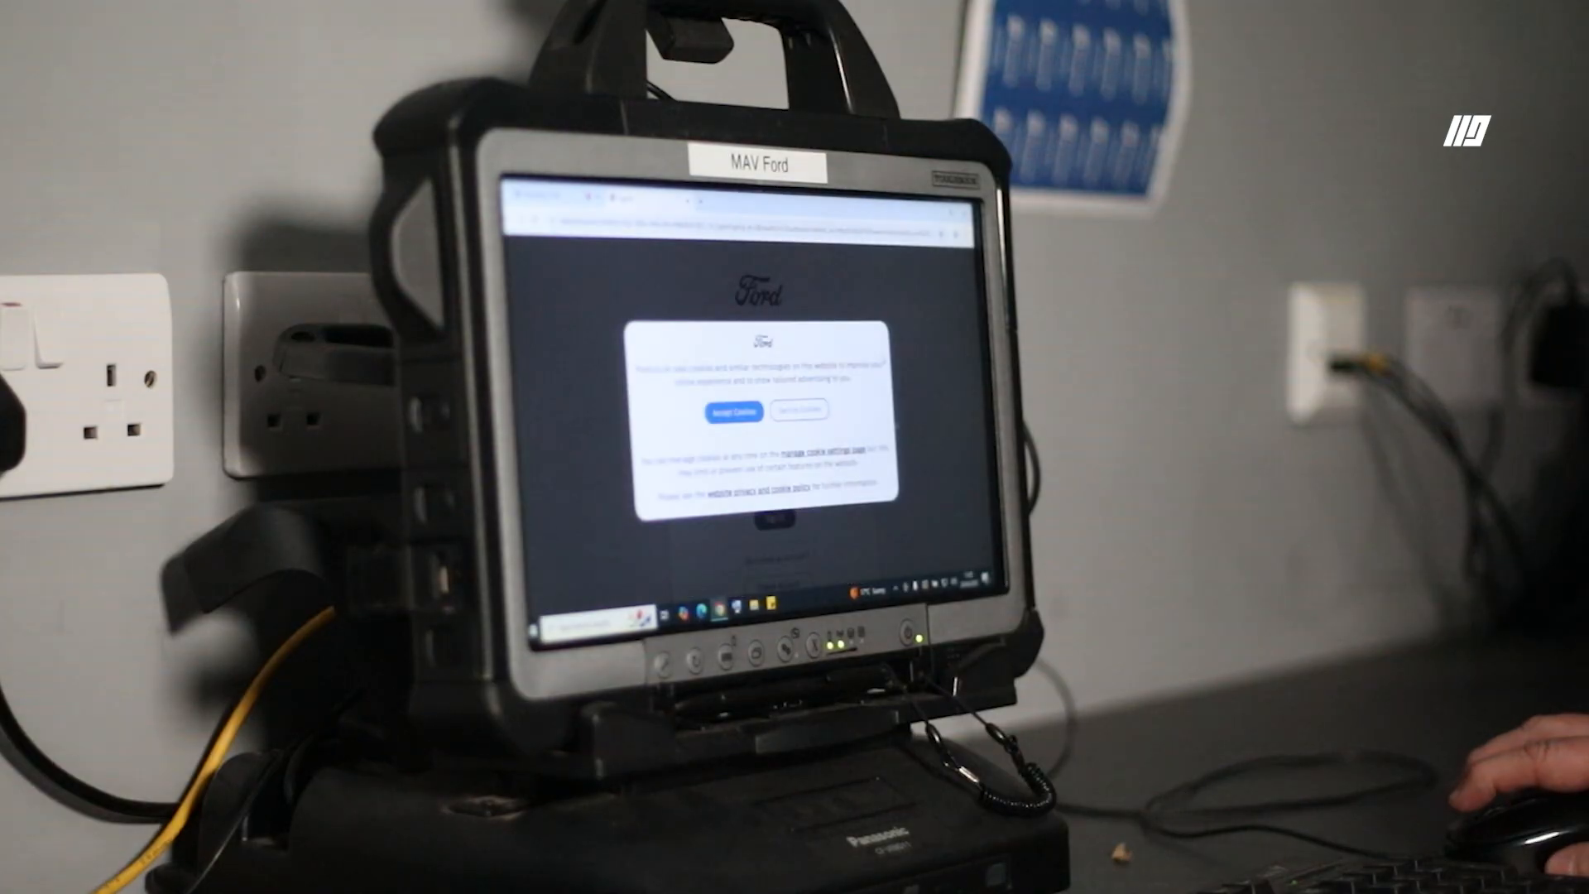
- Show the Pricing Information page listing UK FDRS licence, accreditation and hotline costs
{"action": "left_click", "coordinate": [732, 412]}
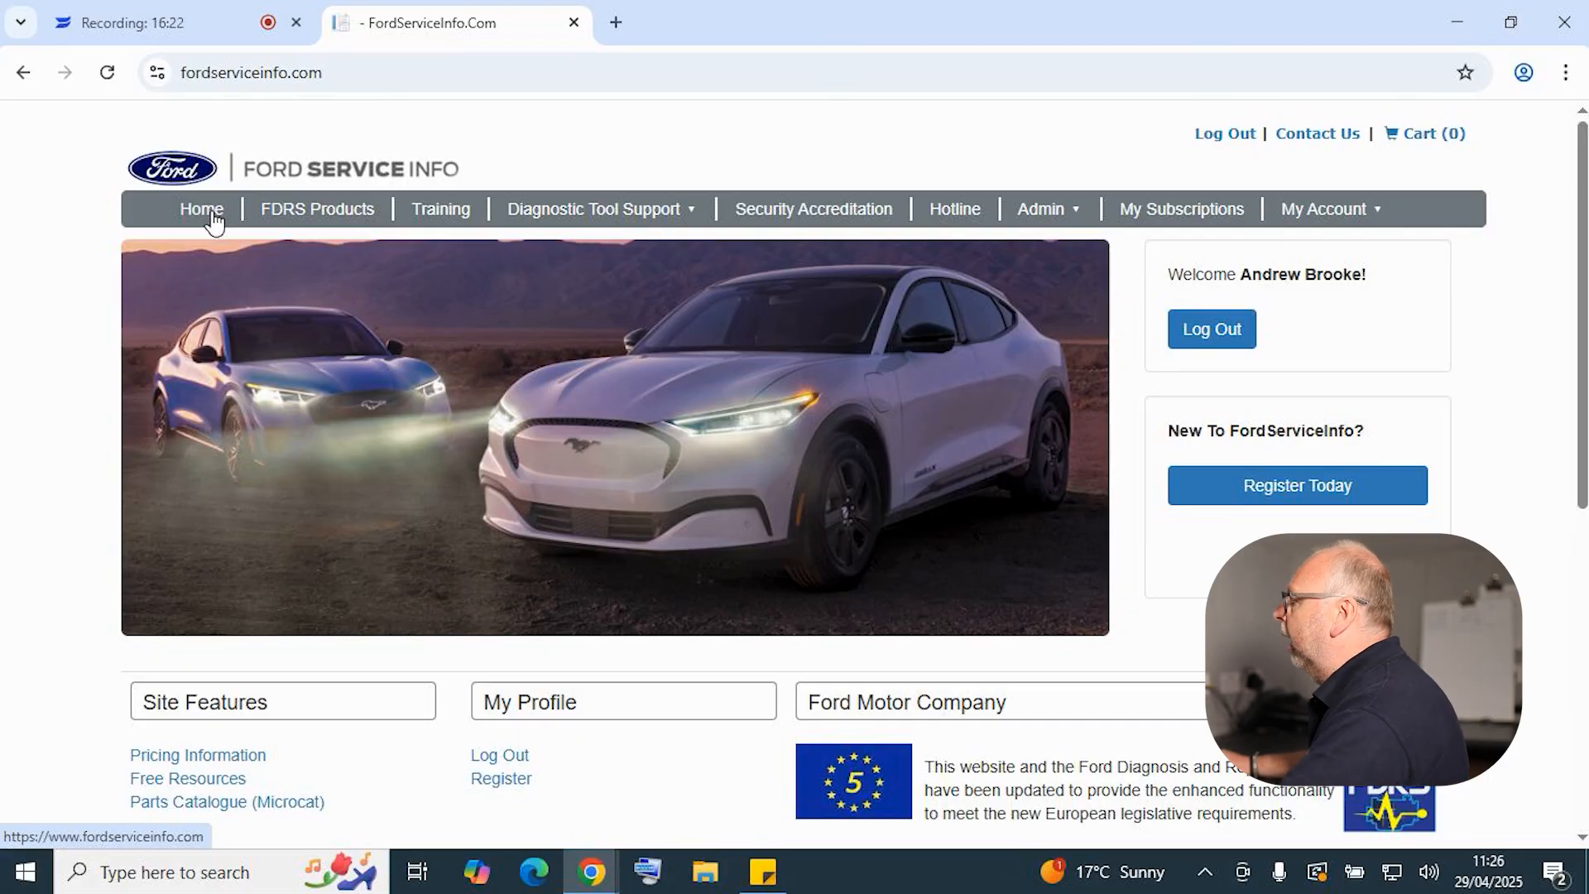
{"action": "scroll", "scroll_direction": "down", "scroll_amount": 3}
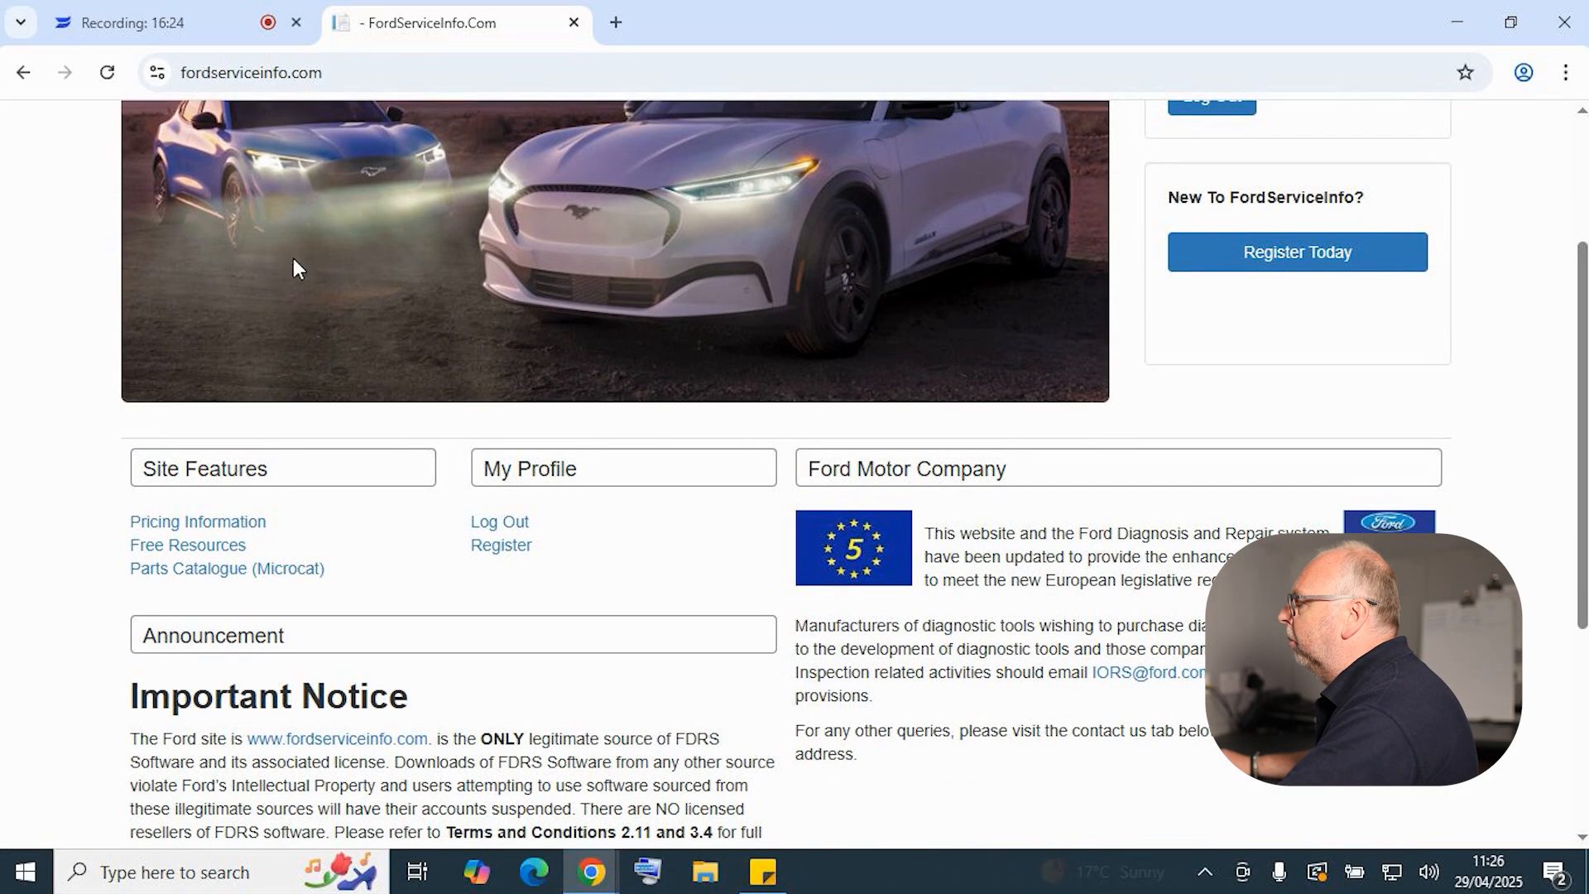
{"action": "mouse_move", "coordinate": [199, 531]}
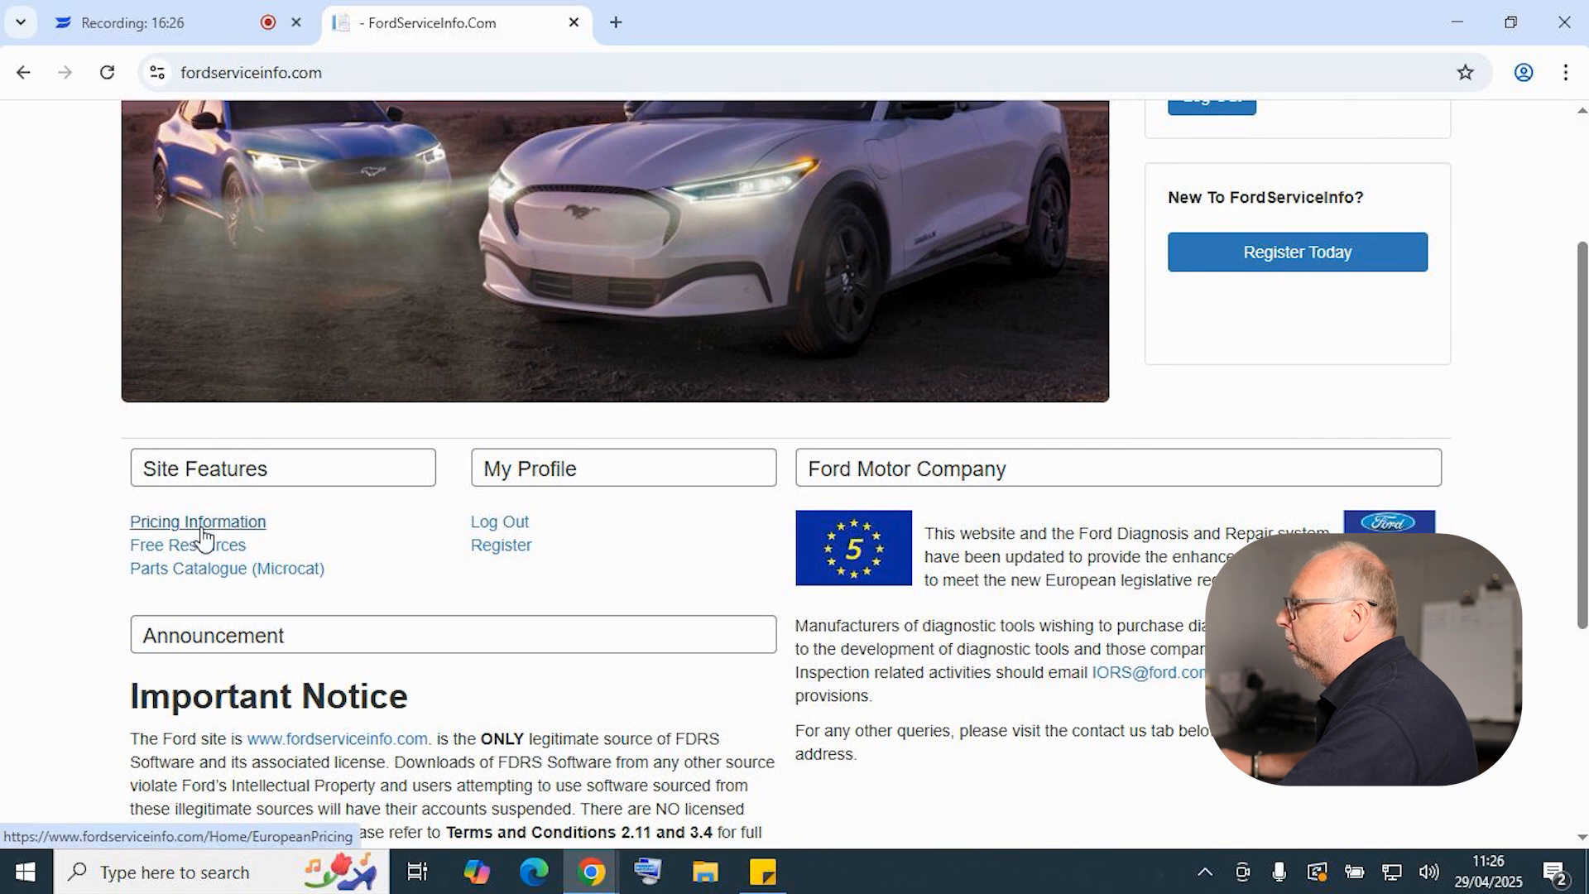
{"action": "left_click", "coordinate": [198, 520]}
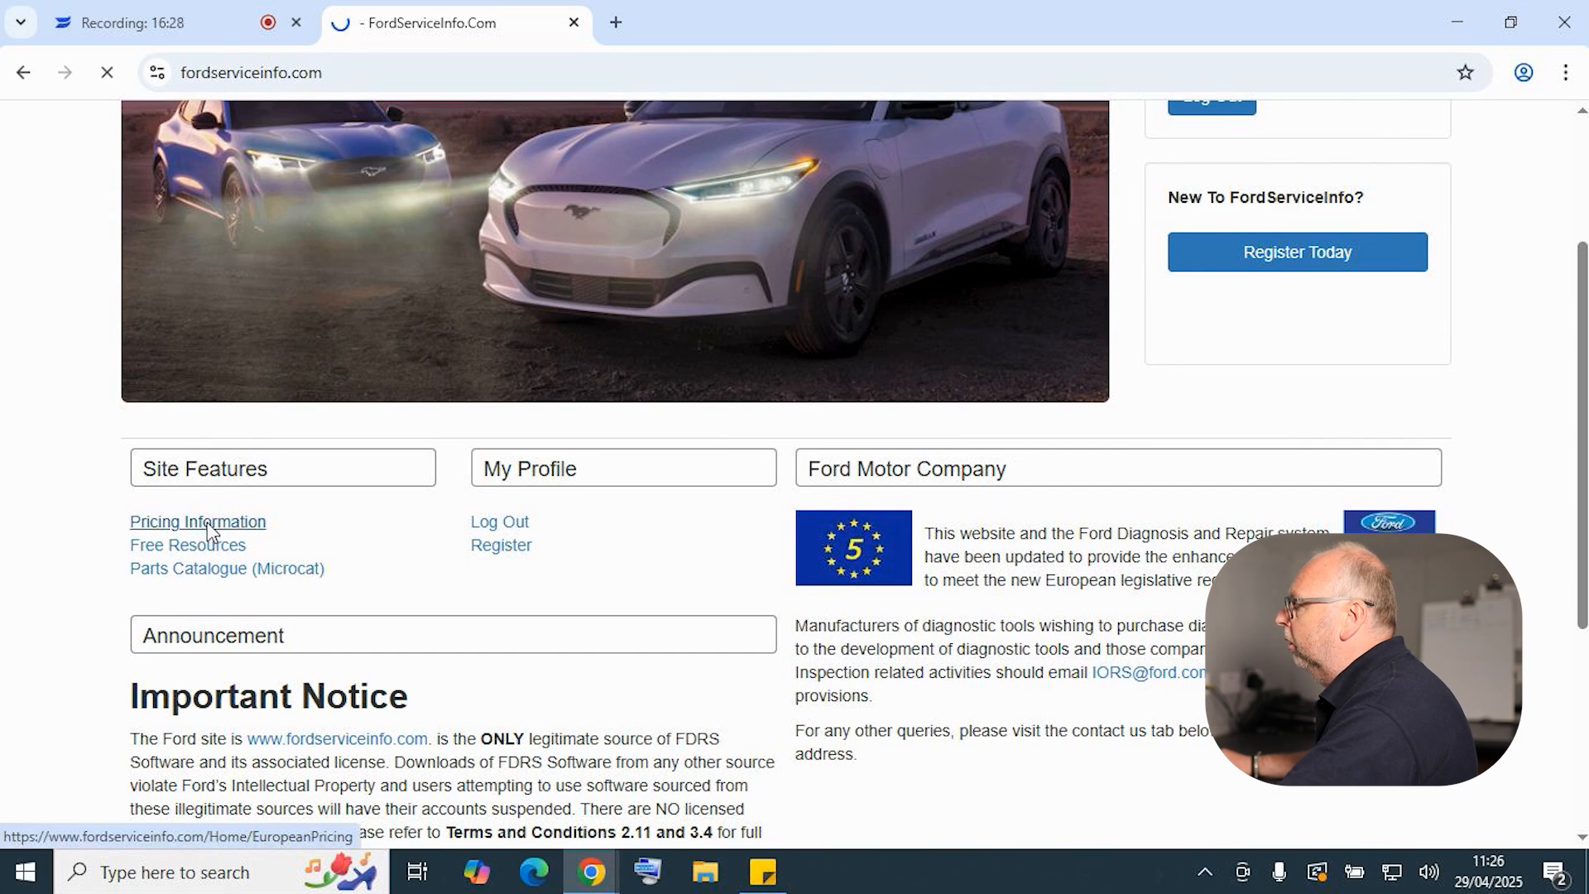
{"action": "left_click", "coordinate": [197, 522]}
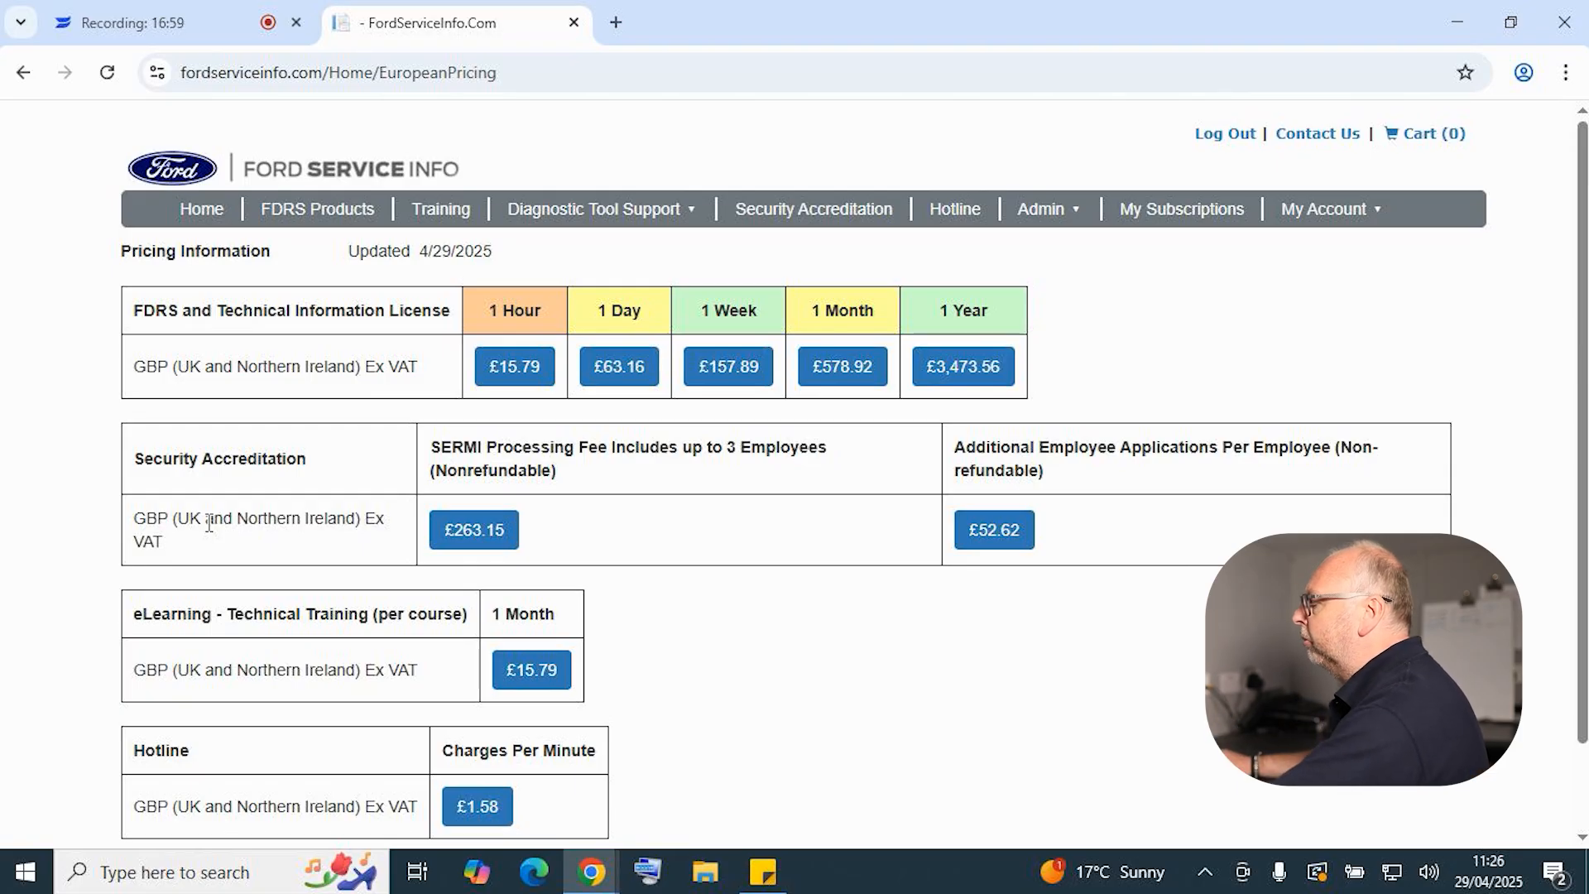
{"action": "scroll", "scroll_direction": "down", "scroll_amount": 3}
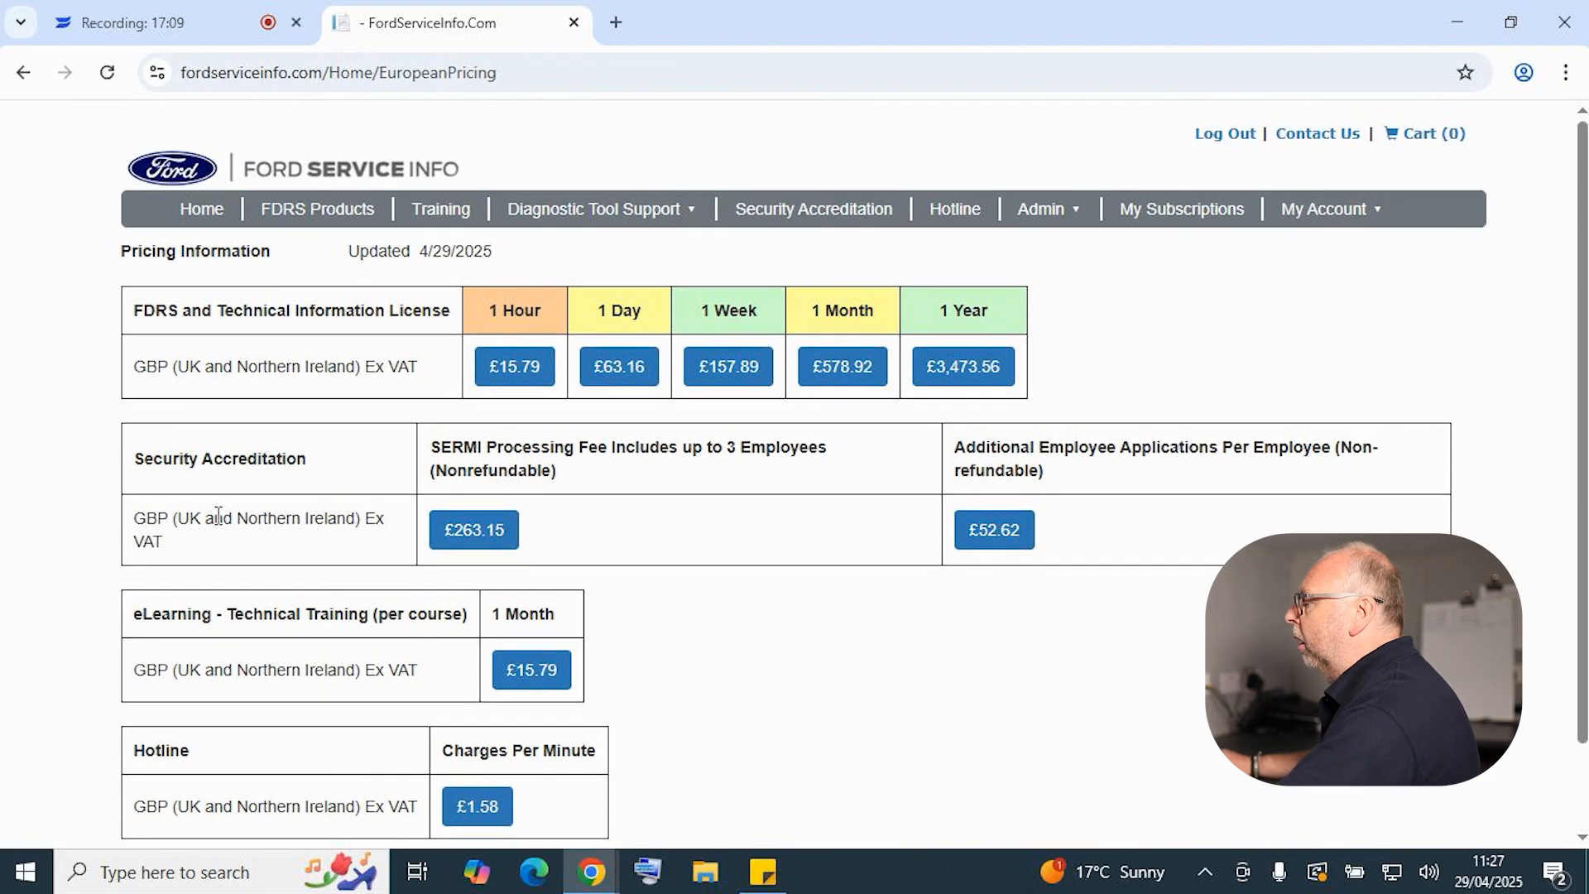
- Add the FDRS and Technical Information License (£18.95) to the cart and check out
{"action": "left_click", "coordinate": [514, 367]}
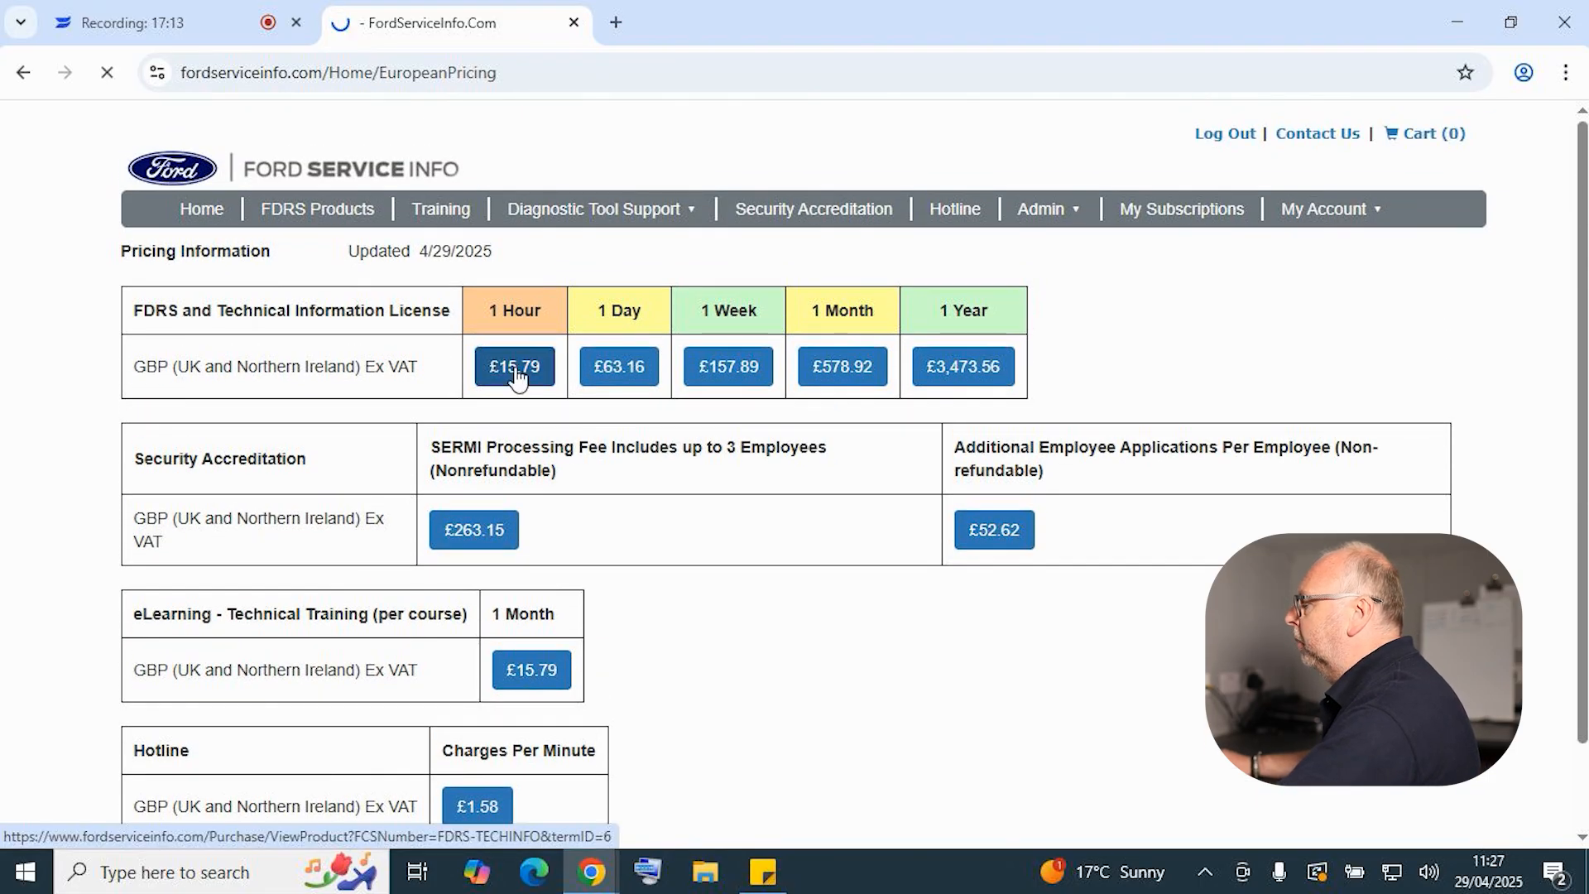
{"action": "left_click", "coordinate": [513, 367]}
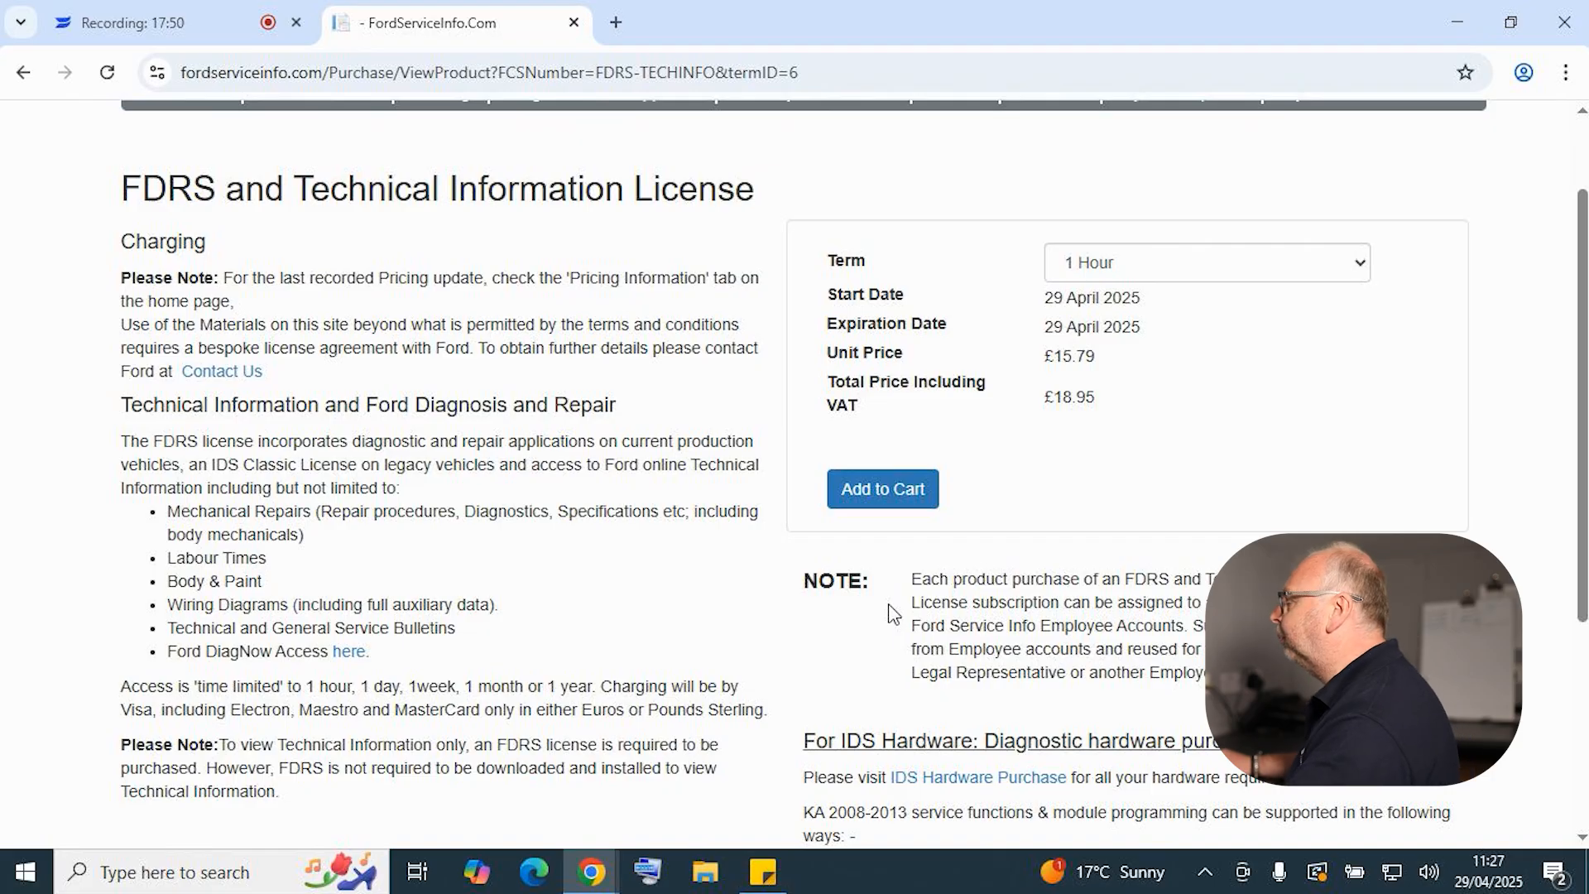
{"action": "left_click", "coordinate": [881, 488]}
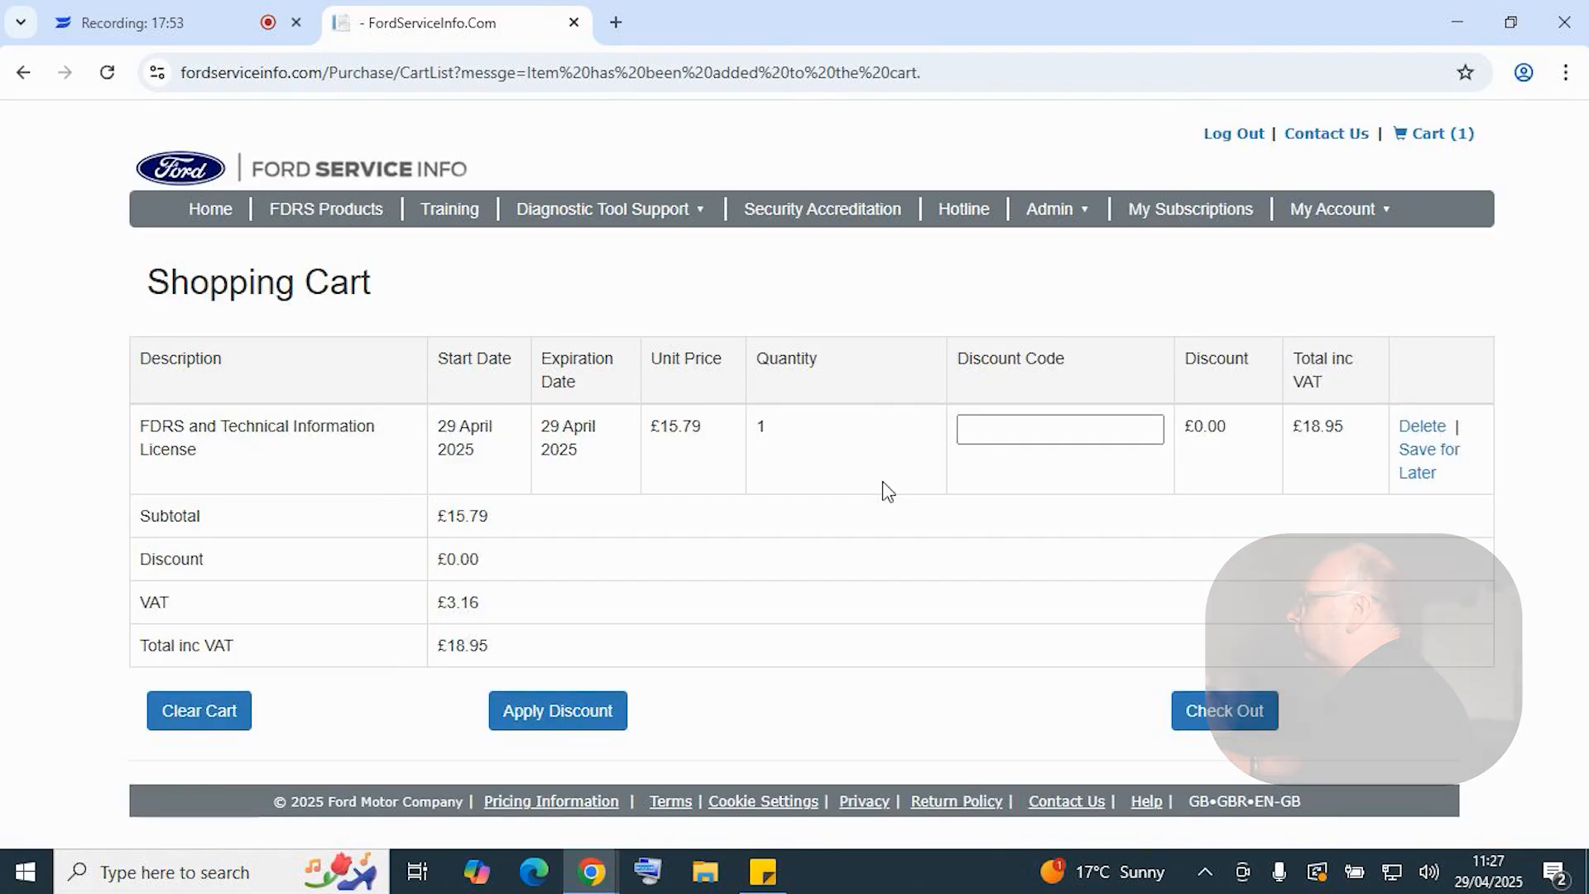
{"action": "left_click", "coordinate": [1223, 710]}
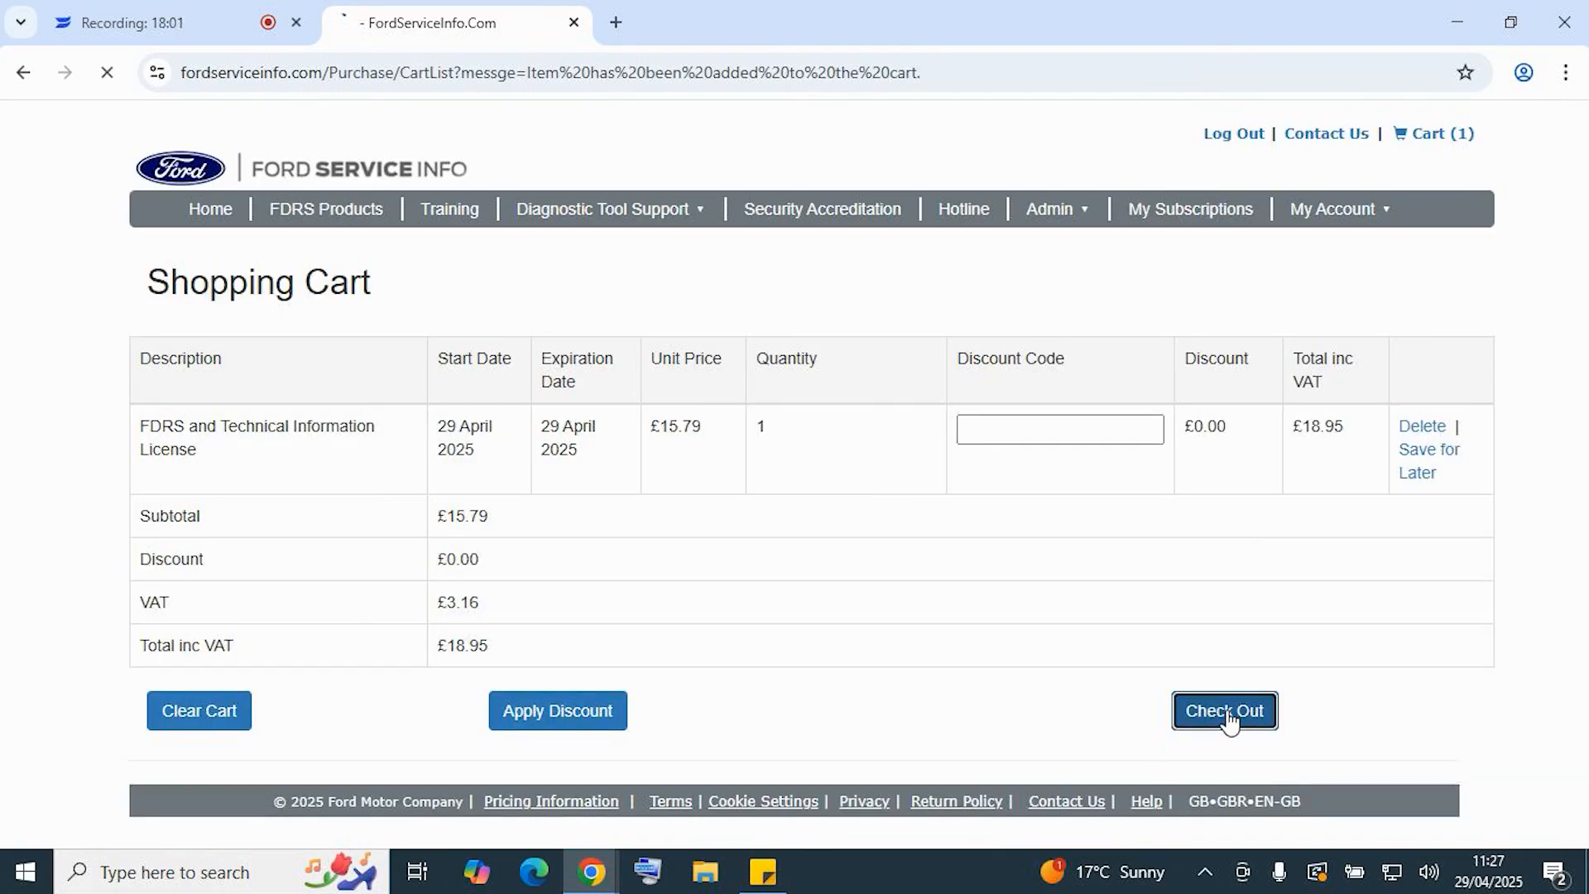
- Complete checkout, then get the new licence's code from My Subscriptions
{"action": "left_click", "coordinate": [1224, 710]}
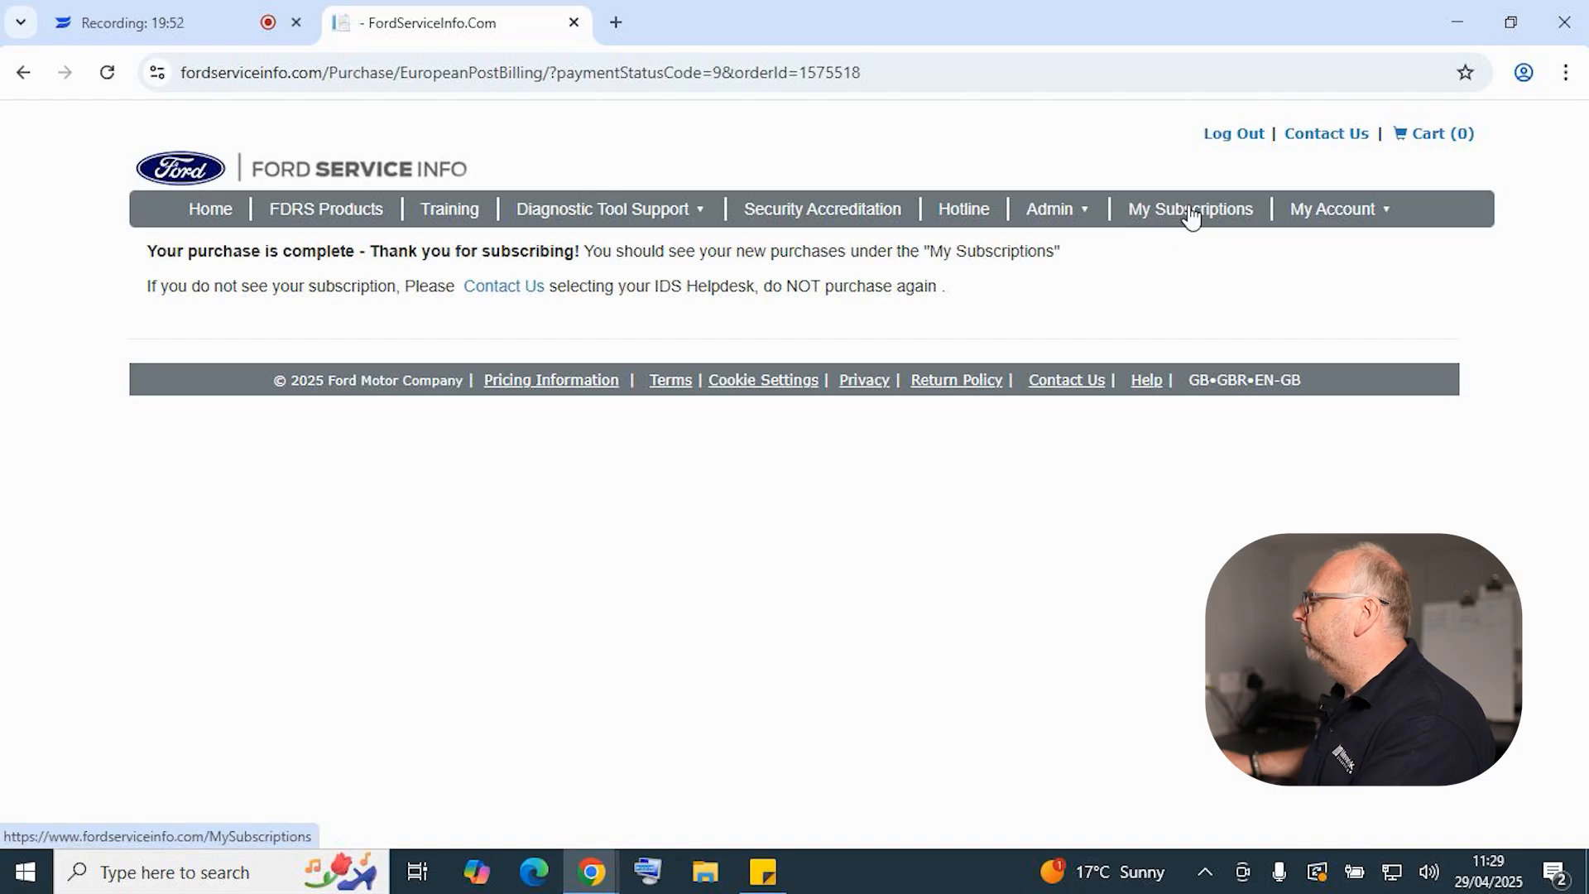
{"action": "left_click", "coordinate": [1190, 208]}
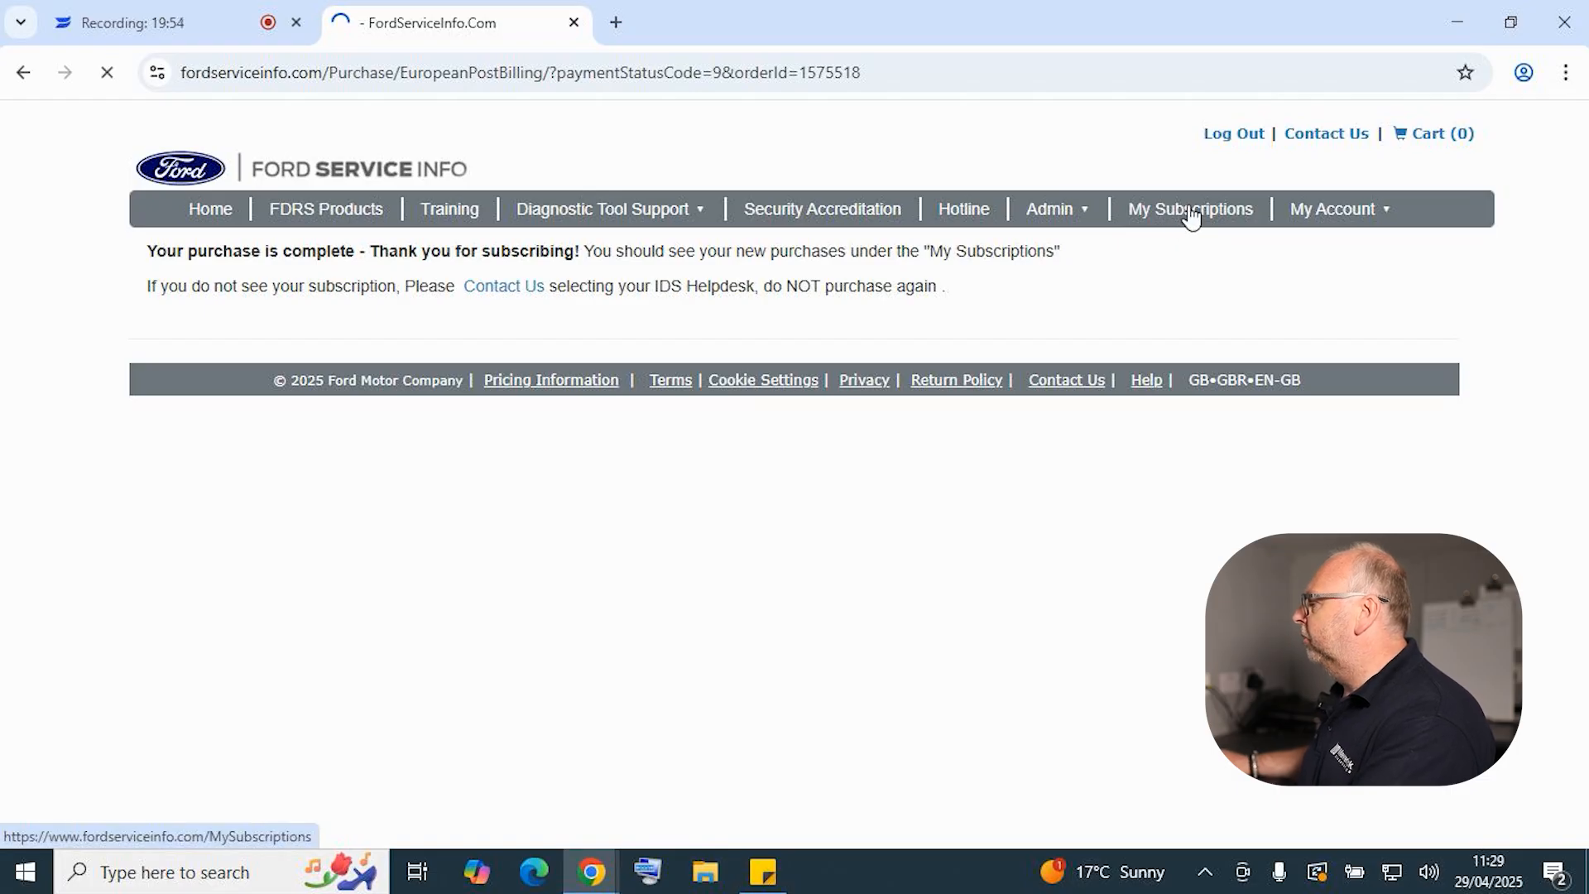
{"action": "left_click", "coordinate": [1188, 209]}
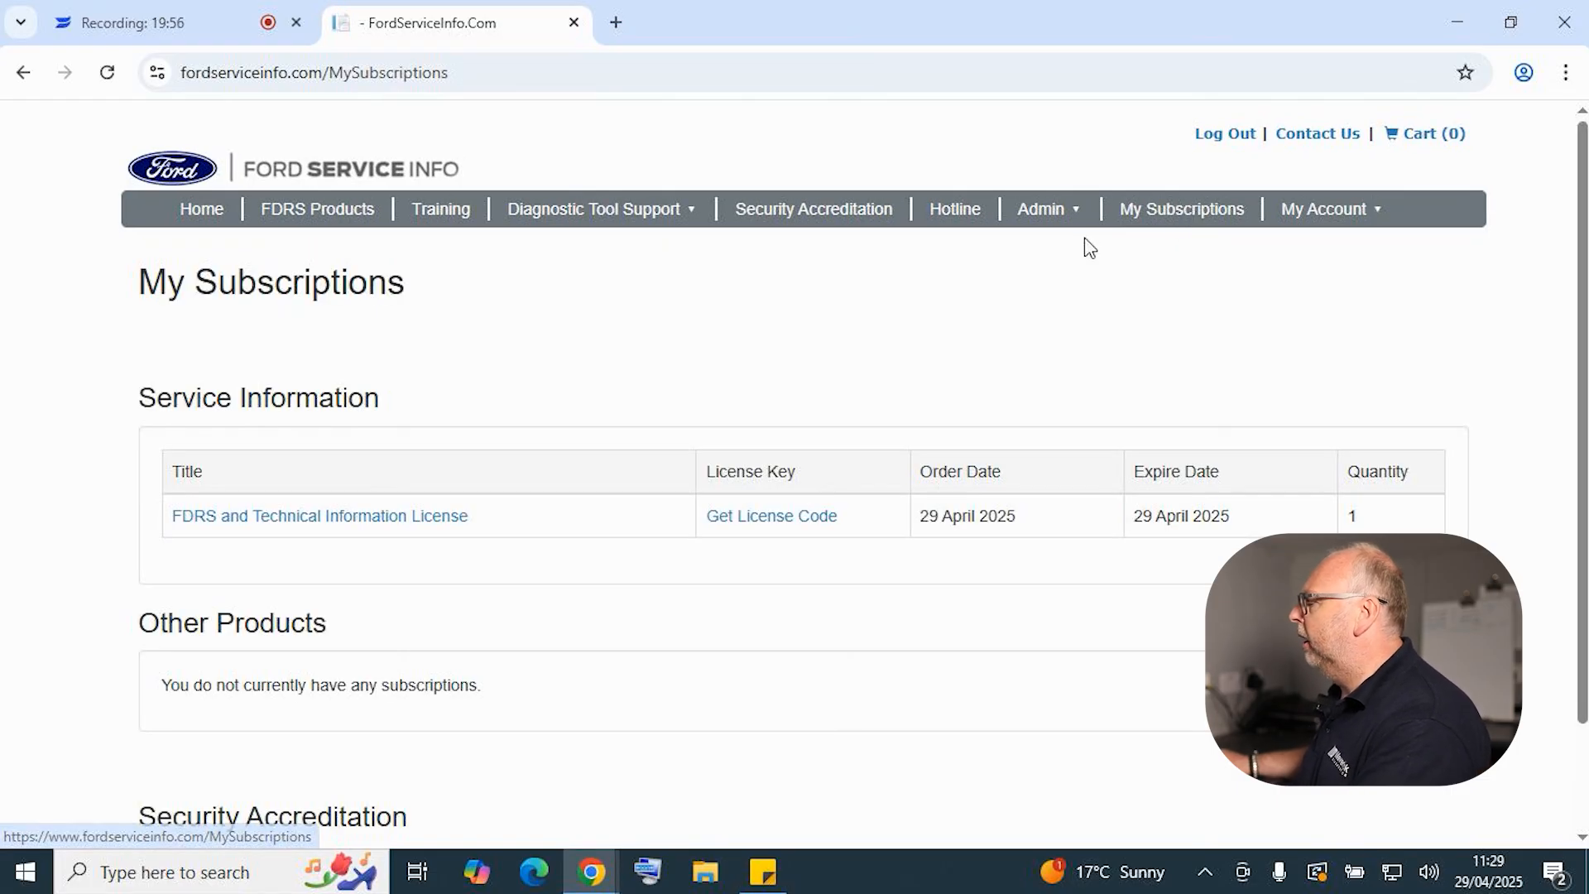
{"action": "scroll", "scroll_direction": "down", "scroll_amount": 3}
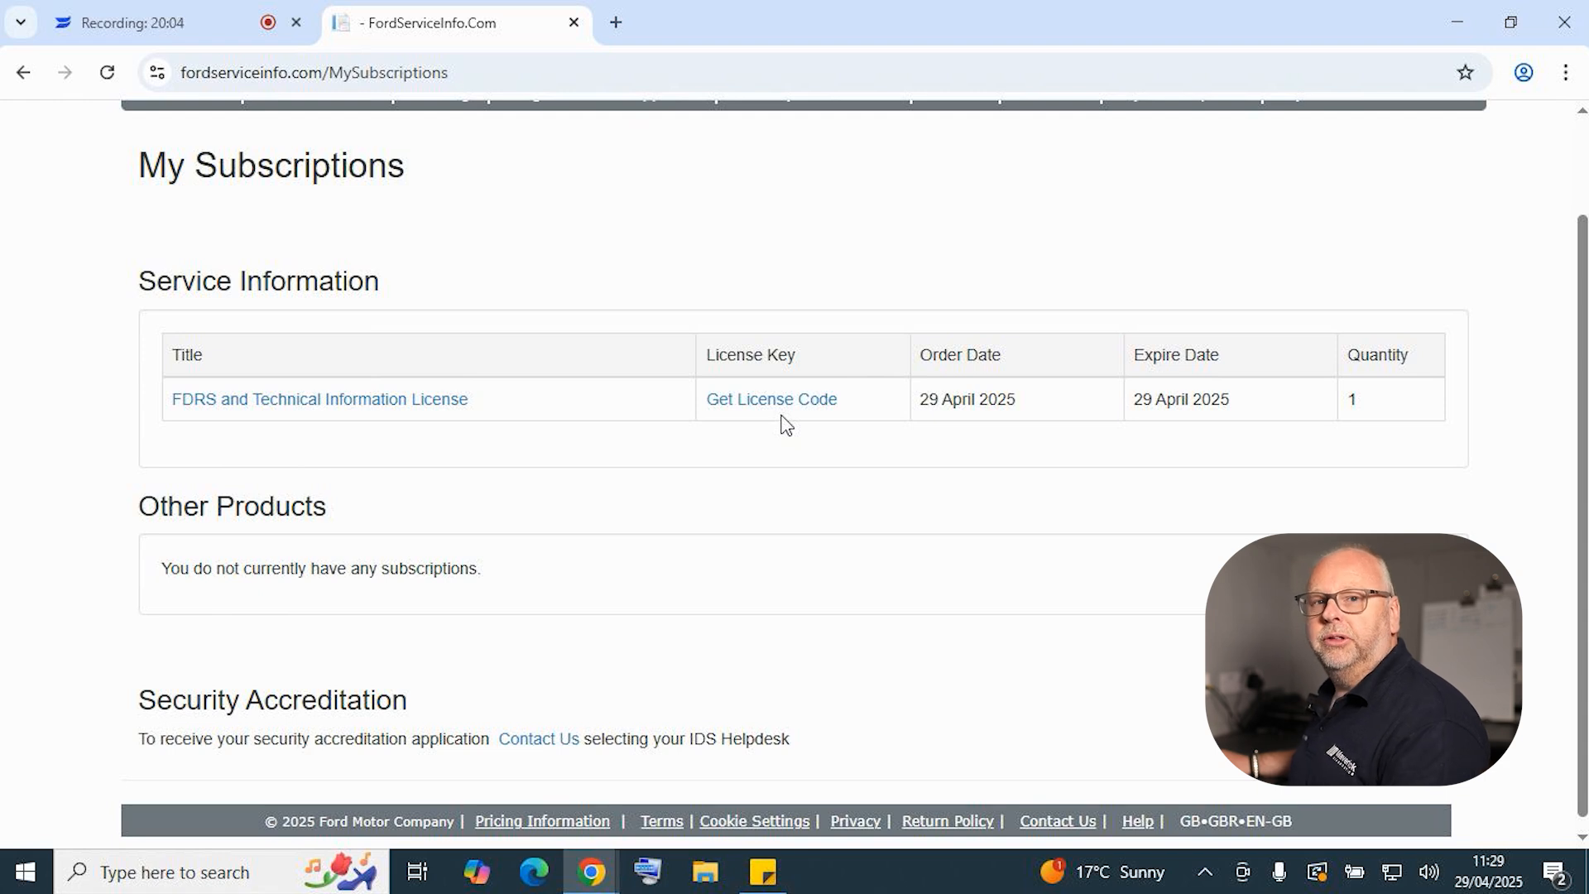
{"action": "mouse_move", "coordinate": [787, 456]}
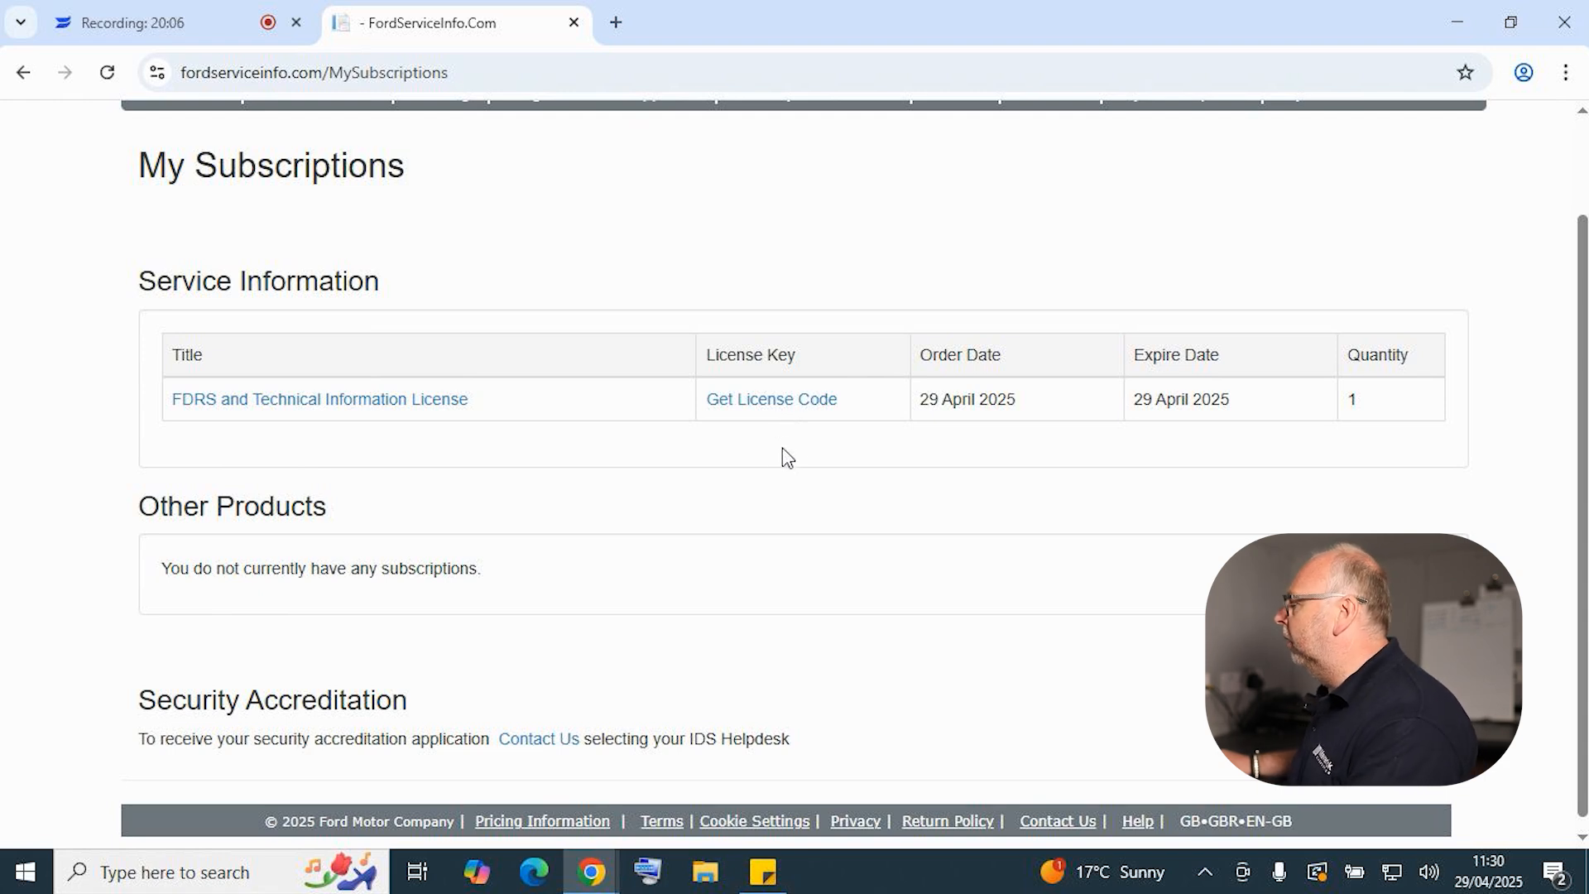
{"action": "left_click", "coordinate": [771, 399]}
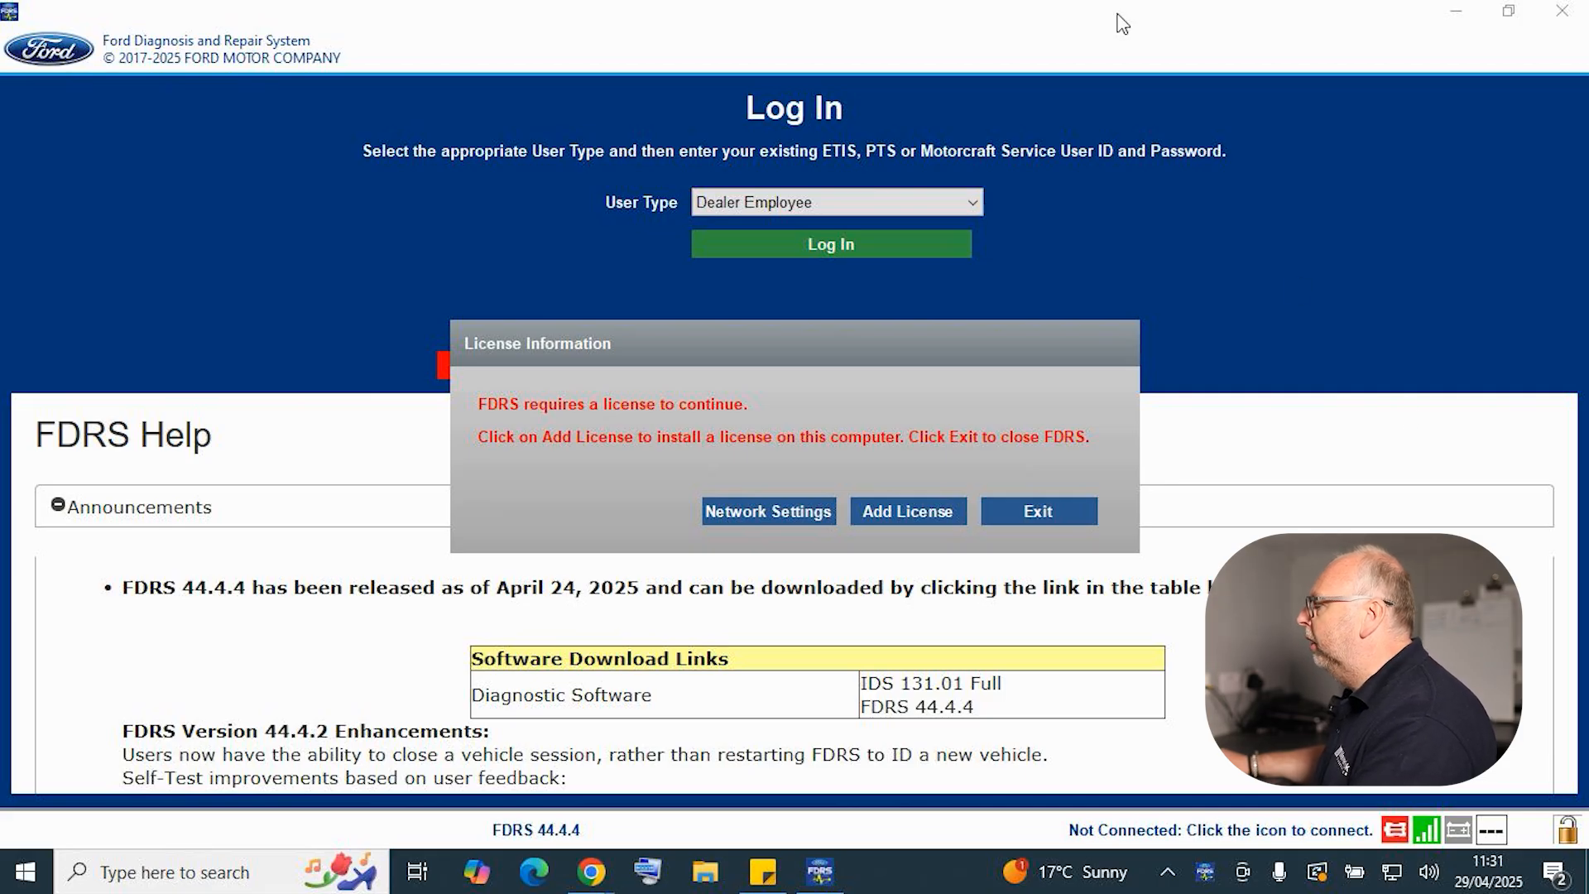
{"action": "mouse_move", "coordinate": [656, 140]}
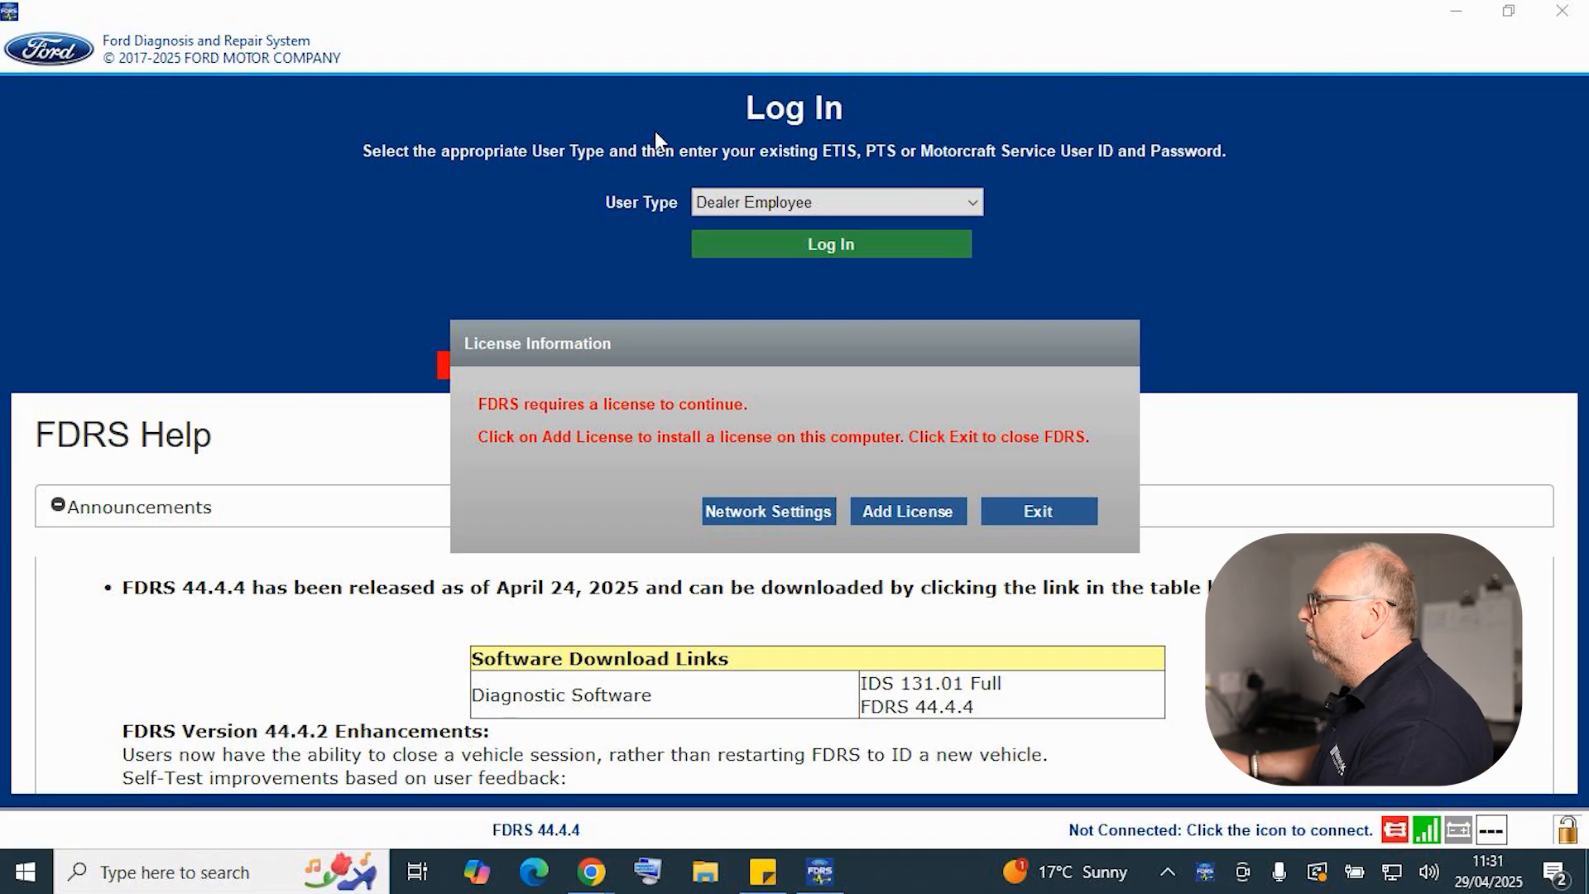
{"action": "mouse_move", "coordinate": [715, 216]}
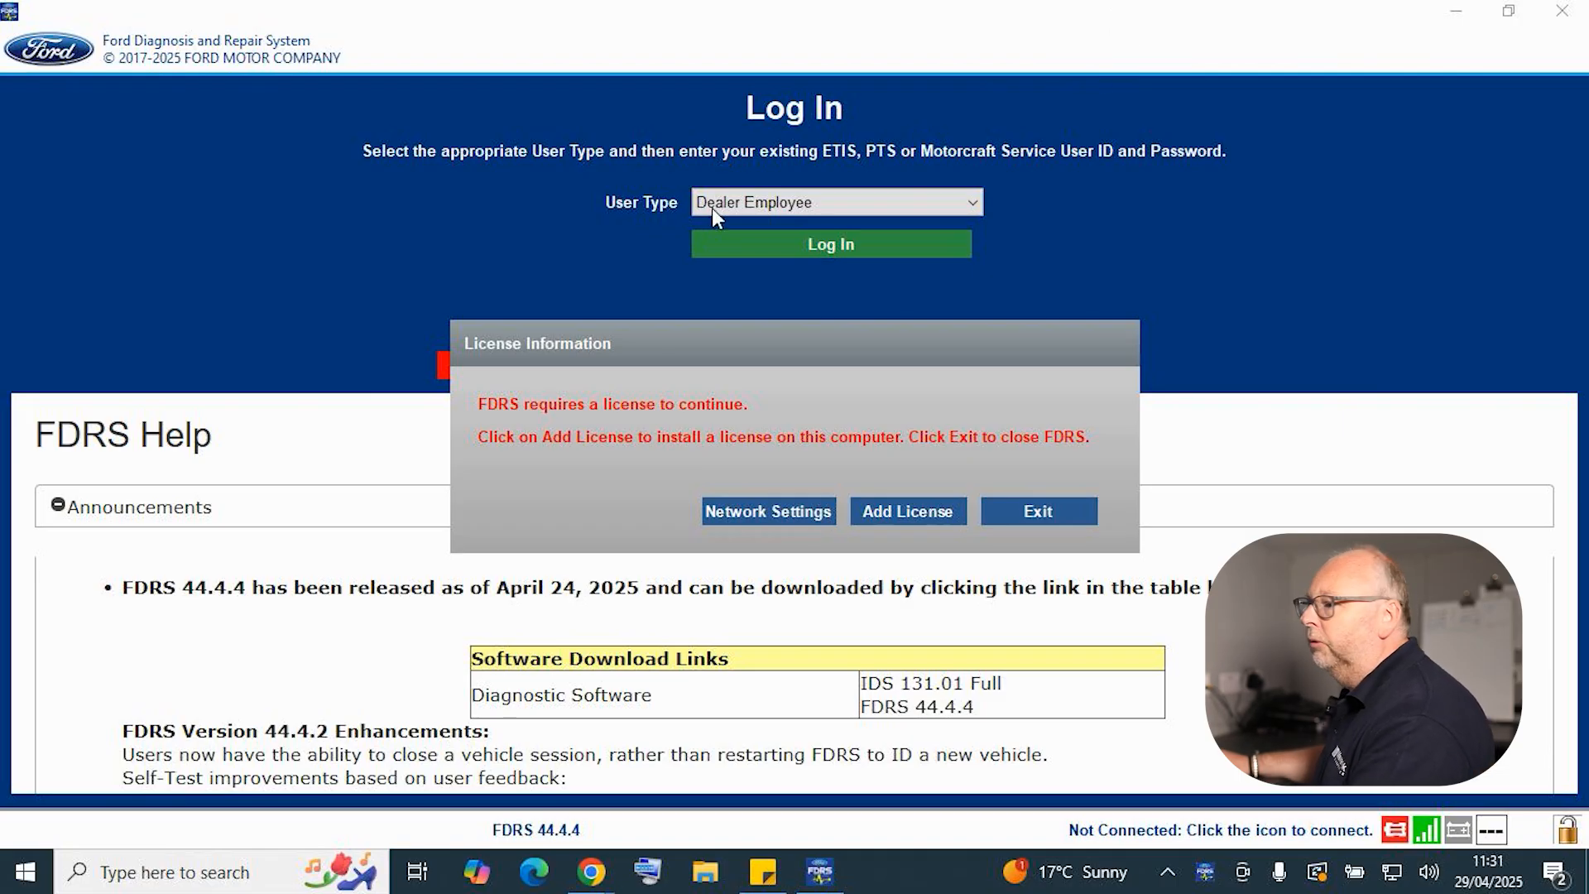
{"action": "mouse_move", "coordinate": [821, 348]}
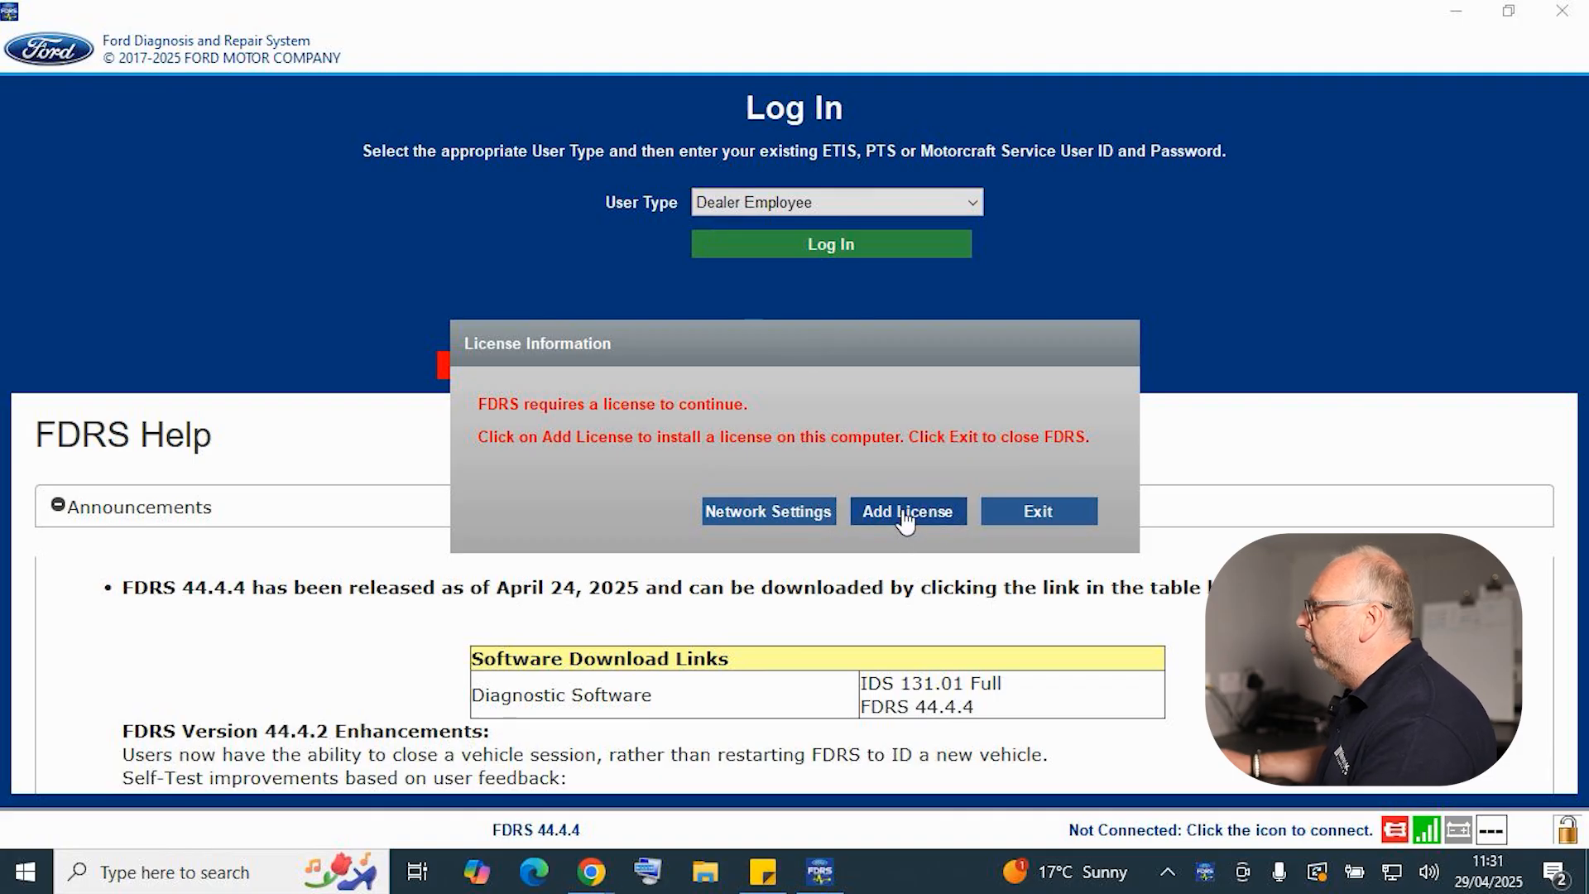
- Add the purchased FDRS licence using its activation code and confirm activation
{"action": "left_click", "coordinate": [907, 510]}
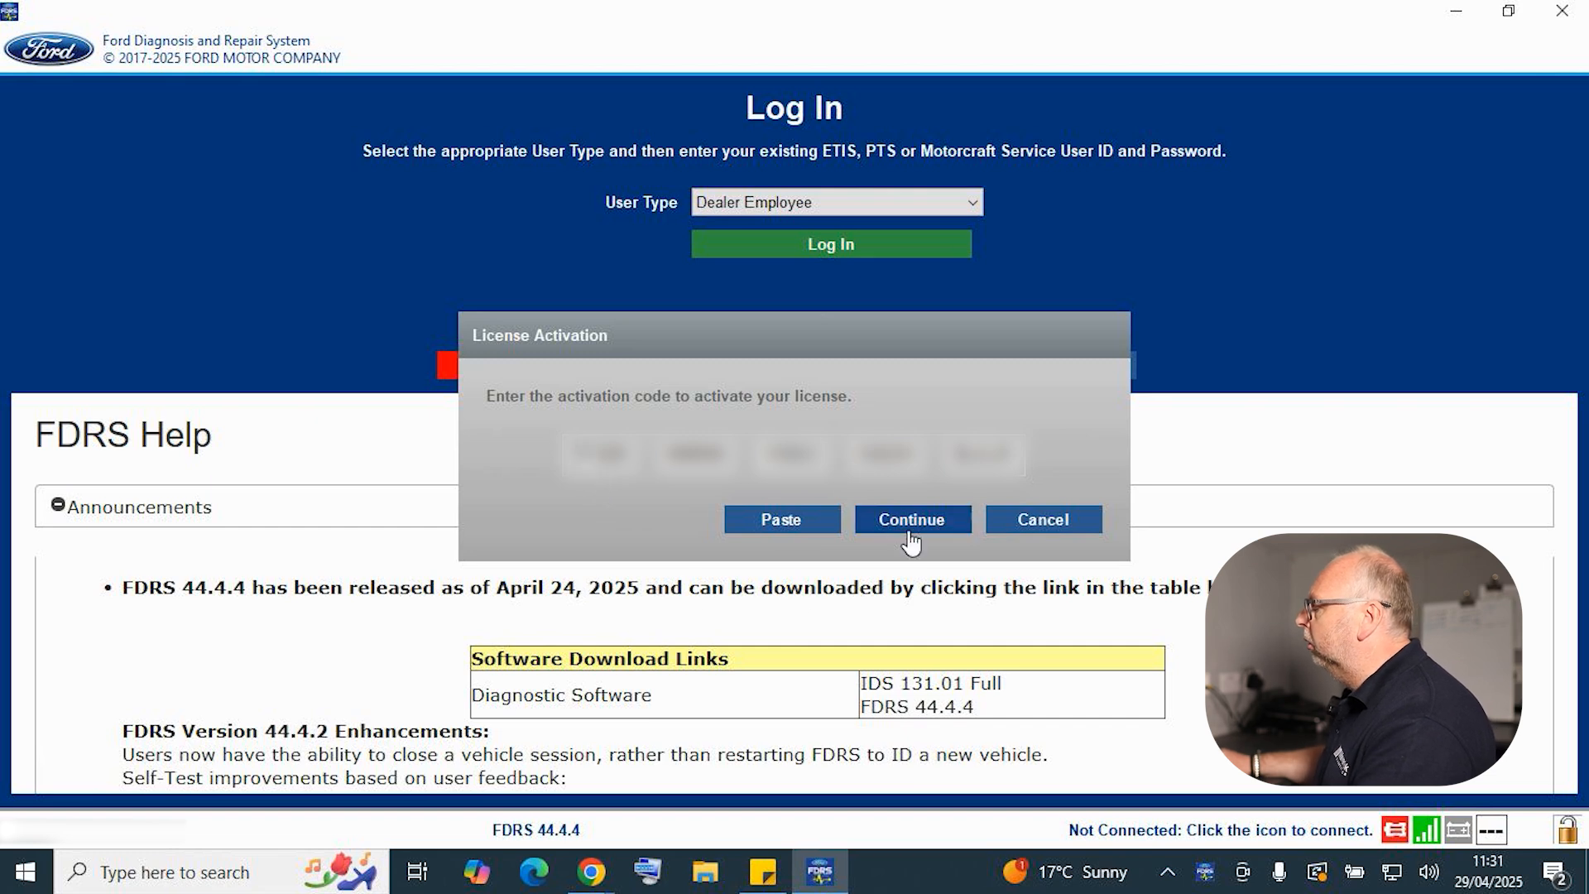
{"action": "left_click", "coordinate": [911, 519]}
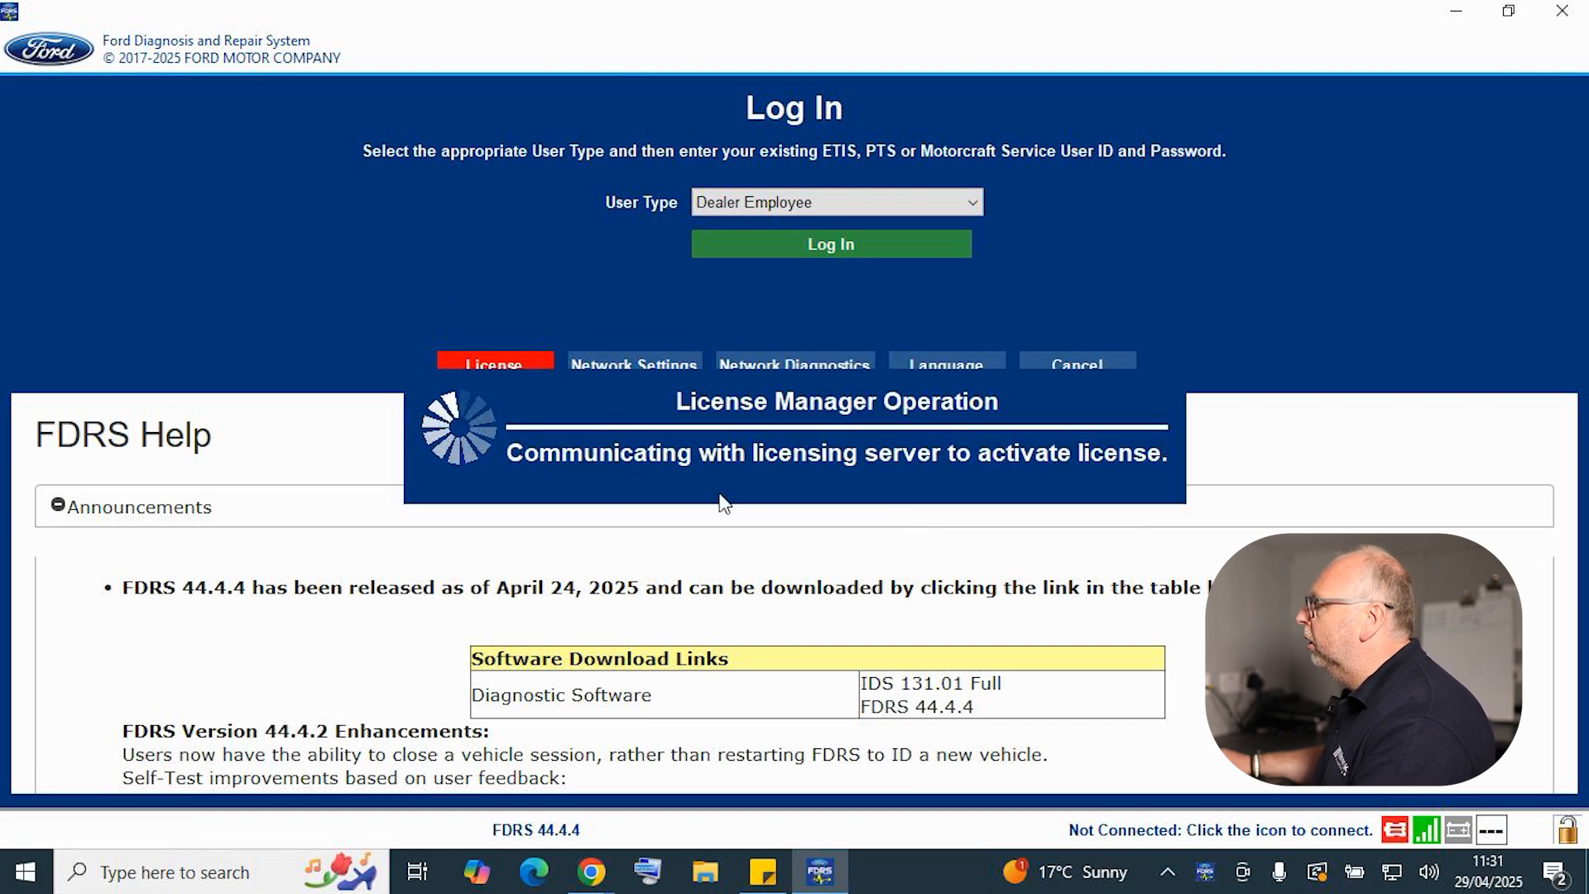
{"action": "left_click", "coordinate": [494, 365]}
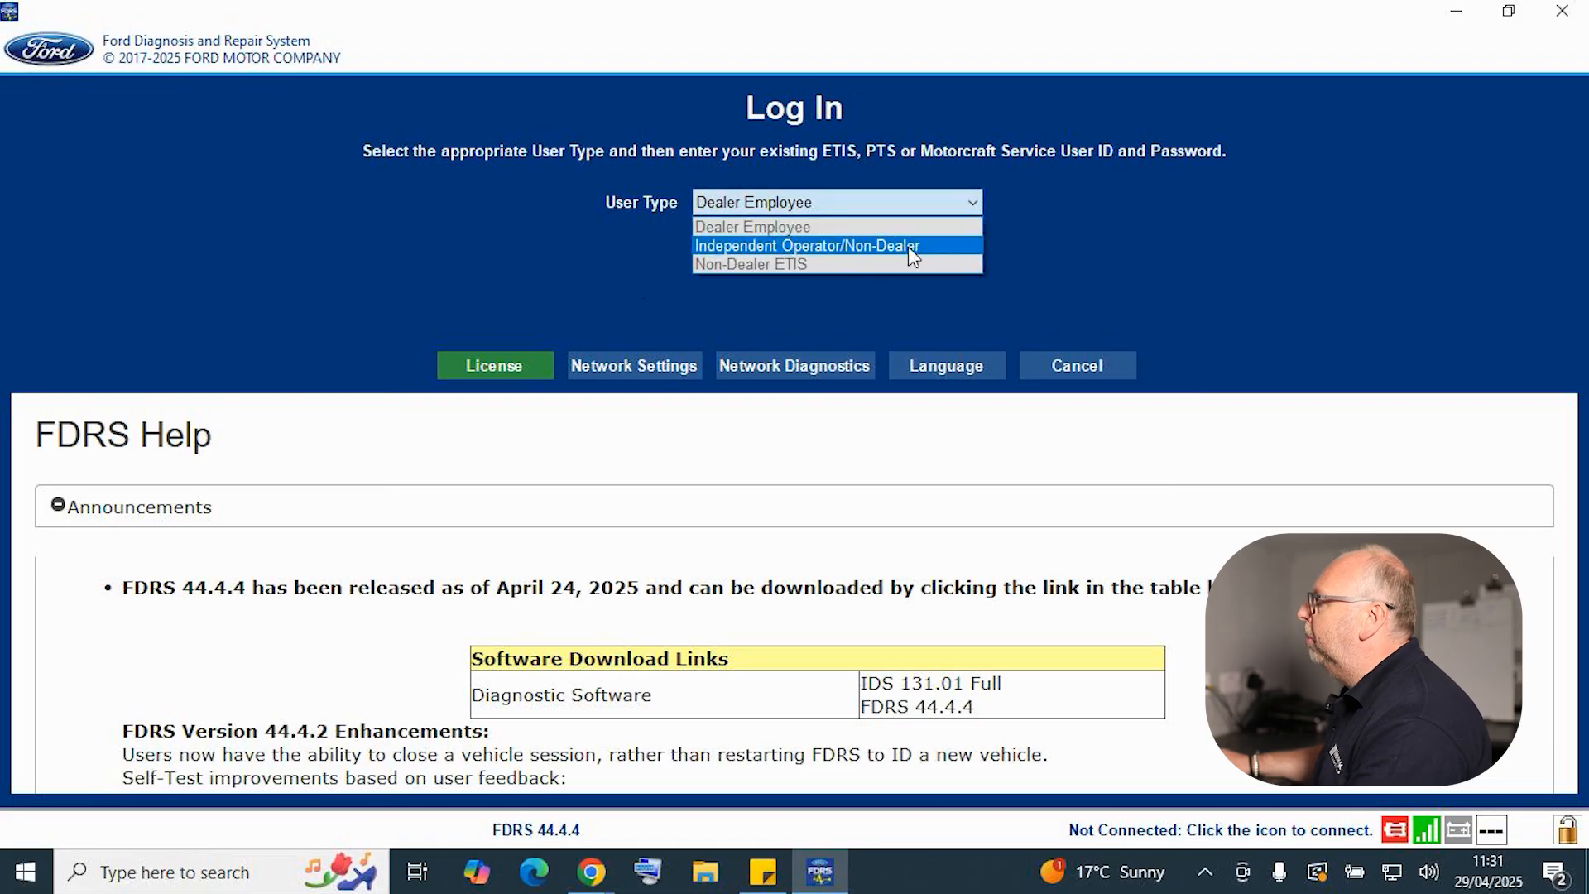
- Log in as Independent Operator/Non-Dealer with country United Kingdom
{"action": "left_click", "coordinate": [806, 245]}
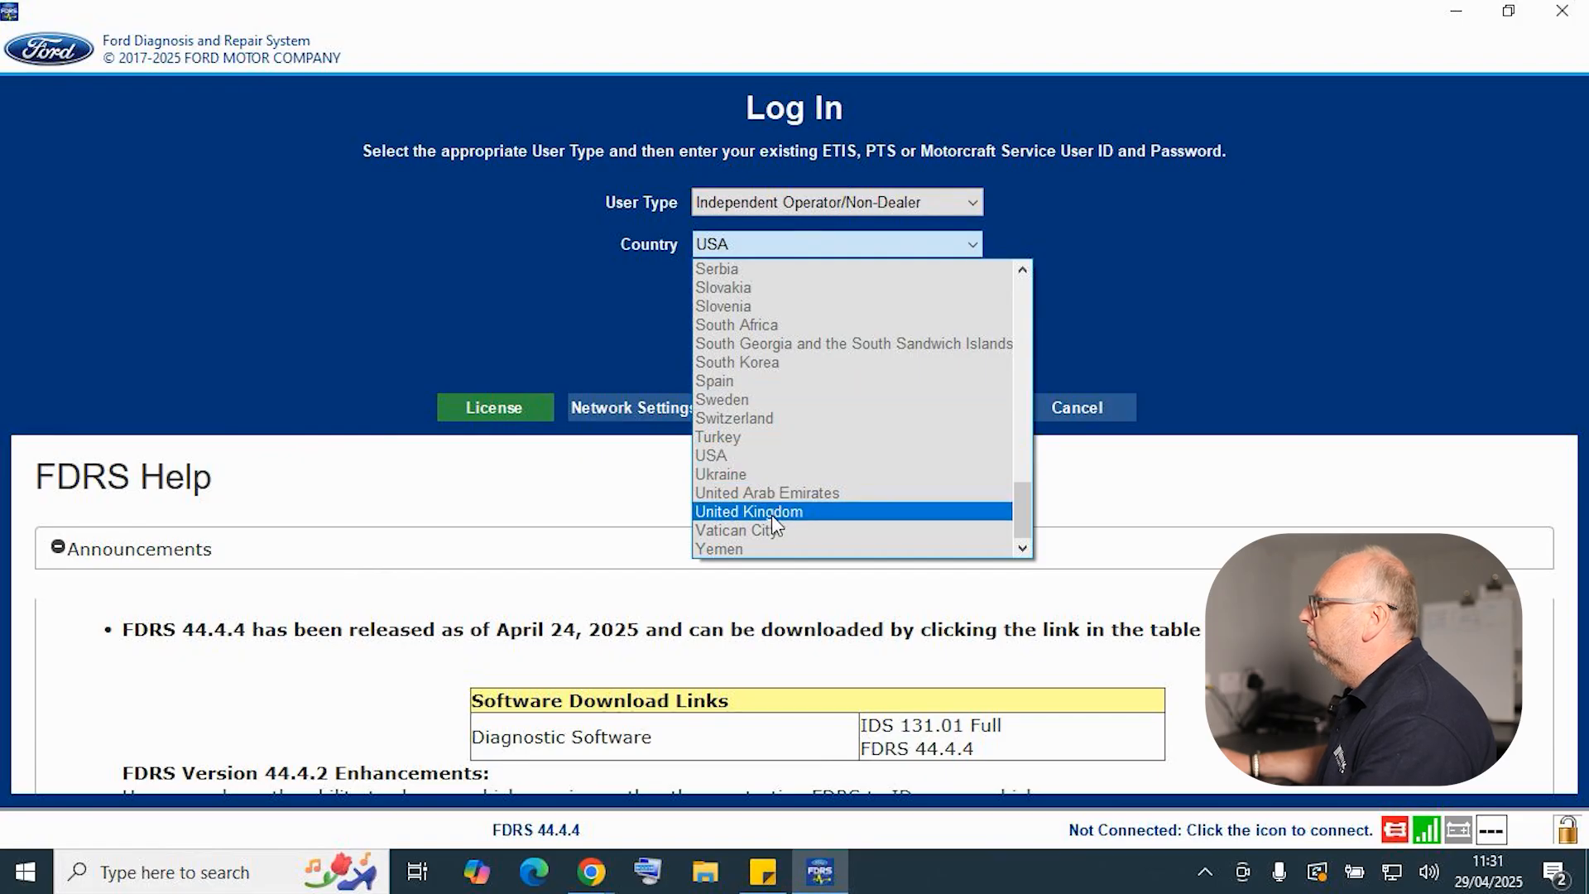
{"action": "left_click", "coordinate": [748, 511]}
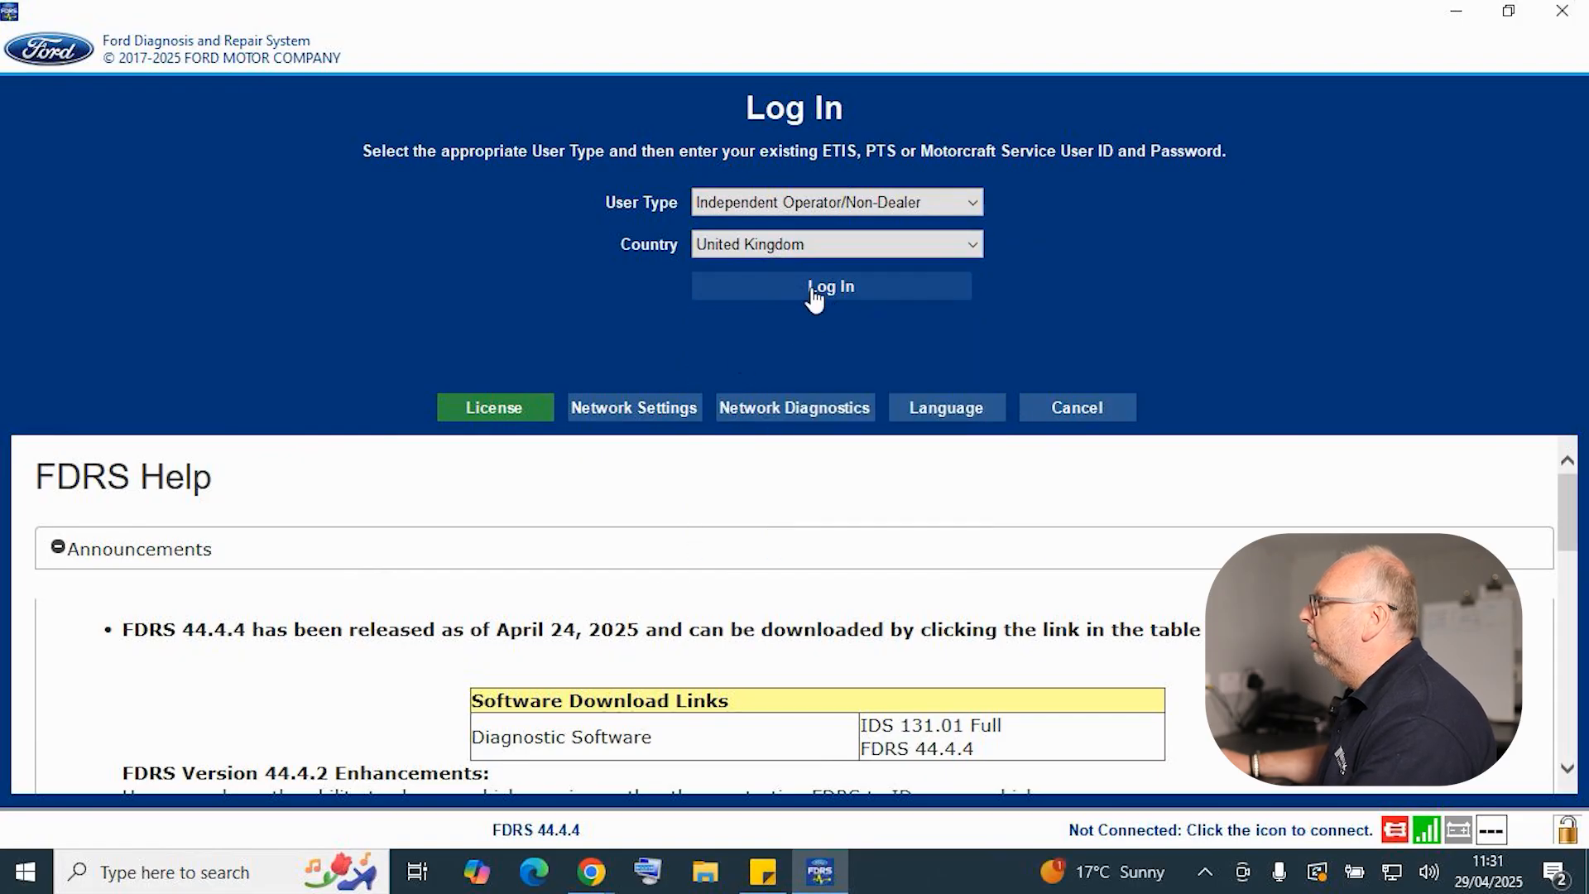
{"action": "left_click", "coordinate": [830, 286]}
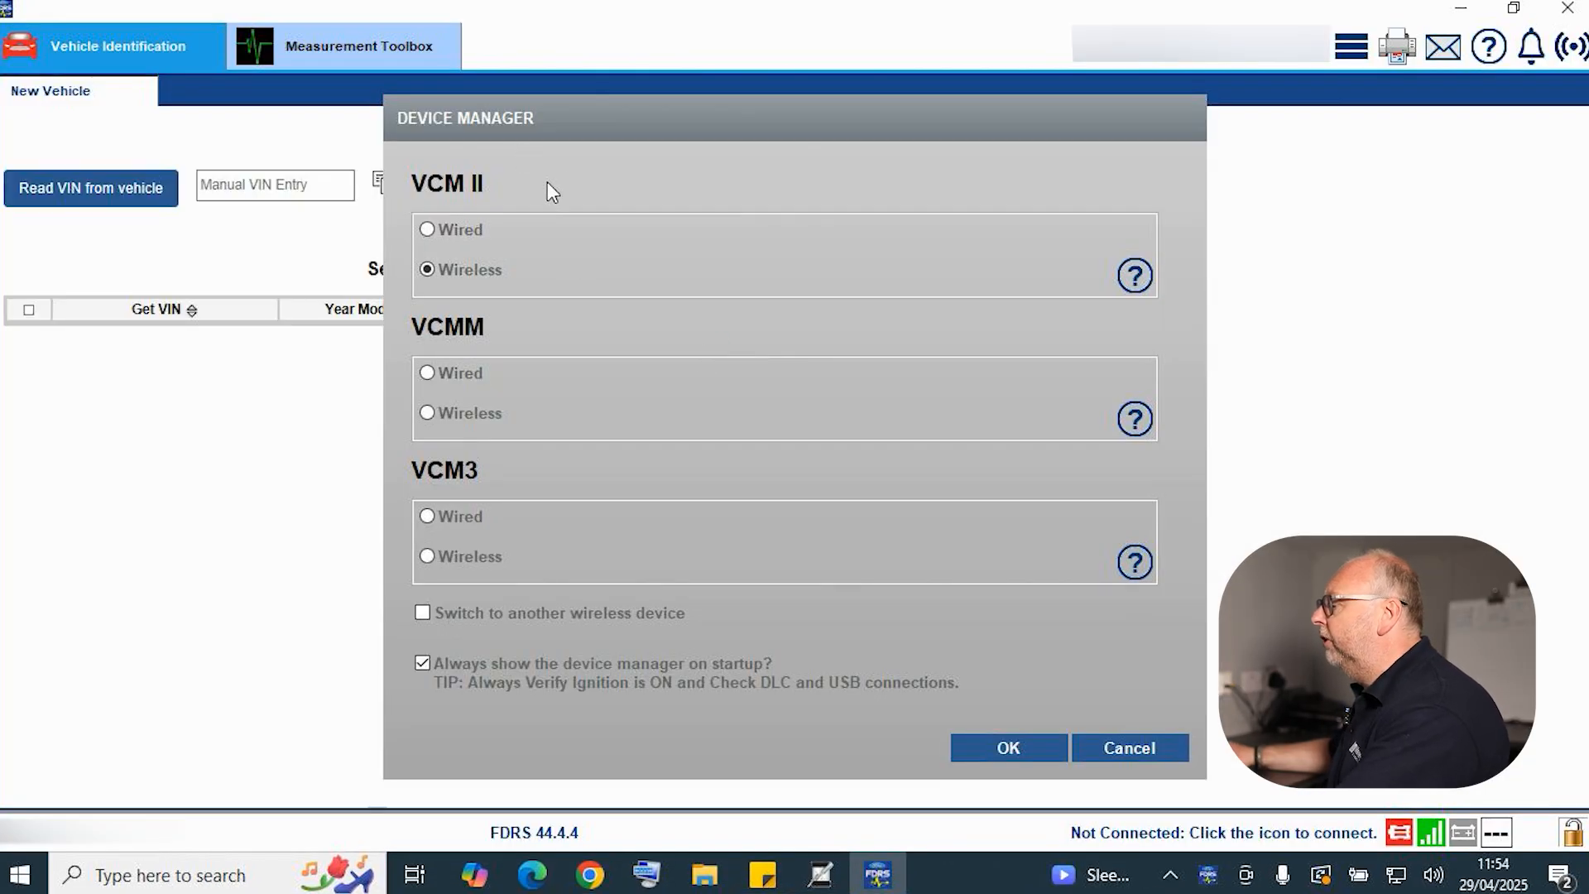
{"action": "mouse_move", "coordinate": [514, 255]}
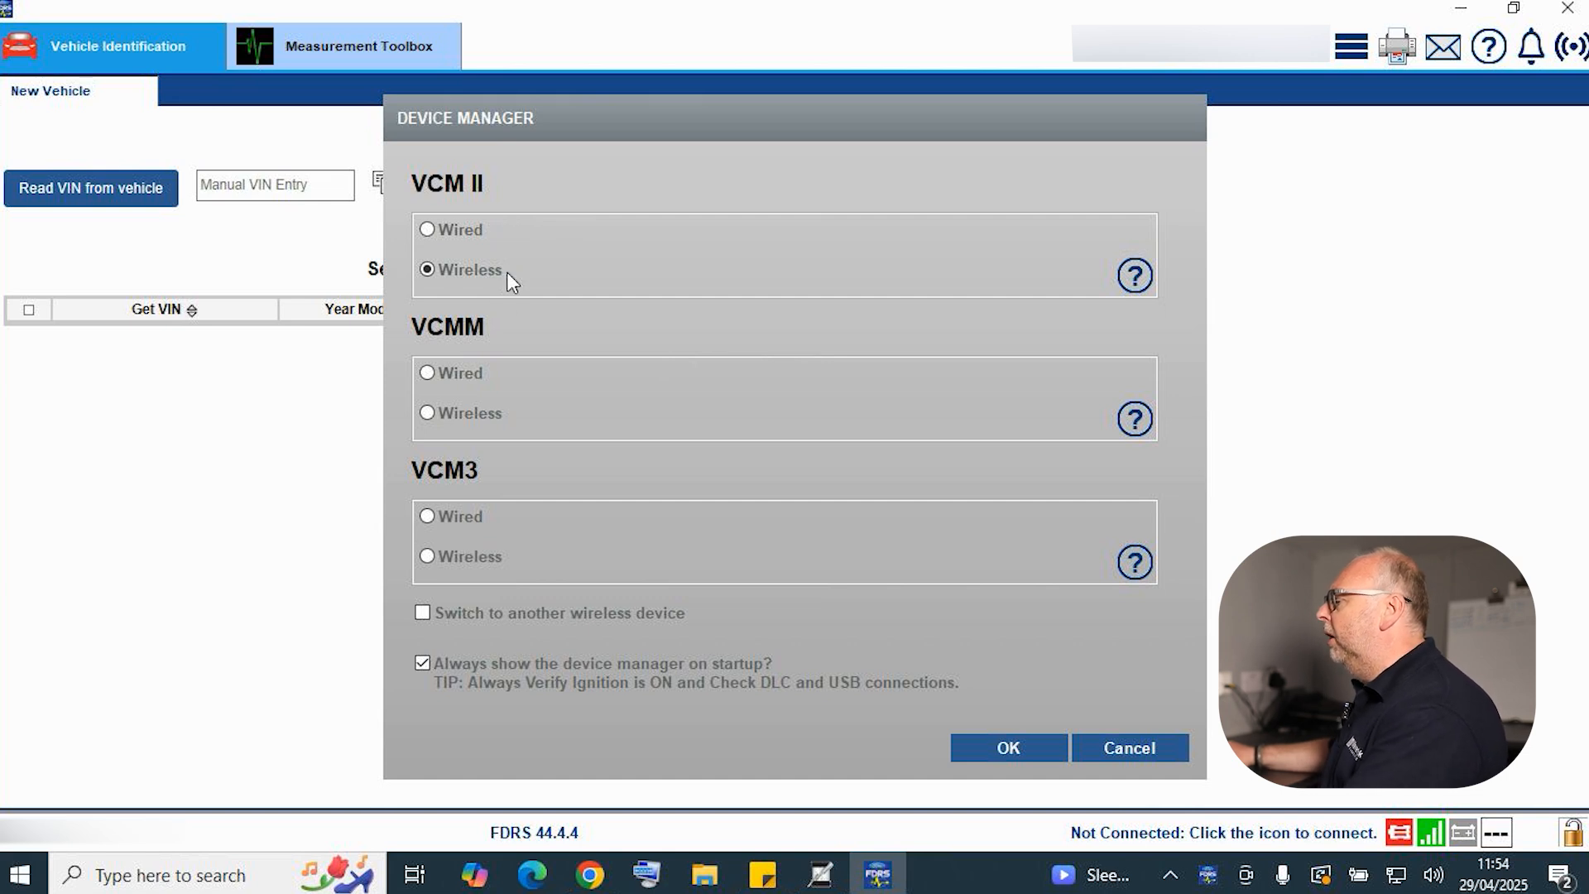
{"action": "mouse_move", "coordinate": [794, 738]}
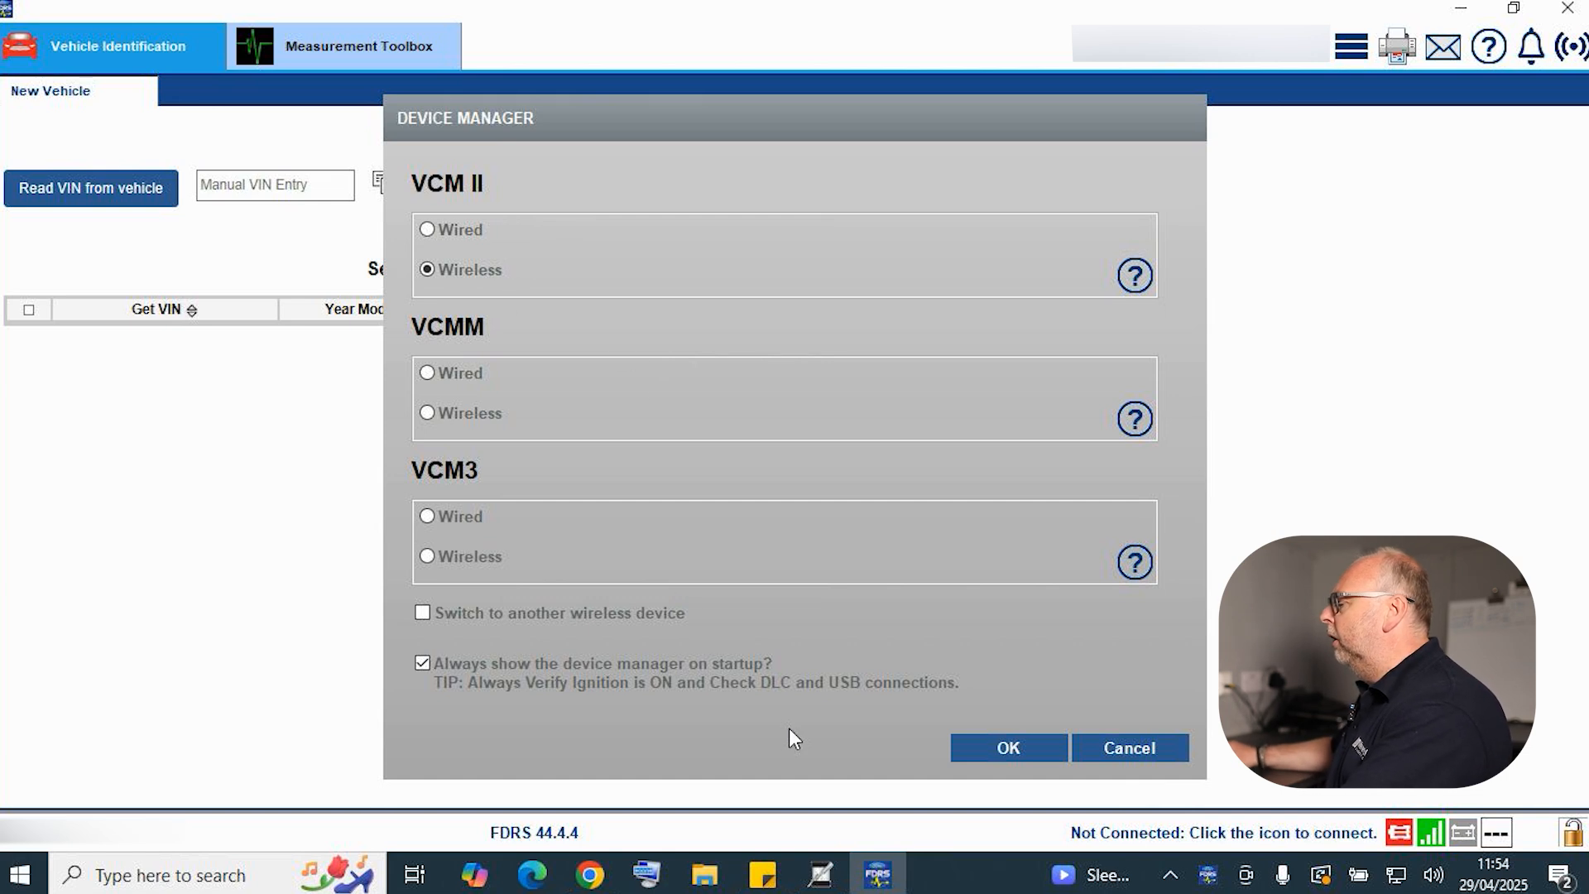
{"action": "mouse_move", "coordinate": [1007, 748]}
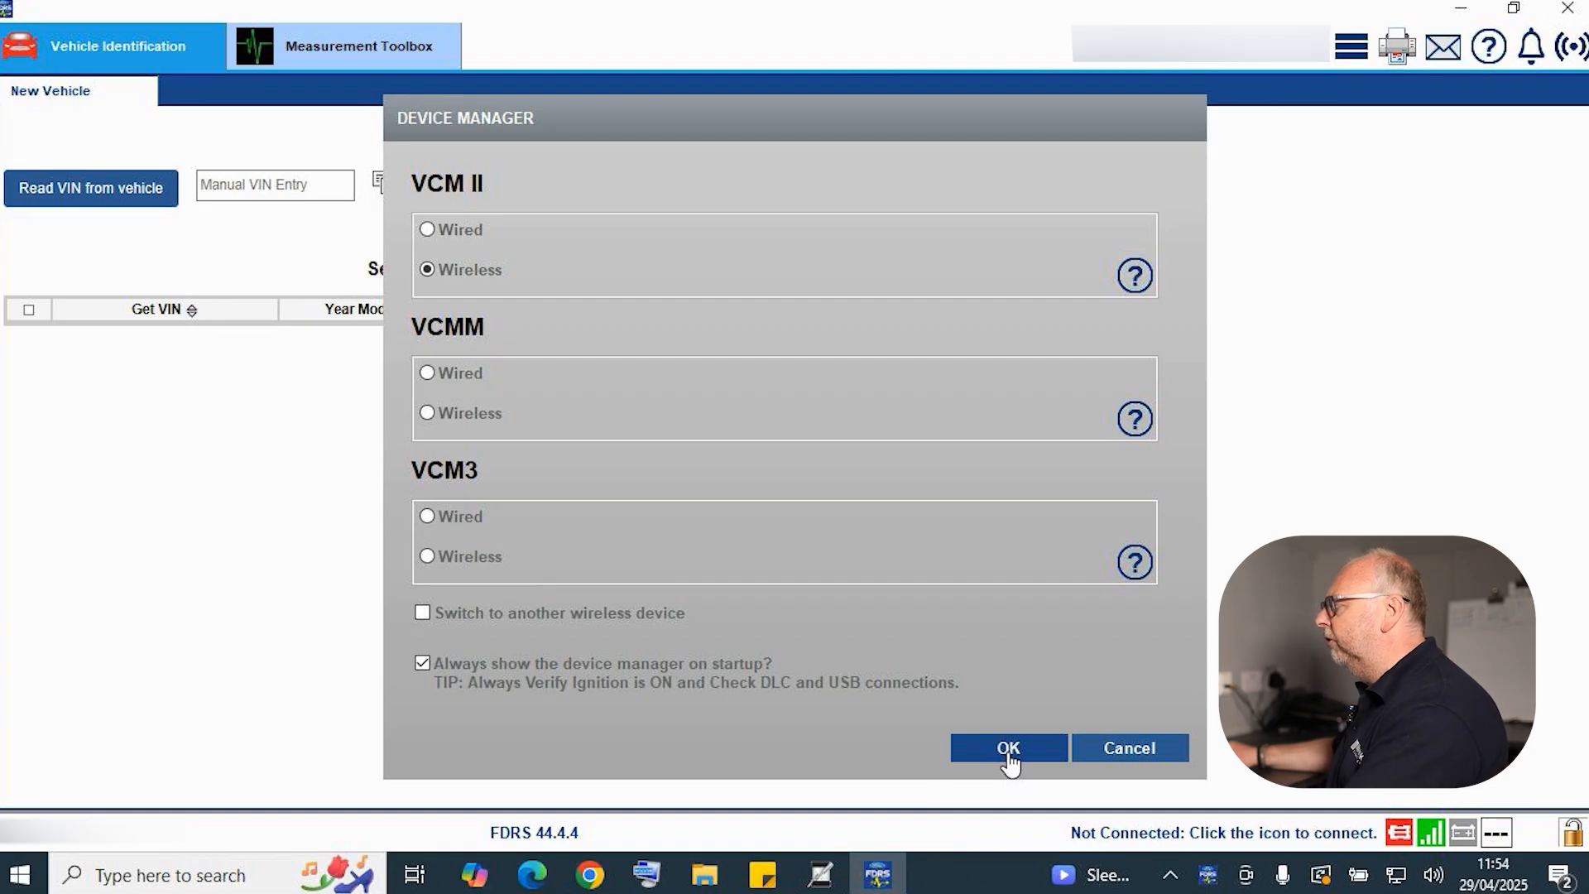
- Keep VCM II Wireless as the interface, select the detected VCM II unit and connect
{"action": "left_click", "coordinate": [1007, 749]}
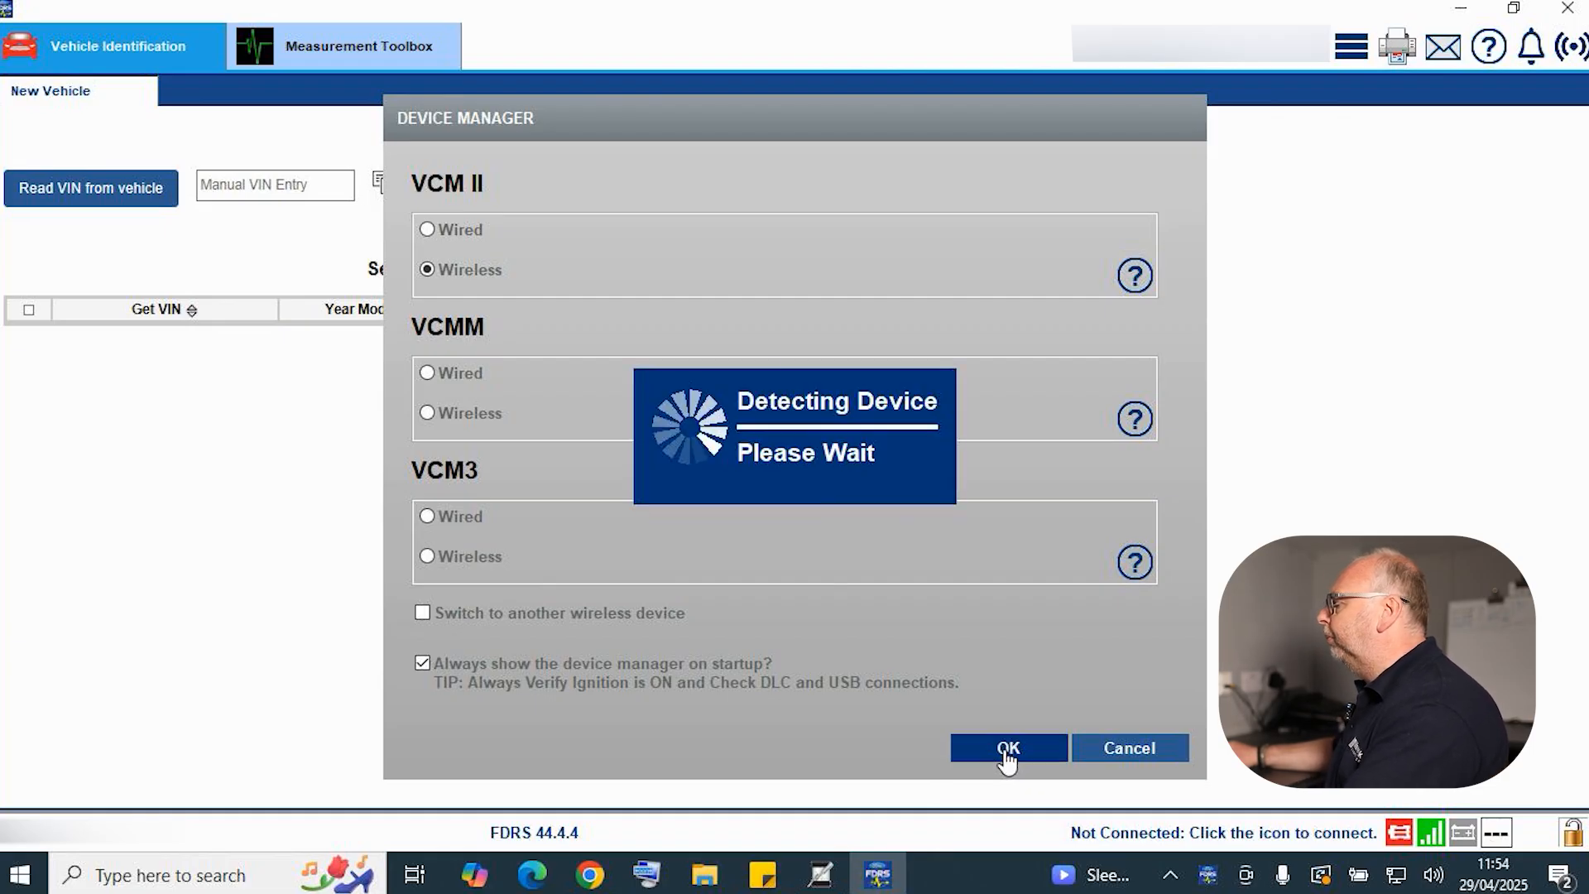
{"action": "left_click", "coordinate": [1006, 748]}
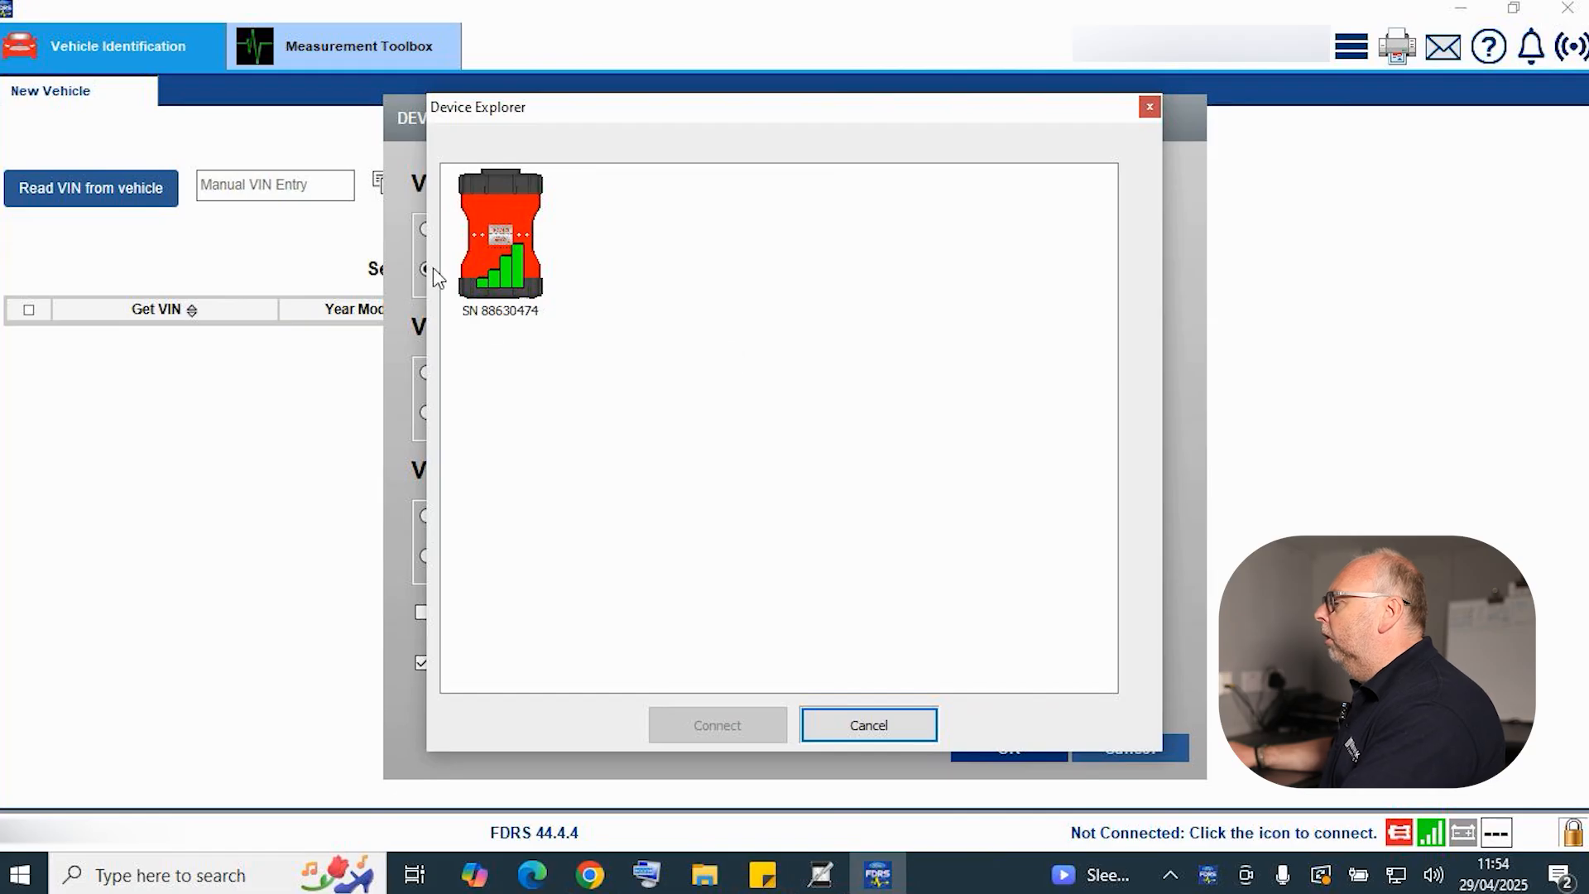
{"action": "left_click", "coordinate": [498, 243]}
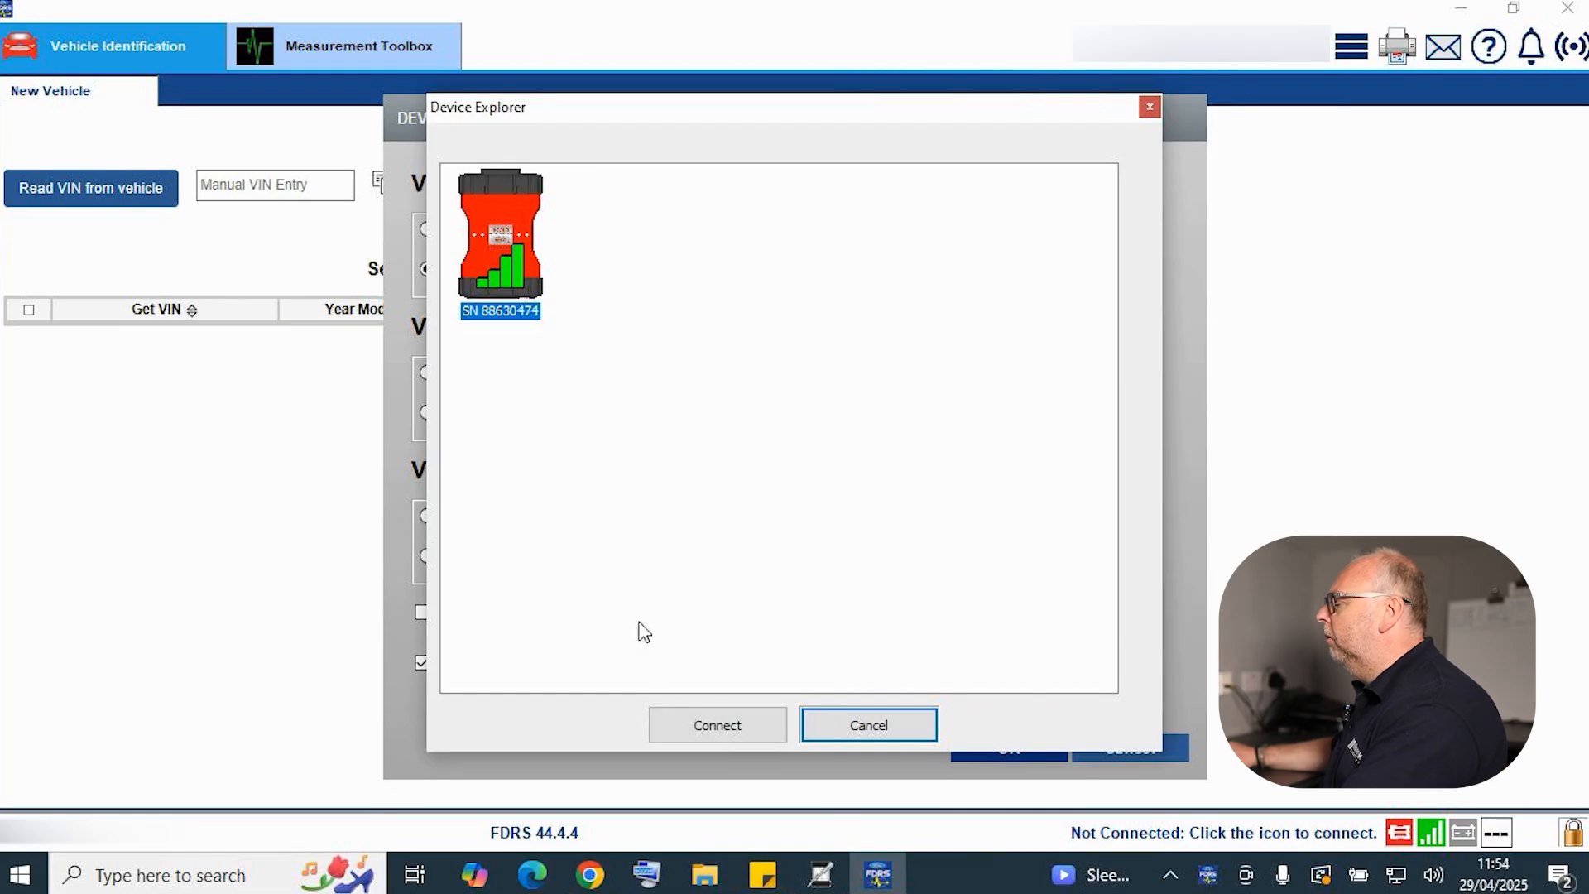
{"action": "left_click", "coordinate": [715, 725]}
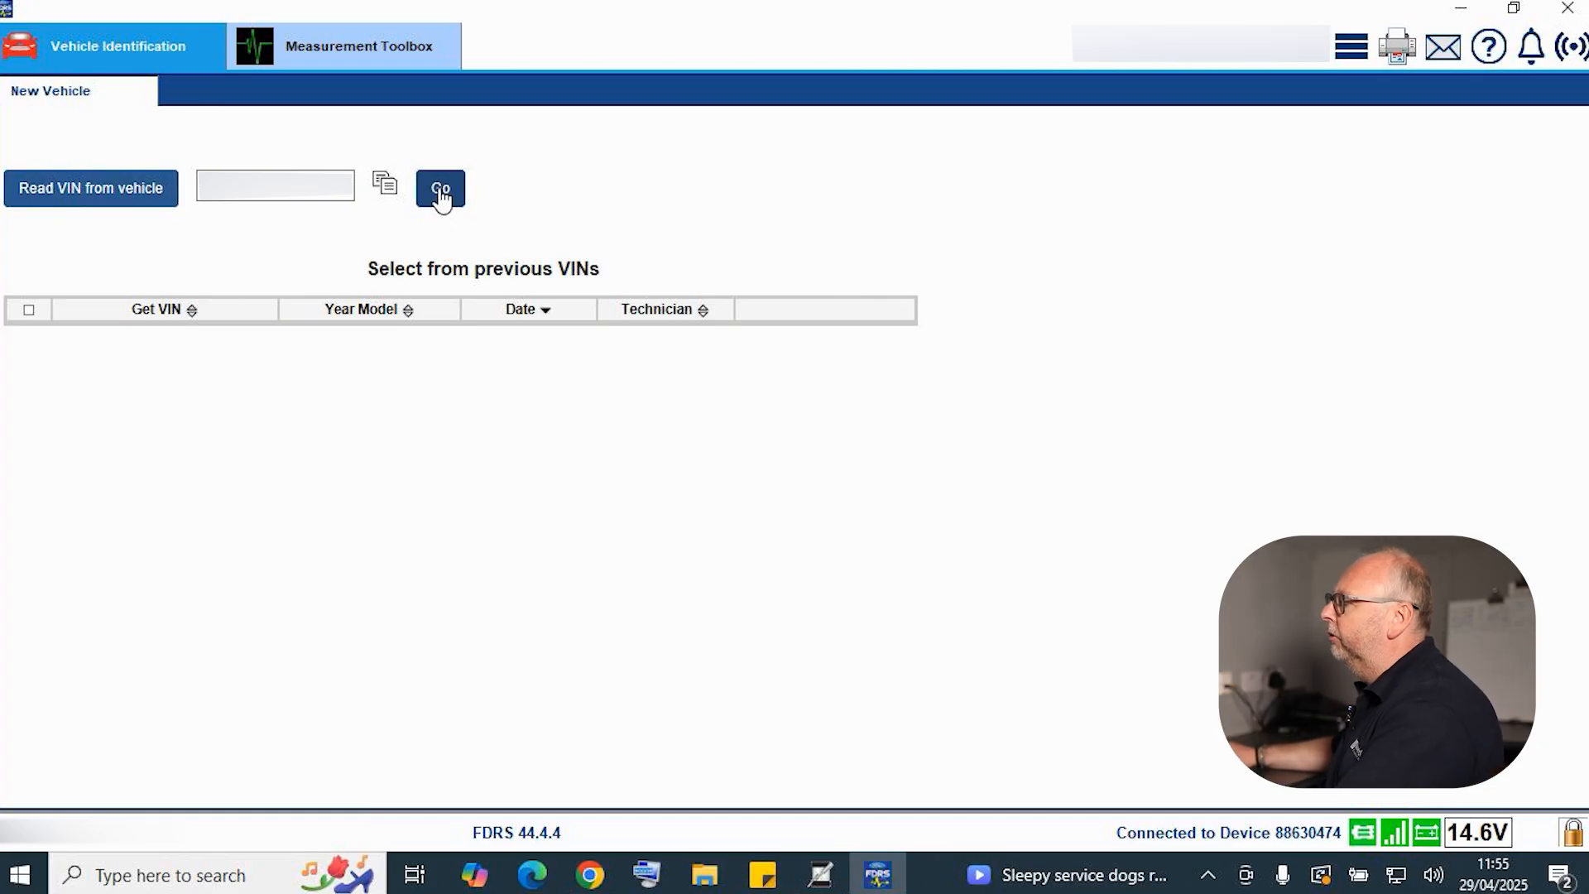
- Read the VIN and let vehicle information download and the network test read modules
{"action": "left_click", "coordinate": [439, 189]}
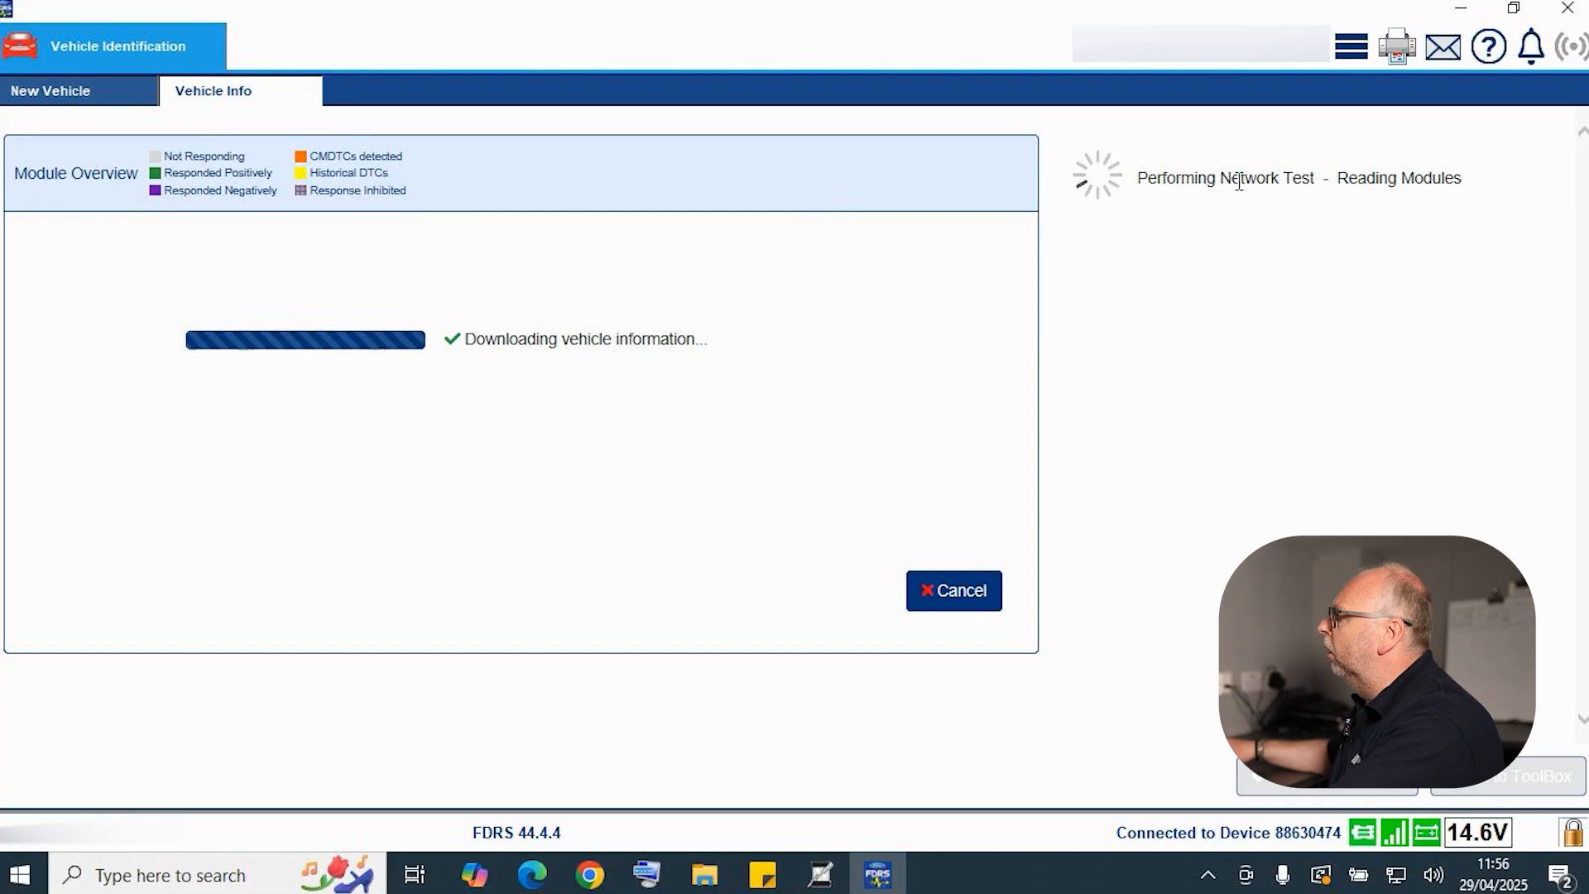
{"action": "left_click", "coordinate": [1350, 46]}
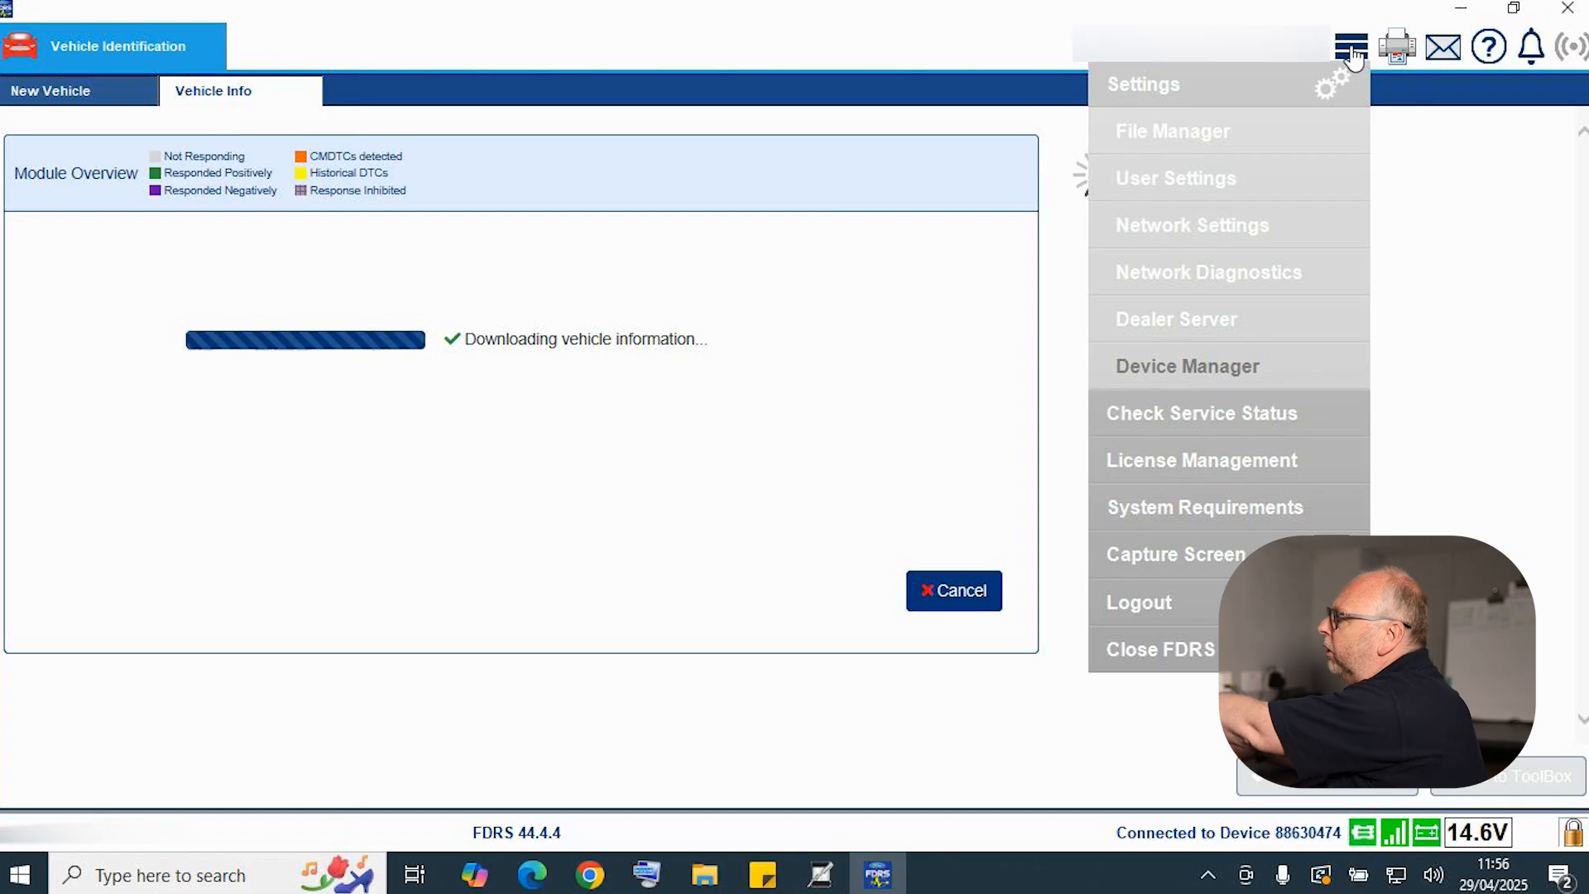
{"action": "mouse_move", "coordinate": [1350, 46]}
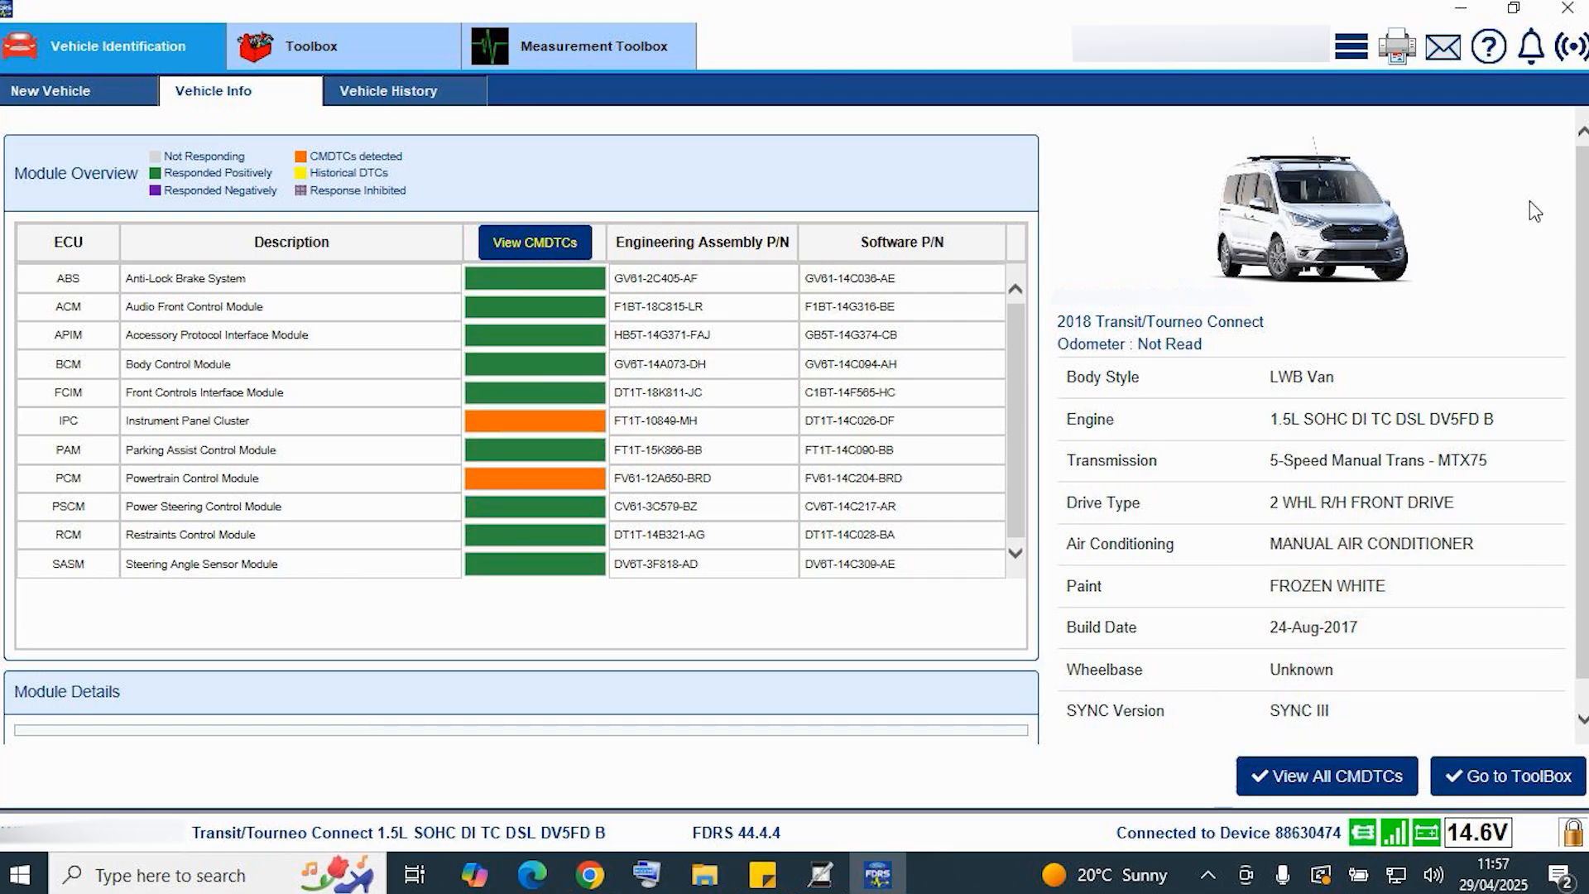
{"action": "mouse_move", "coordinate": [1452, 243]}
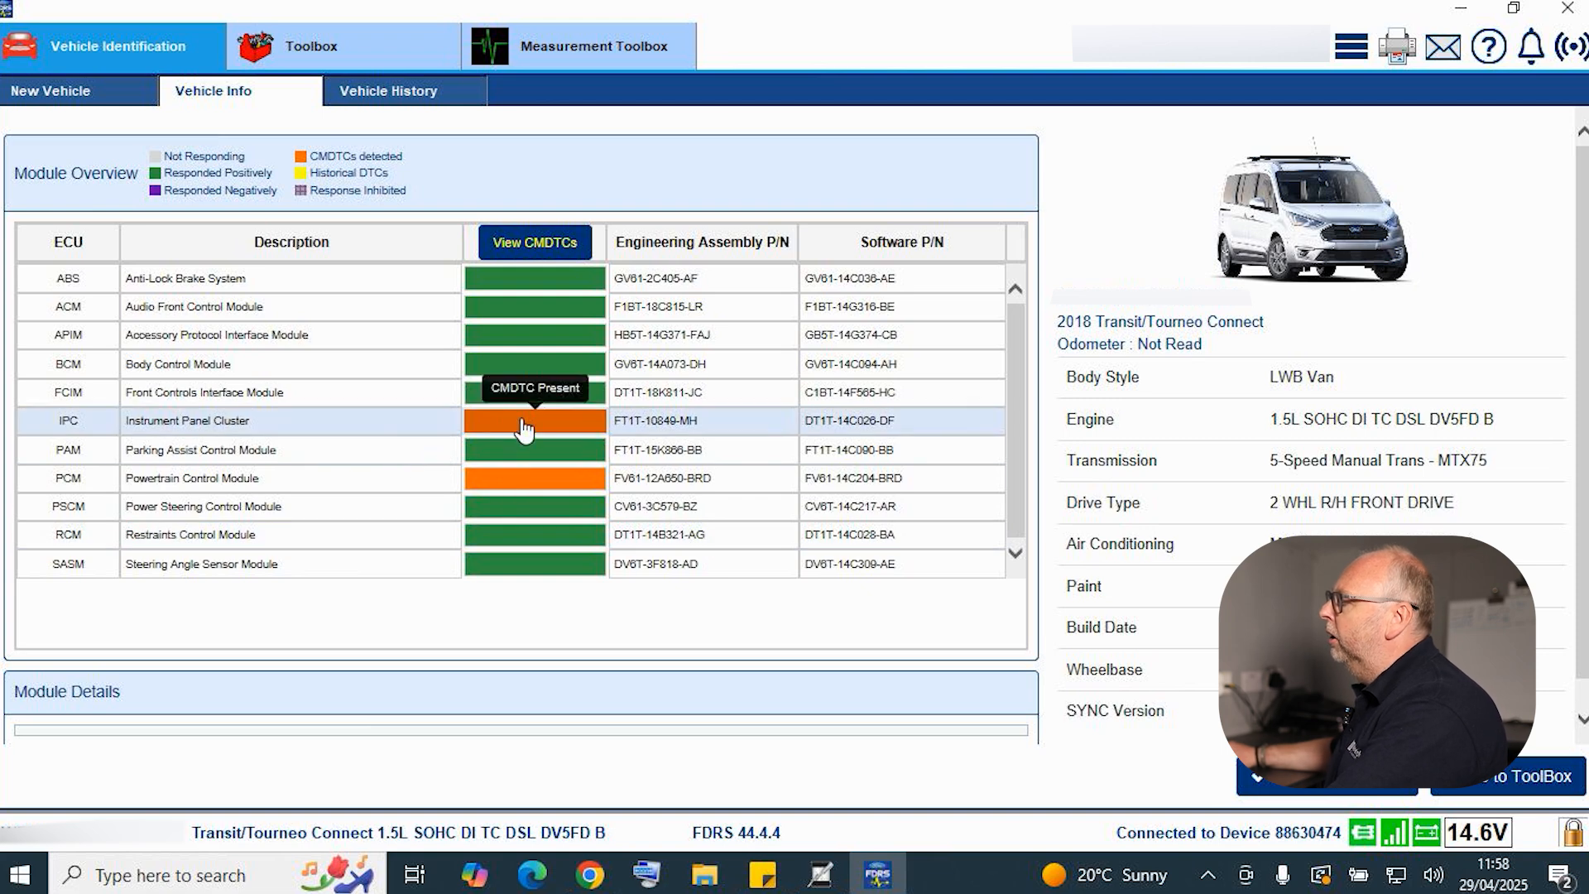
{"action": "mouse_move", "coordinate": [525, 489]}
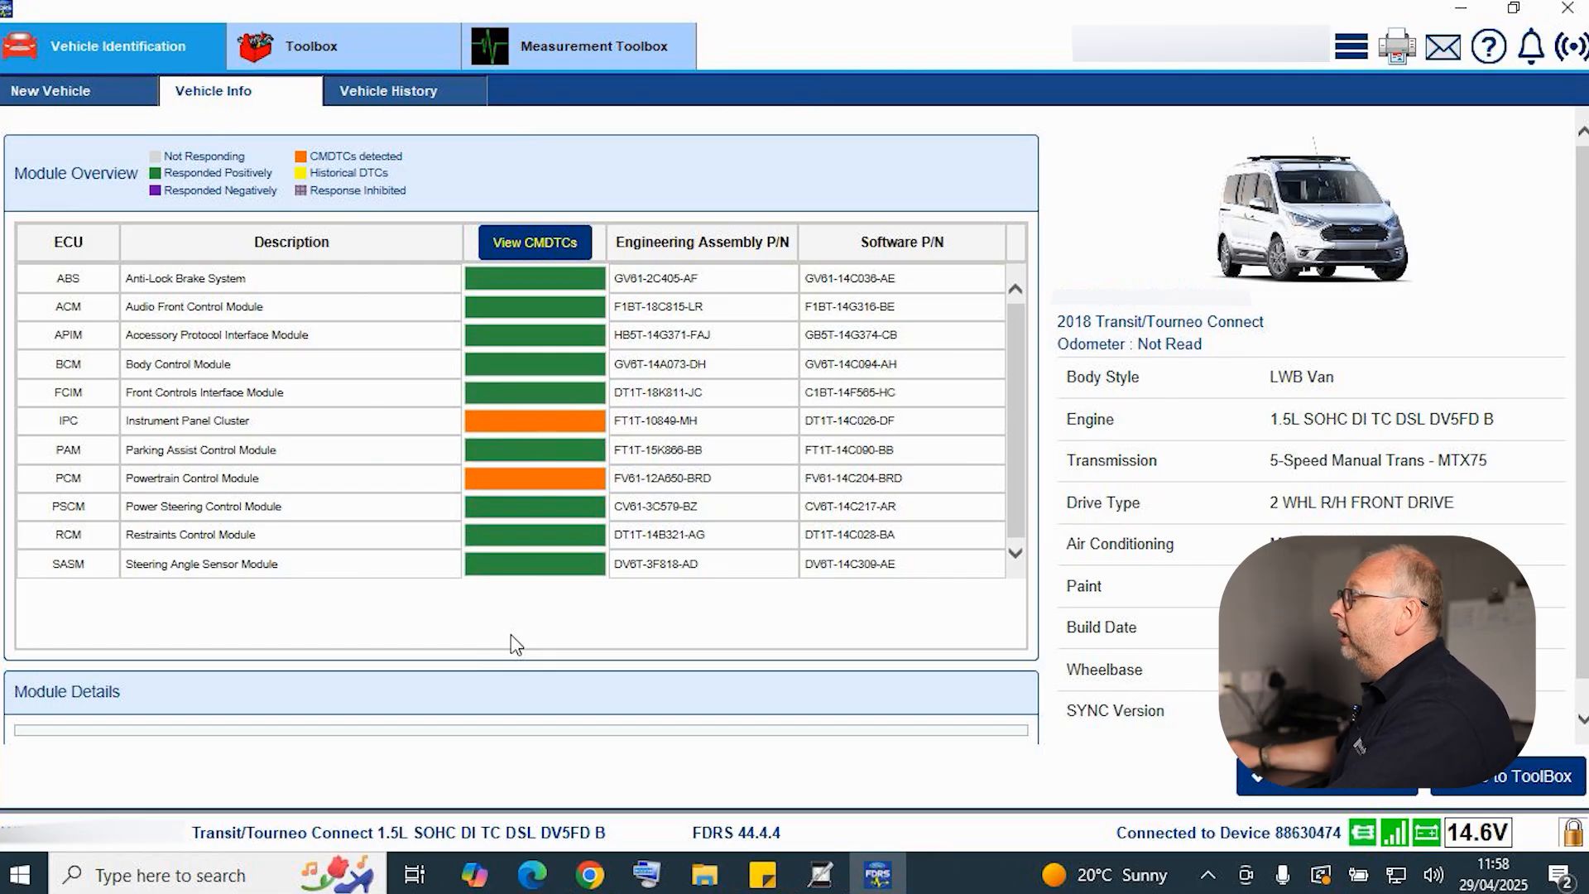
{"action": "mouse_move", "coordinate": [534, 243]}
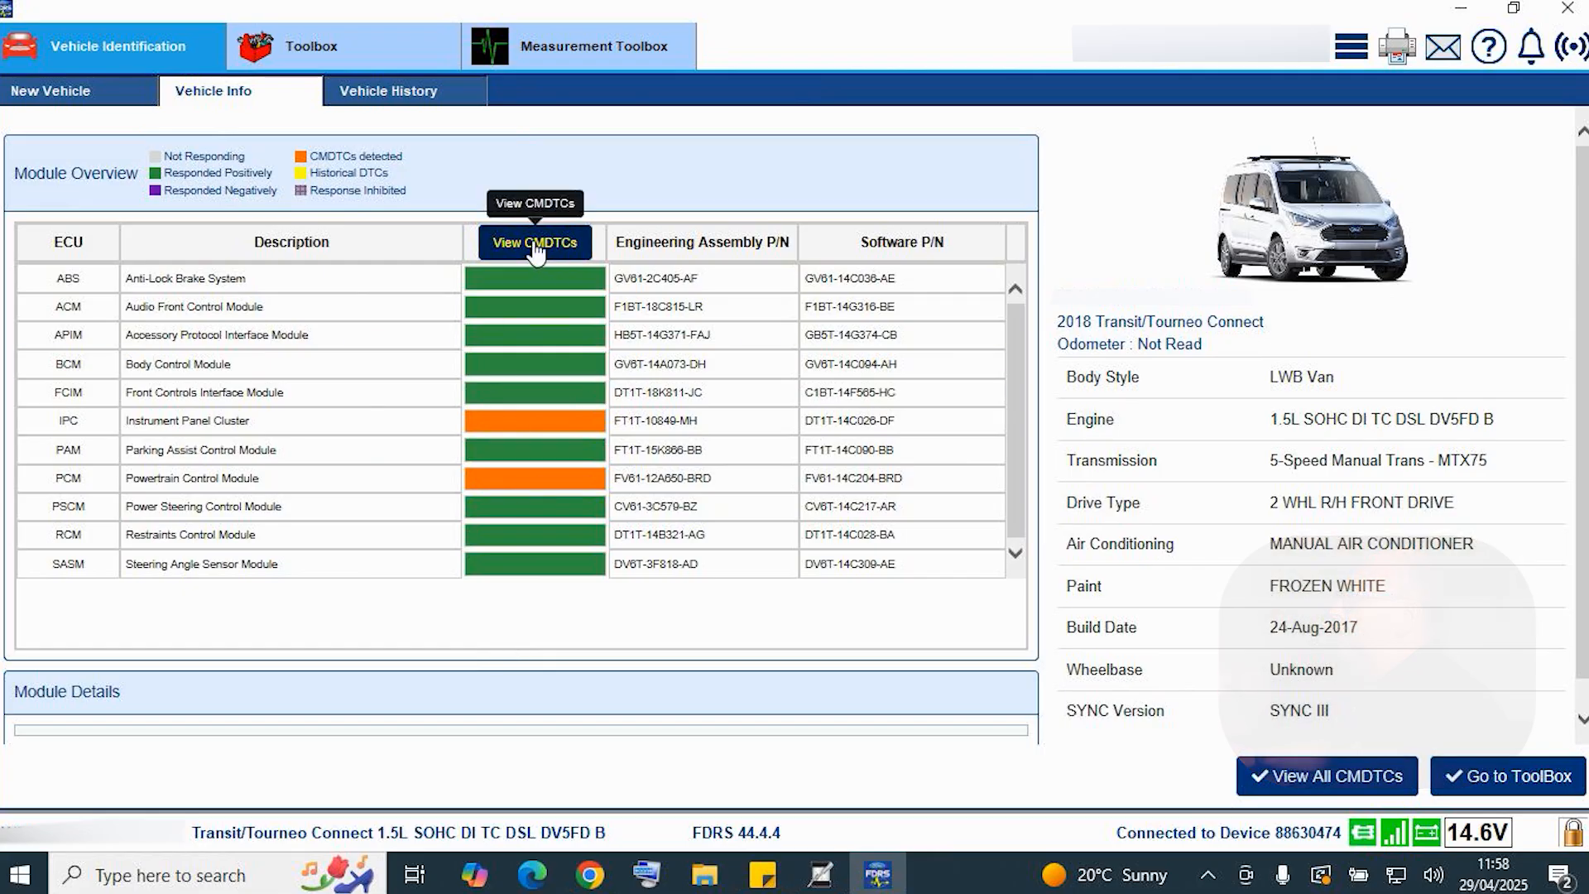
{"action": "mouse_move", "coordinate": [1078, 793]}
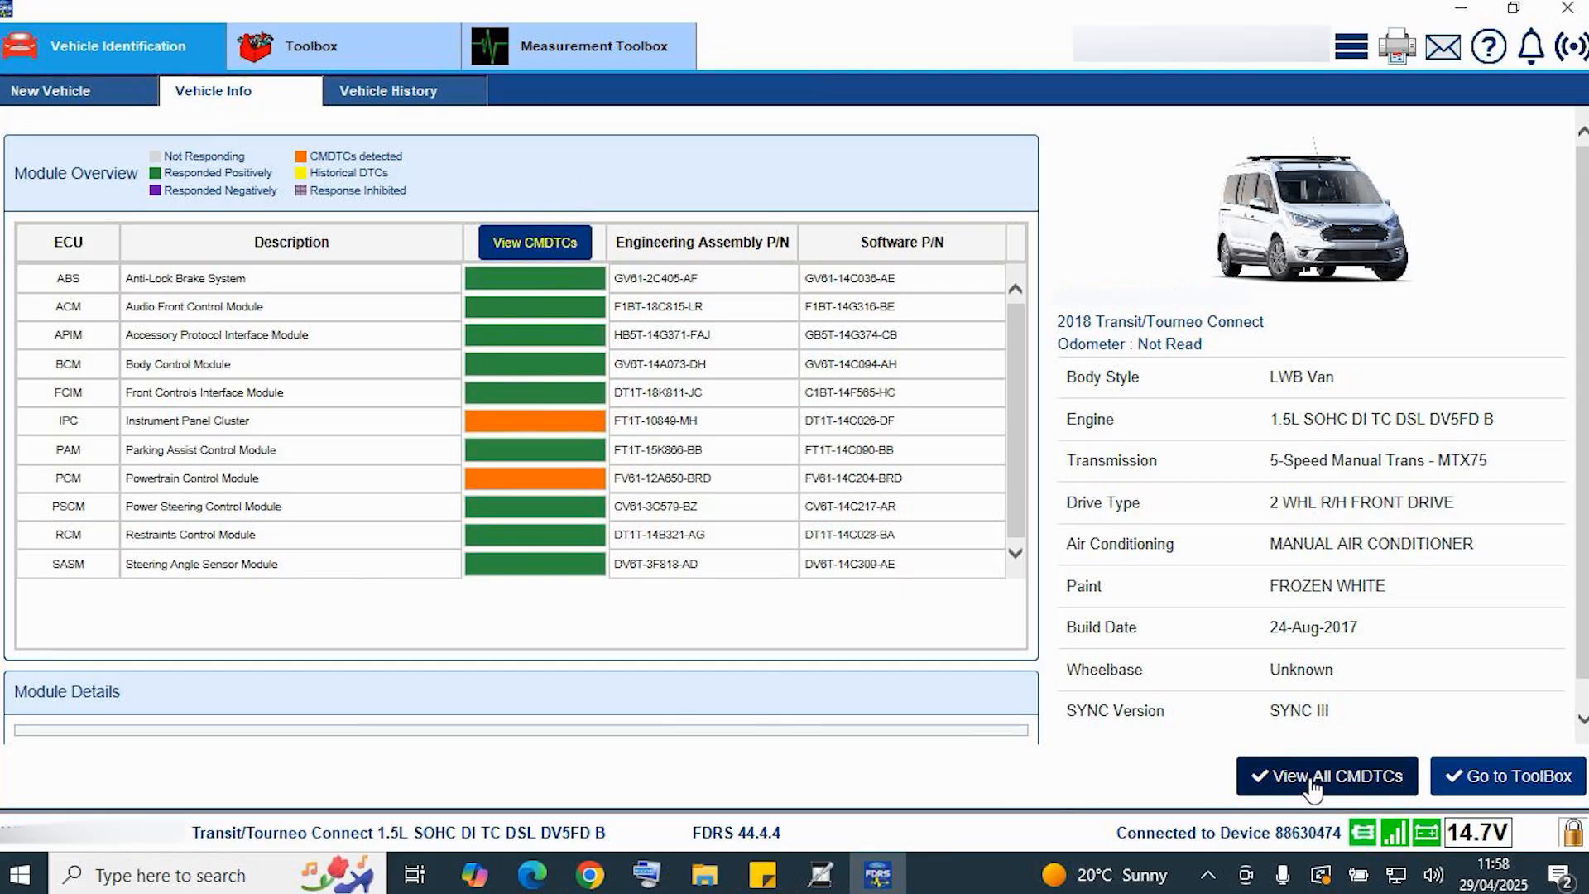
{"action": "left_click", "coordinate": [1327, 776]}
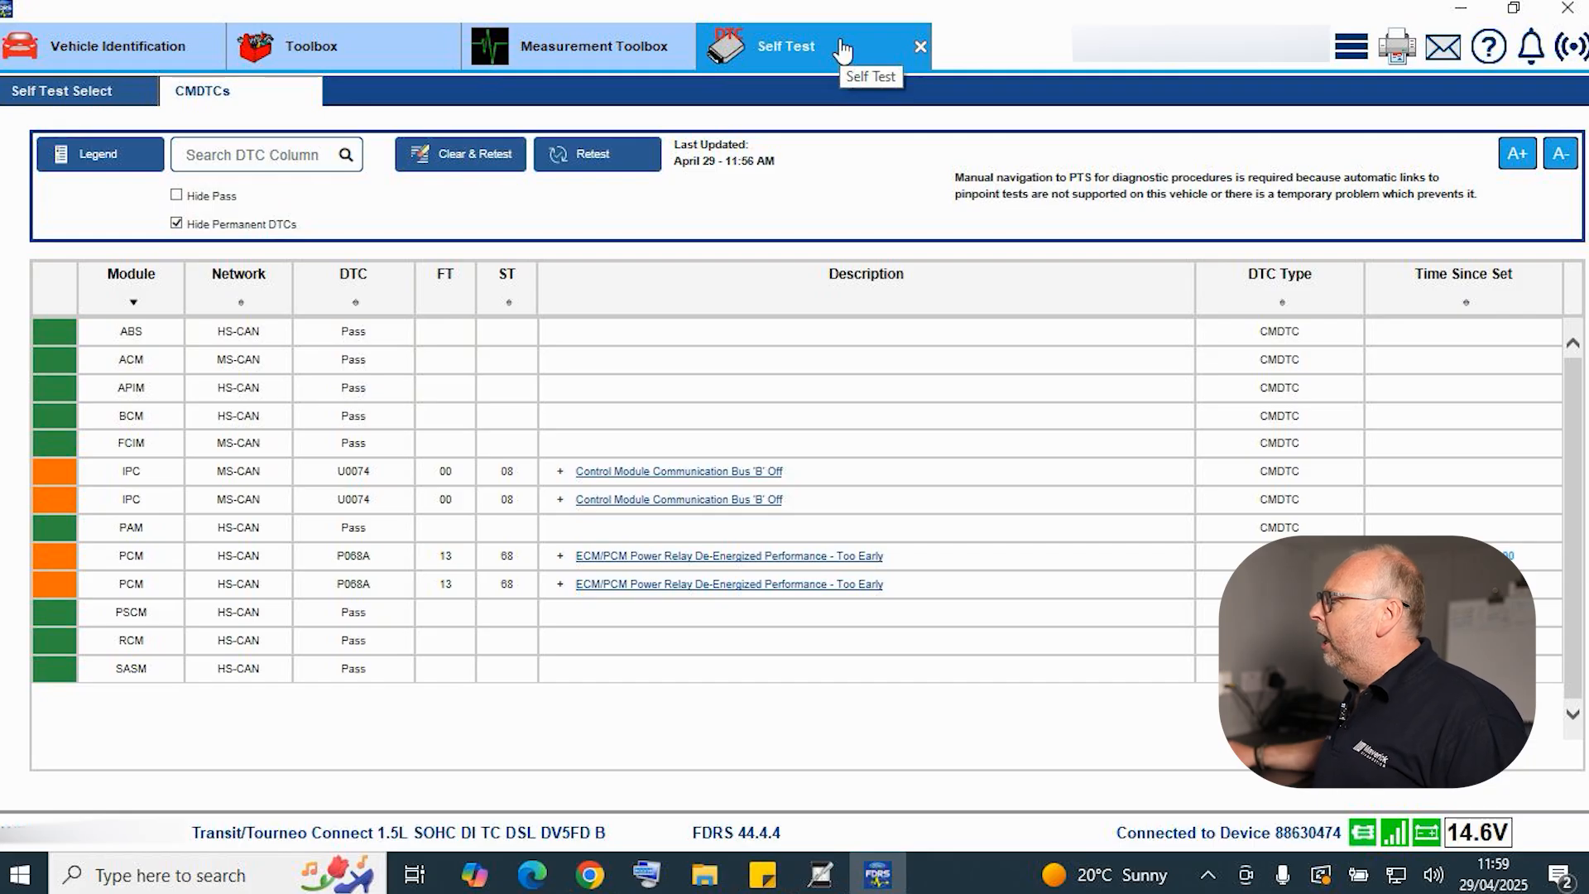
{"action": "mouse_move", "coordinate": [345, 46]}
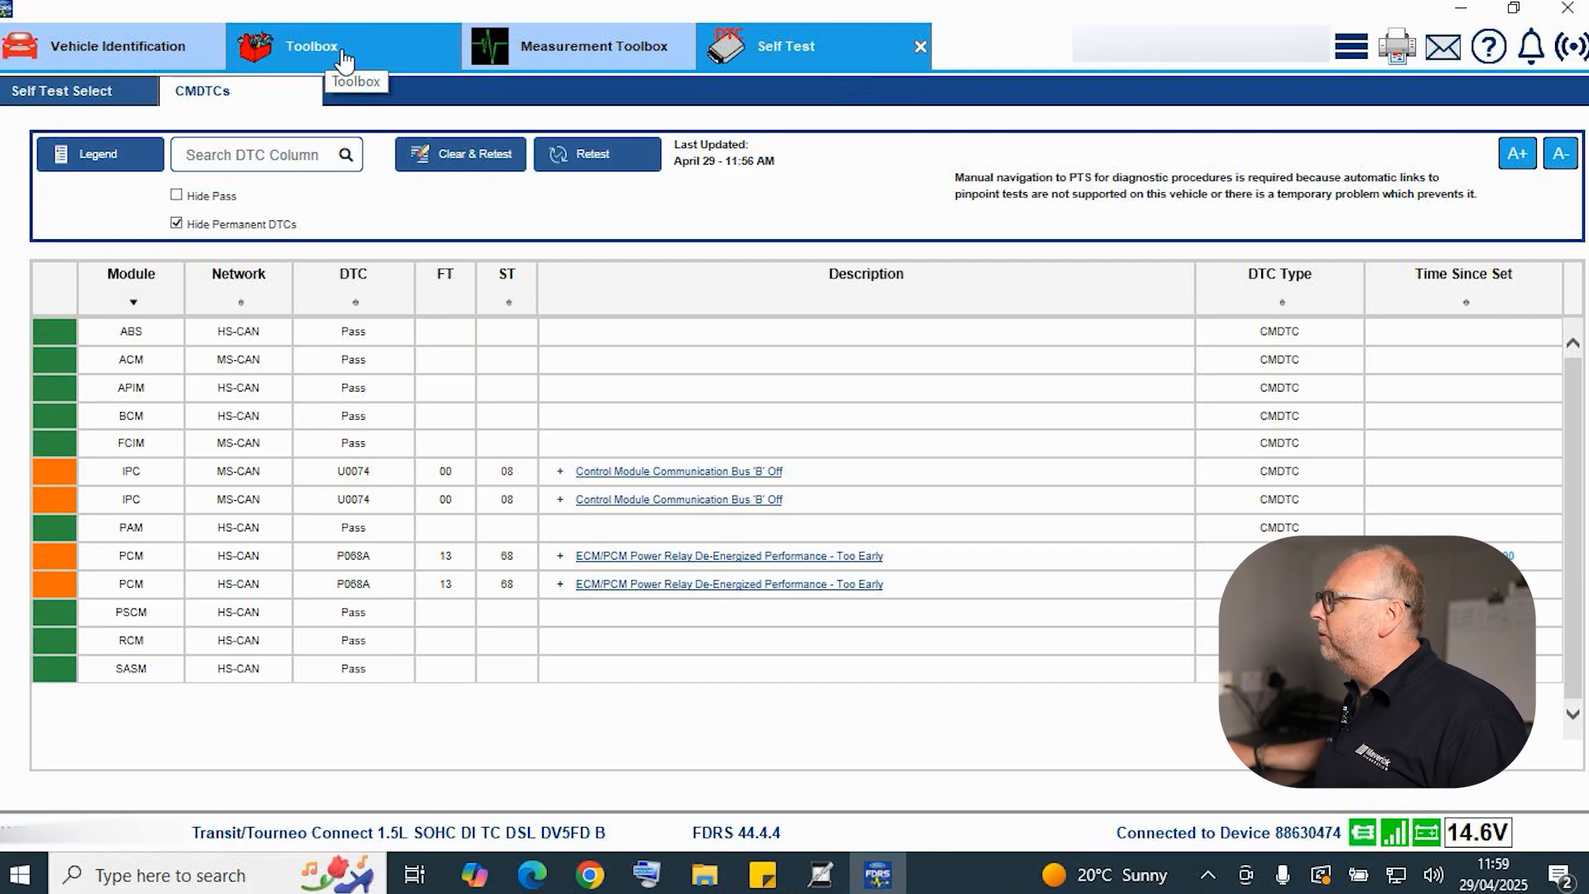
- Flick between Toolbox and Vehicle Identification, then return to the Self Test fault list
{"action": "left_click", "coordinate": [311, 46]}
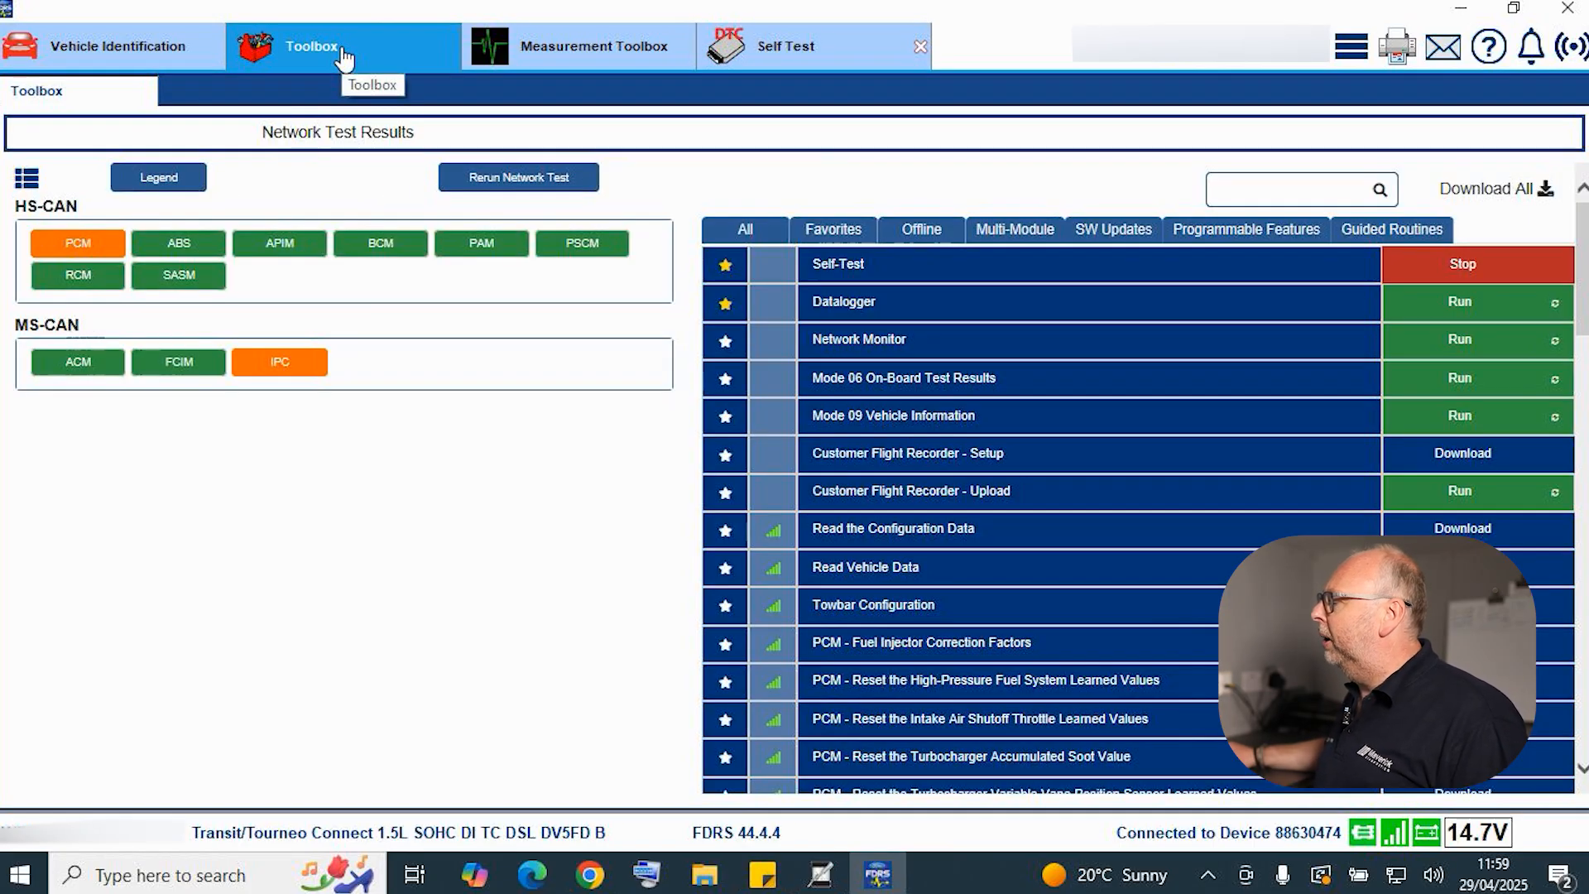
{"action": "left_click", "coordinate": [118, 45]}
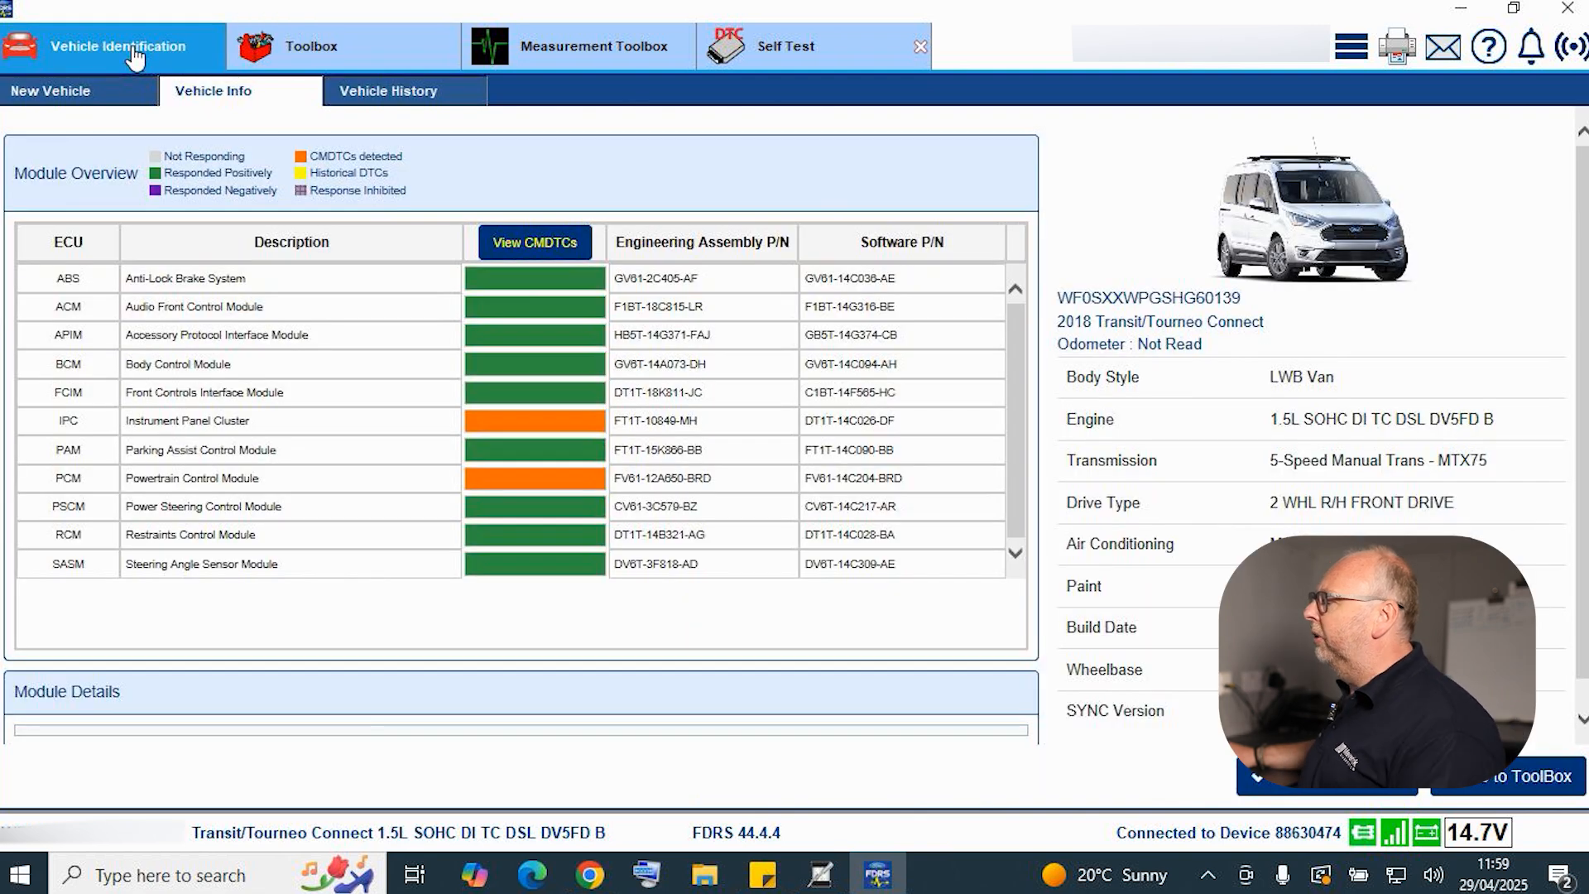
{"action": "left_click", "coordinate": [309, 47]}
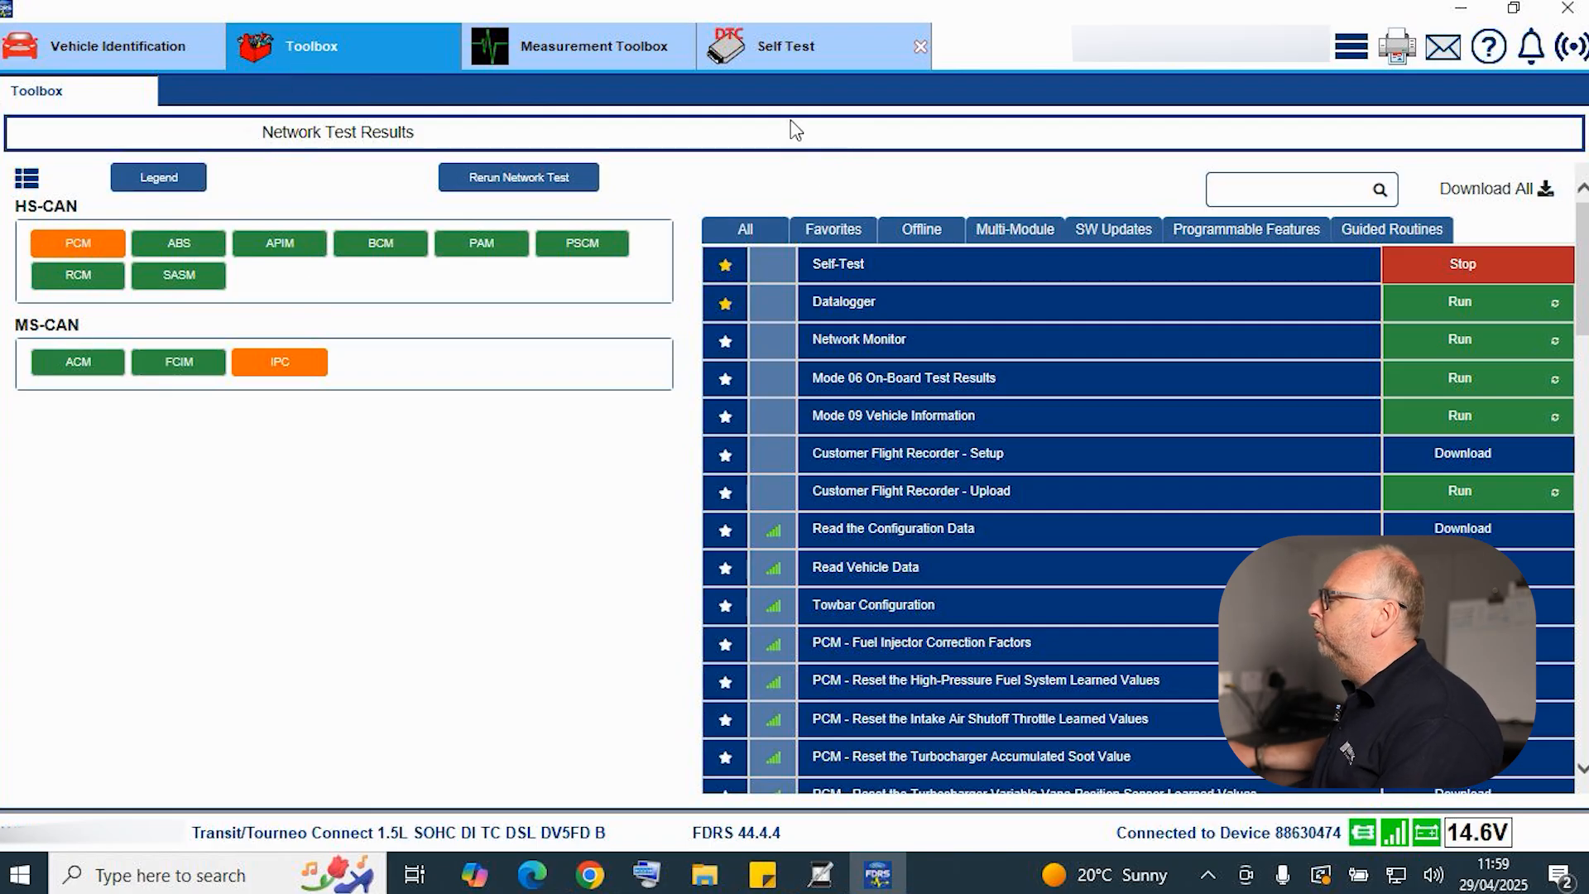
{"action": "left_click", "coordinate": [813, 46]}
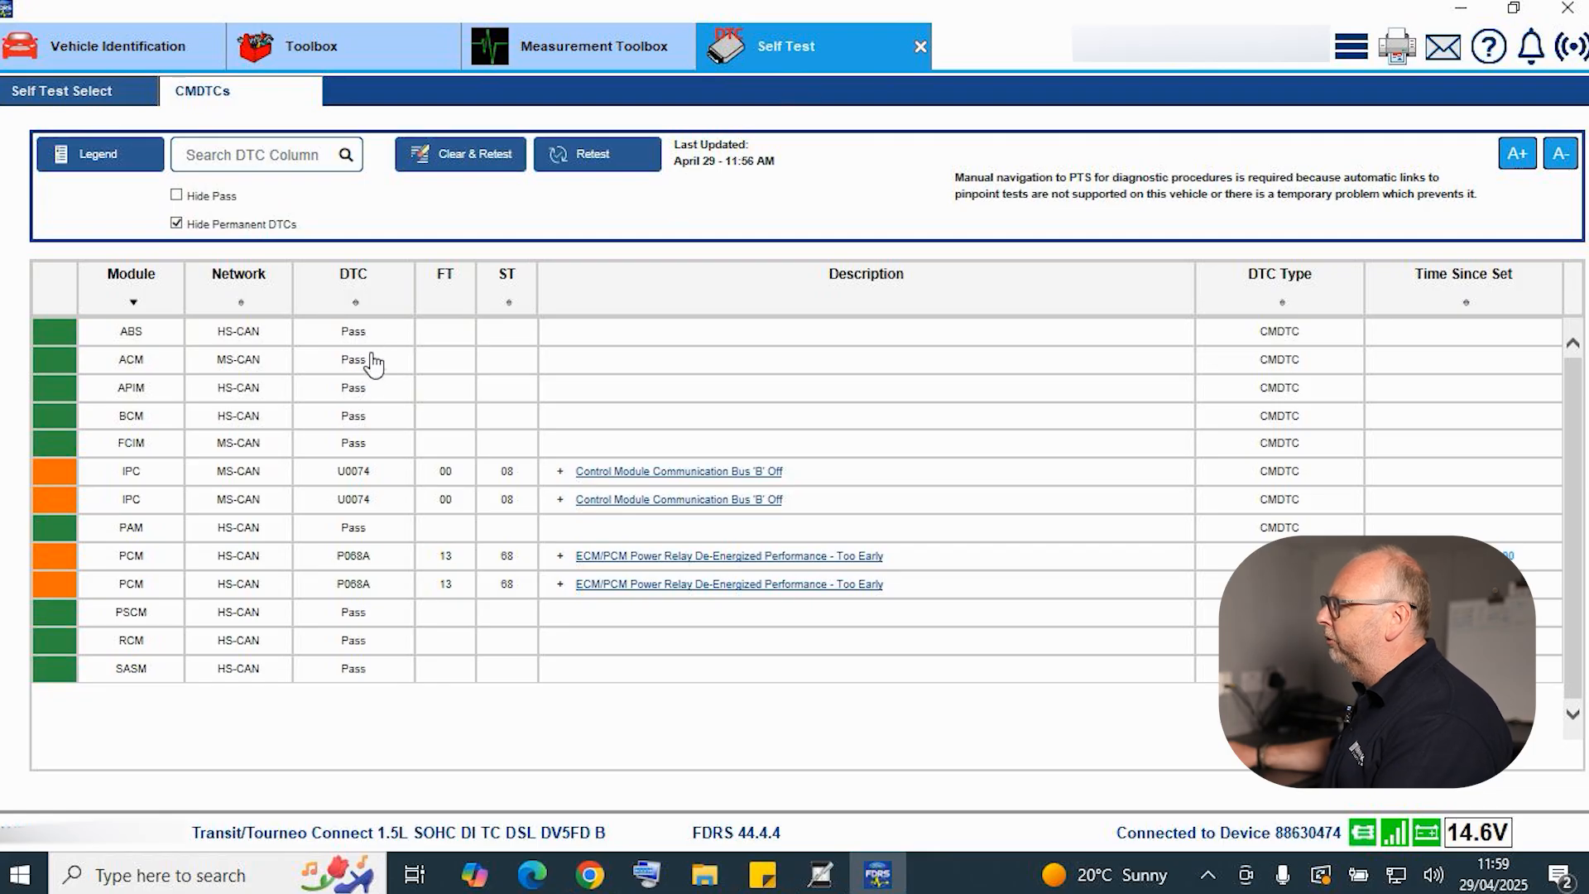
{"action": "mouse_move", "coordinate": [371, 401]}
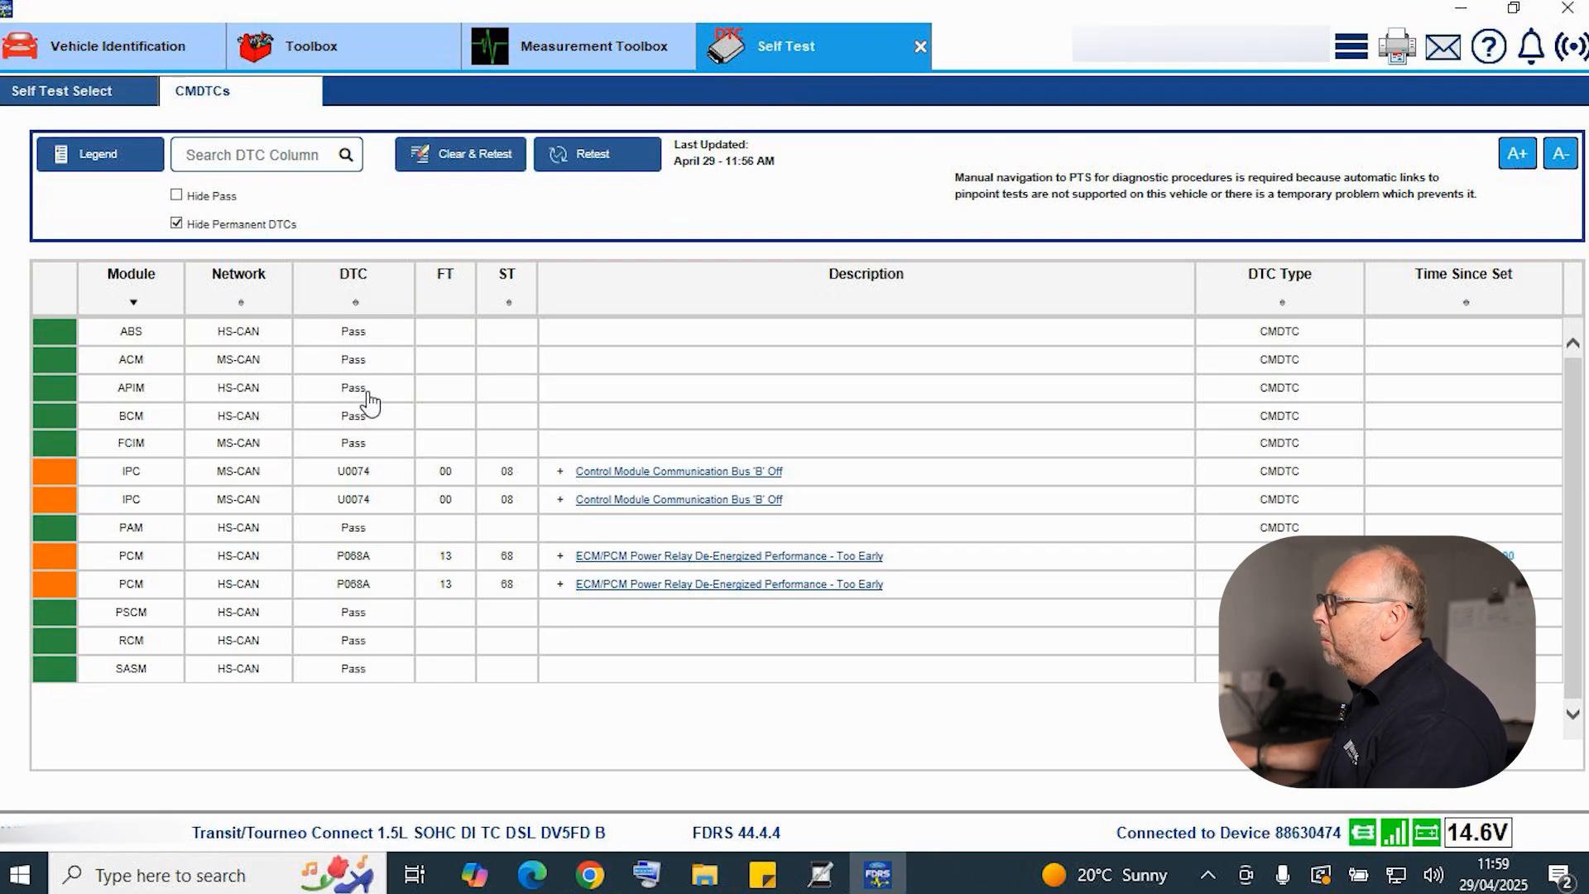
{"action": "mouse_move", "coordinate": [130, 471]}
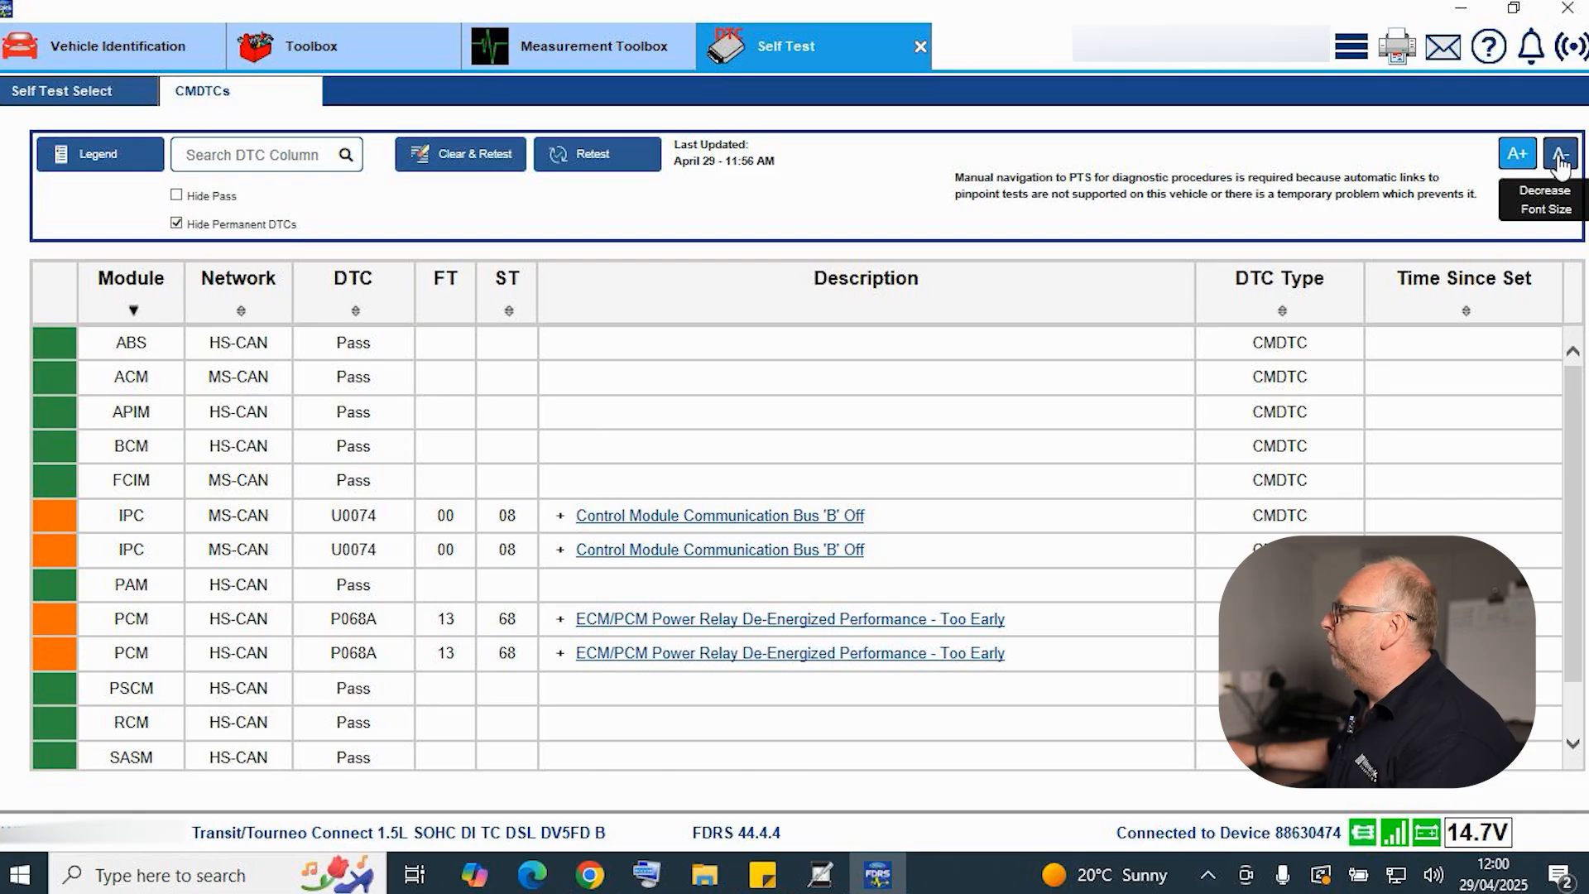
- Resize the CMDTC table text with A- and A+, ending at a larger size
{"action": "left_click", "coordinate": [1558, 153]}
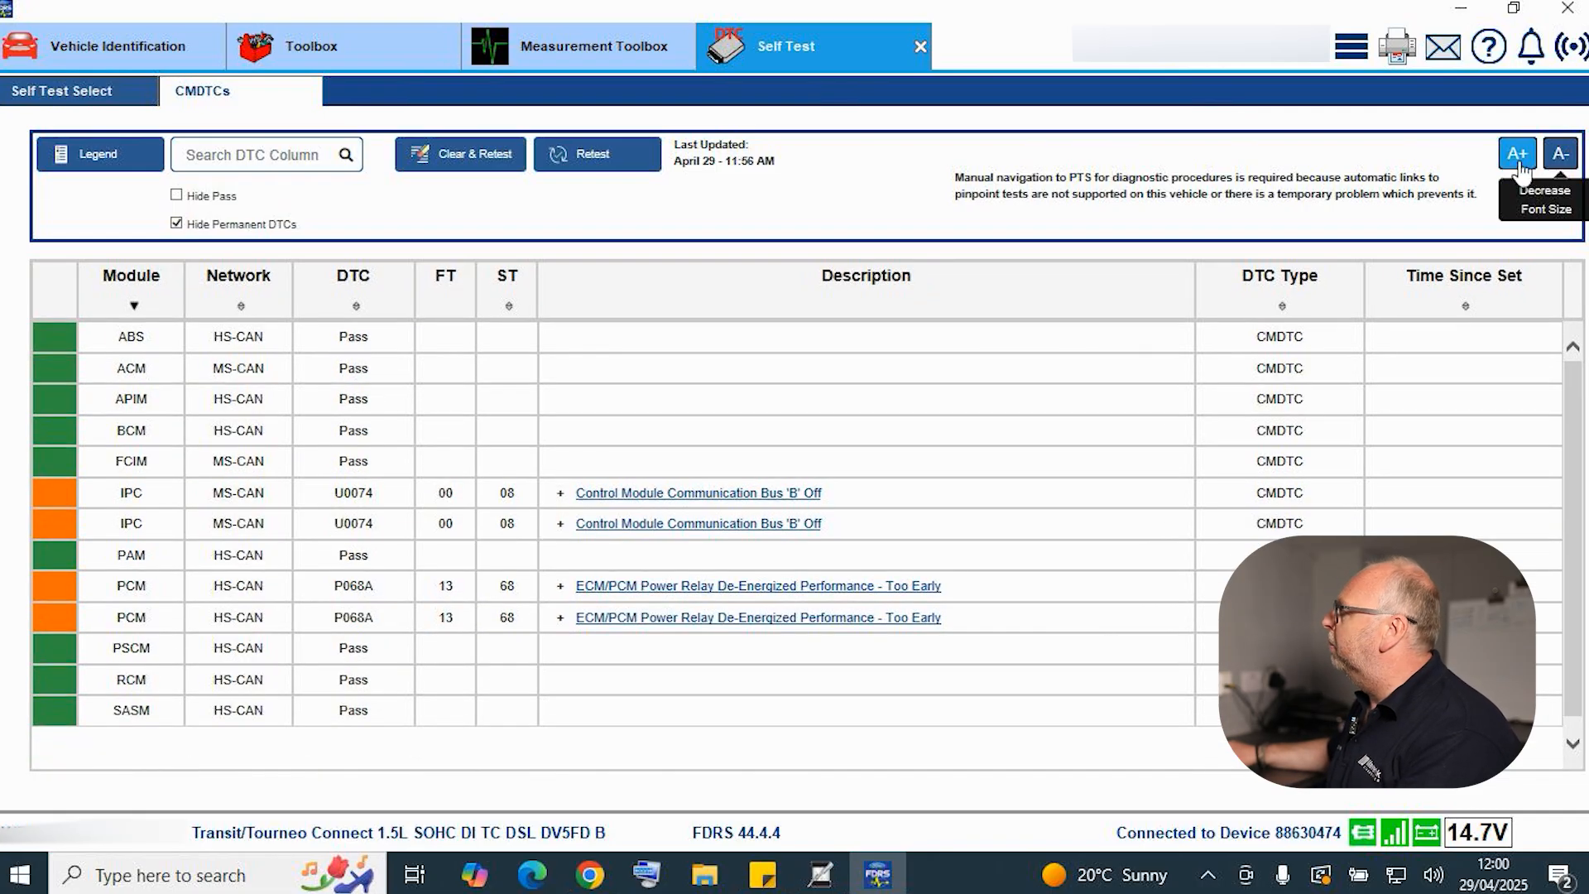
{"action": "left_click", "coordinate": [1517, 154]}
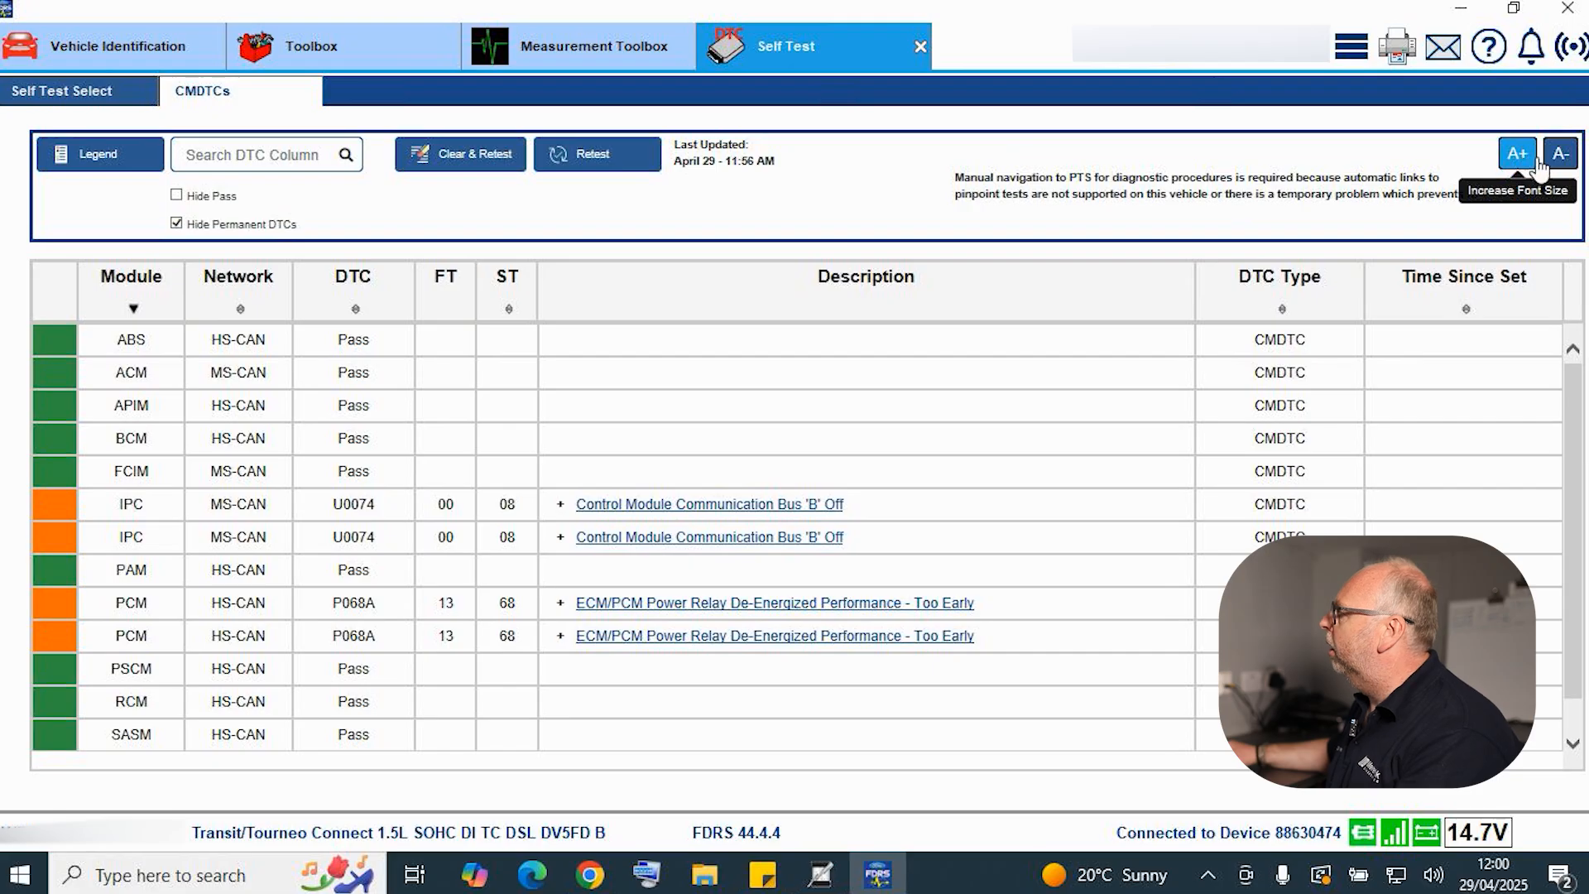
{"action": "left_click", "coordinate": [1559, 153]}
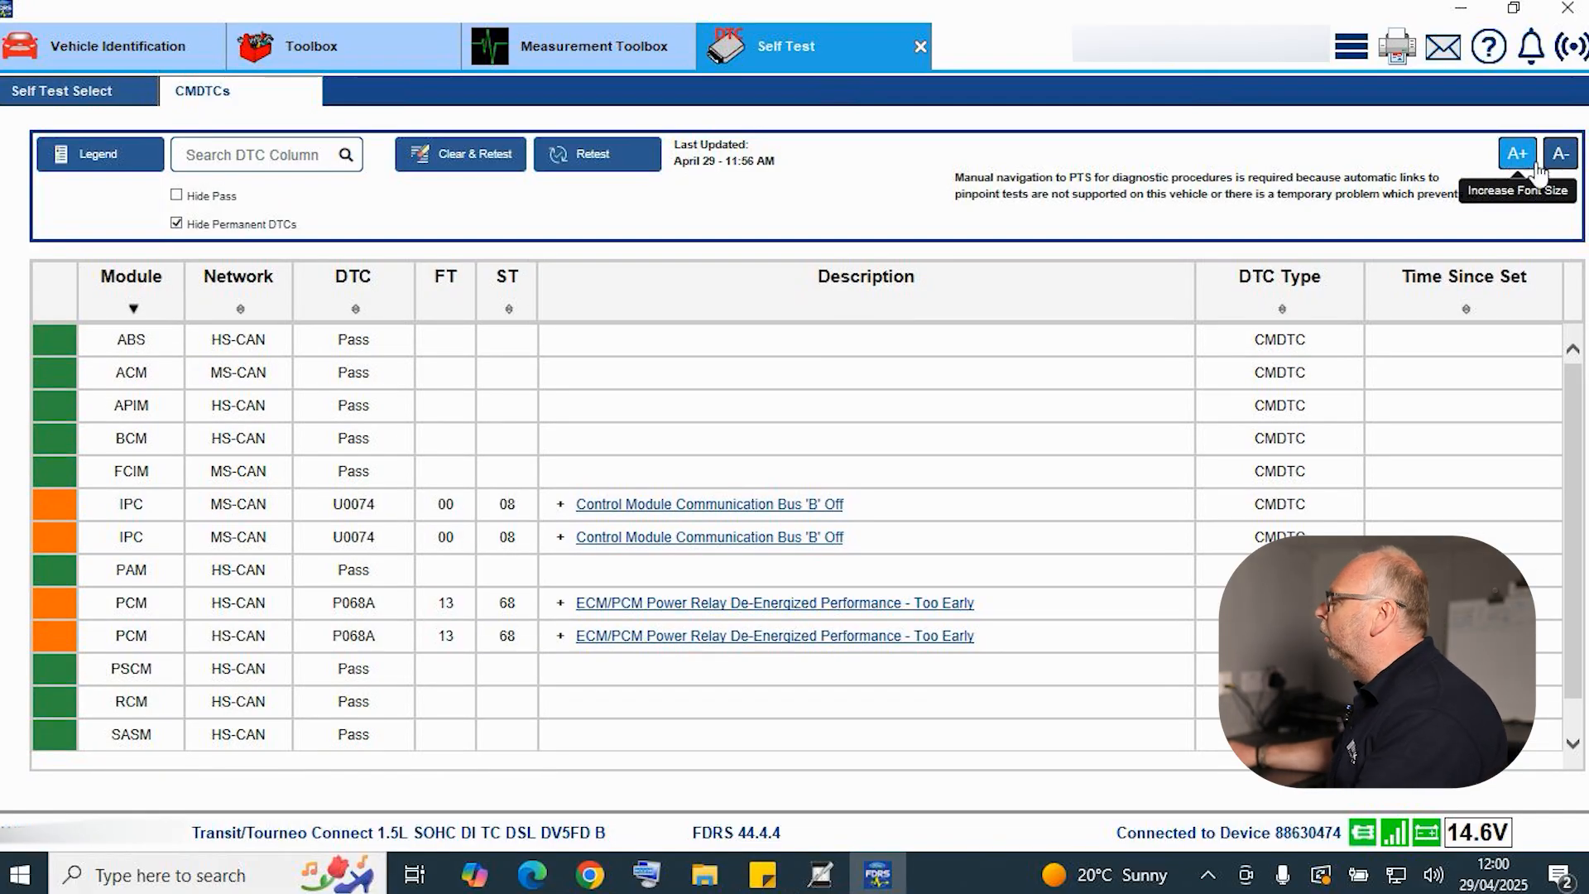
{"action": "mouse_move", "coordinate": [1480, 183]}
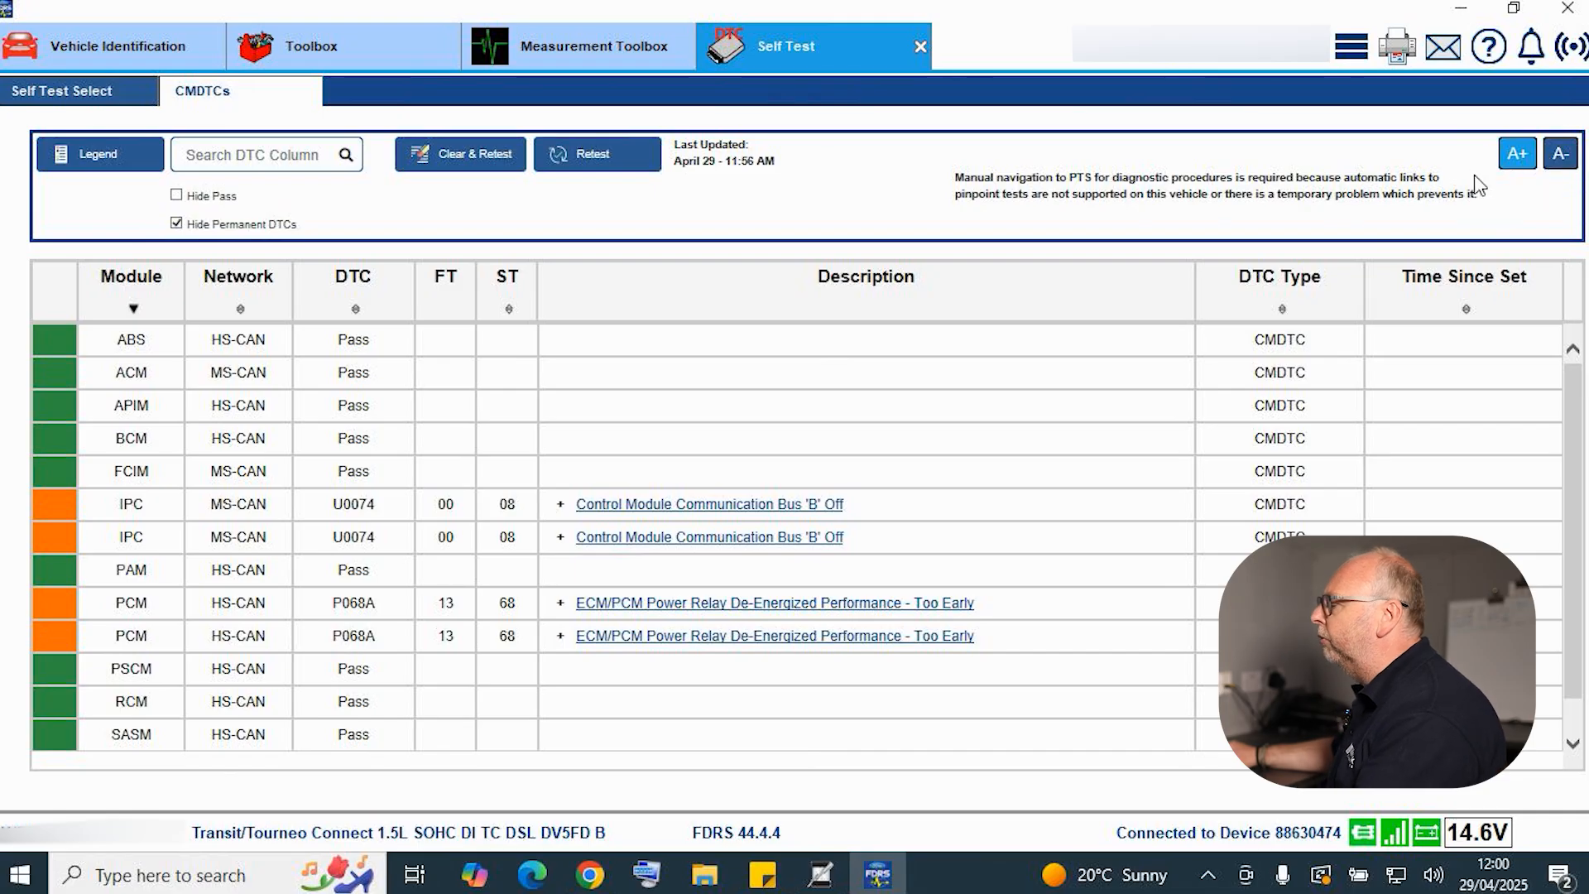
{"action": "mouse_move", "coordinate": [312, 221]}
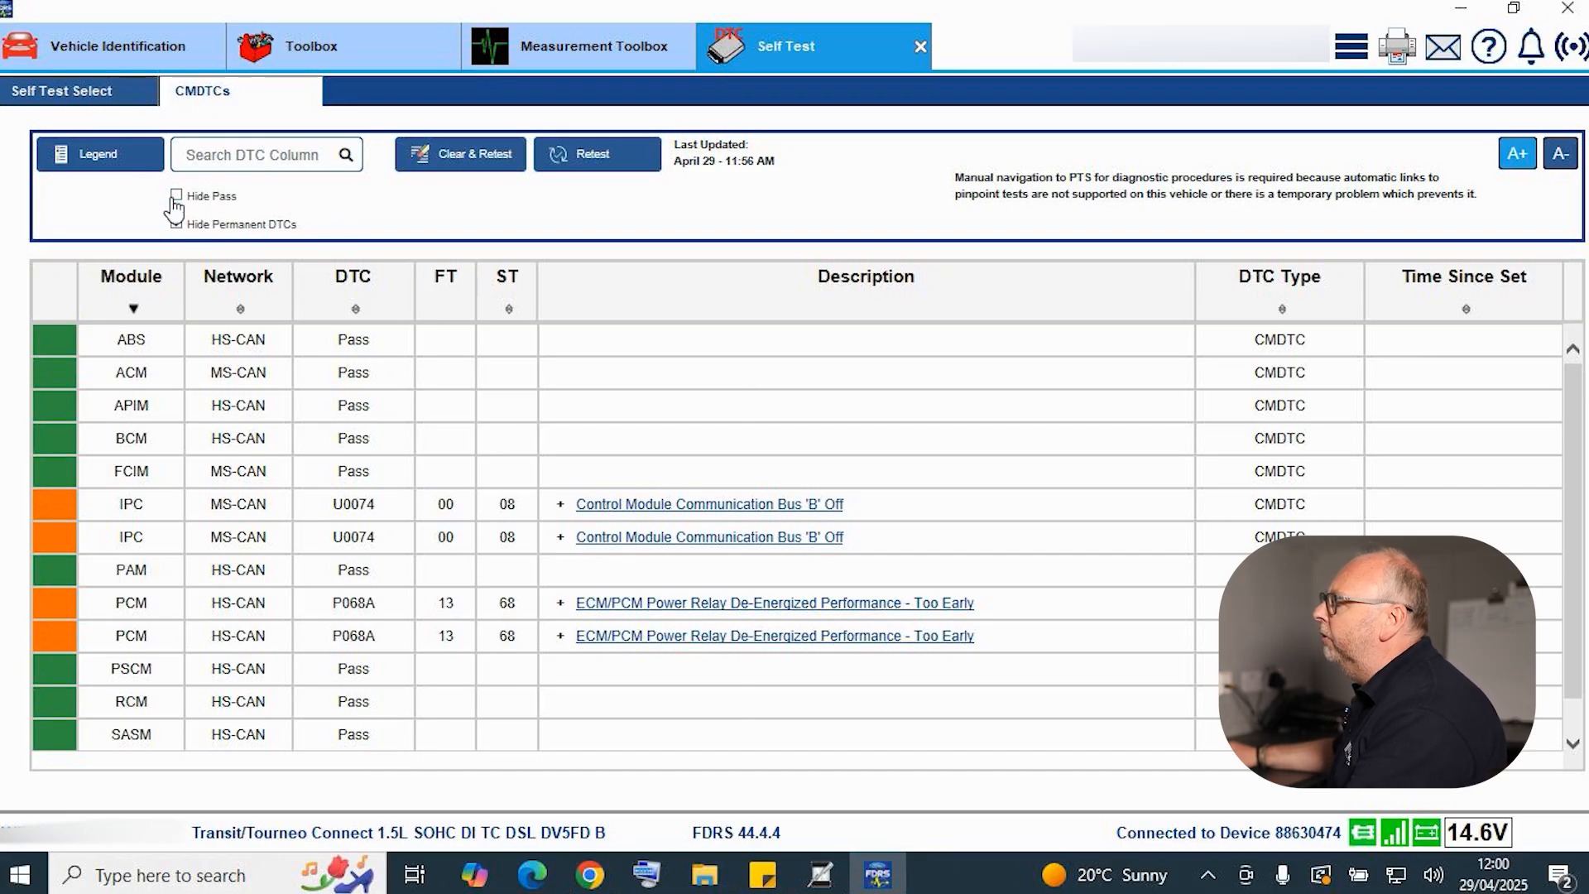
- Tick Hide Pass so passing modules drop out of the CMDTC table
{"action": "left_click", "coordinate": [176, 195]}
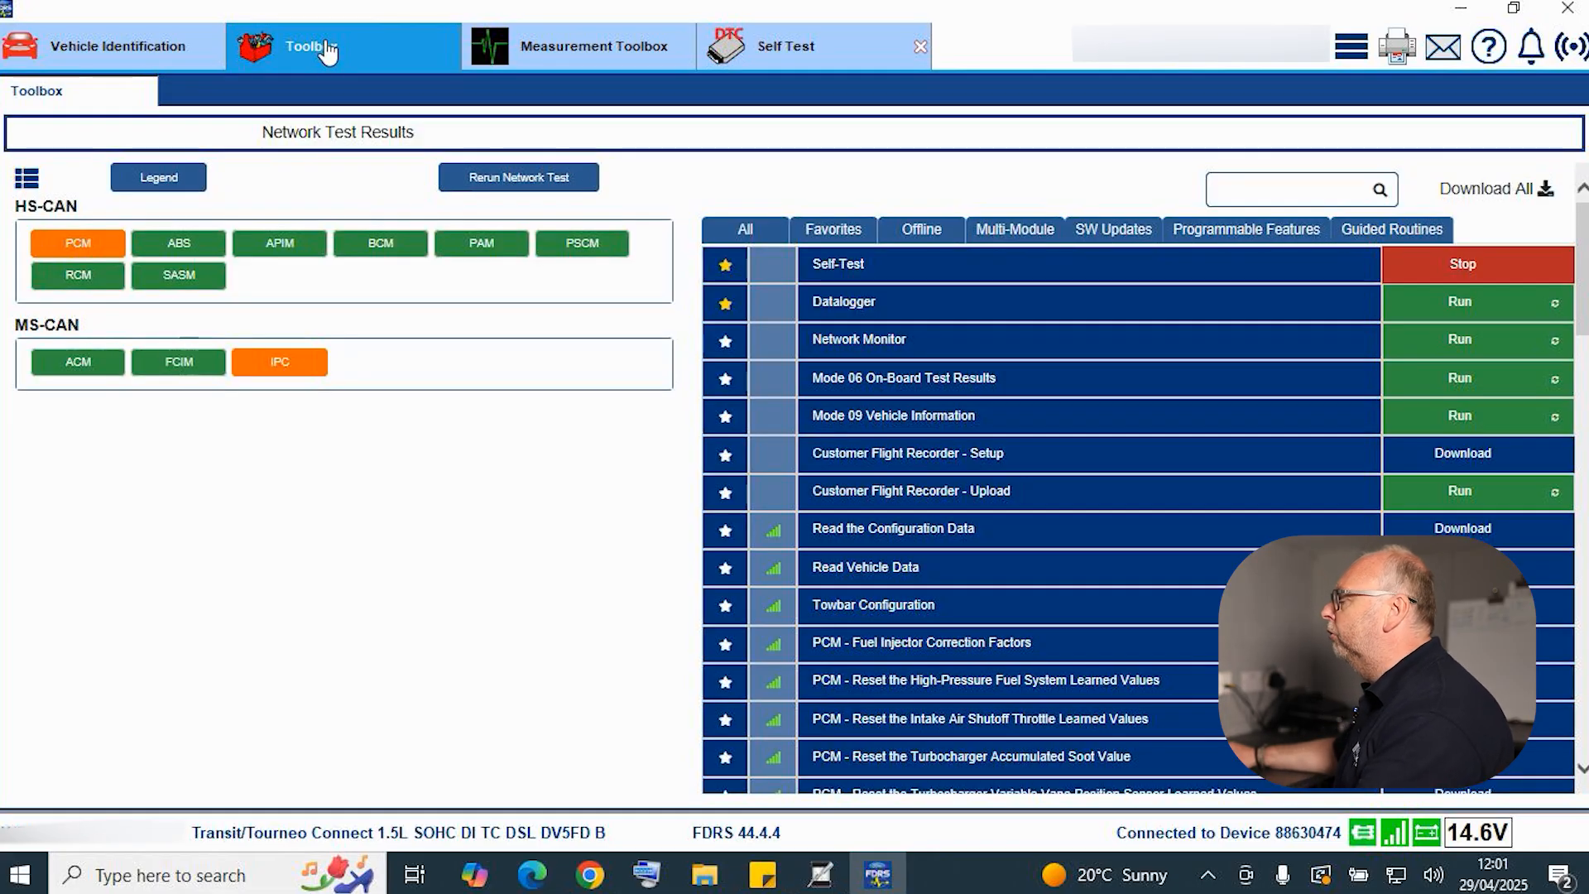
{"action": "mouse_move", "coordinate": [310, 48]}
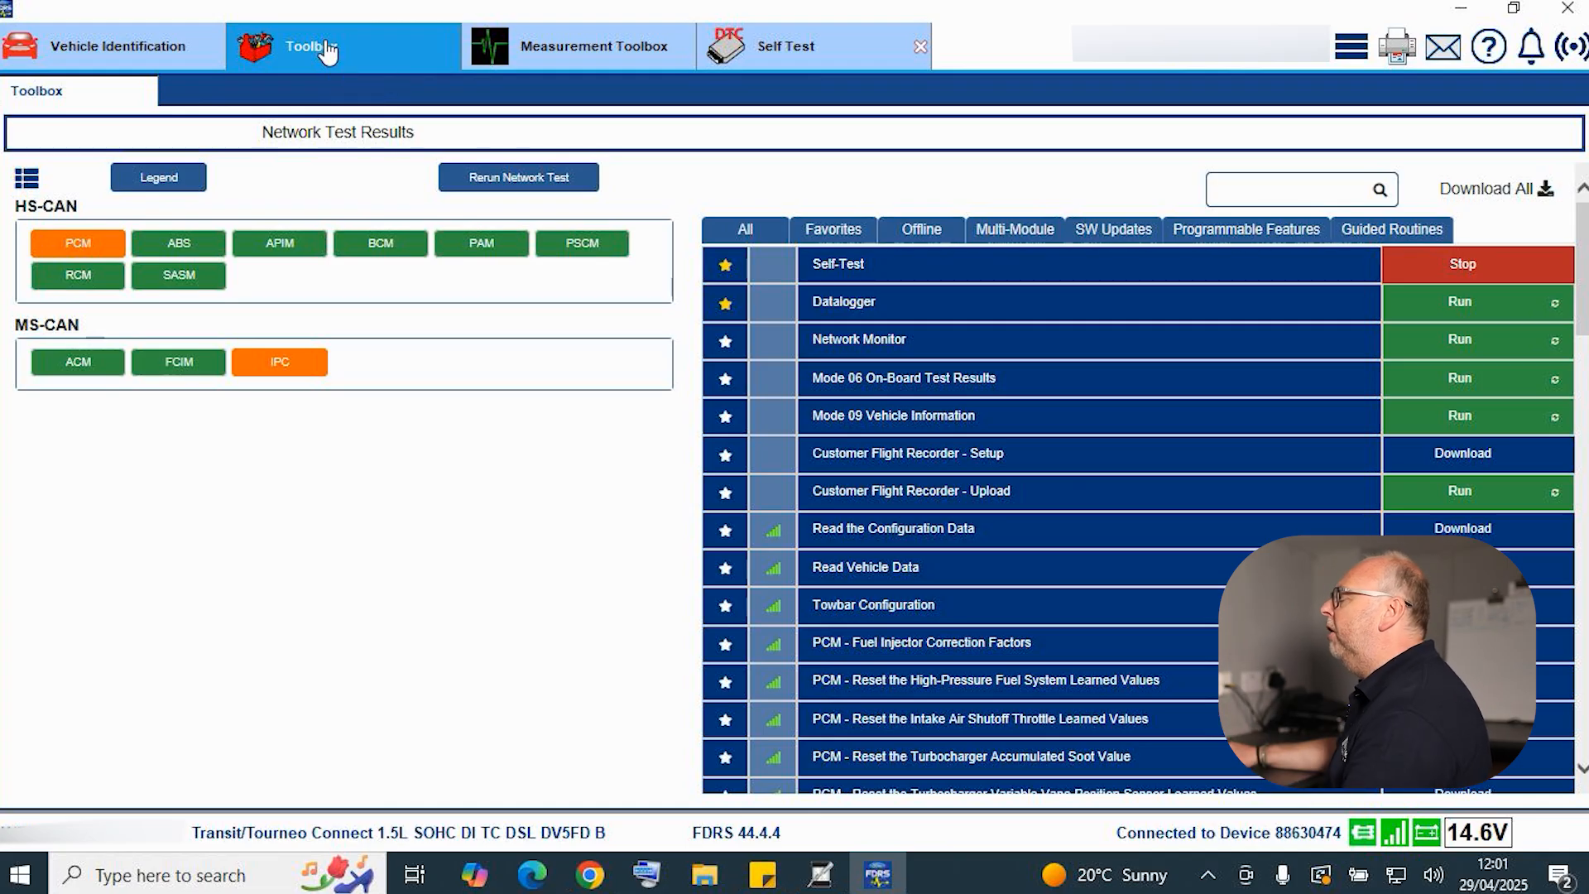
{"action": "mouse_move", "coordinate": [311, 46]}
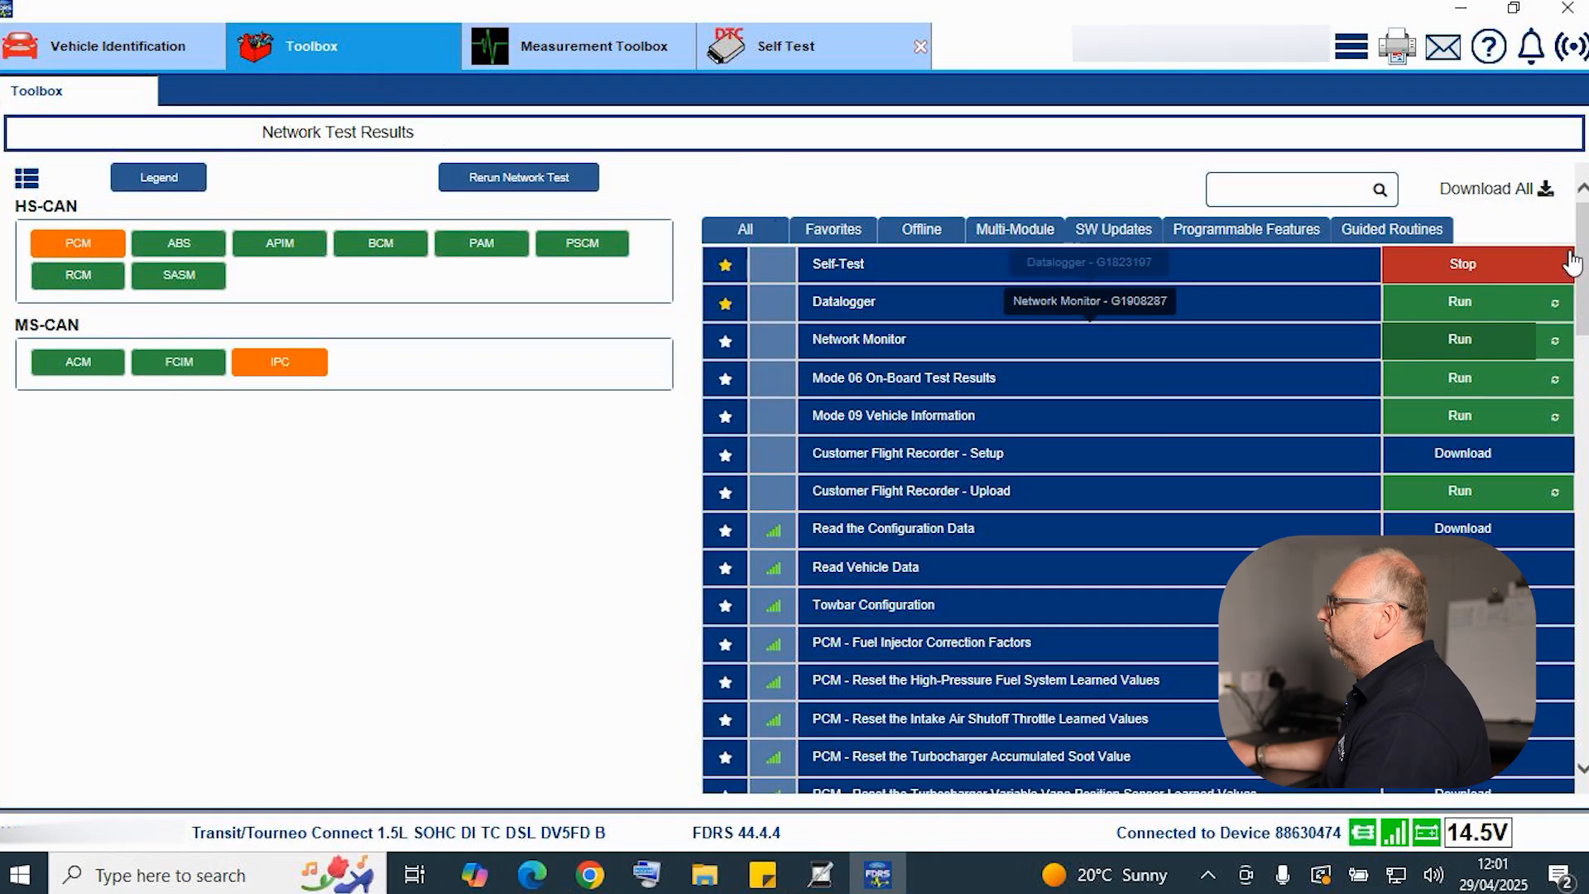
- Scroll down the All routines list through the PCM and ABS routines
{"action": "scroll", "scroll_direction": "down", "scroll_amount": 3}
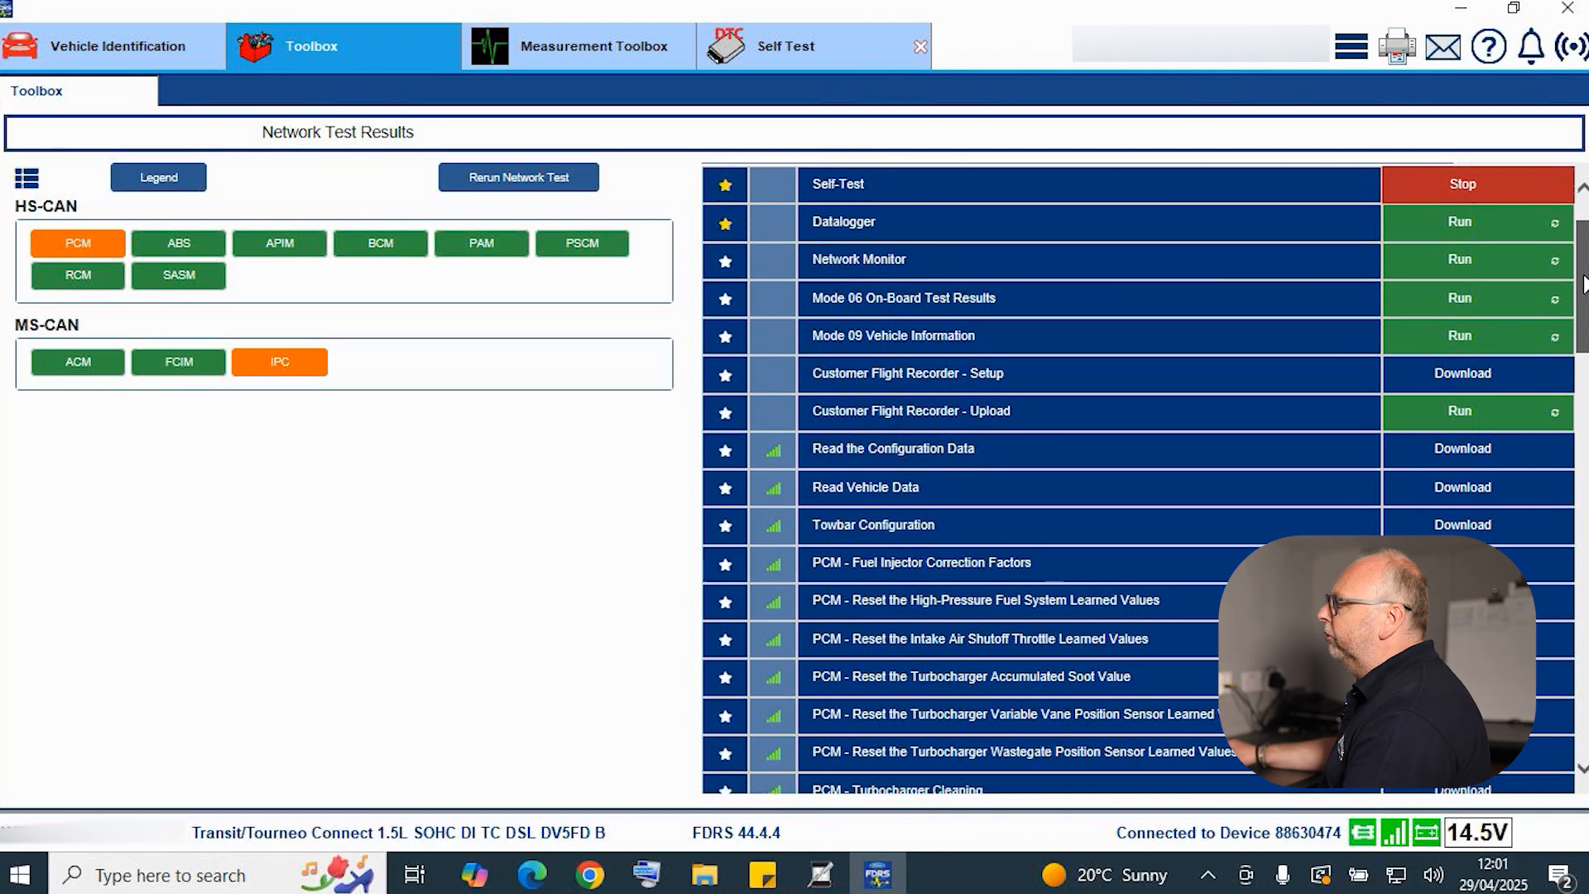
{"action": "scroll", "scroll_direction": "down", "scroll_amount": 3}
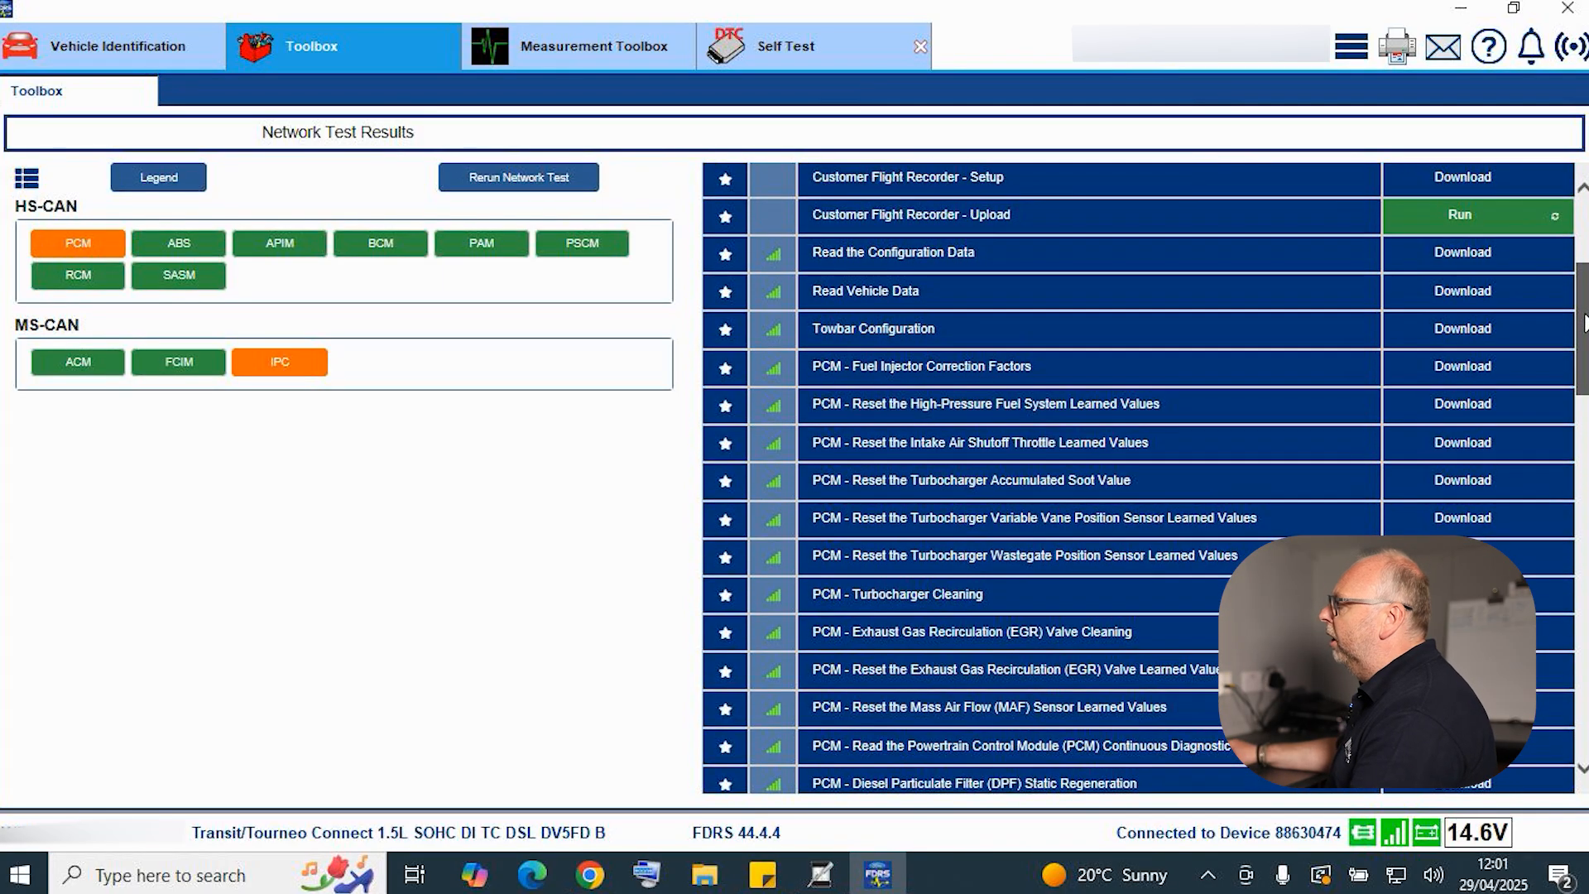
{"action": "scroll", "scroll_direction": "down", "scroll_amount": 3}
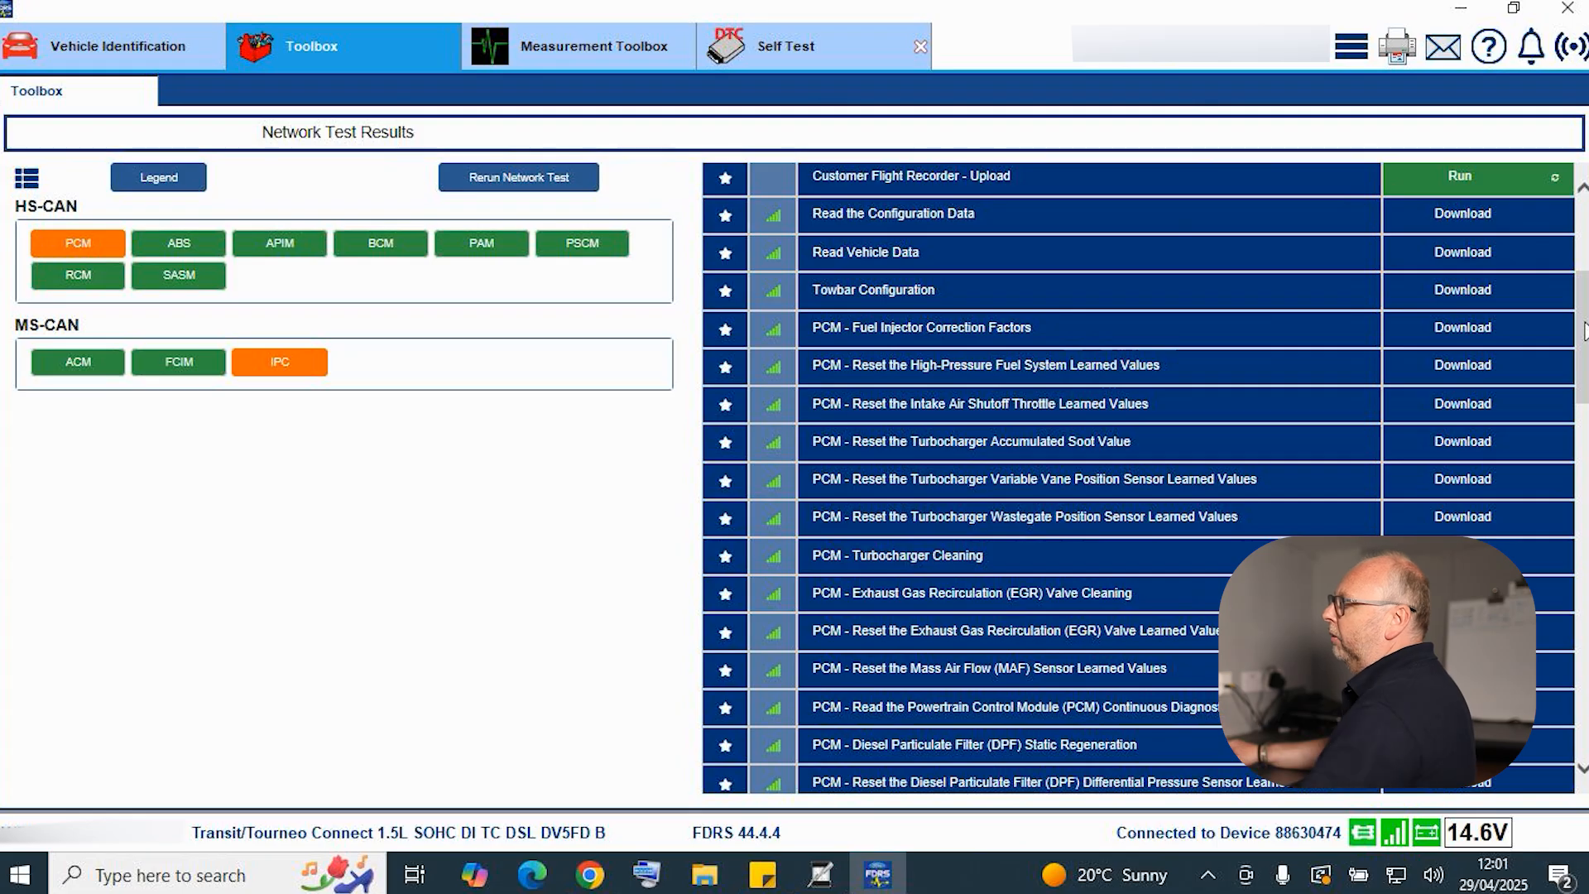
{"action": "scroll", "scroll_direction": "down", "scroll_amount": 3}
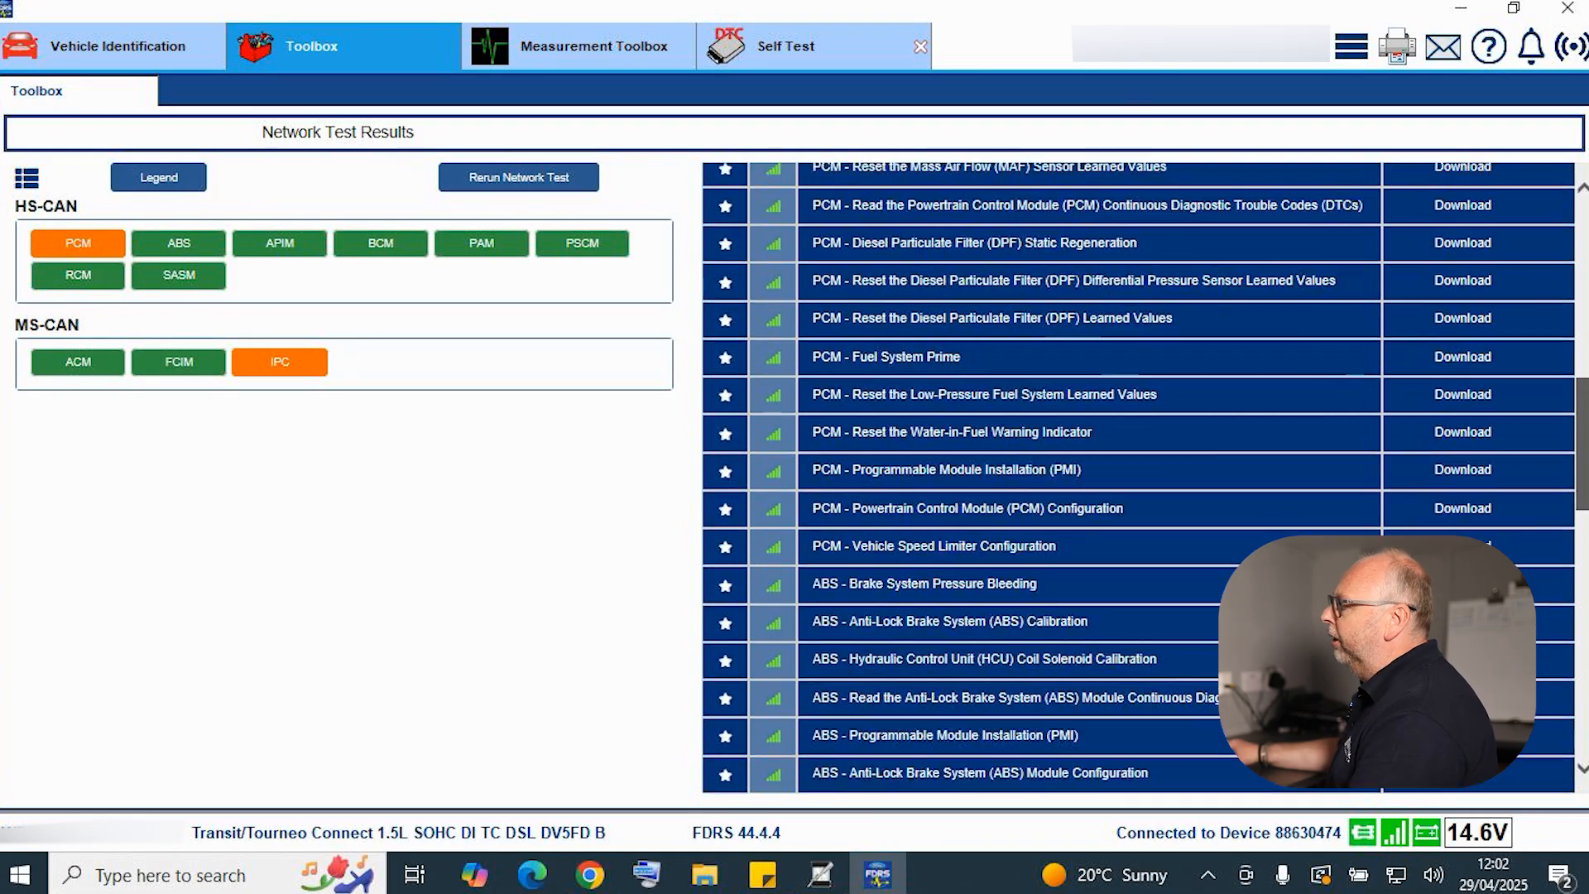
{"action": "scroll", "scroll_direction": "down", "scroll_amount": 3}
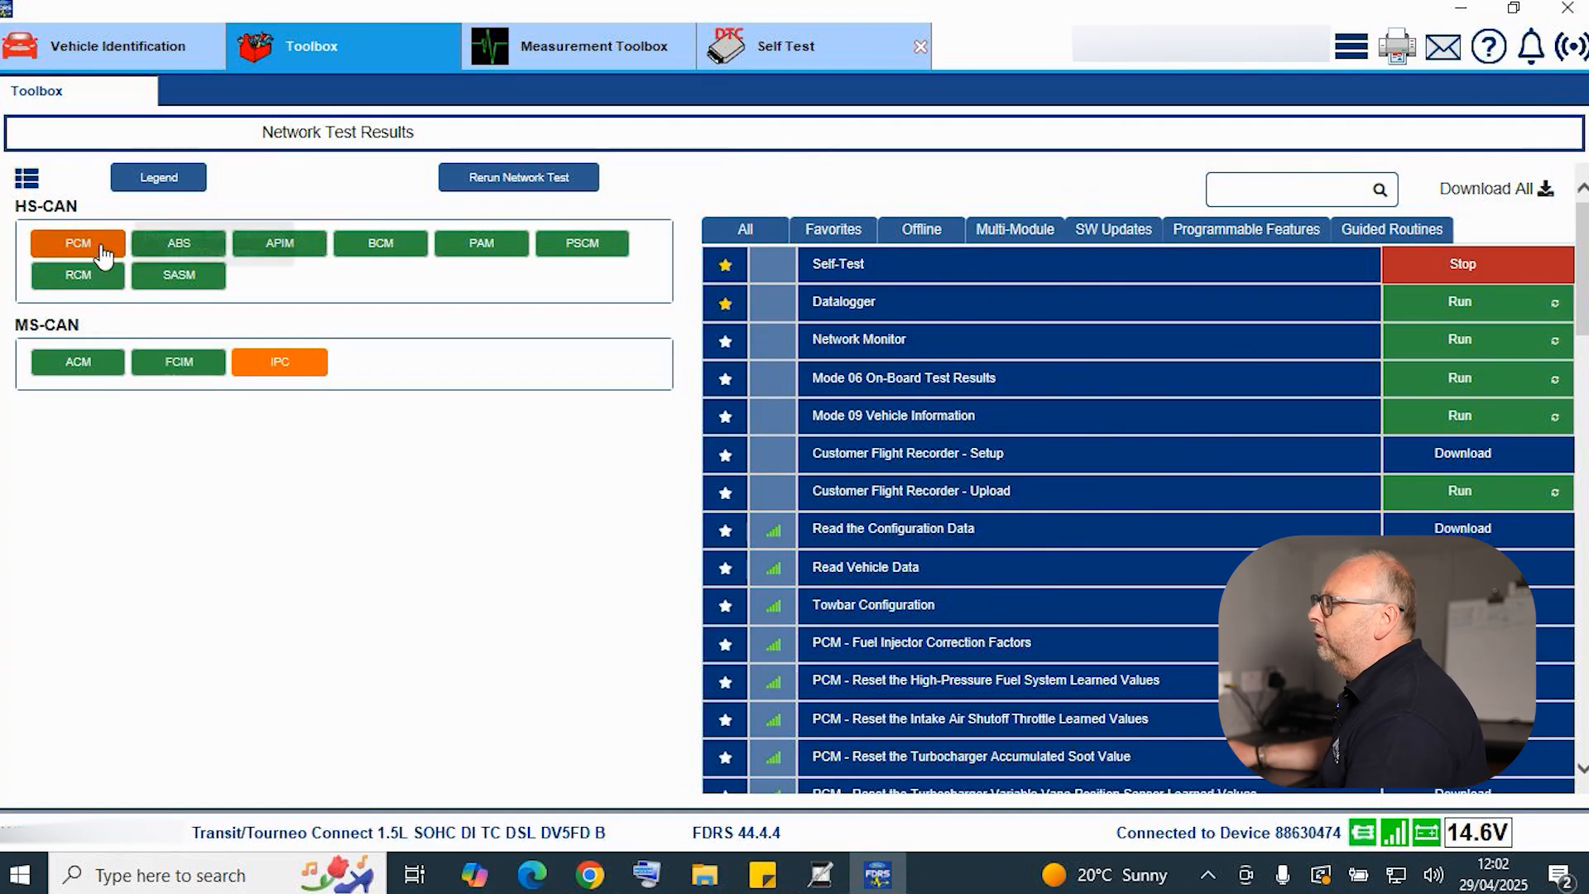
{"action": "mouse_move", "coordinate": [76, 243]}
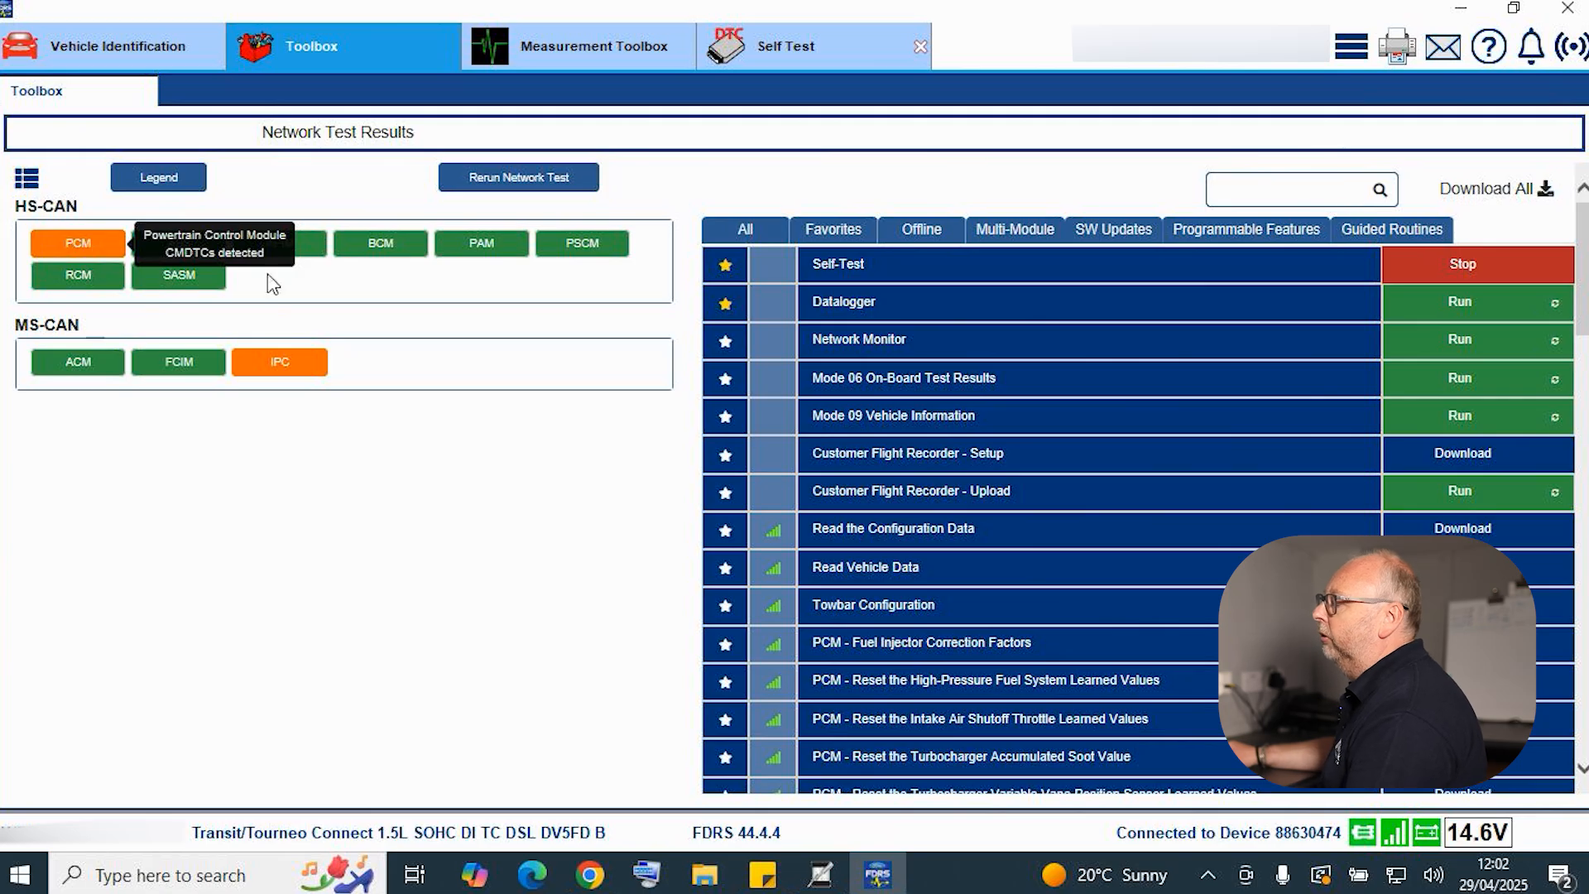
{"action": "mouse_move", "coordinate": [207, 454]}
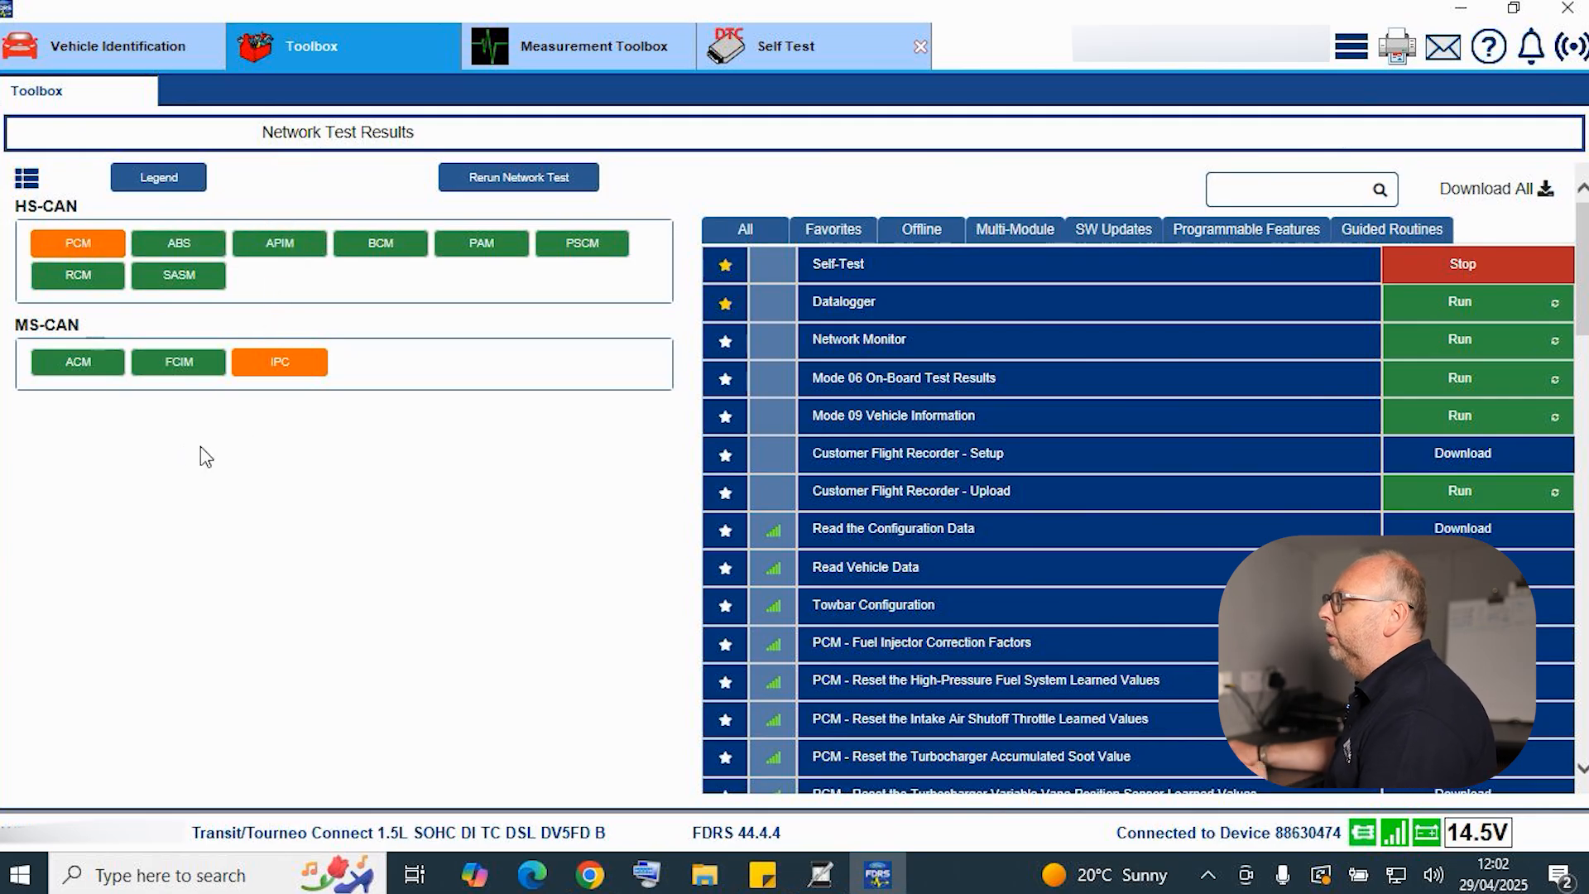
{"action": "mouse_move", "coordinate": [77, 243]}
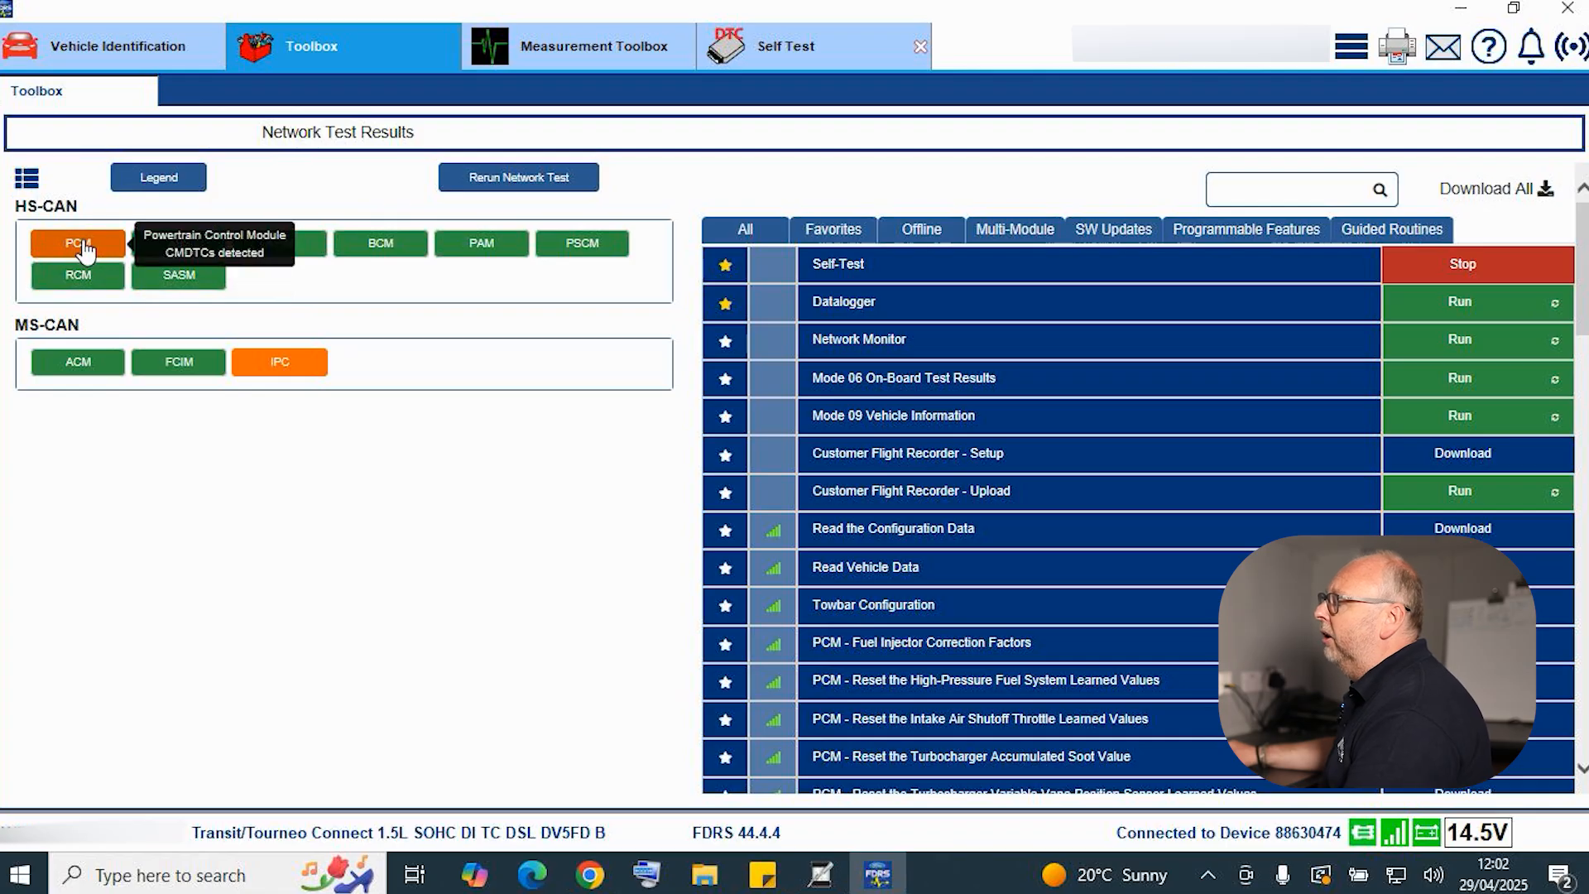
- Select the orange PCM module under HS-CAN to add a PCM routine group
{"action": "left_click", "coordinate": [78, 243]}
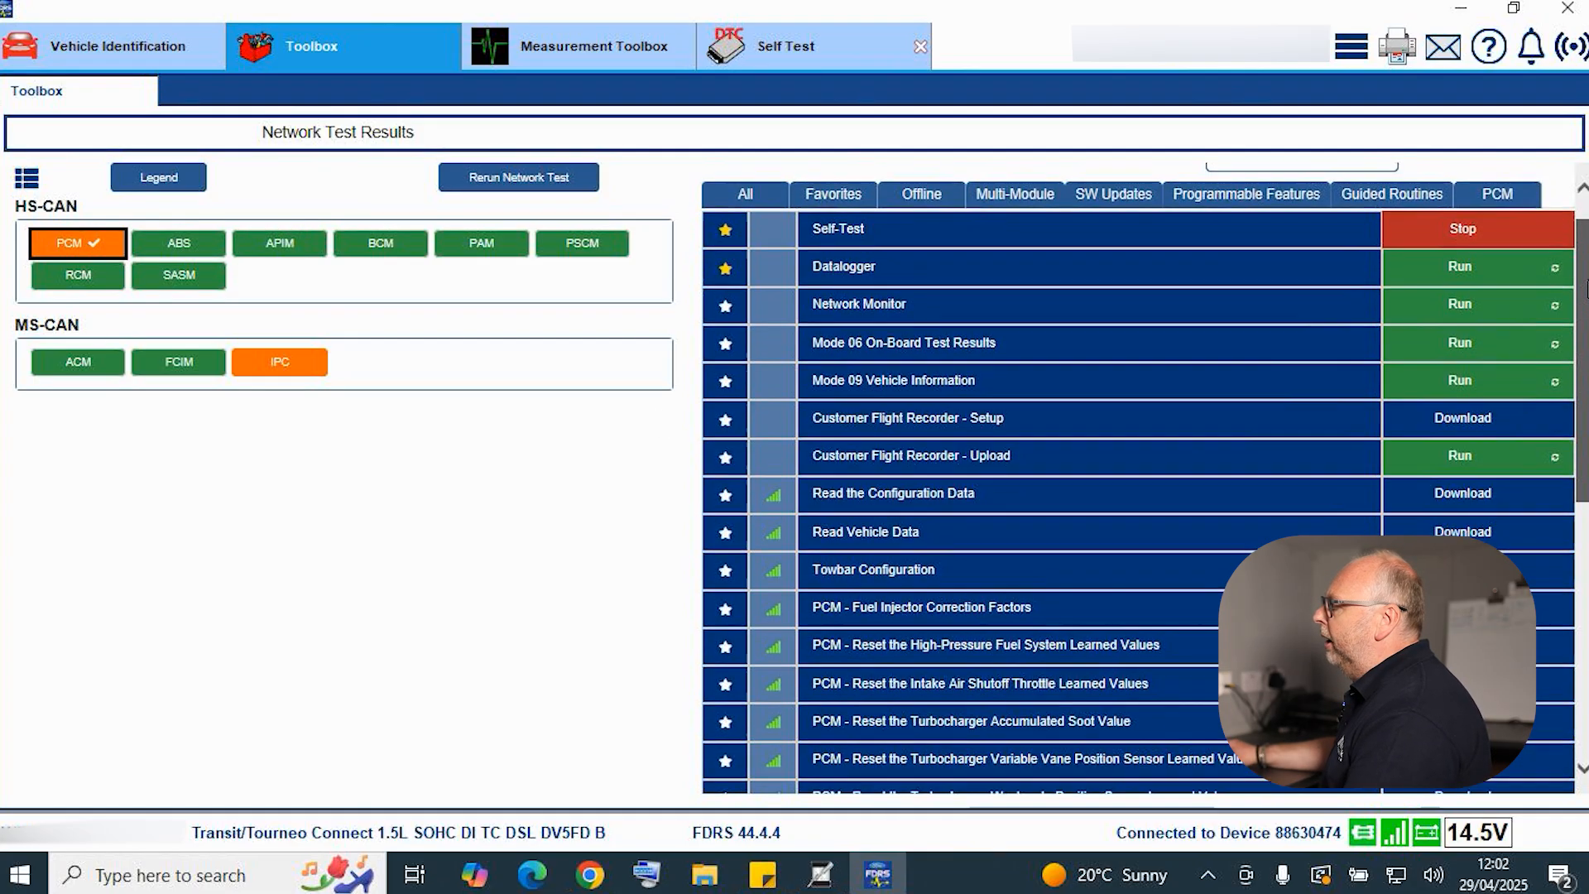
{"action": "scroll", "scroll_direction": "down", "scroll_amount": 3}
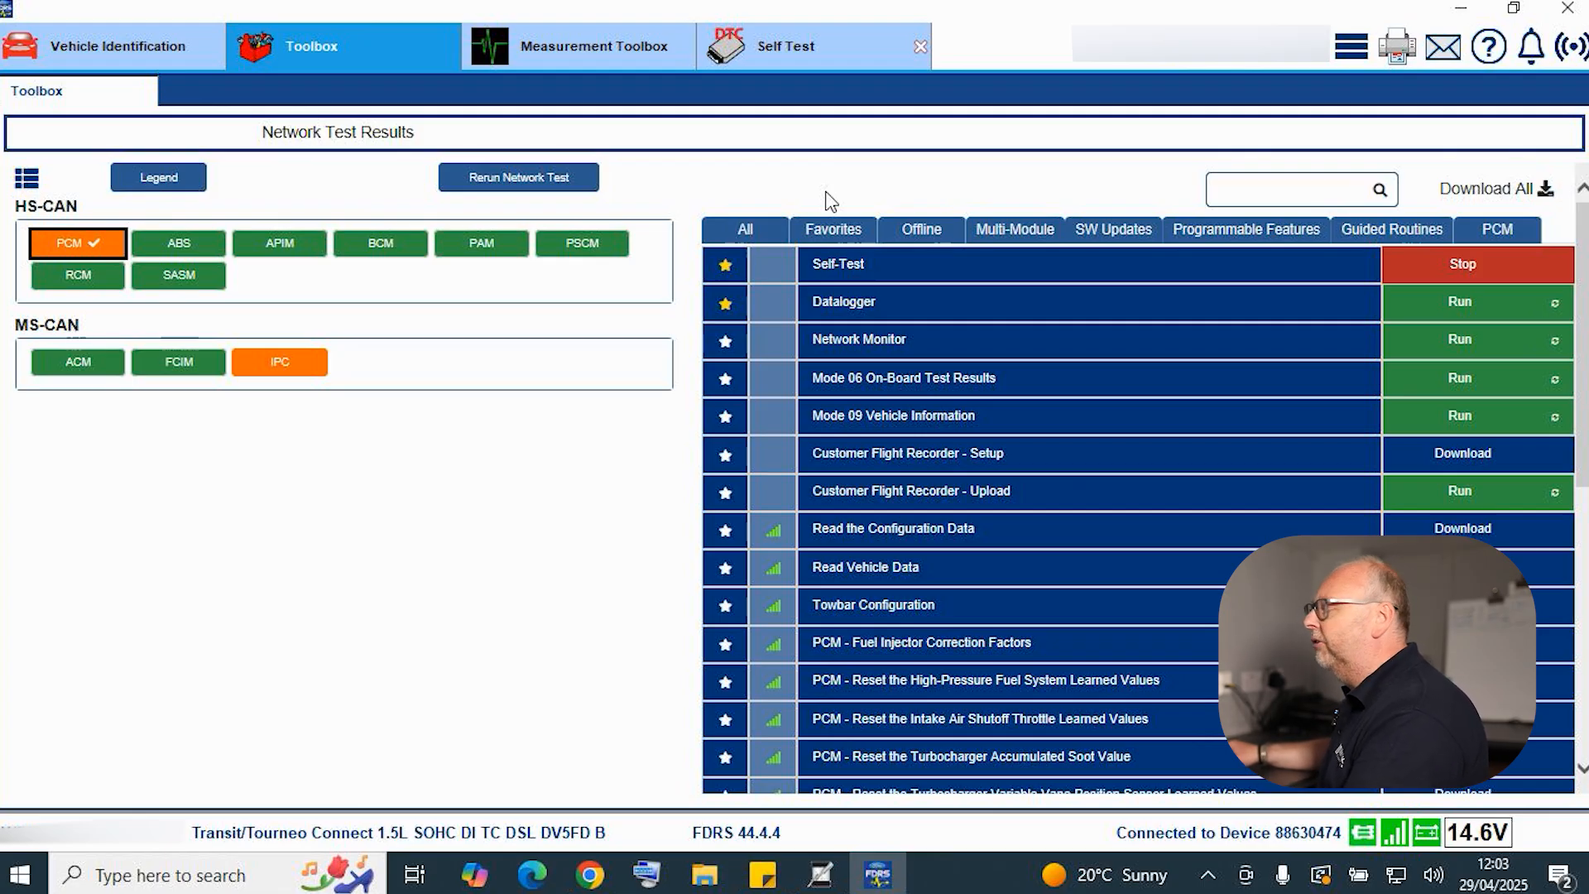
{"action": "mouse_move", "coordinate": [745, 229]}
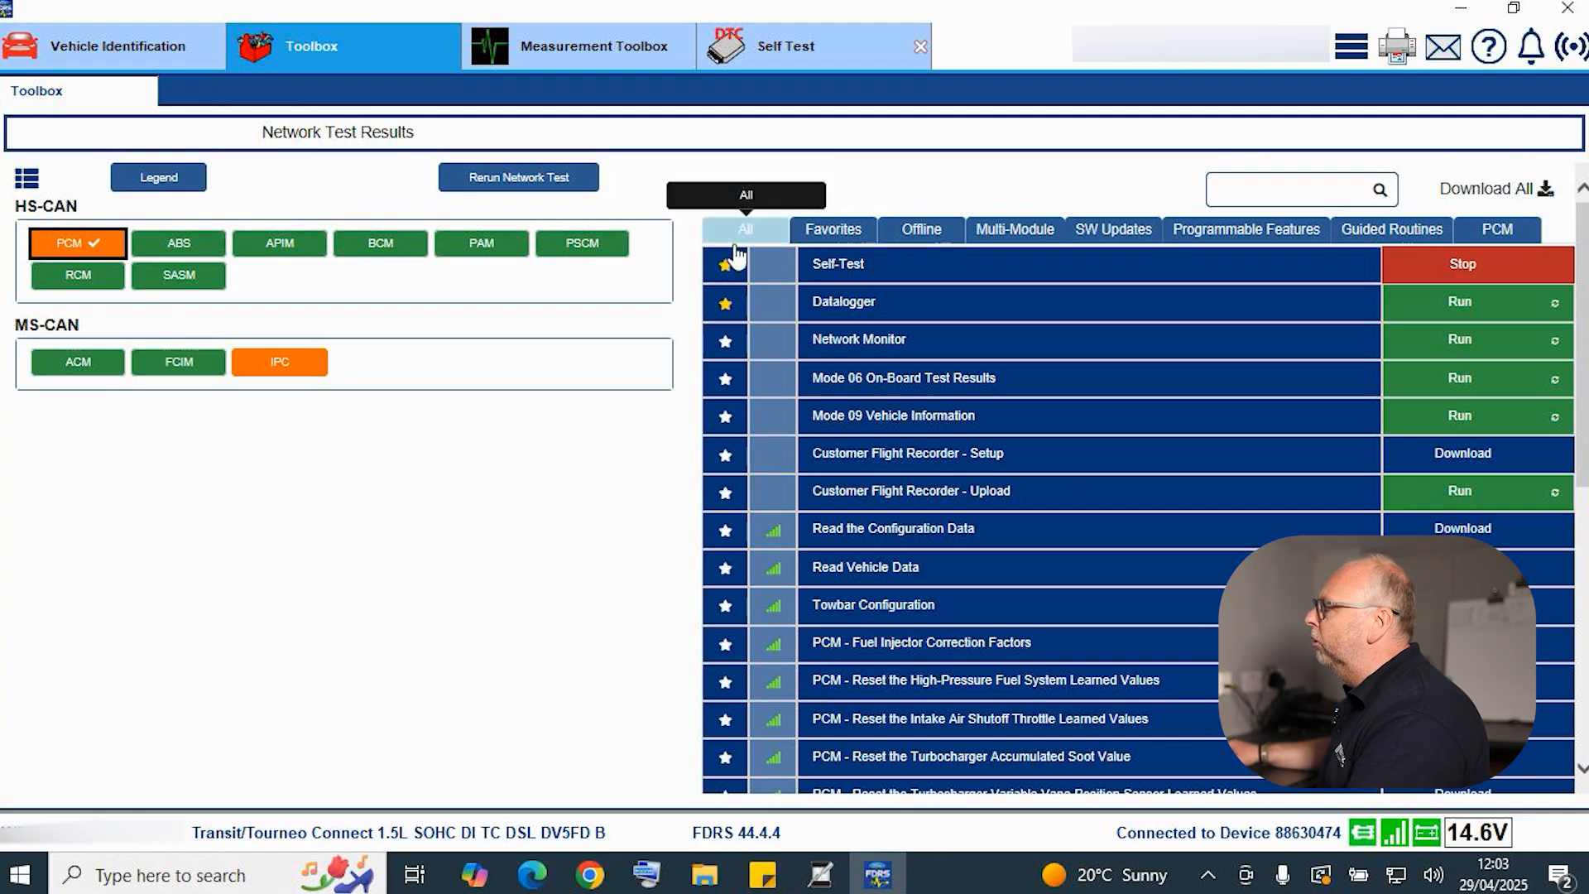
{"action": "mouse_move", "coordinate": [726, 534]}
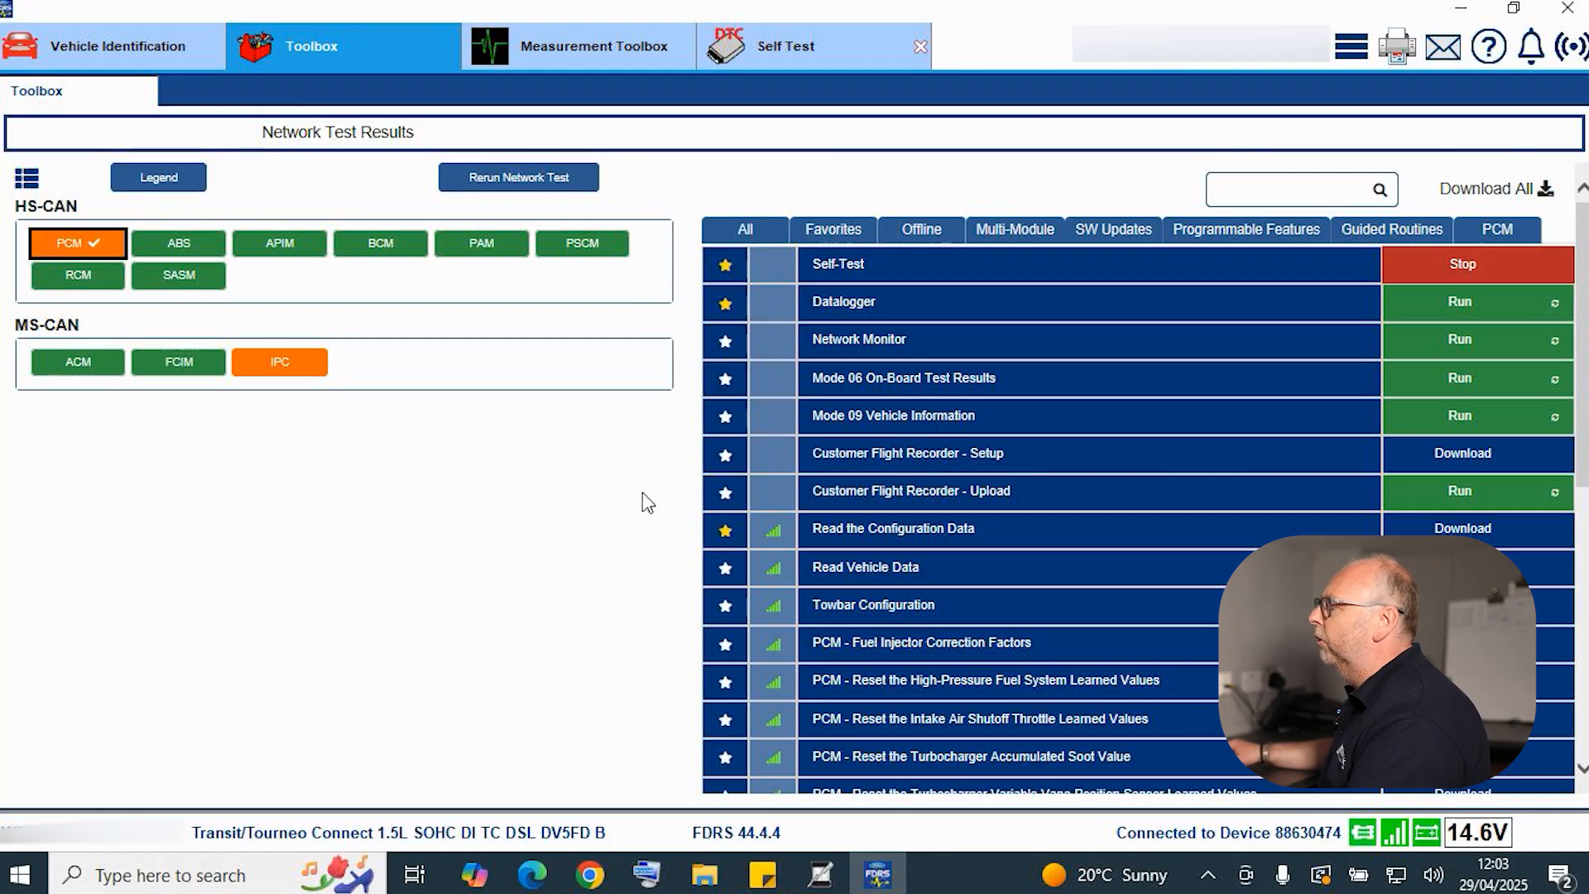
{"action": "mouse_move", "coordinate": [833, 229]}
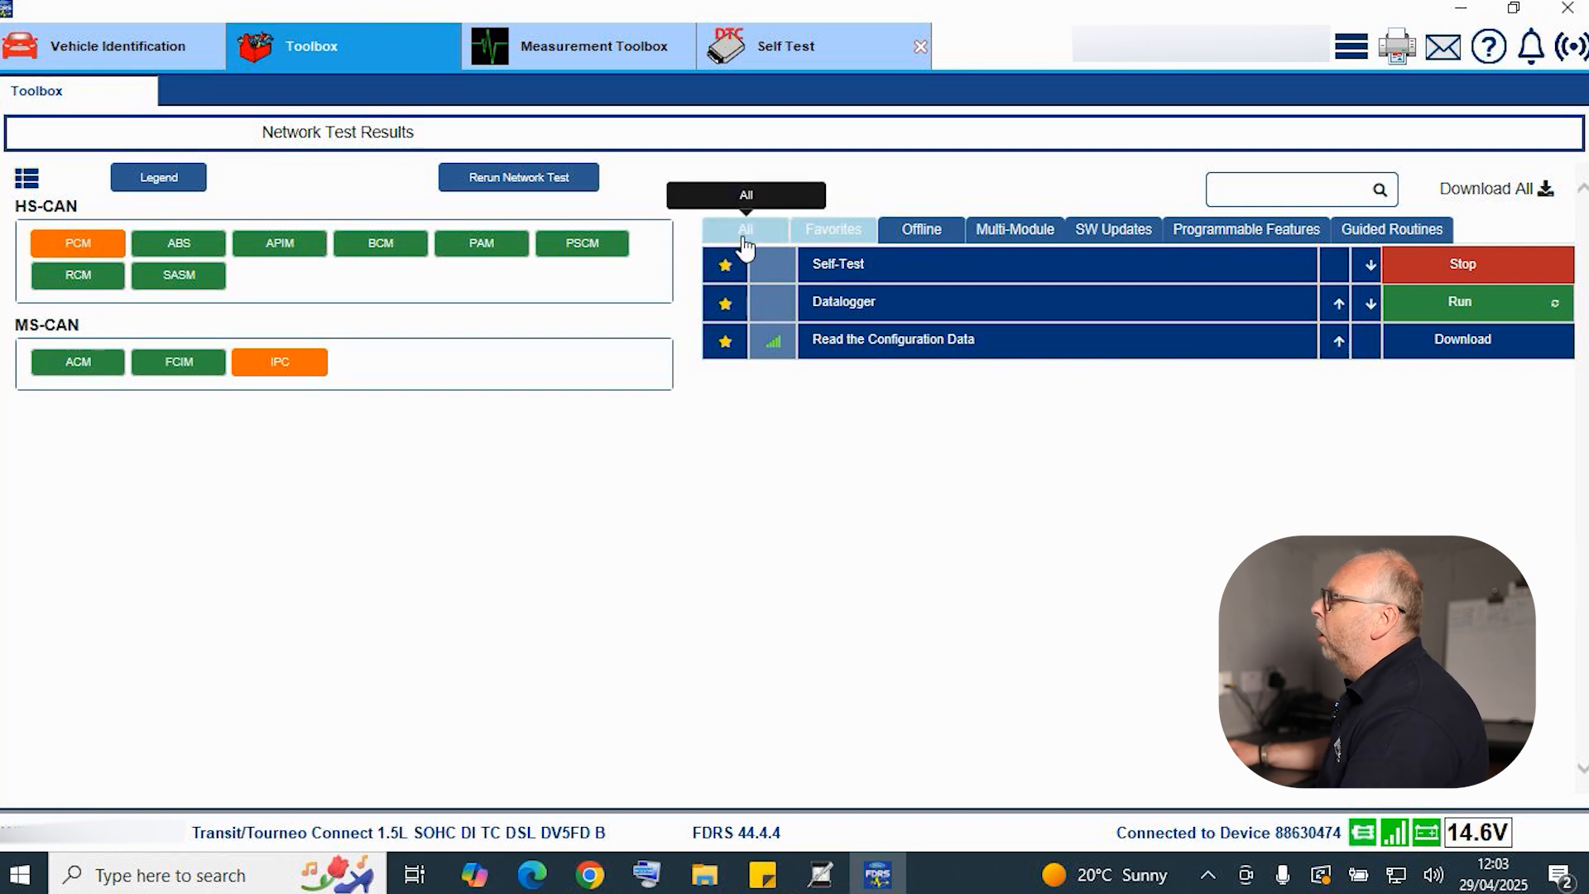
- Show the complete Toolbox routine list again under the All tab
{"action": "left_click", "coordinate": [746, 230]}
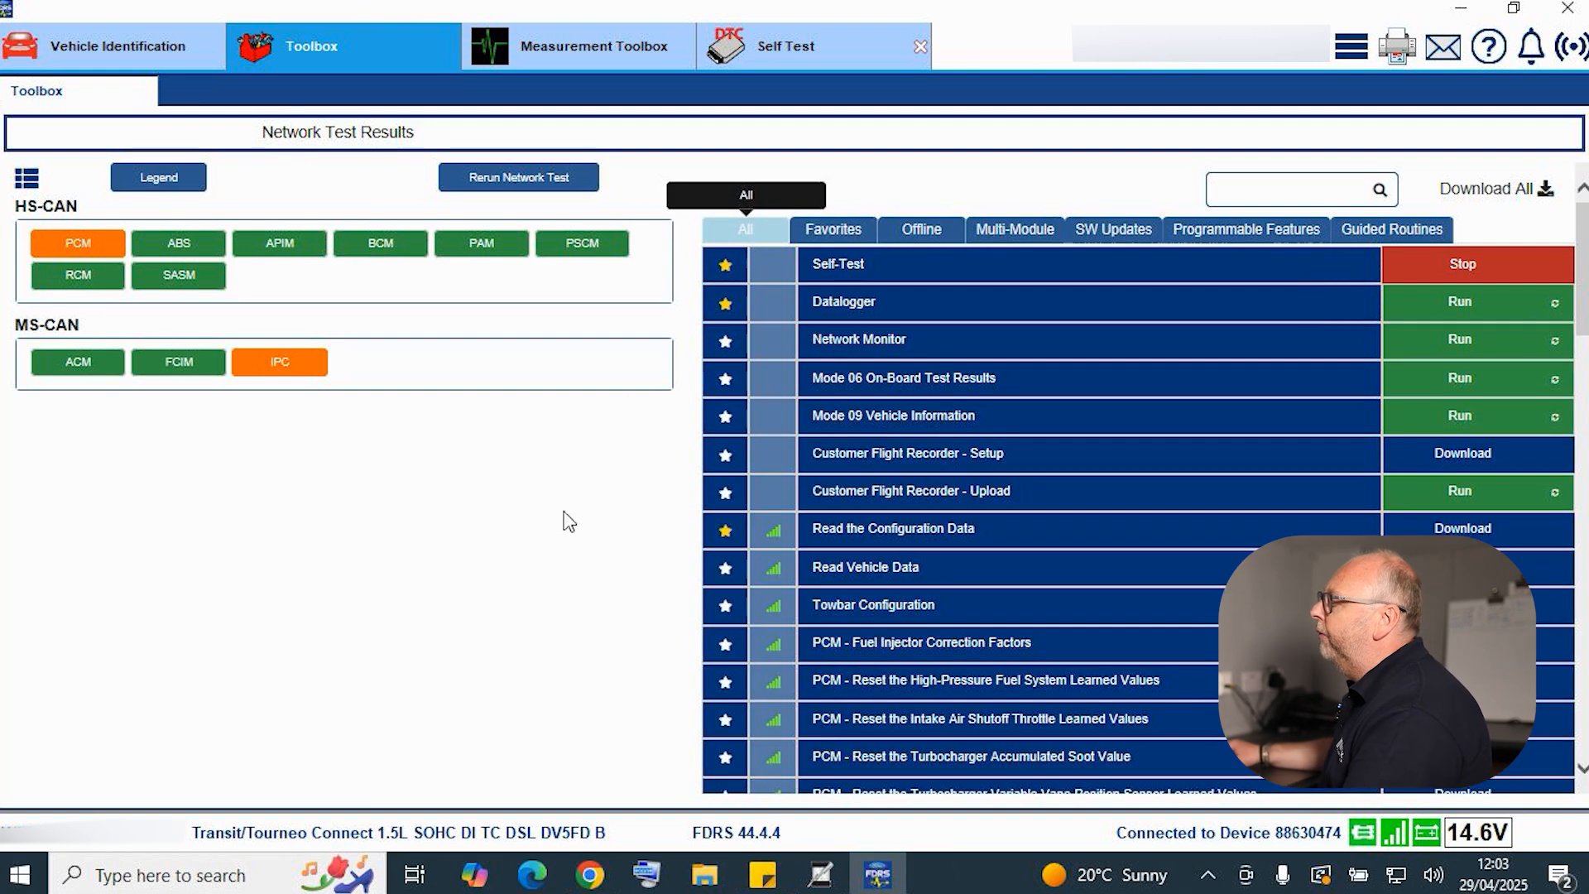
{"action": "mouse_move", "coordinate": [725, 530]}
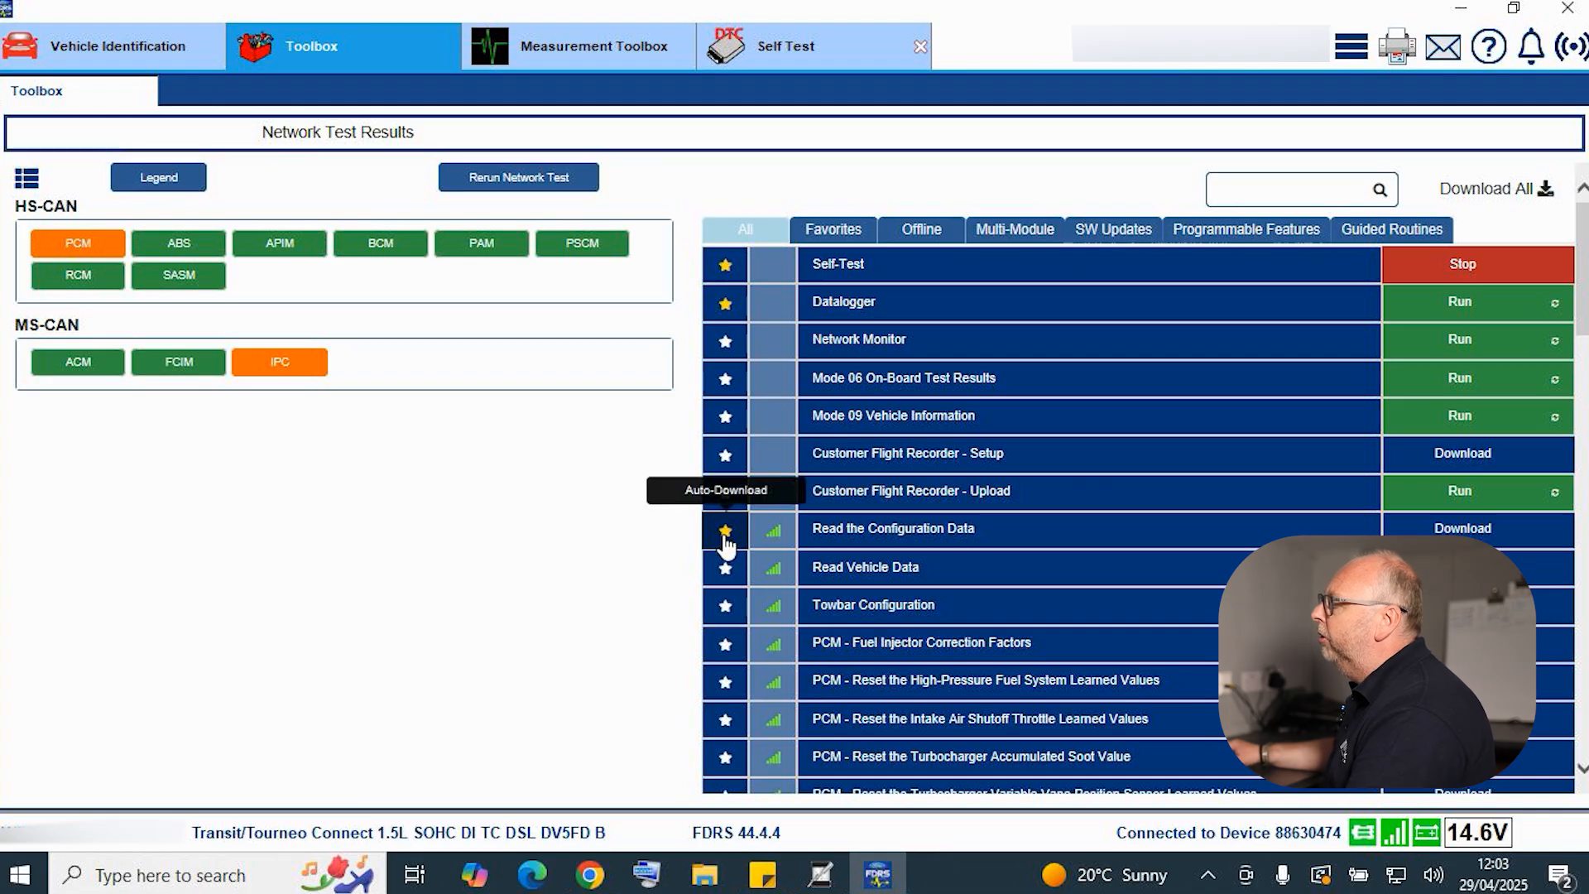
{"action": "mouse_move", "coordinate": [668, 554]}
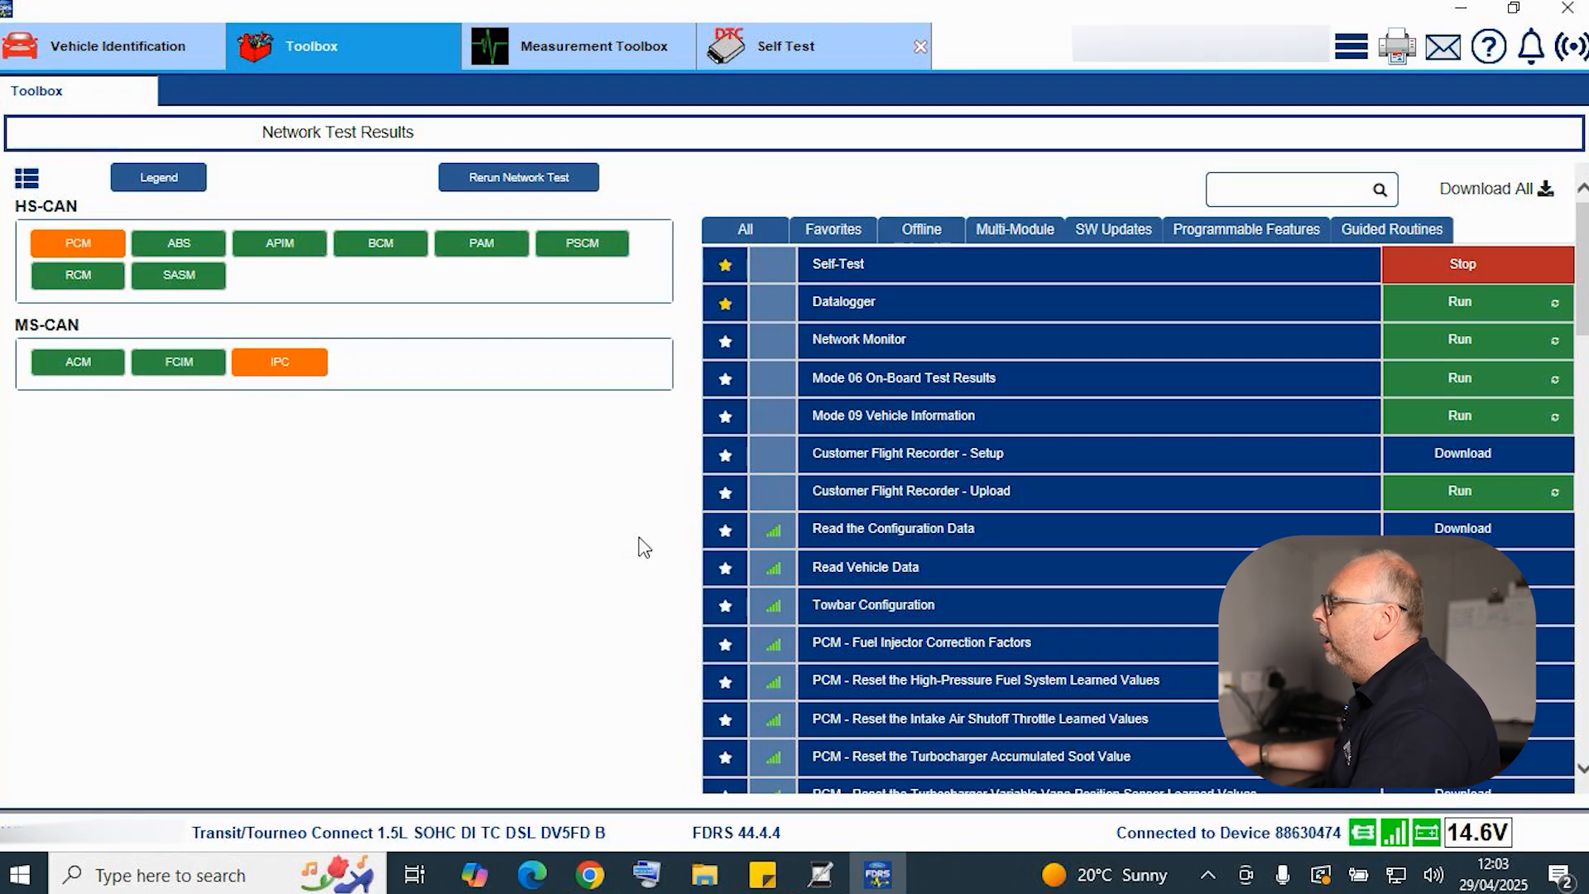
{"action": "mouse_move", "coordinate": [789, 274]}
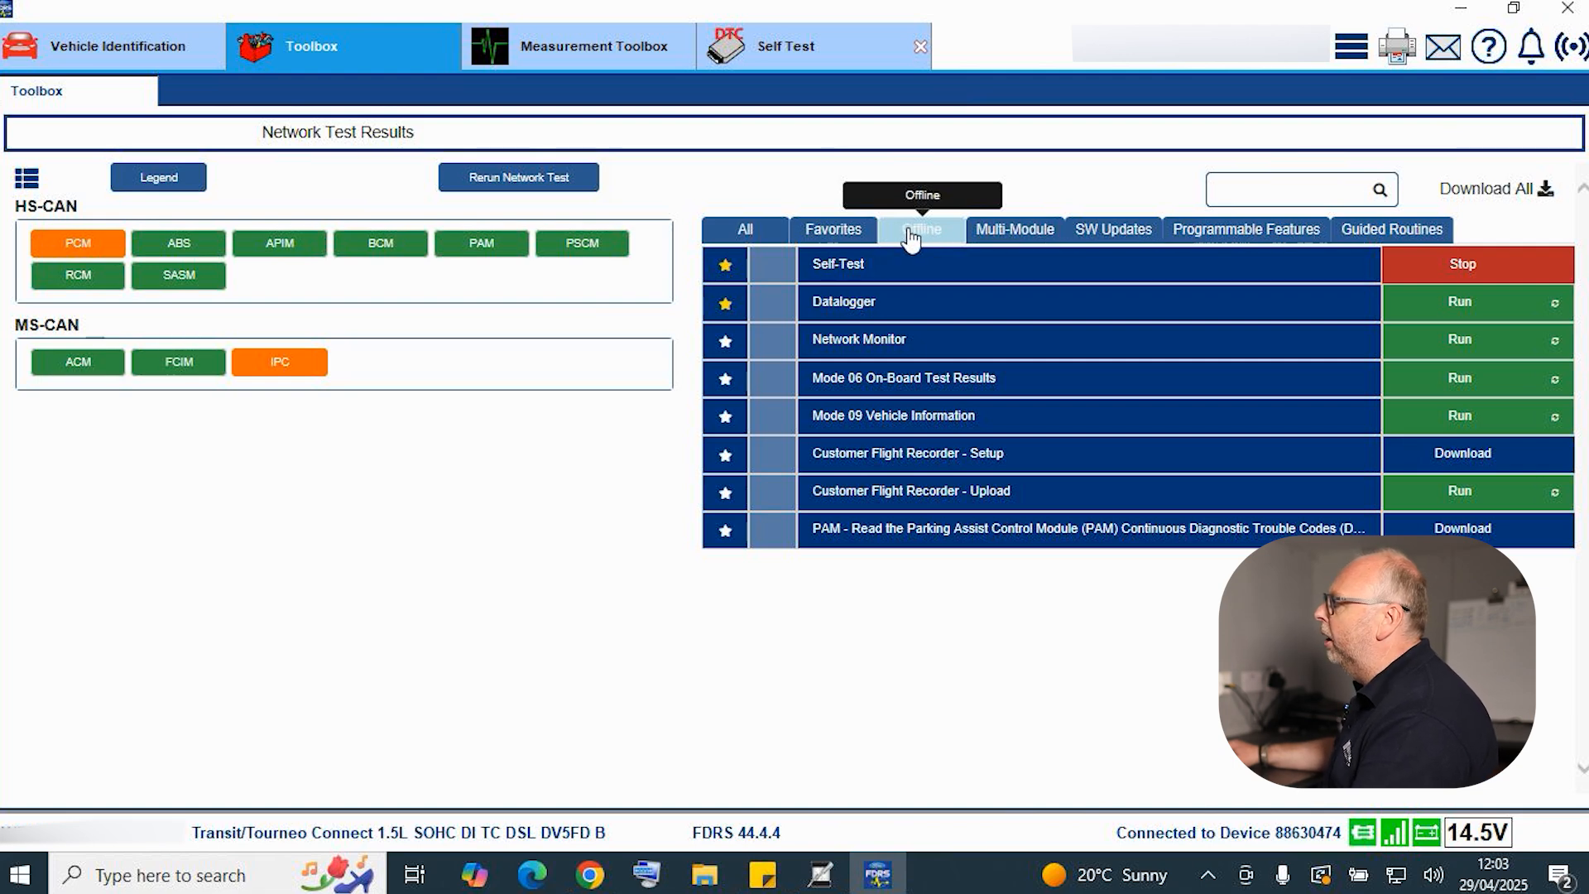
{"action": "left_click", "coordinate": [745, 230]}
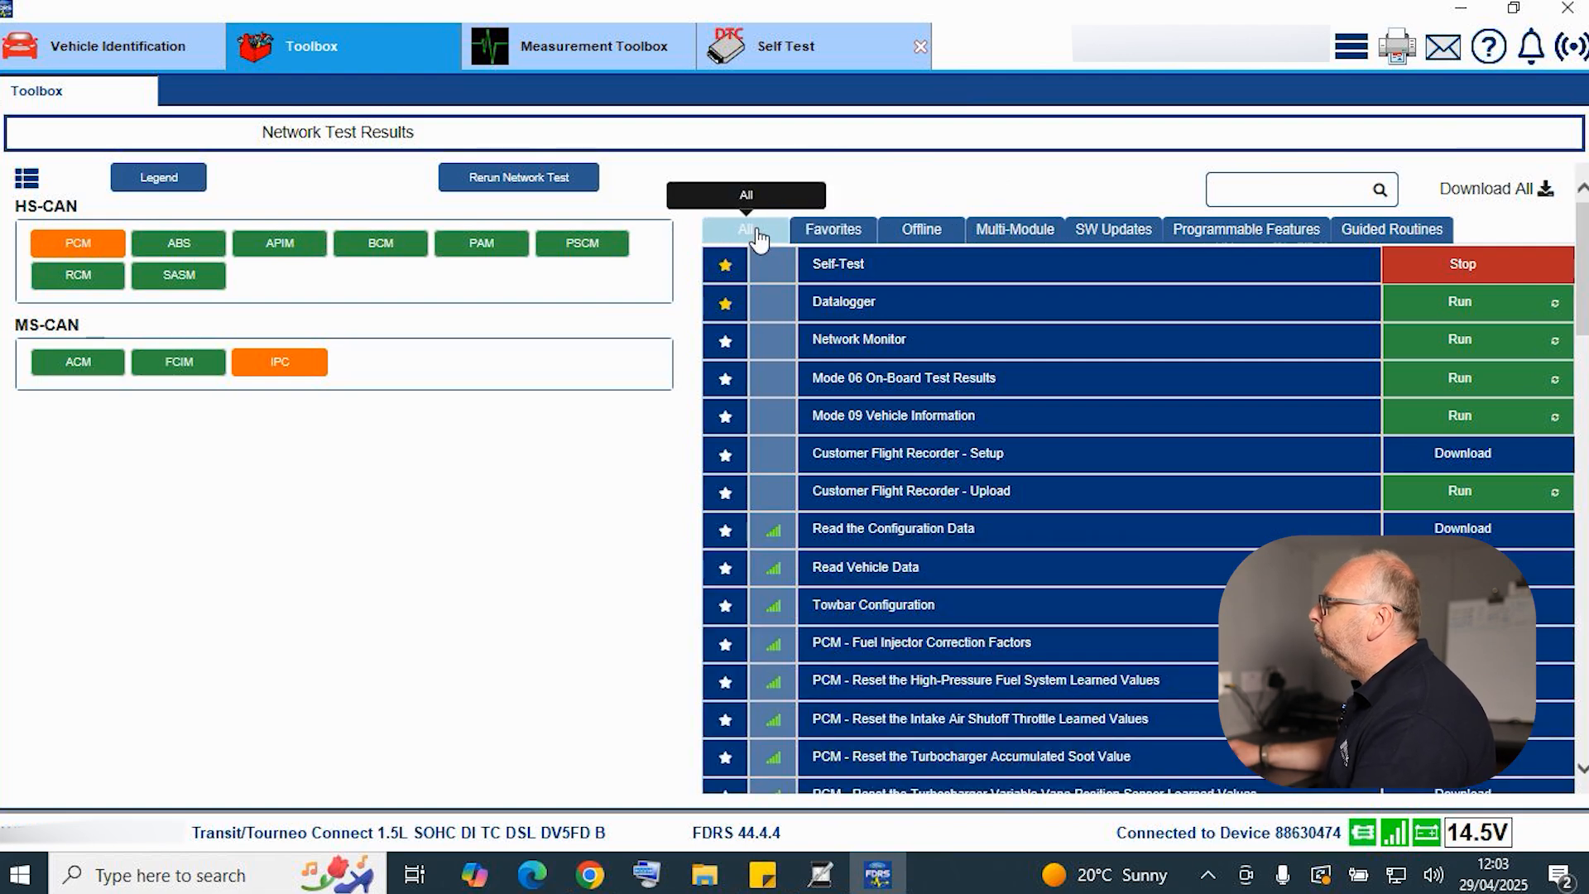
{"action": "mouse_move", "coordinate": [1013, 229]}
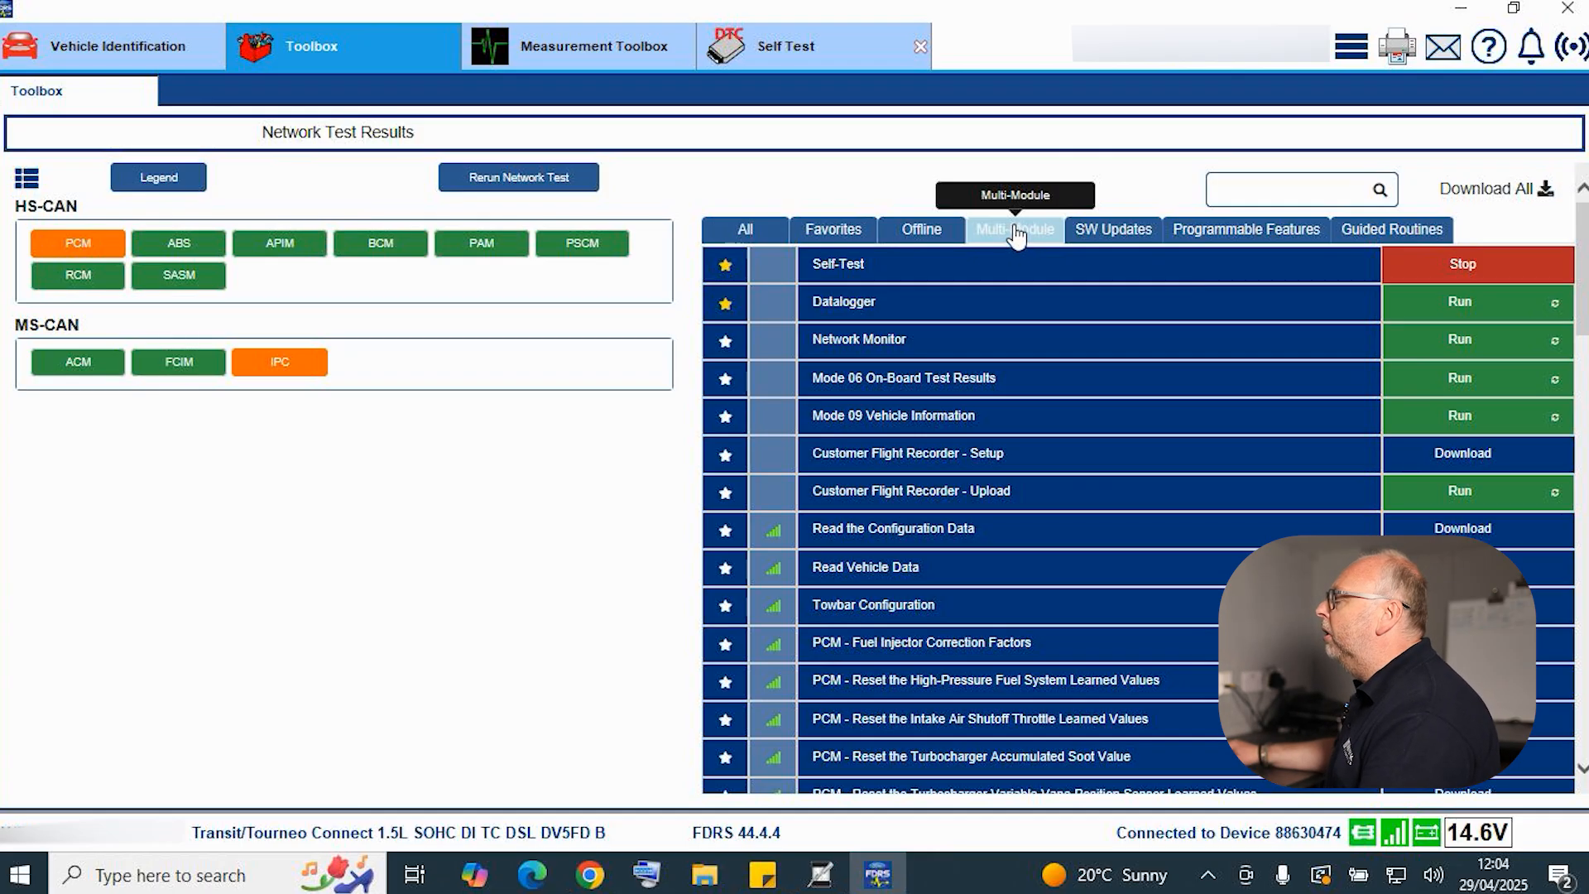
- Switch the Toolbox routine list to the Multi-Module tab
{"action": "left_click", "coordinate": [1014, 229]}
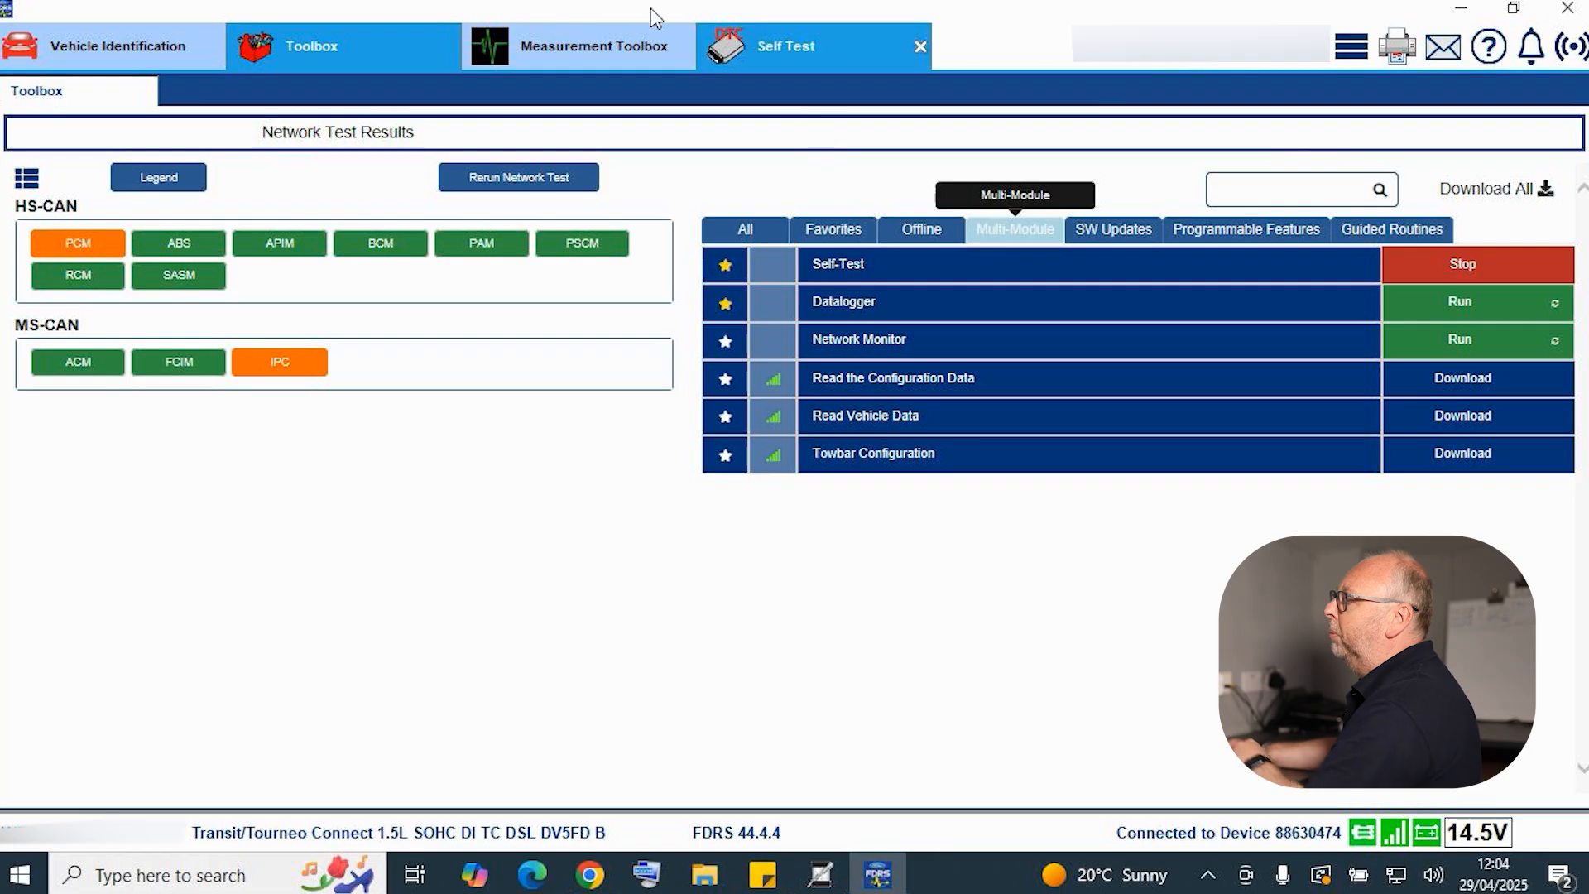
{"action": "mouse_move", "coordinate": [816, 46]}
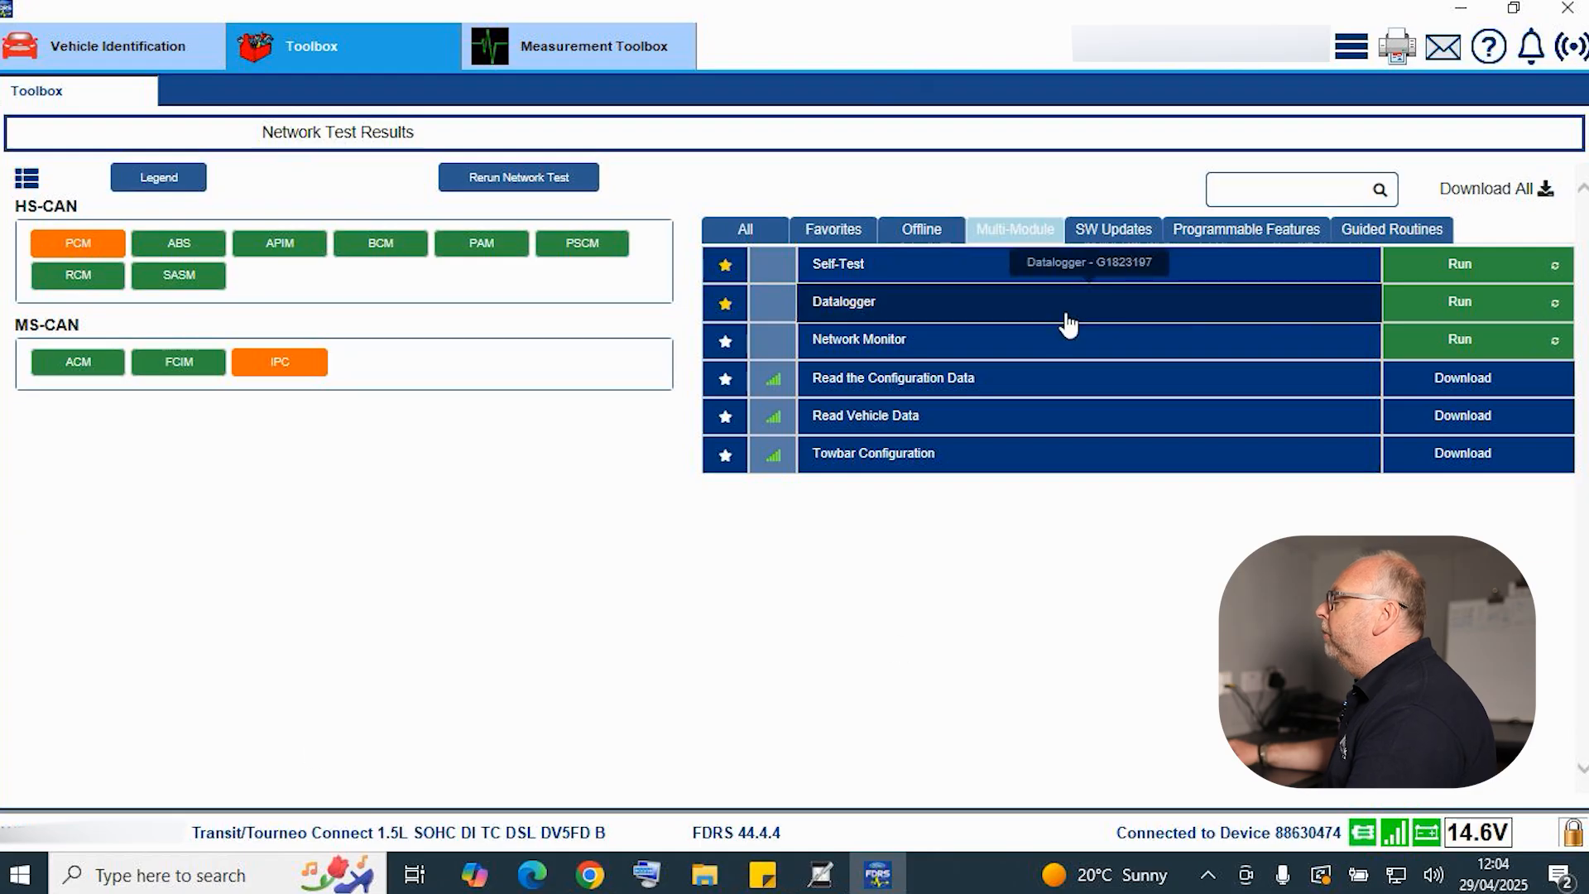
{"action": "mouse_move", "coordinate": [1129, 172]}
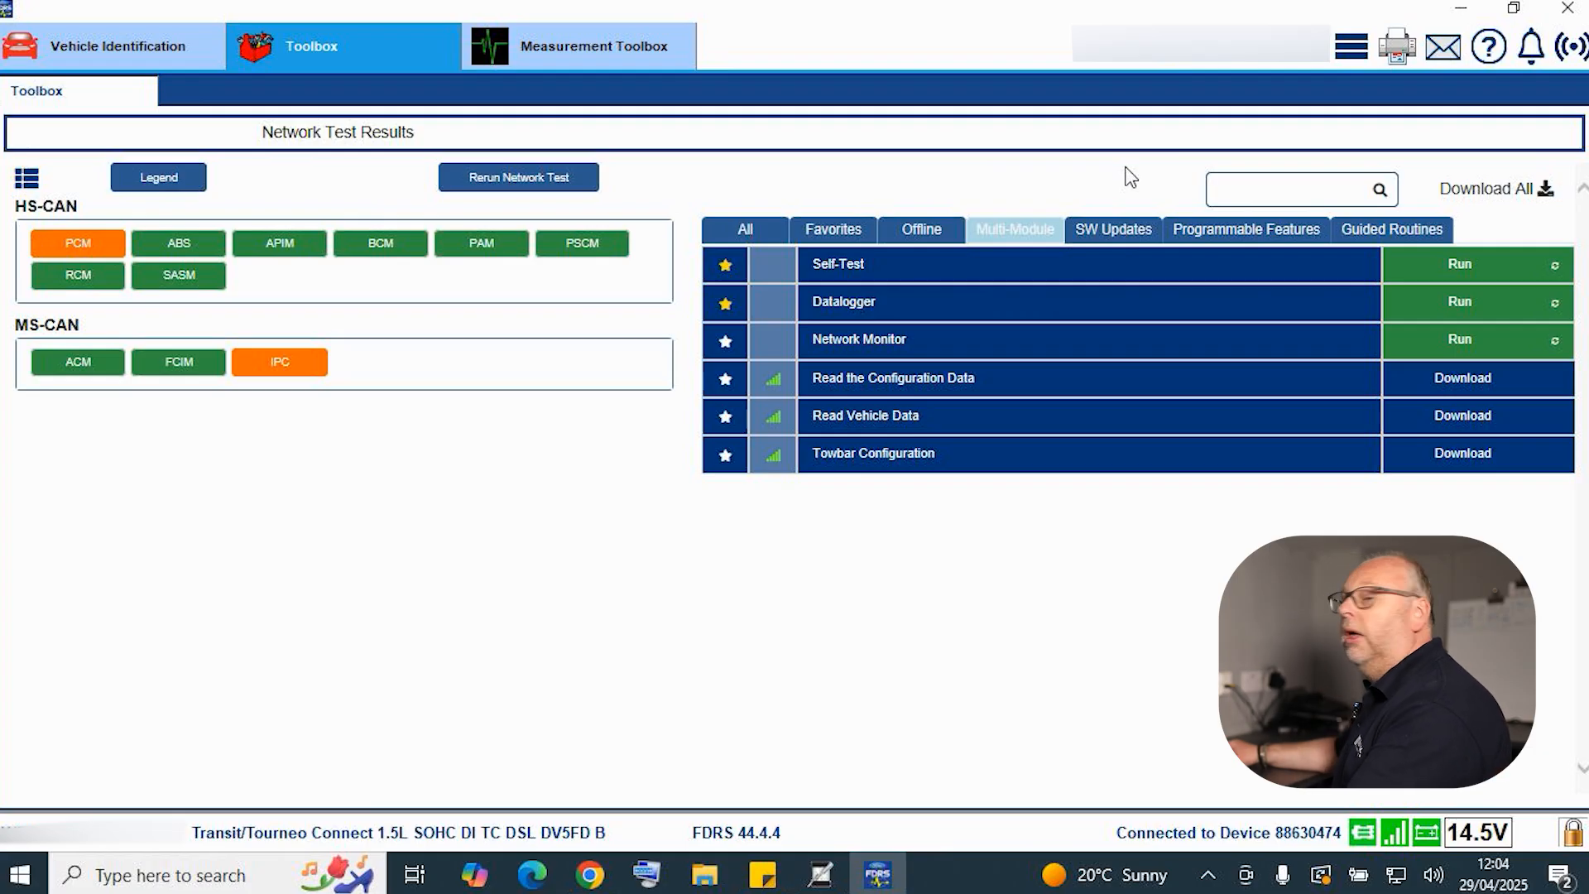
{"action": "mouse_move", "coordinate": [1111, 244]}
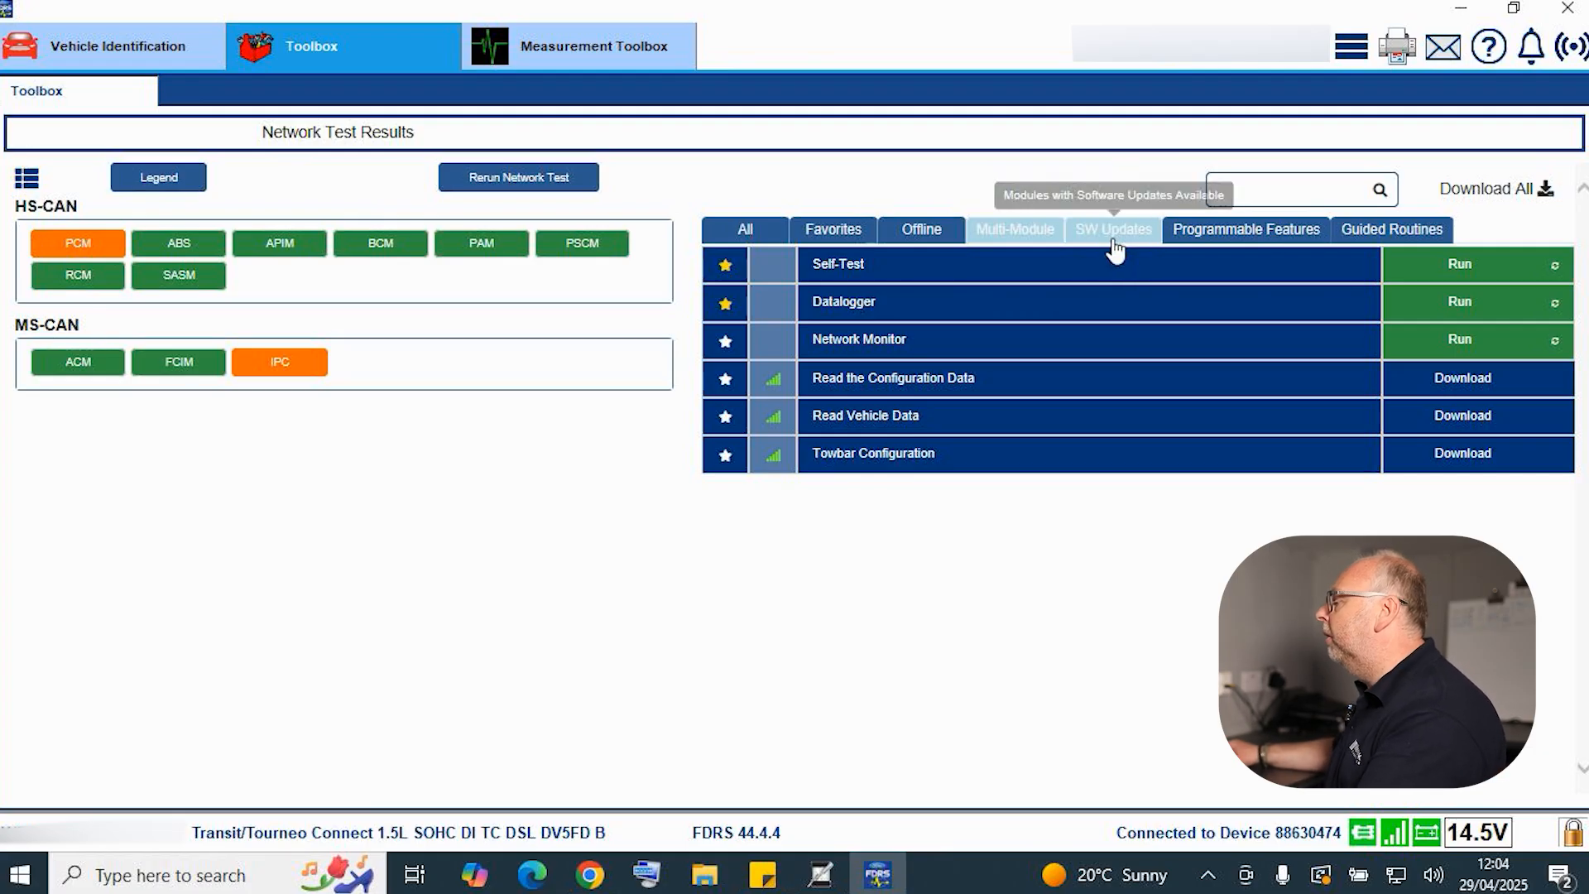
- Show SW Updates with the IPC update, glance at Vehicle Identification, then return to Toolbox
{"action": "left_click", "coordinate": [1111, 229]}
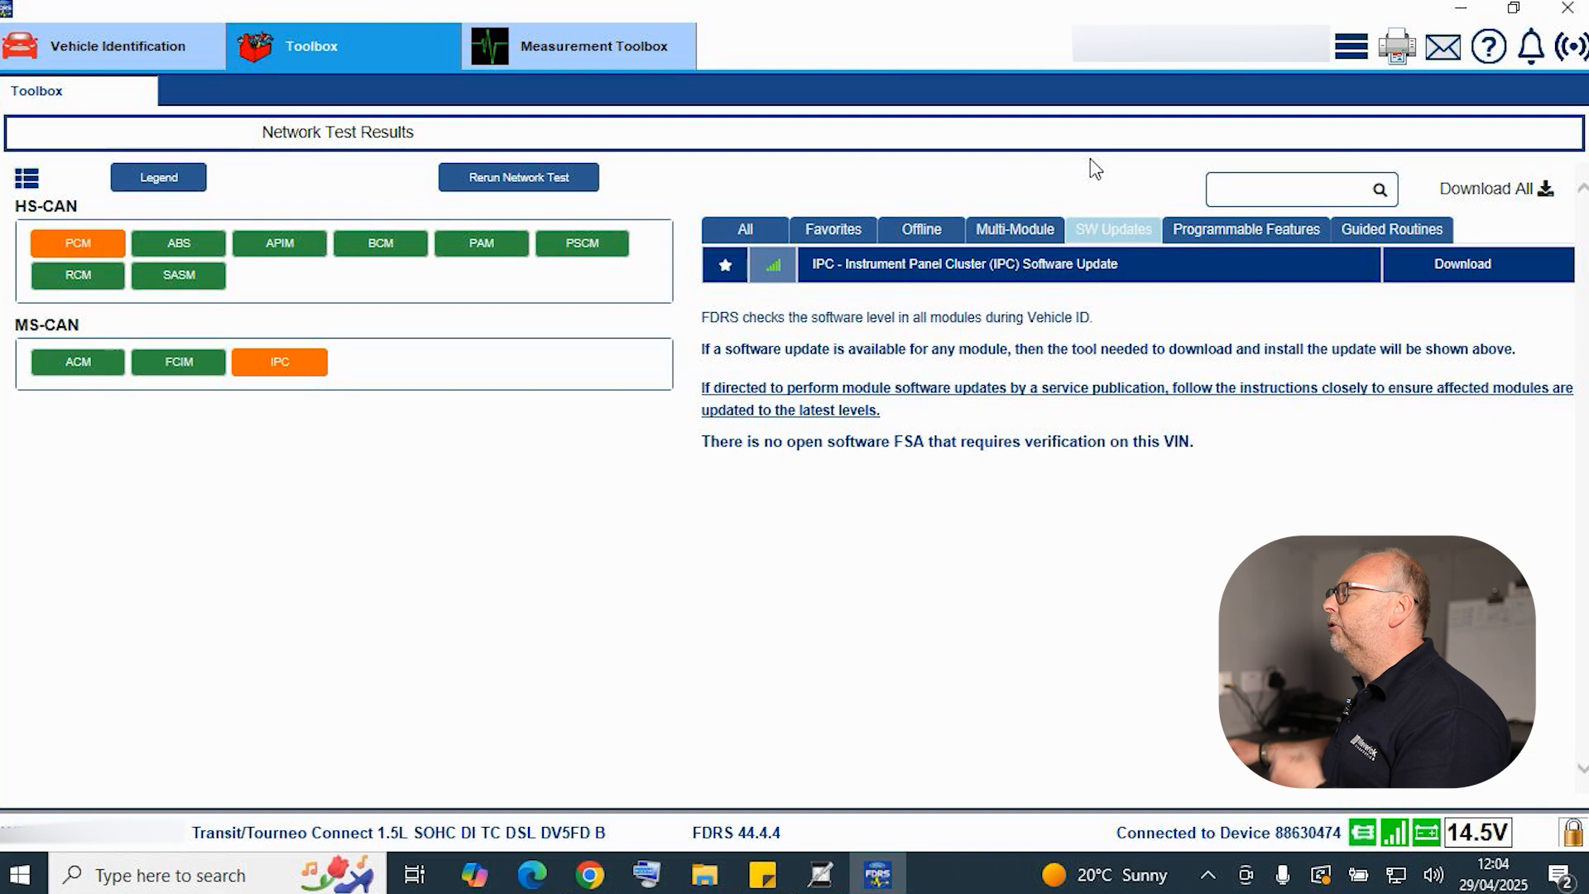
{"action": "left_click", "coordinate": [117, 45]}
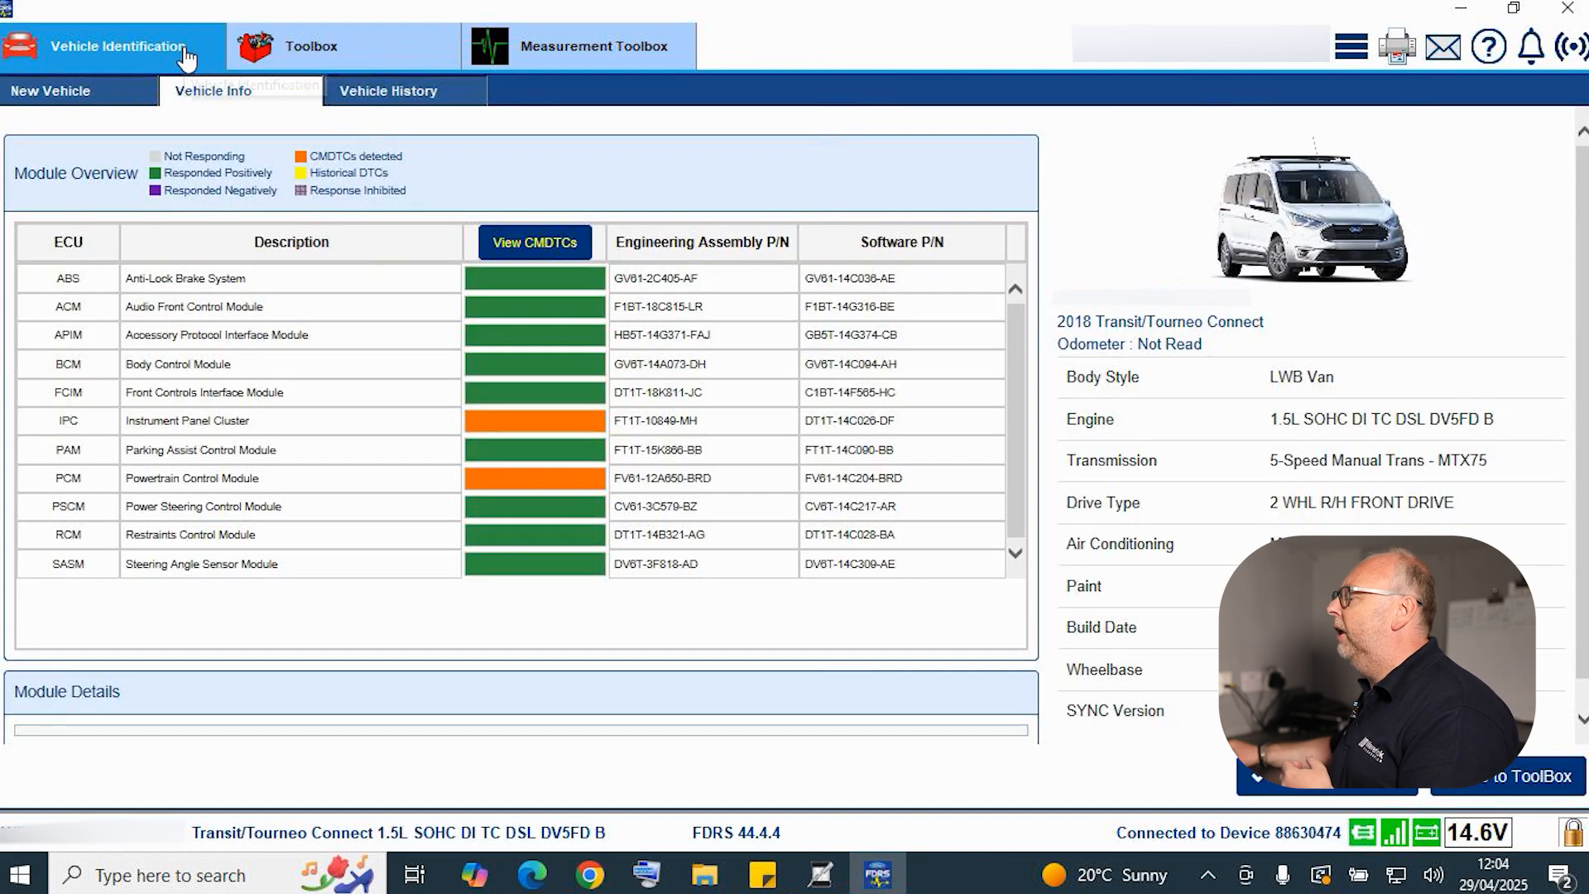
{"action": "mouse_move", "coordinate": [122, 45]}
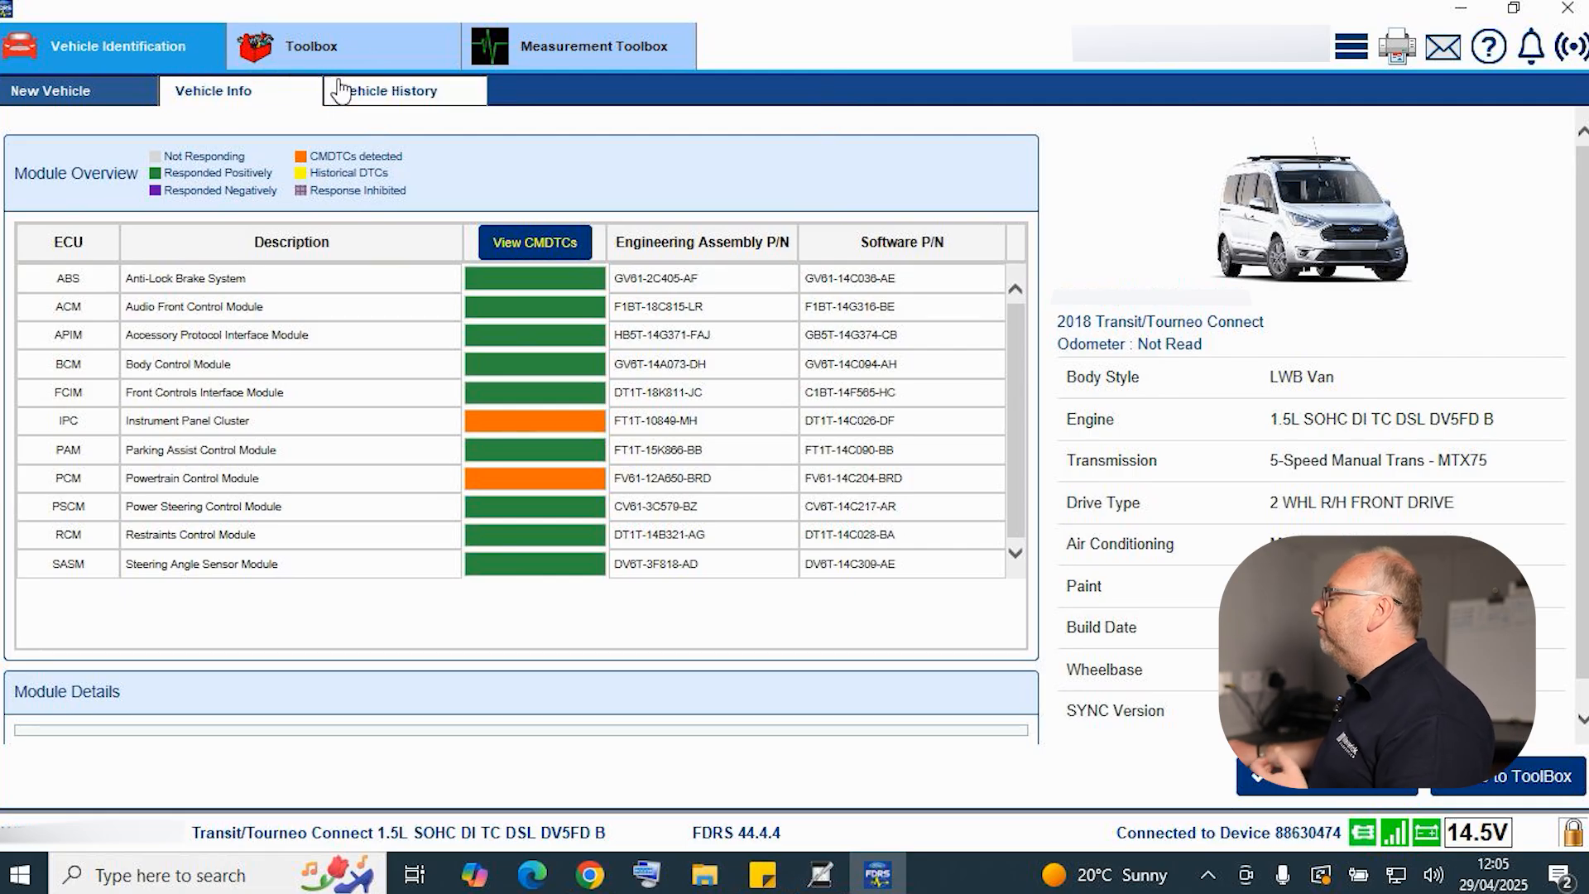
{"action": "left_click", "coordinate": [312, 45]}
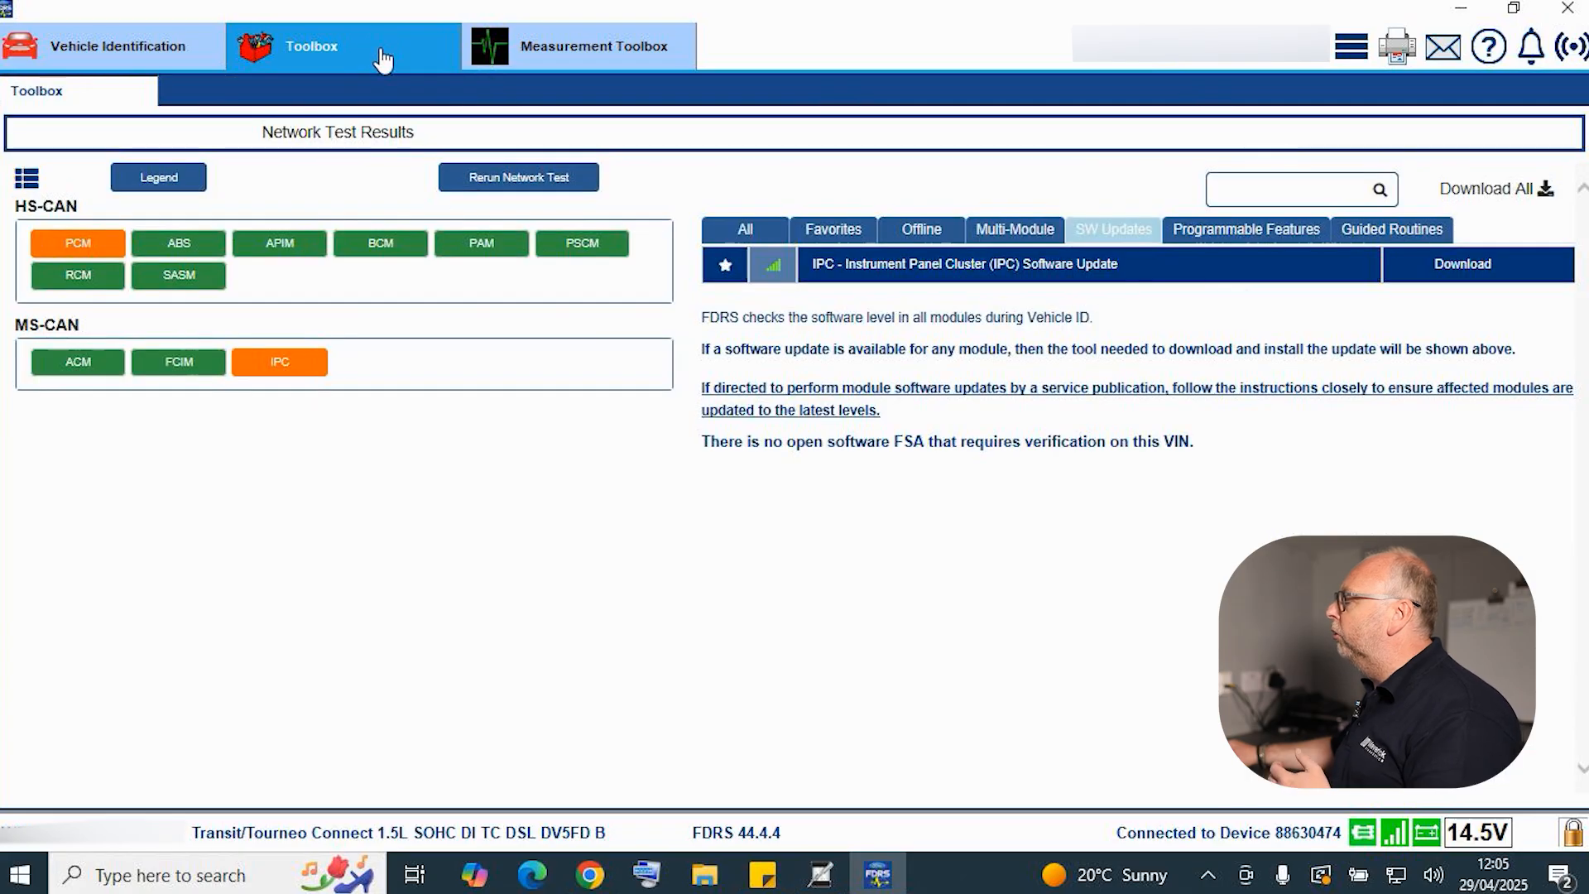
{"action": "mouse_move", "coordinate": [1112, 244]}
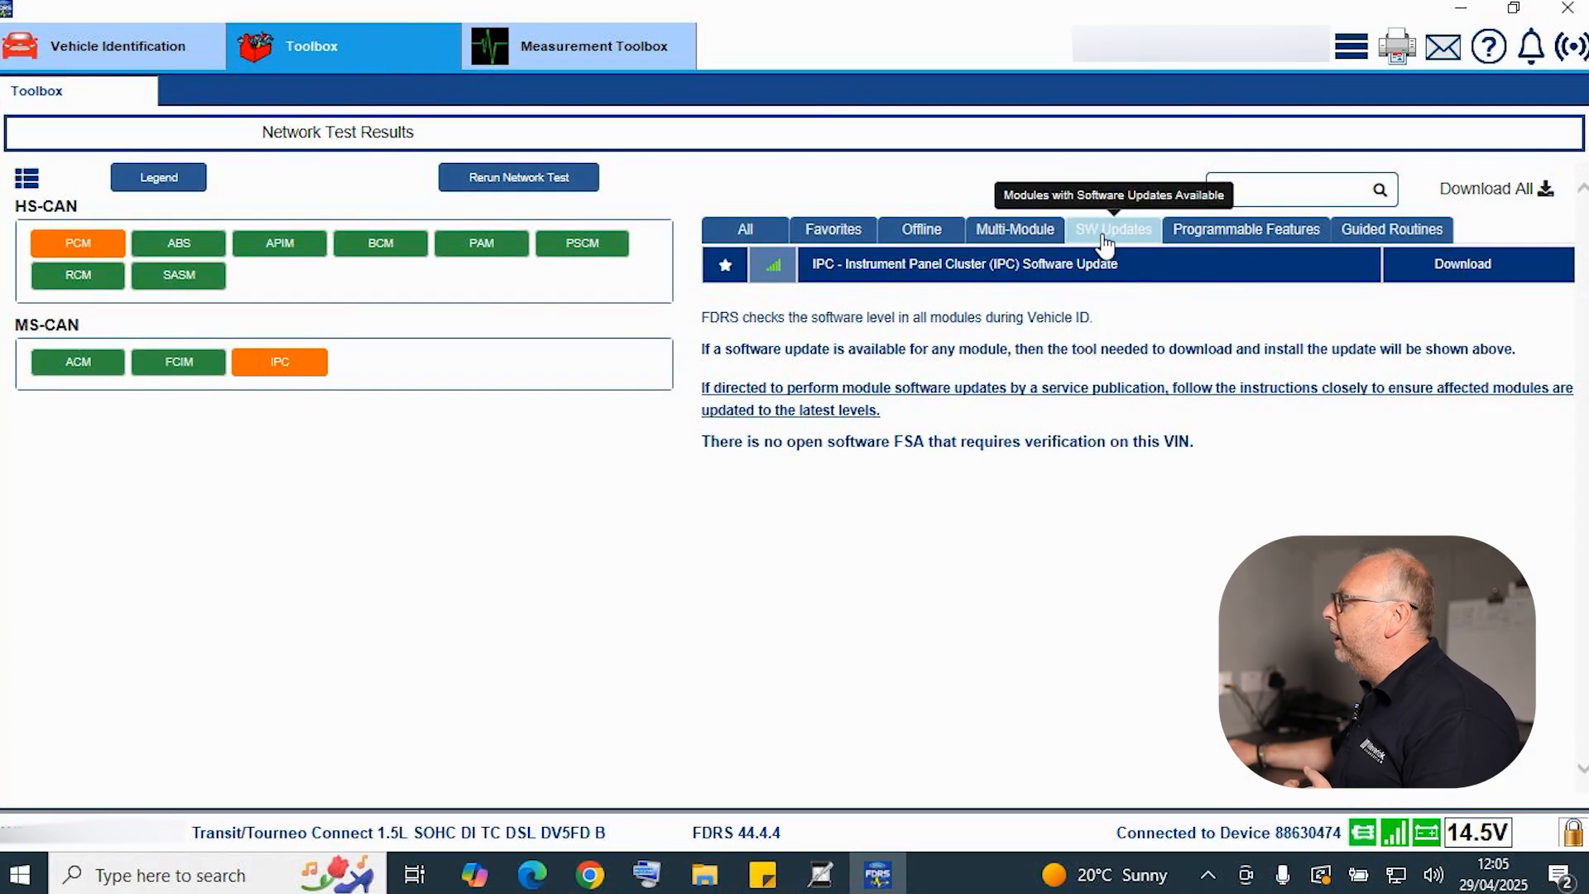
{"action": "mouse_move", "coordinate": [1025, 551]}
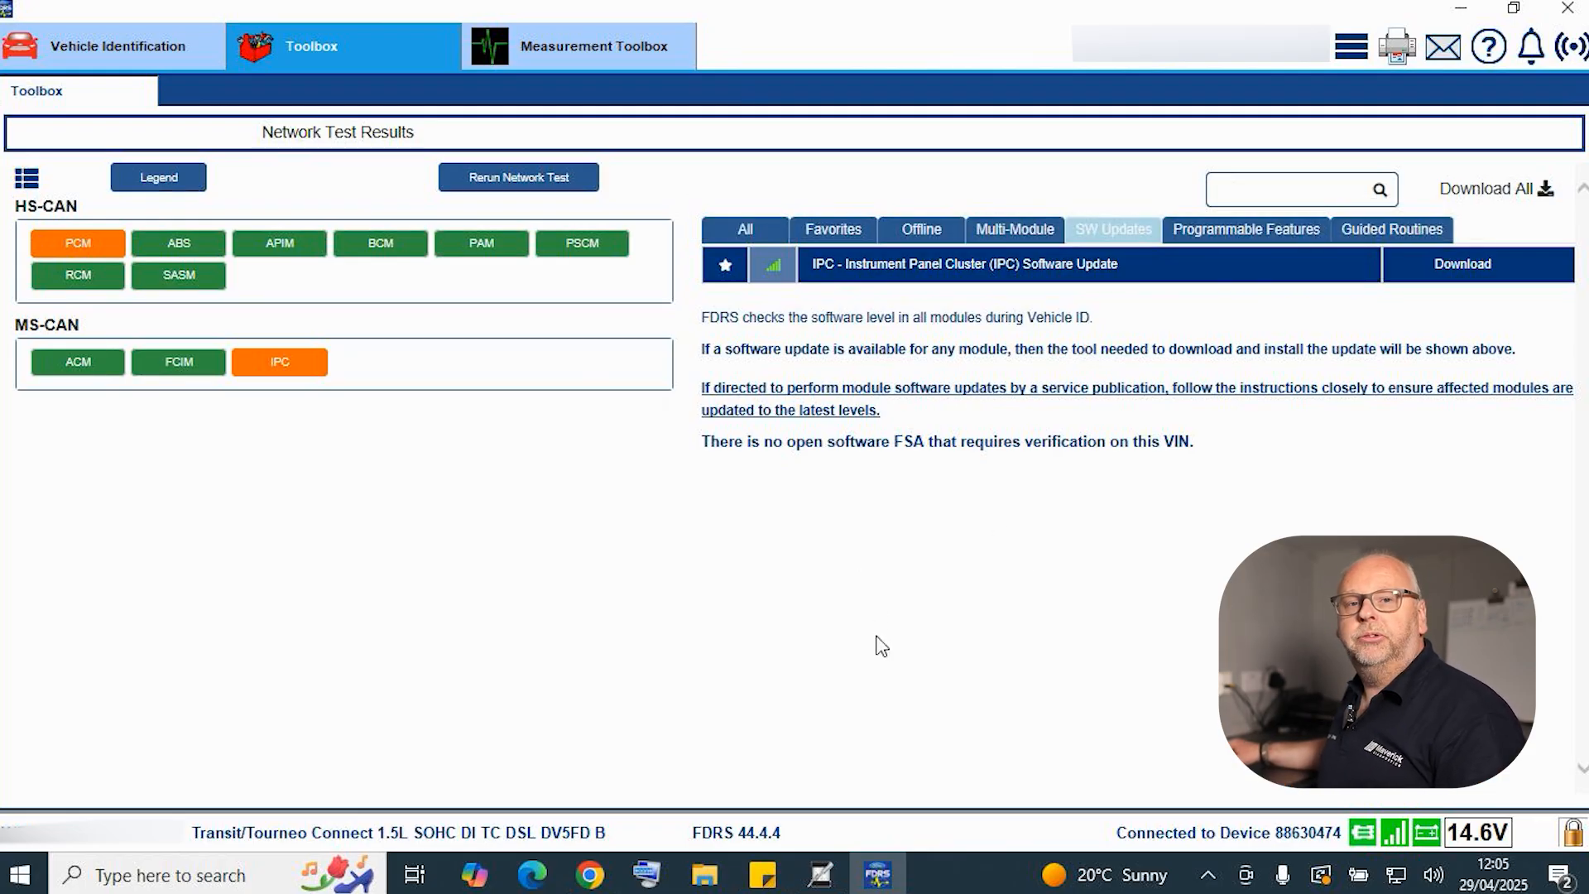
{"action": "mouse_move", "coordinate": [879, 668]}
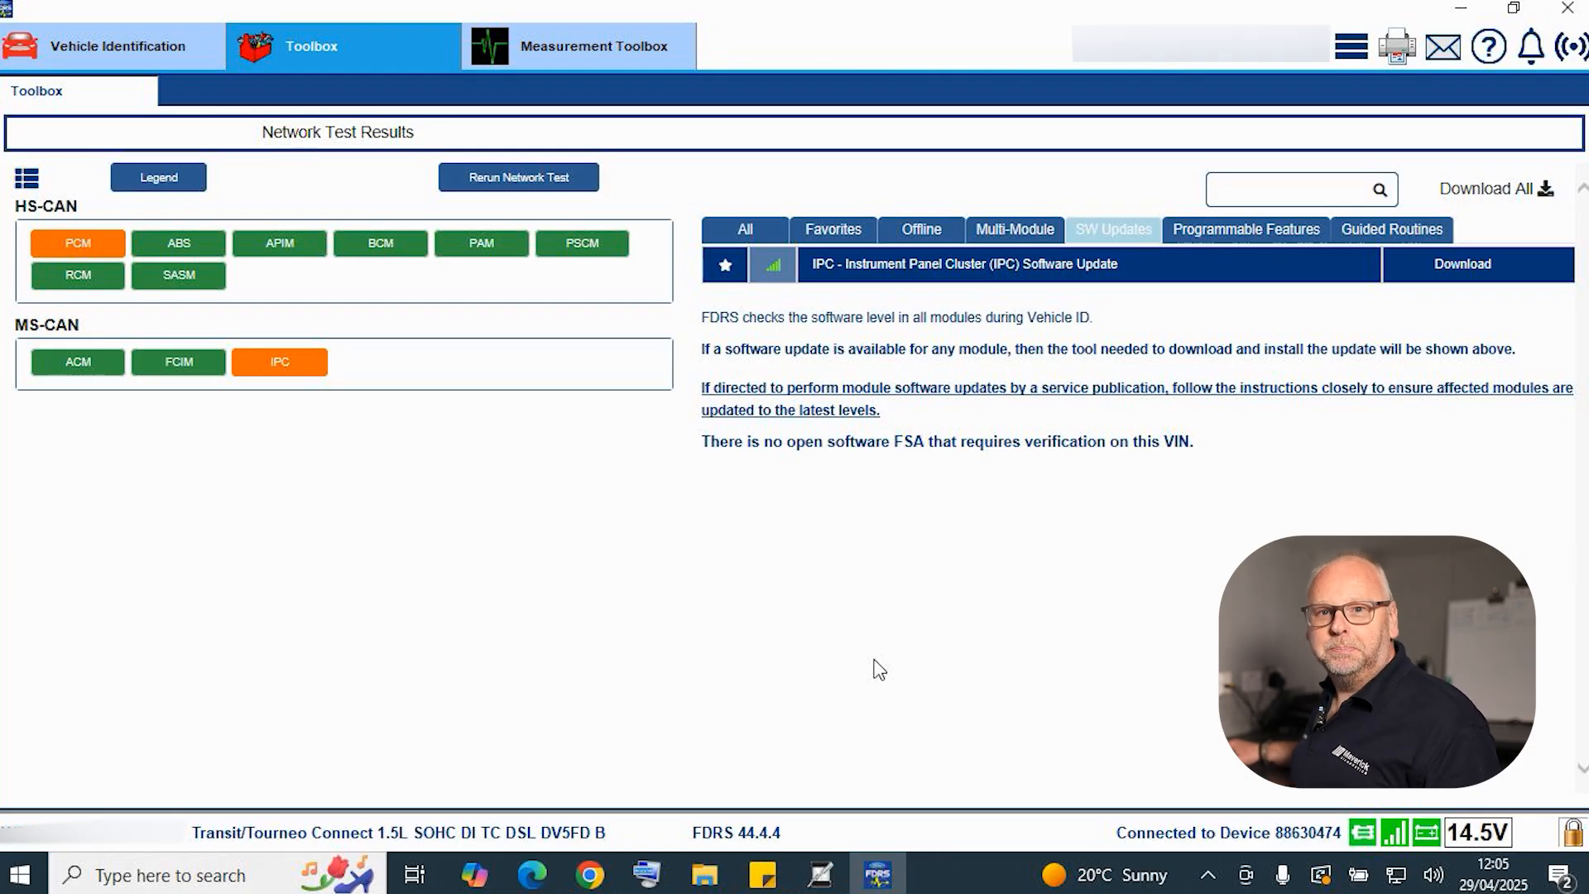
{"action": "mouse_move", "coordinate": [1246, 230]}
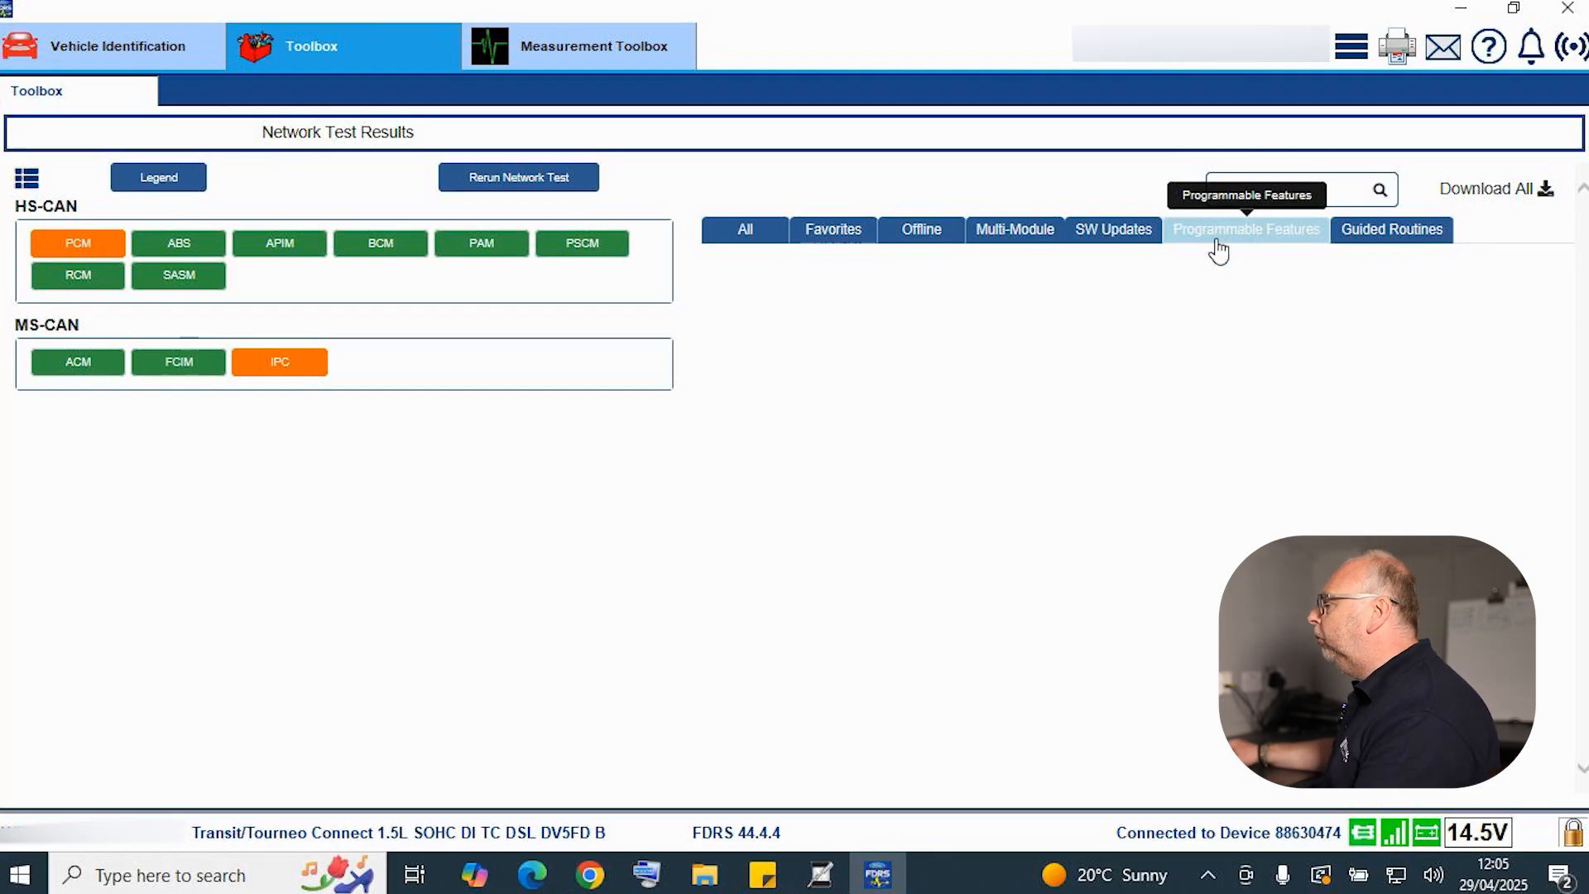
{"action": "mouse_move", "coordinate": [1219, 285]}
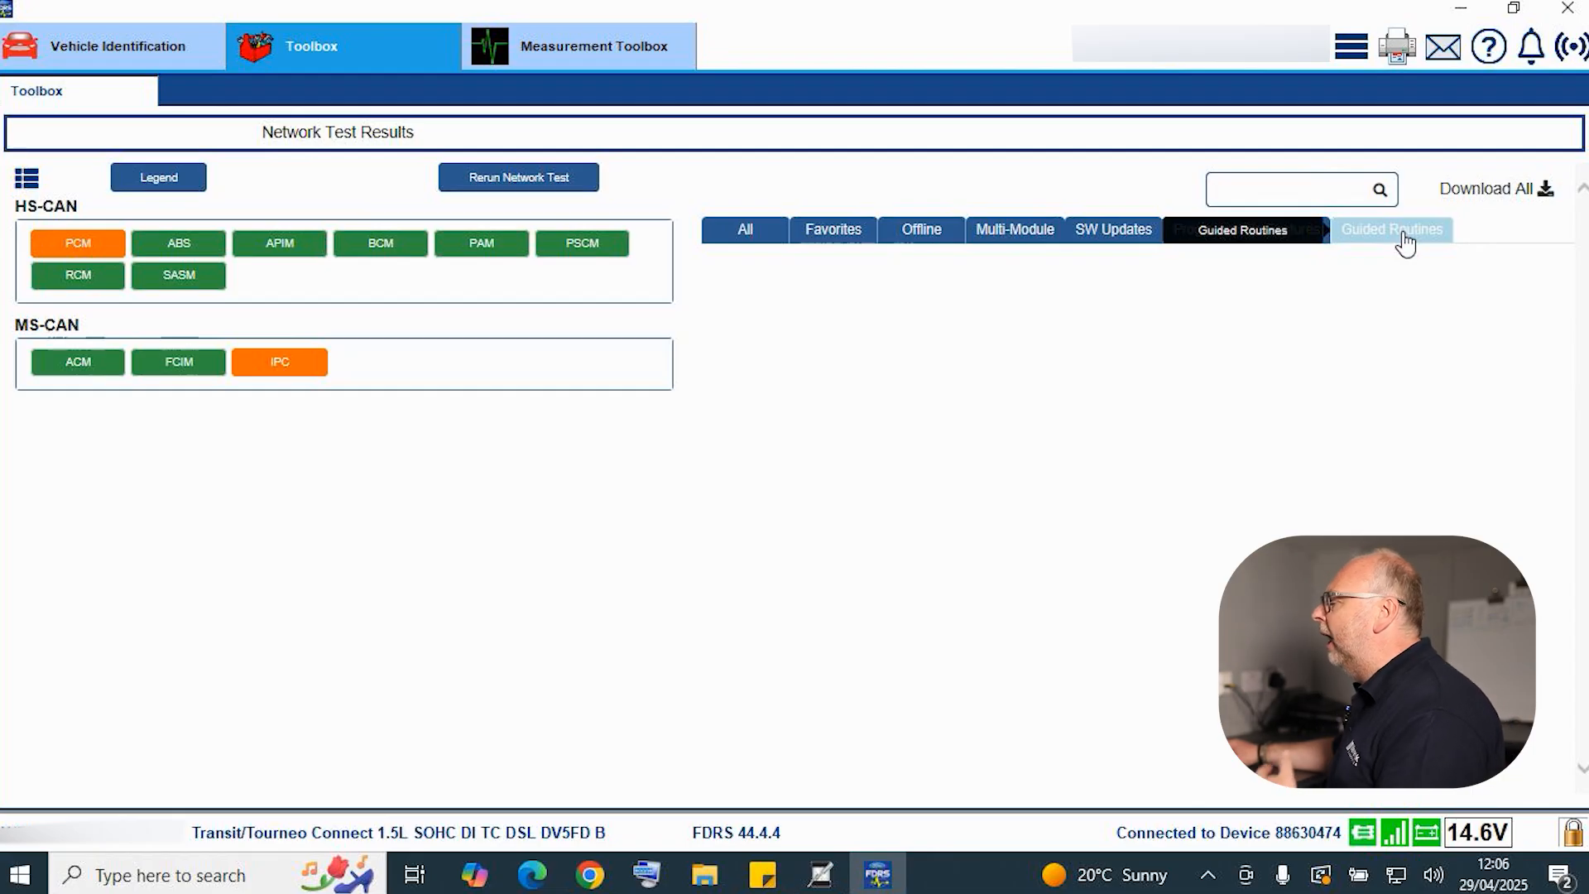
{"action": "mouse_move", "coordinate": [1345, 322]}
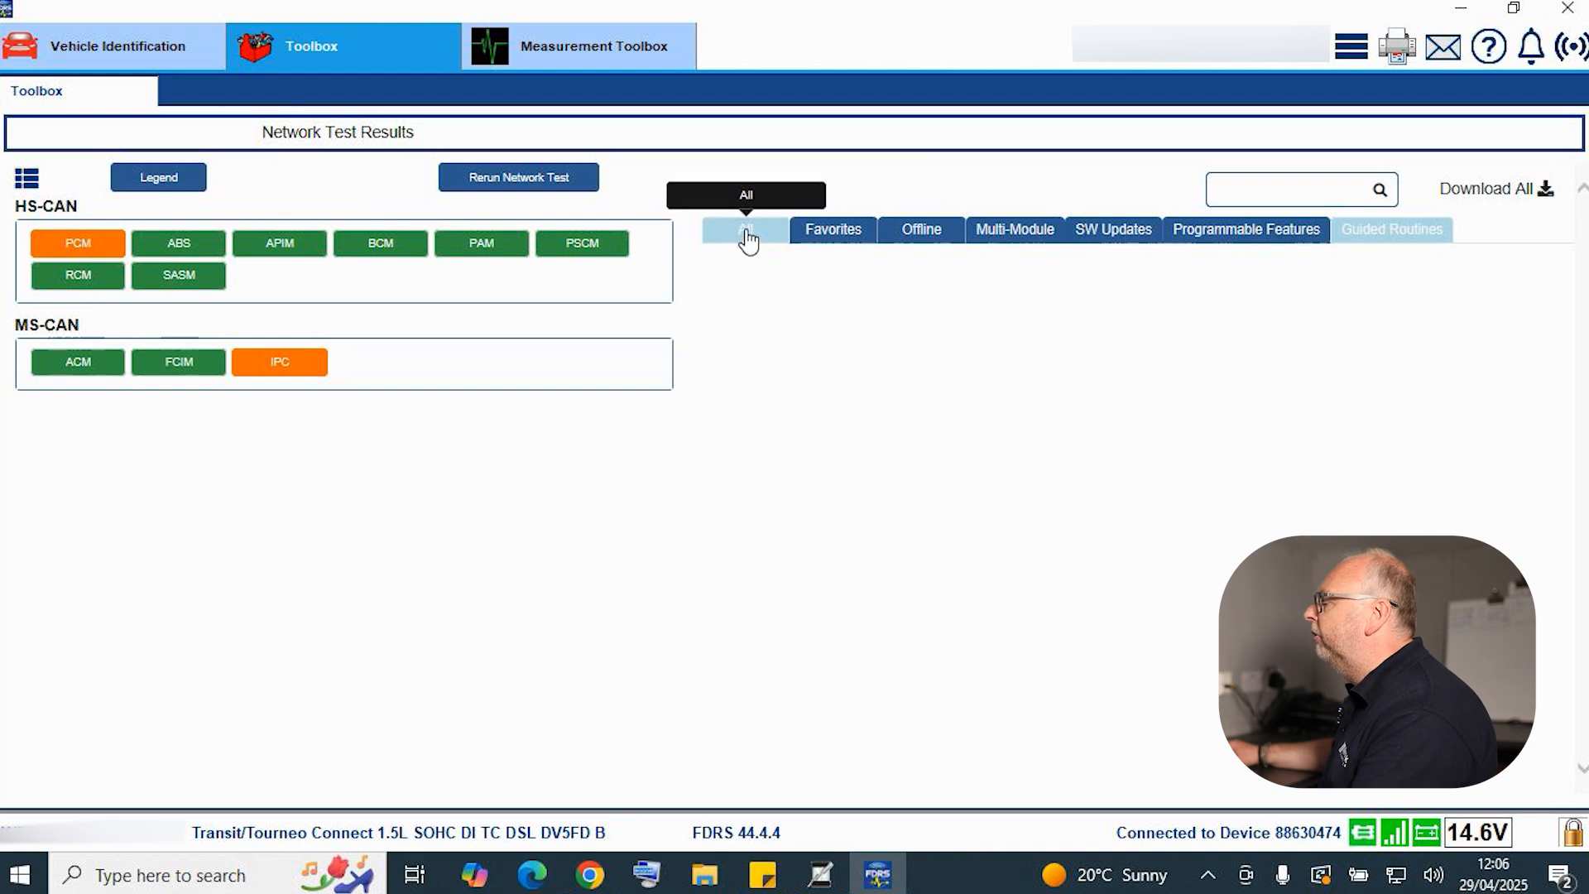
- Return to the All tab to display the complete Toolbox routine list
{"action": "left_click", "coordinate": [746, 229]}
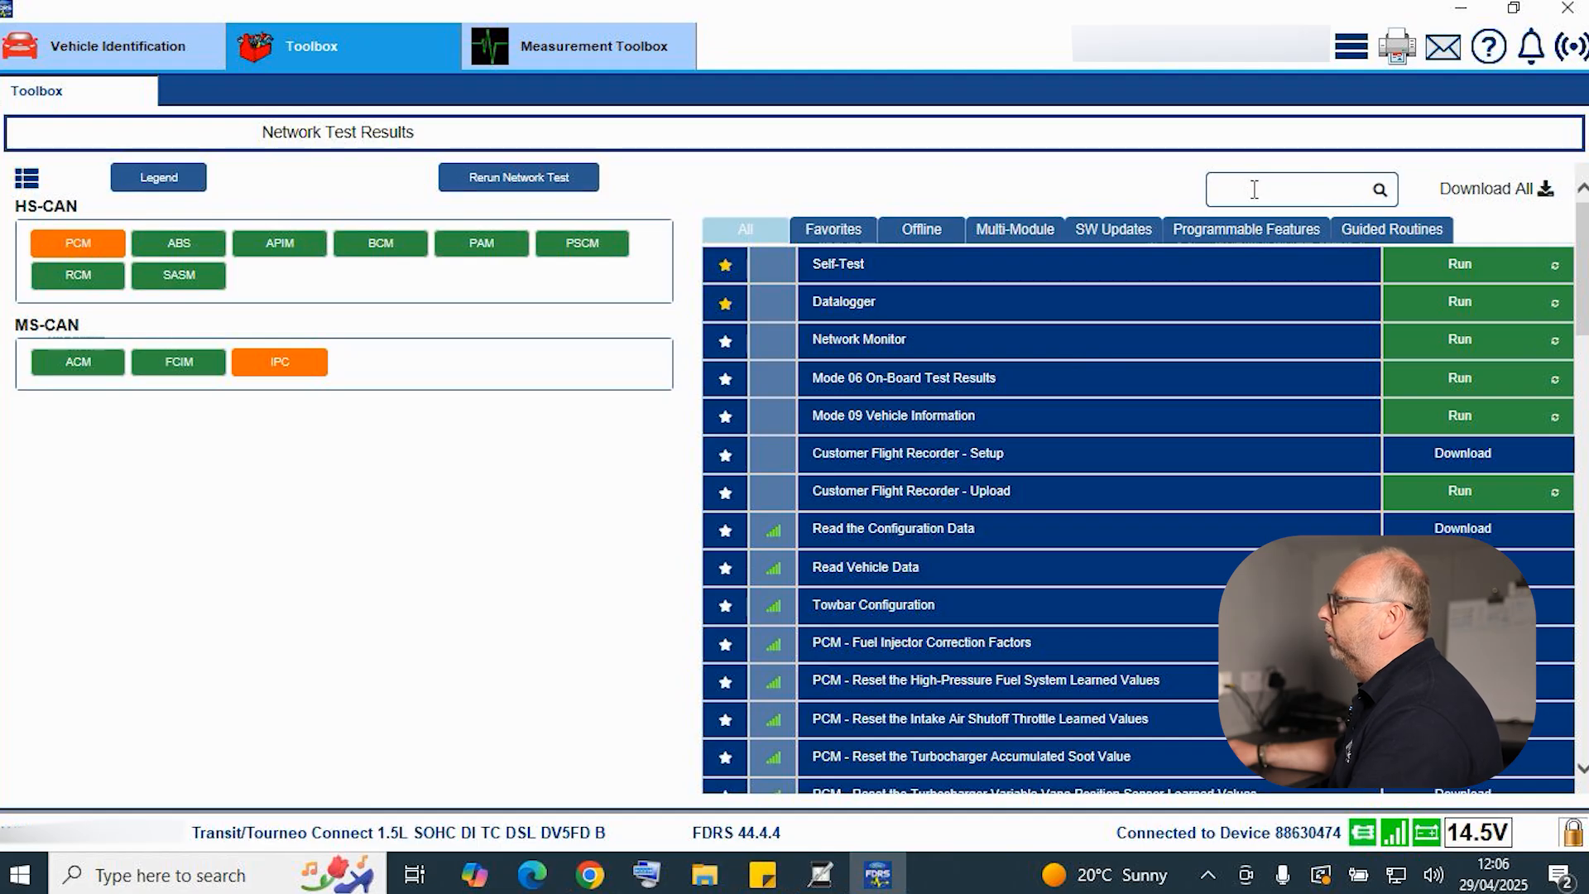
- Search routines for 'PMI' and download PCM - Programmable Module Installation (PMI)
{"action": "scroll", "scroll_direction": "down", "scroll_amount": 3}
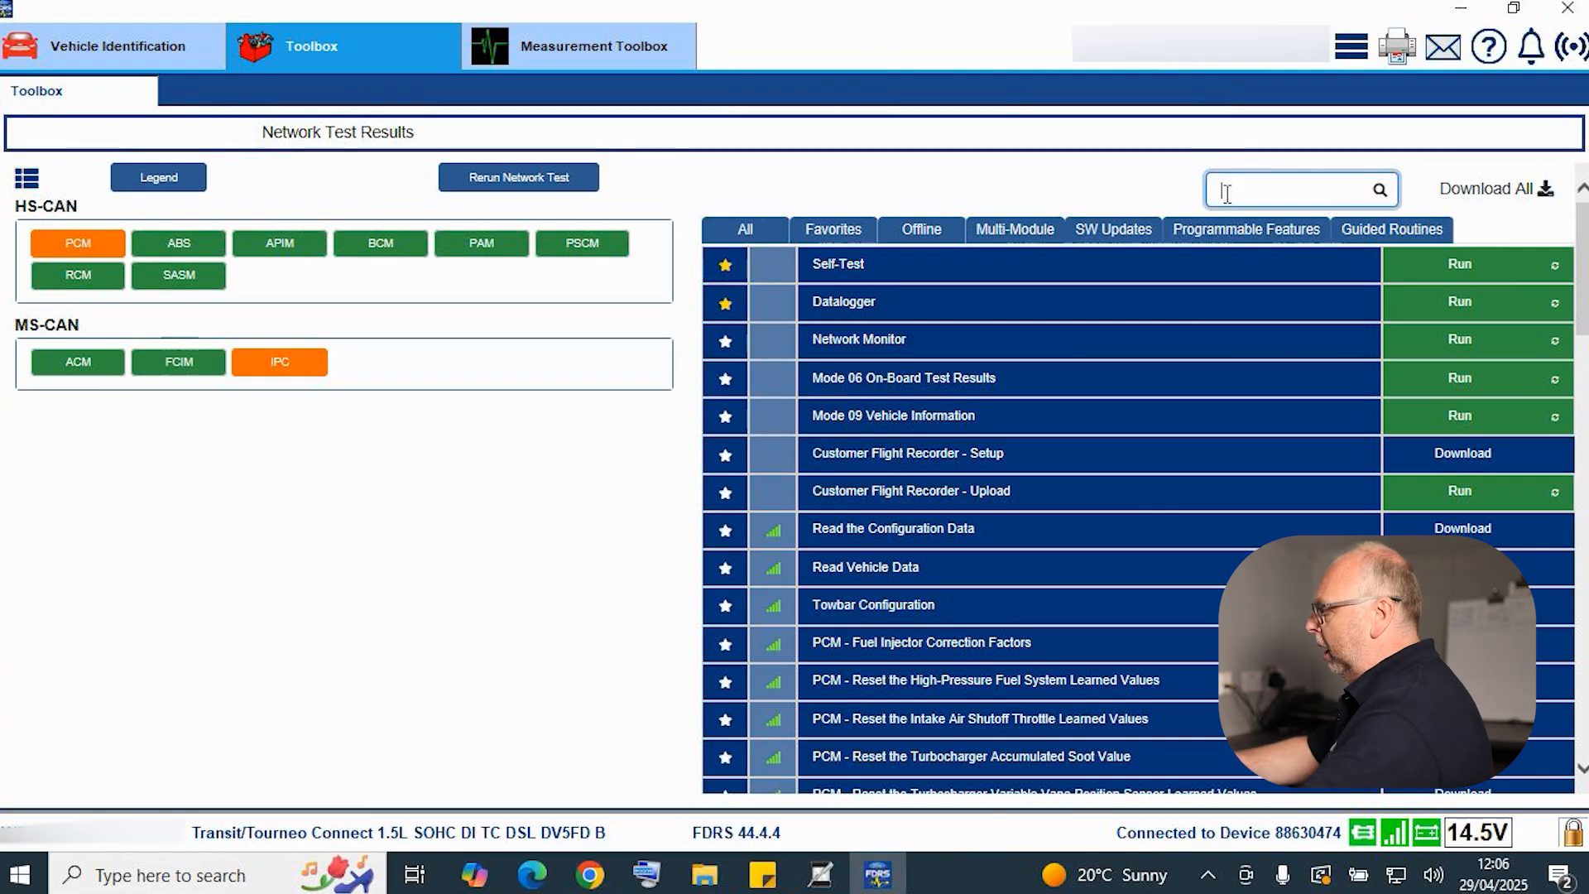
{"action": "type", "text": "PMI"}
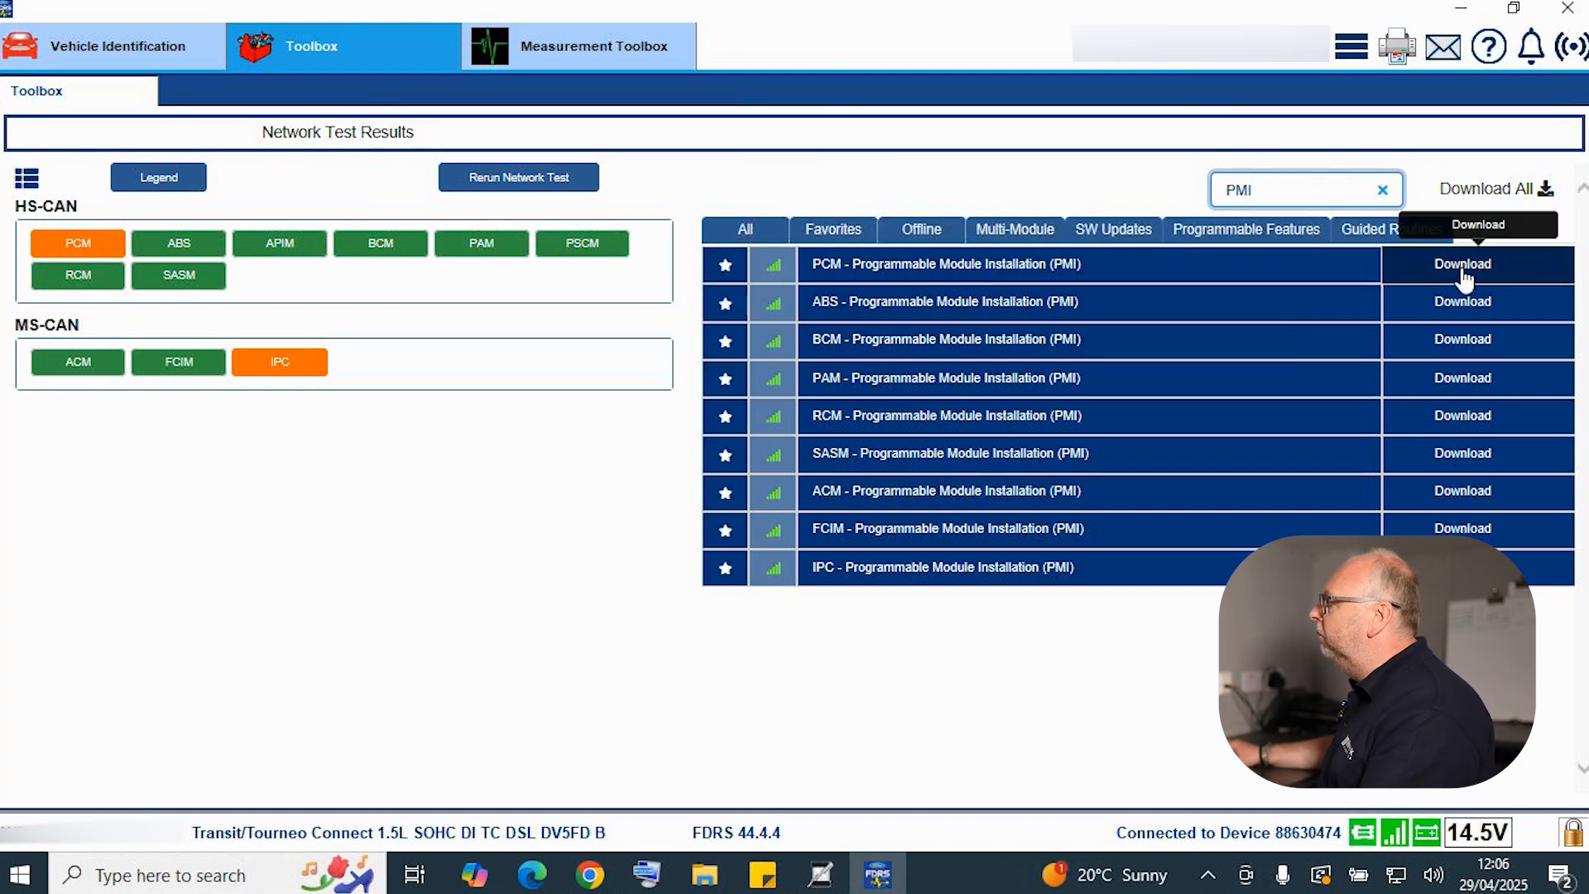
{"action": "left_click", "coordinate": [1462, 265]}
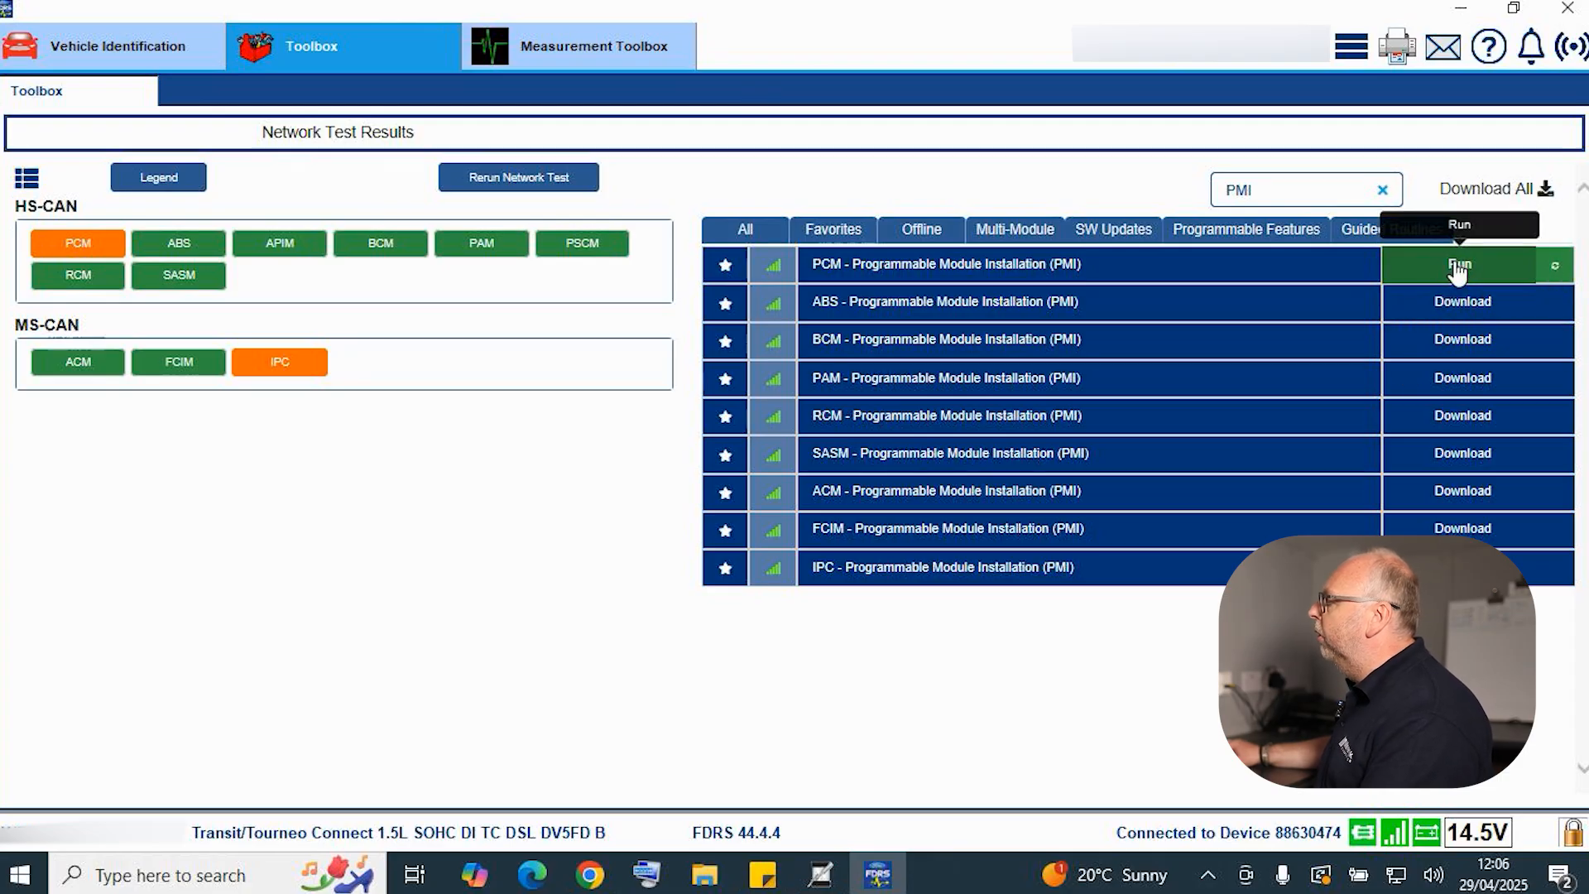
{"action": "mouse_move", "coordinate": [1114, 749]}
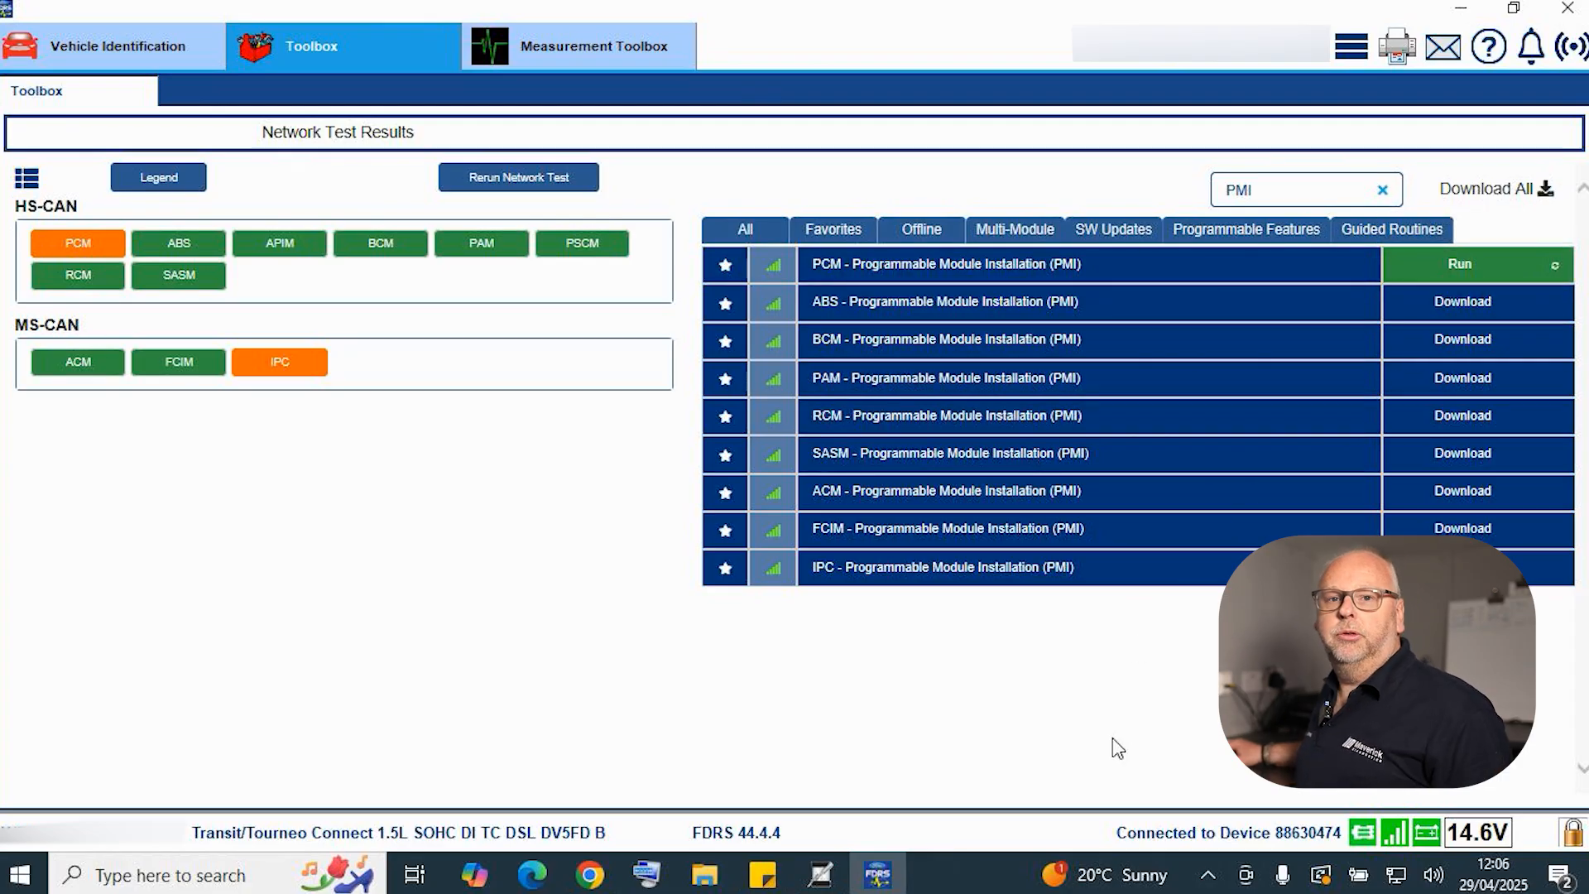